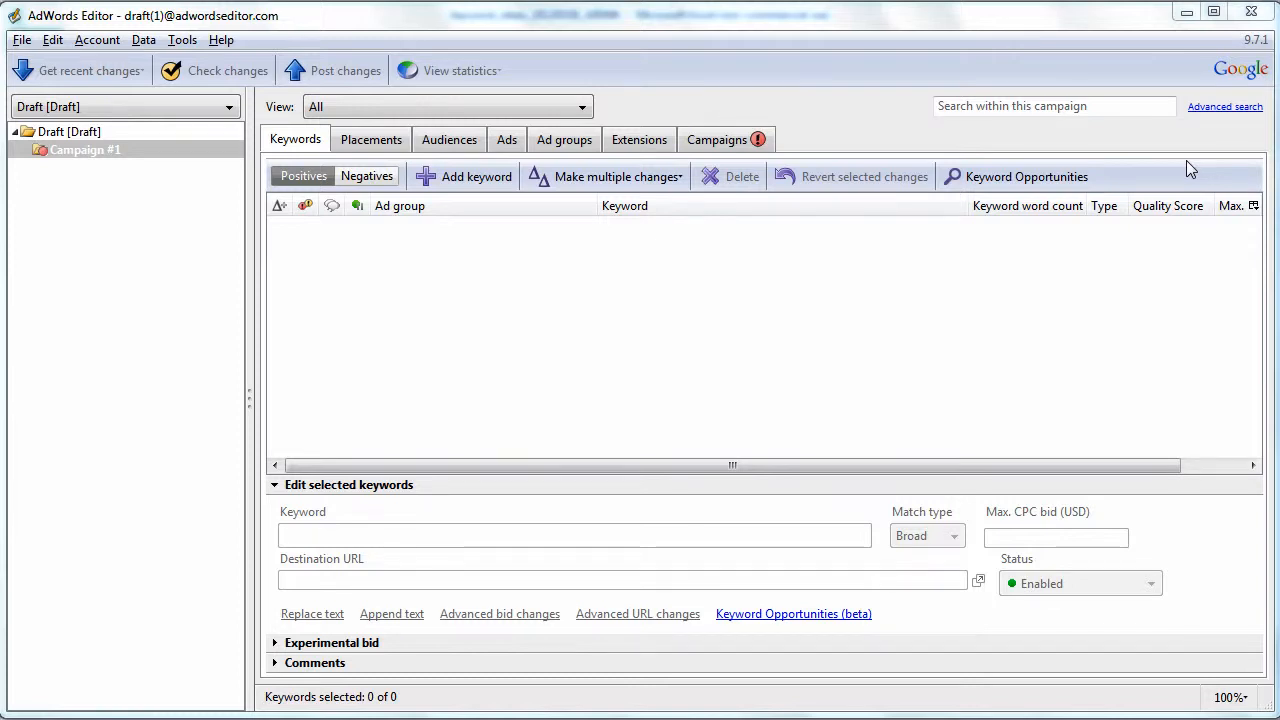
pyautogui.moveTo(982, 323)
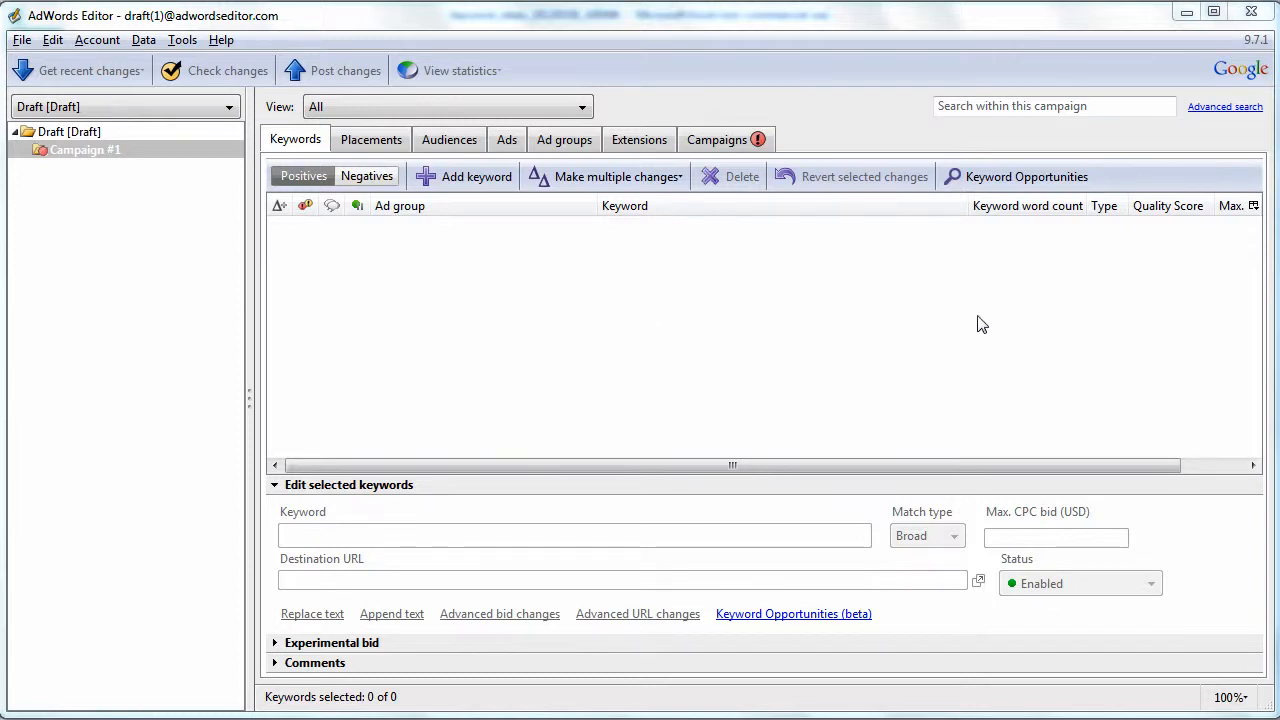
pyautogui.moveTo(627, 301)
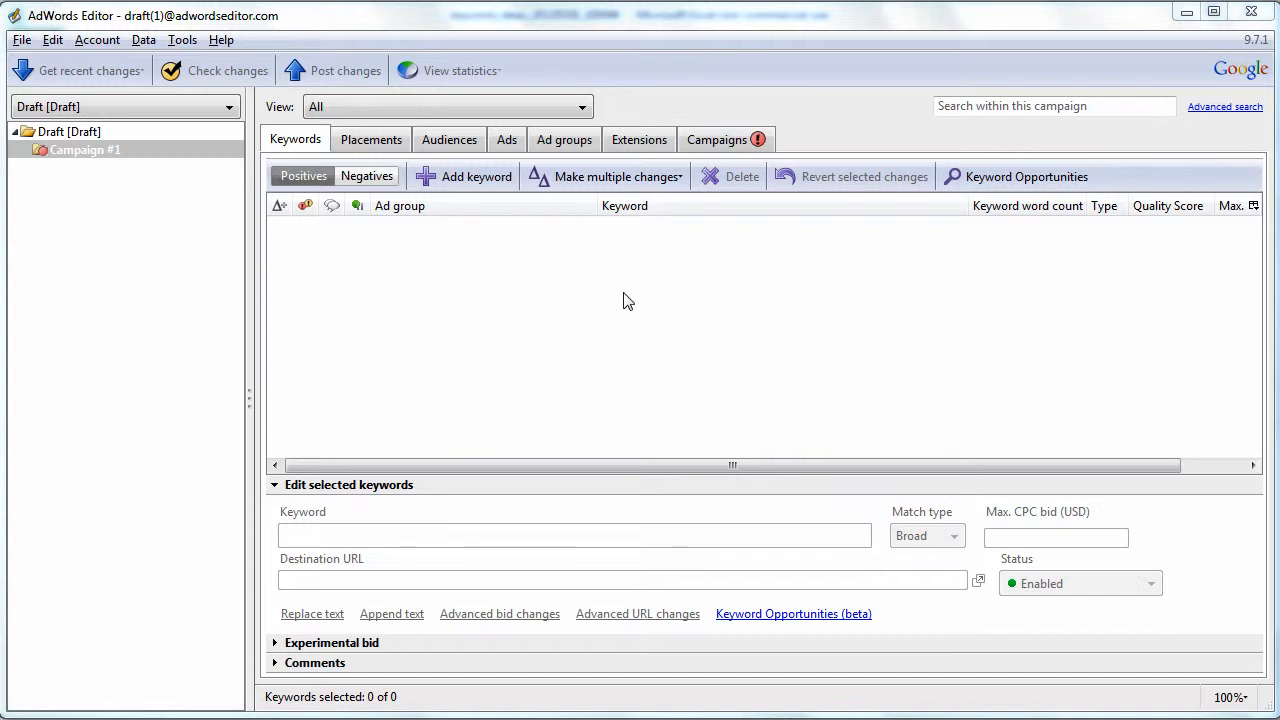
pyautogui.moveTo(1152, 332)
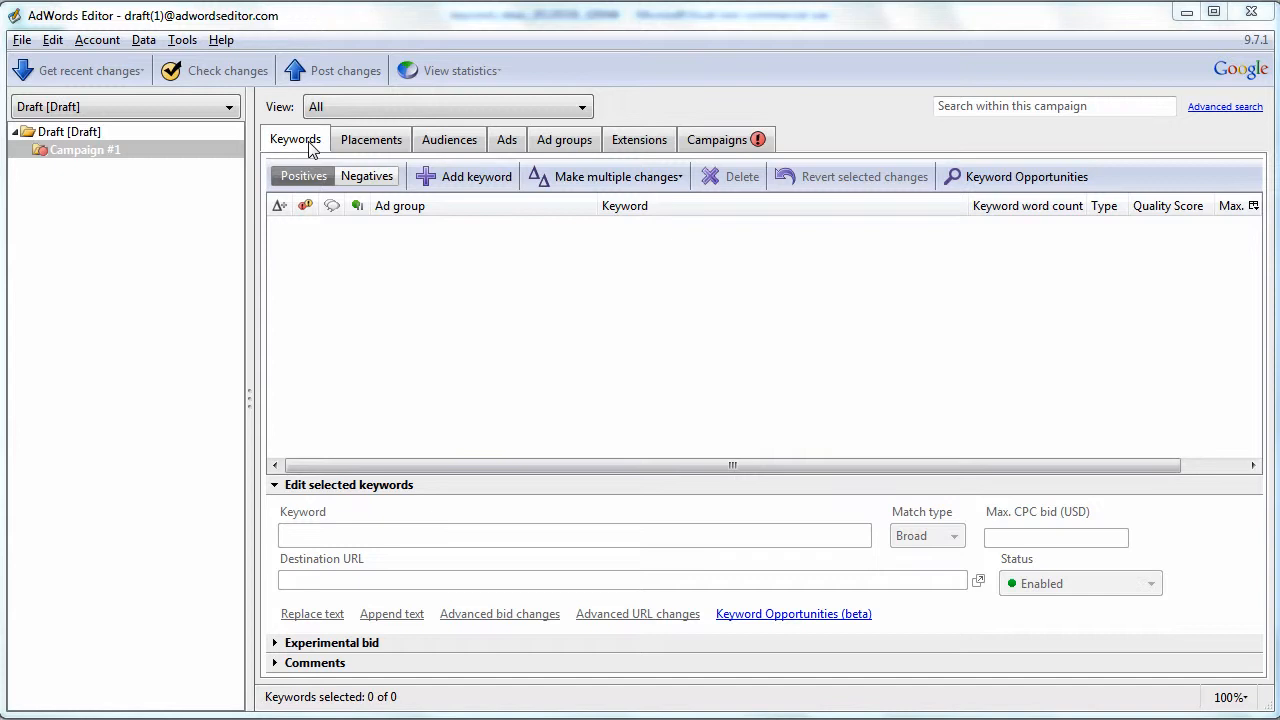
pyautogui.moveTo(632, 176)
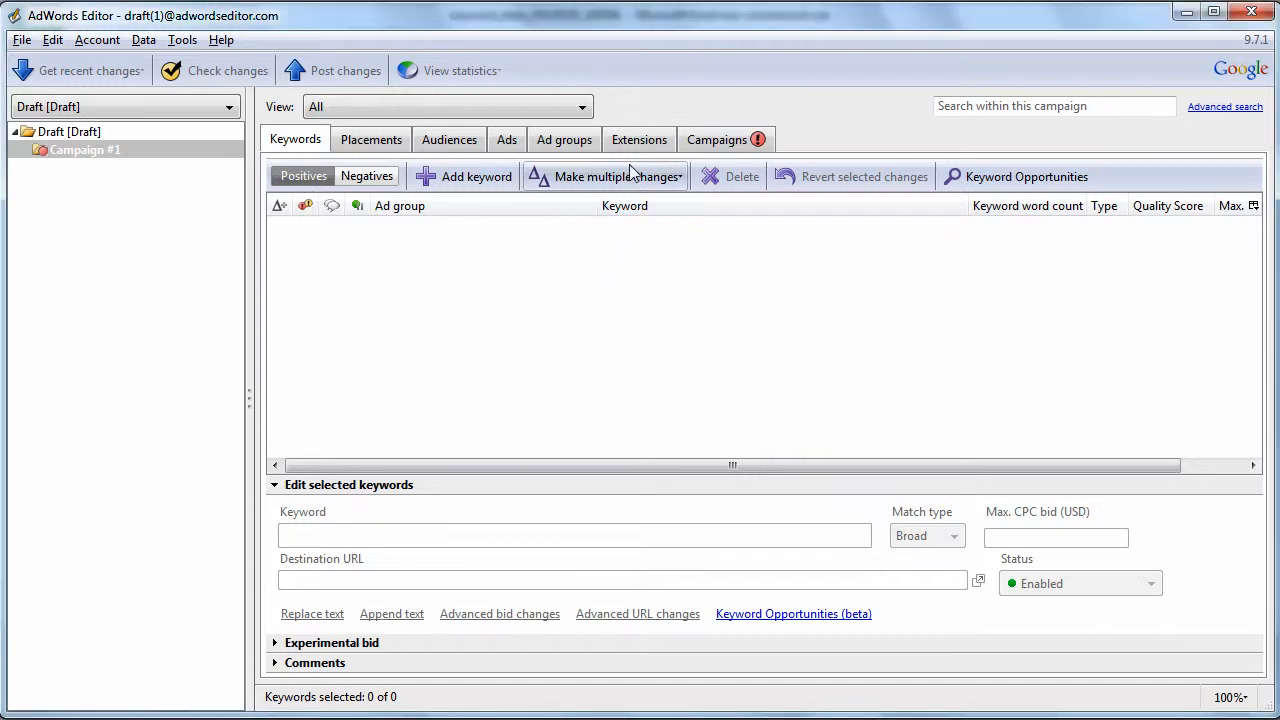
pyautogui.moveTo(630, 181)
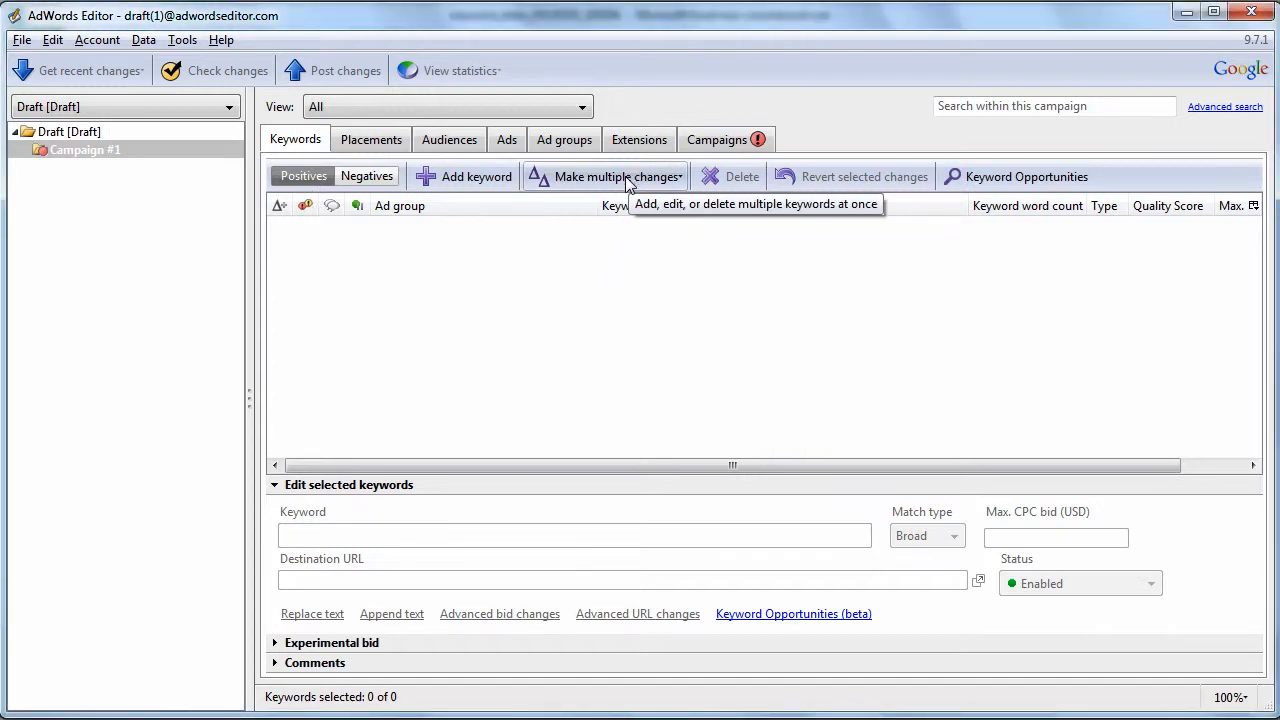
pyautogui.moveTo(198, 196)
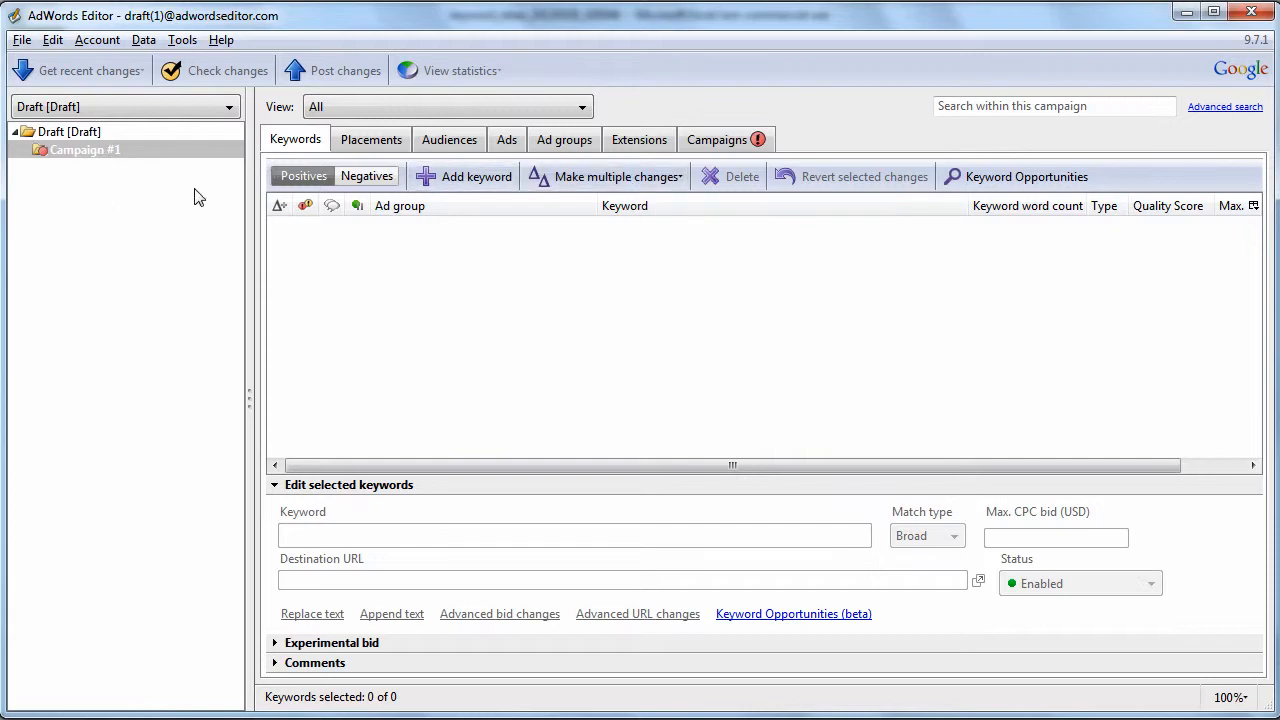
# Bulk-import the 52 pasted cat-product keywords, such as '7th heaven cat furniture', with the column set to Keyword.
pyautogui.click(615, 176)
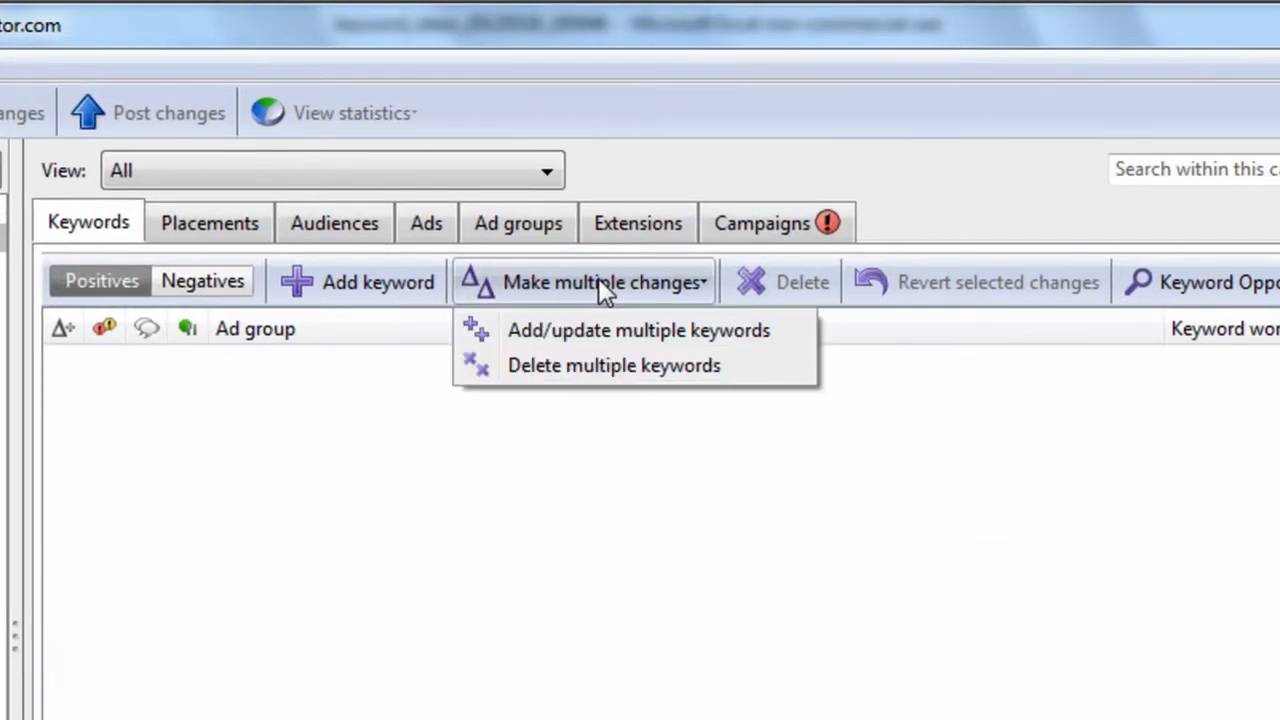
pyautogui.moveTo(628, 340)
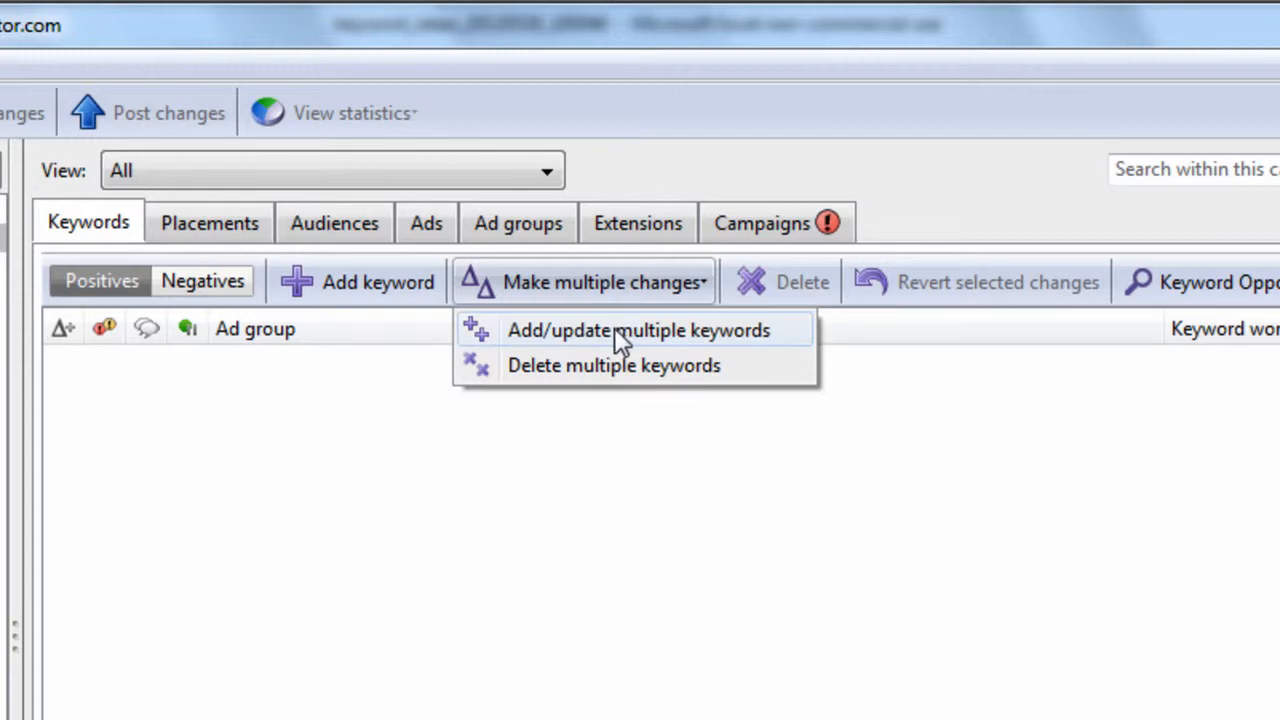
pyautogui.click(630, 330)
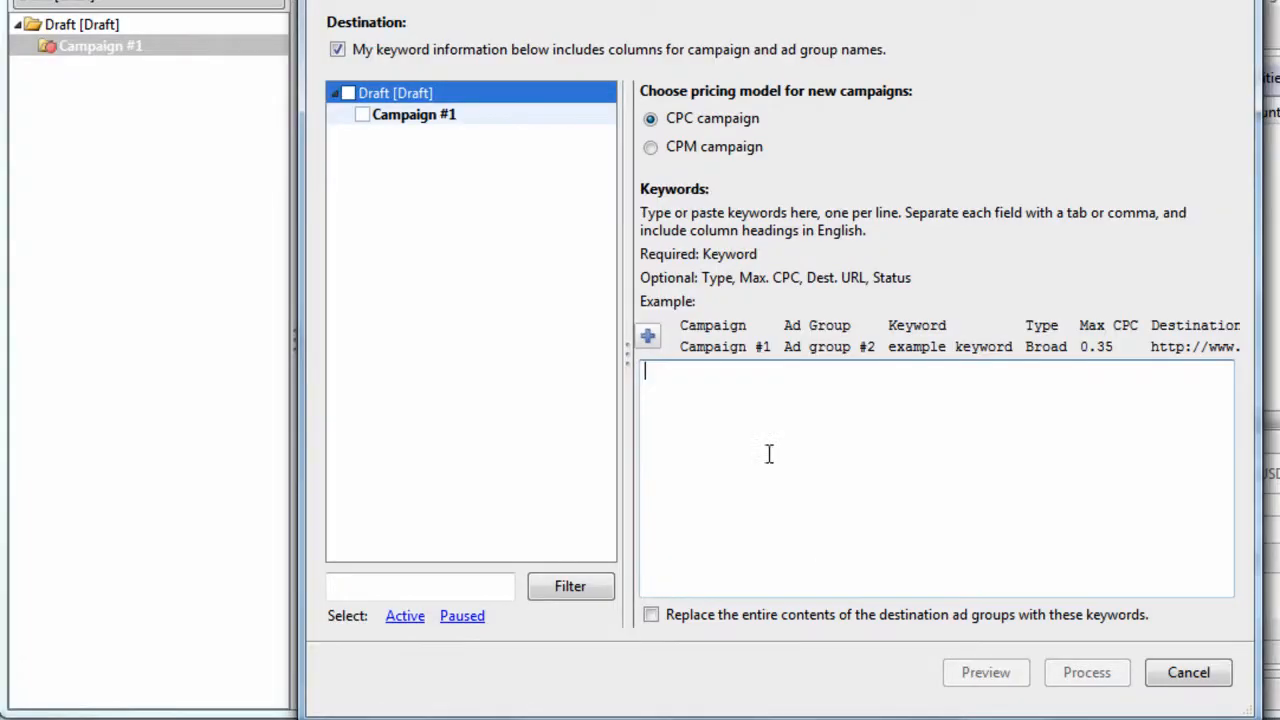
pyautogui.write('7th heaven cat furniture')
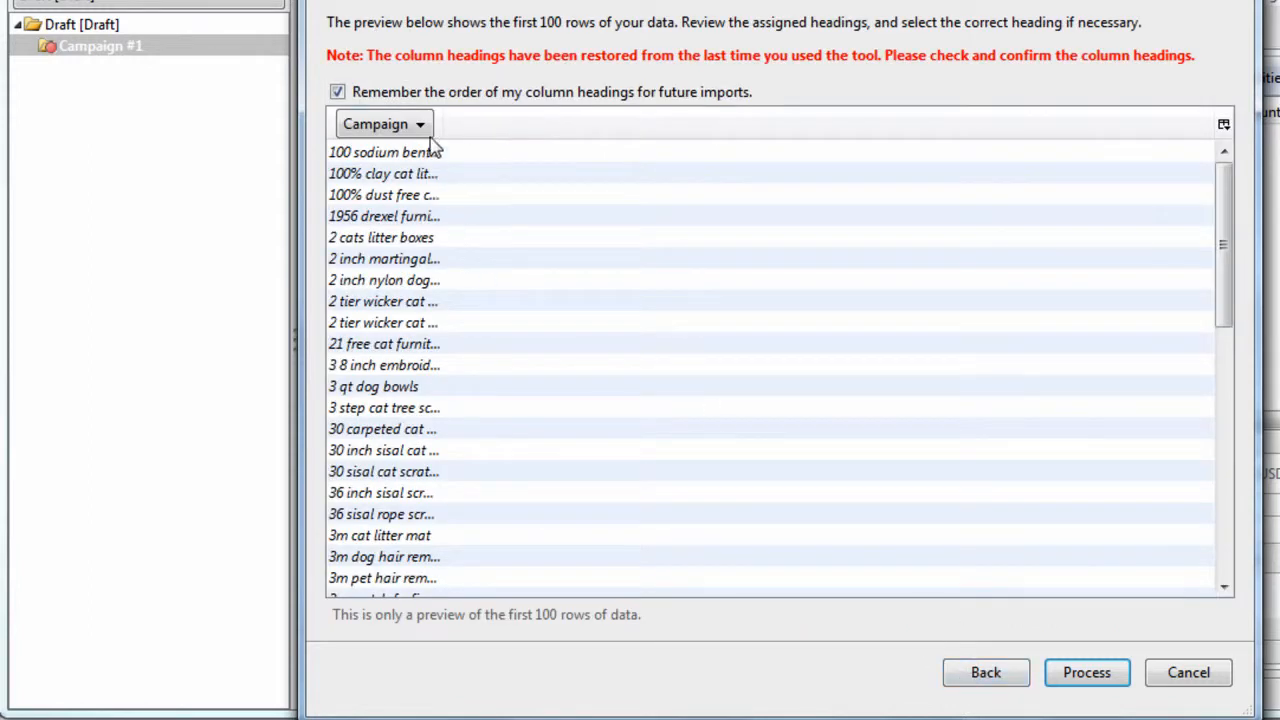
pyautogui.click(417, 123)
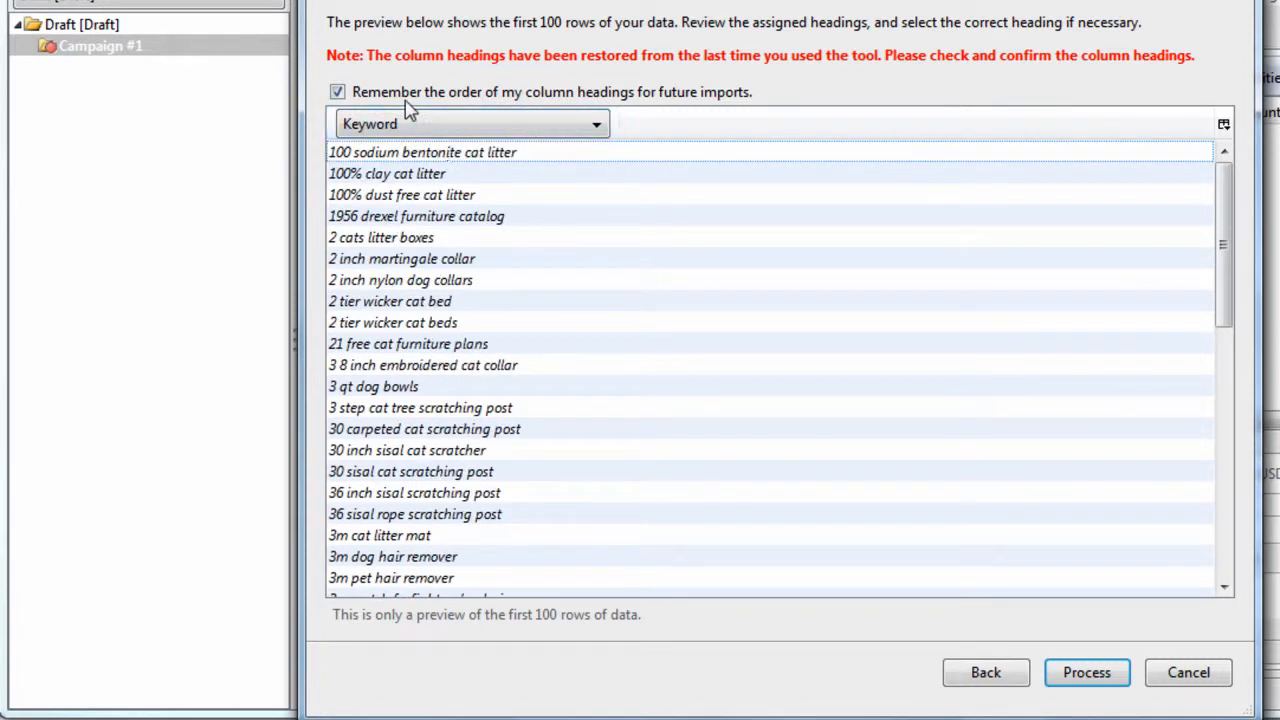
pyautogui.click(1087, 672)
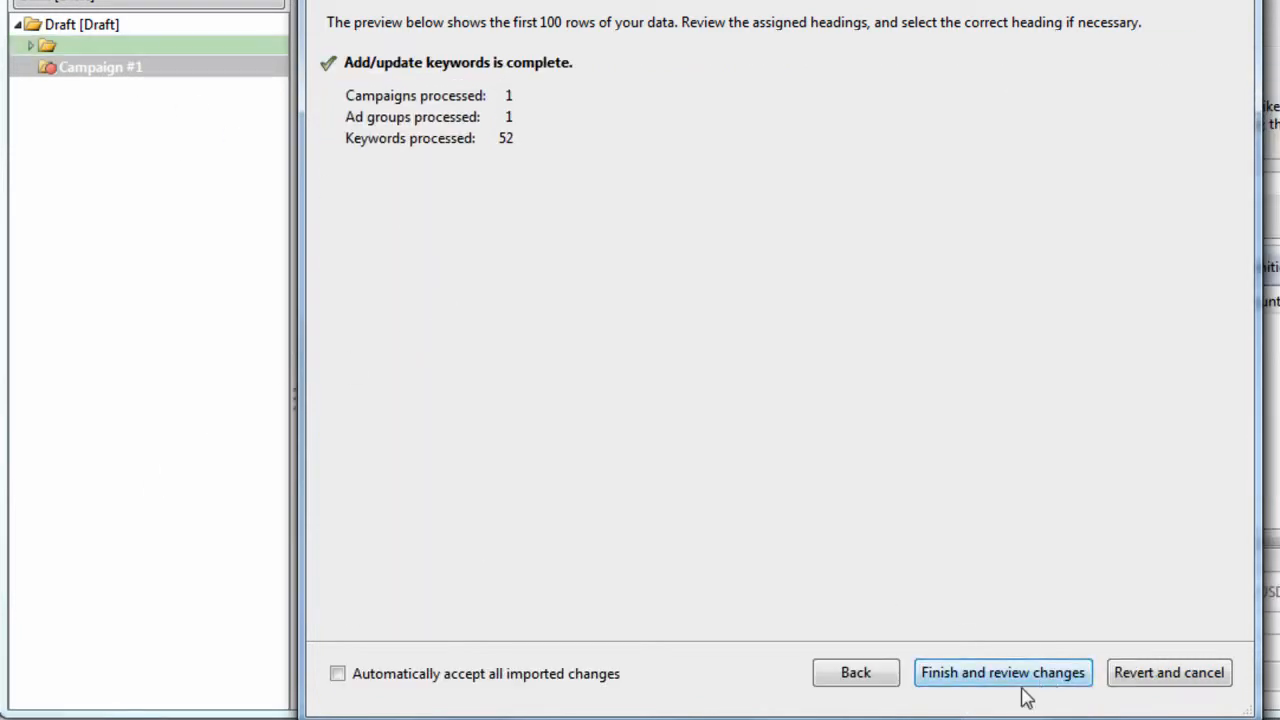
# Finish reviewing the import and add Ad group #1 to Campaign #1.
pyautogui.click(1005, 672)
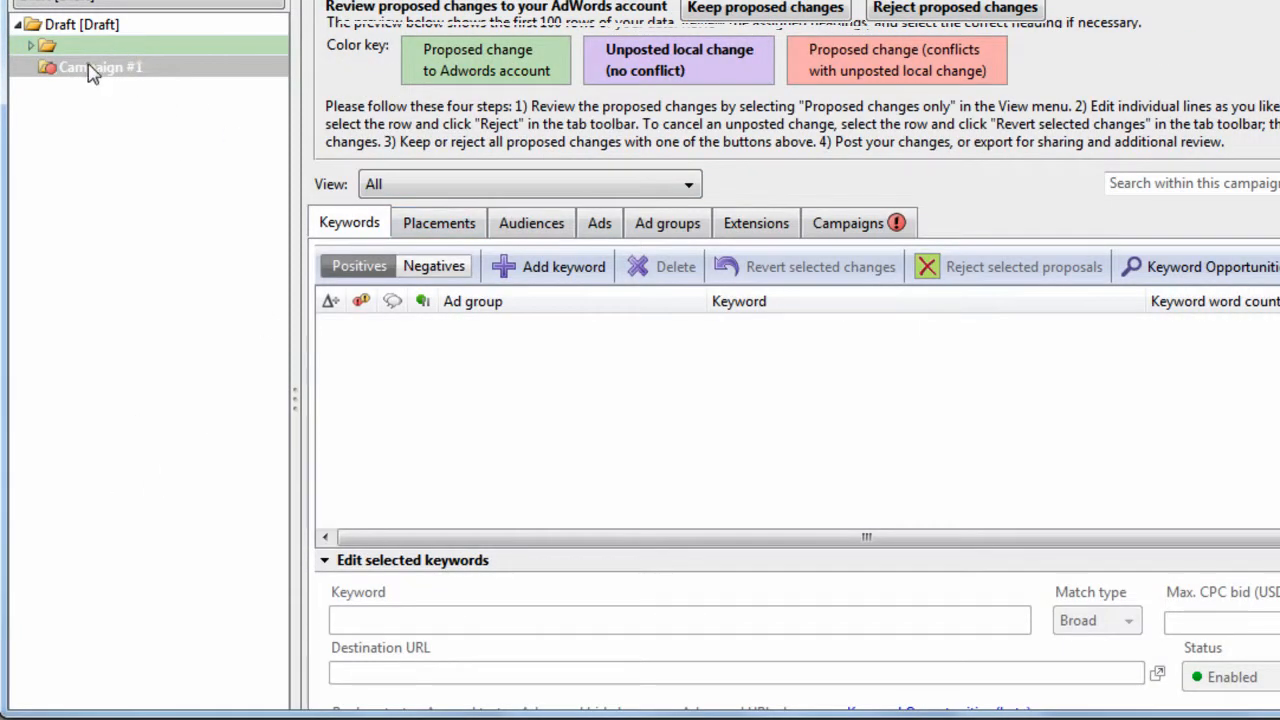
pyautogui.click(85, 69)
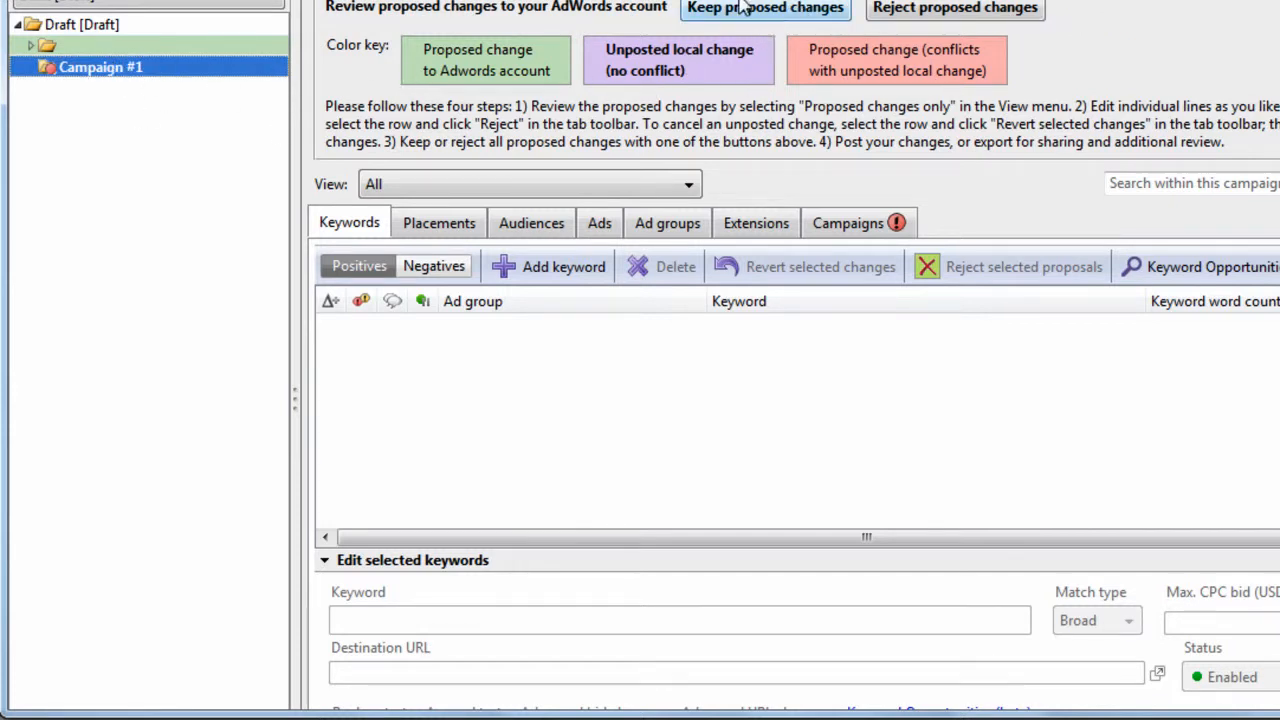
pyautogui.click(765, 9)
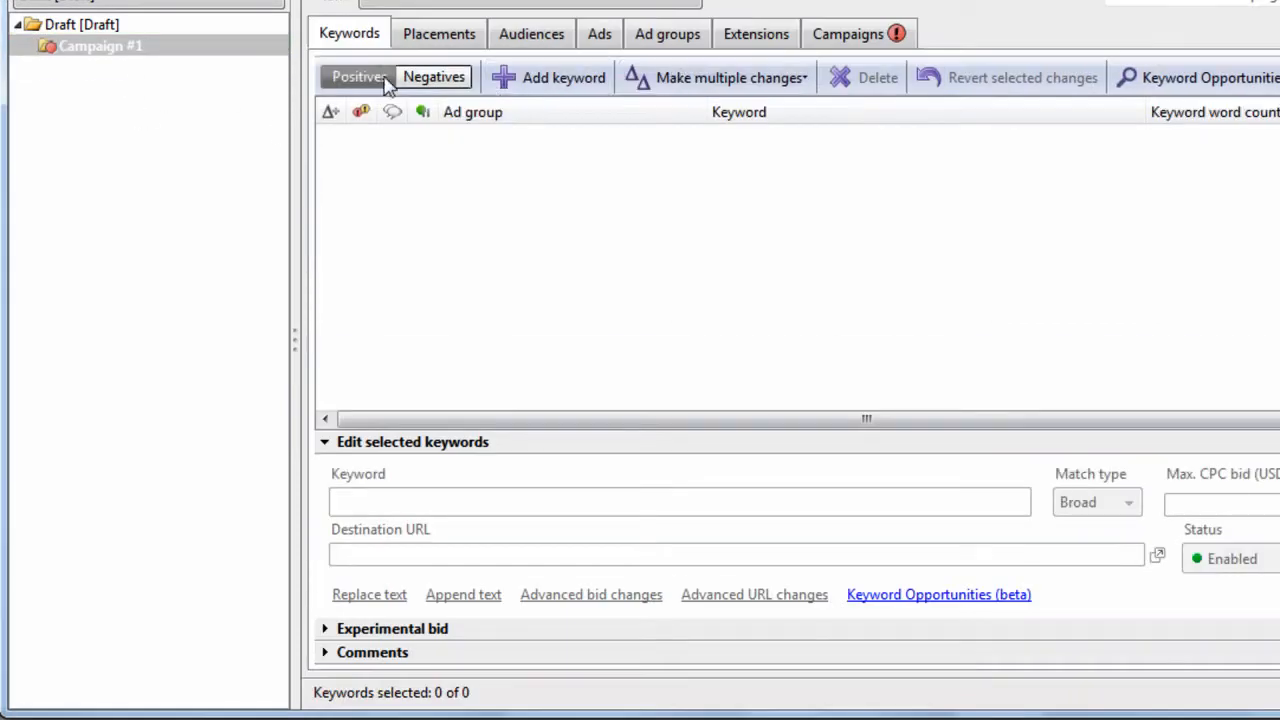
pyautogui.click(667, 33)
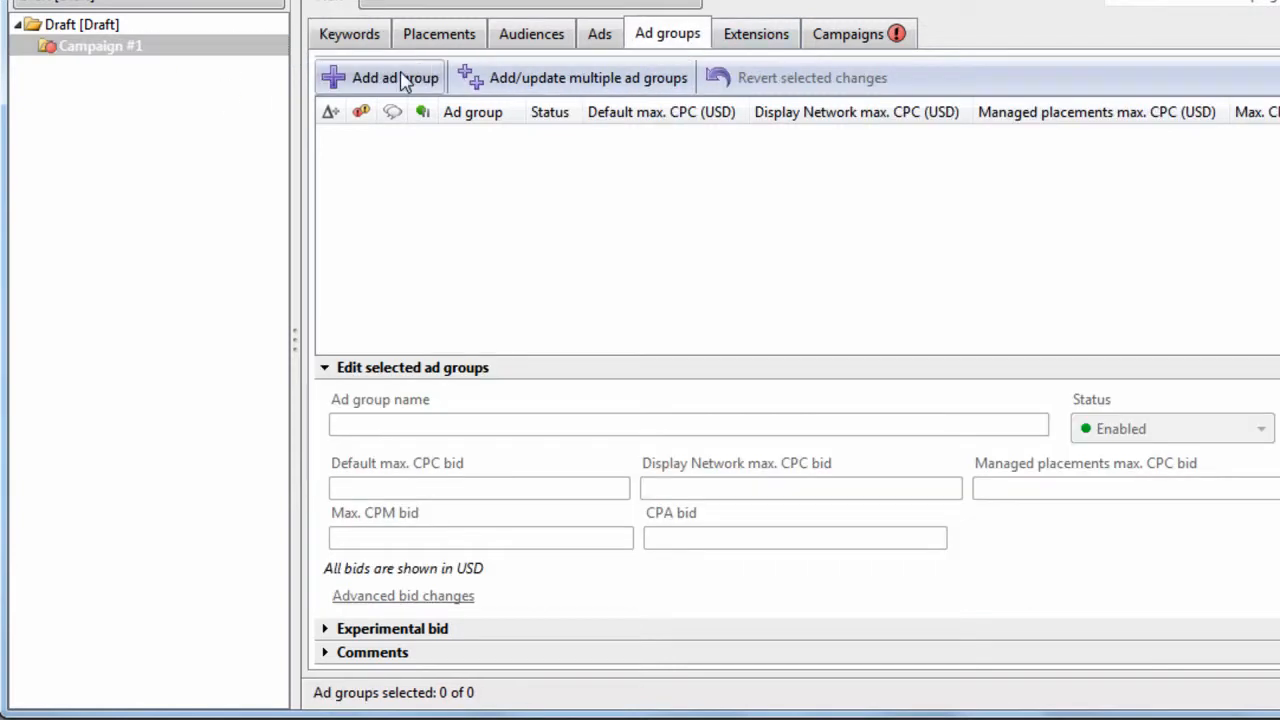
pyautogui.click(380, 77)
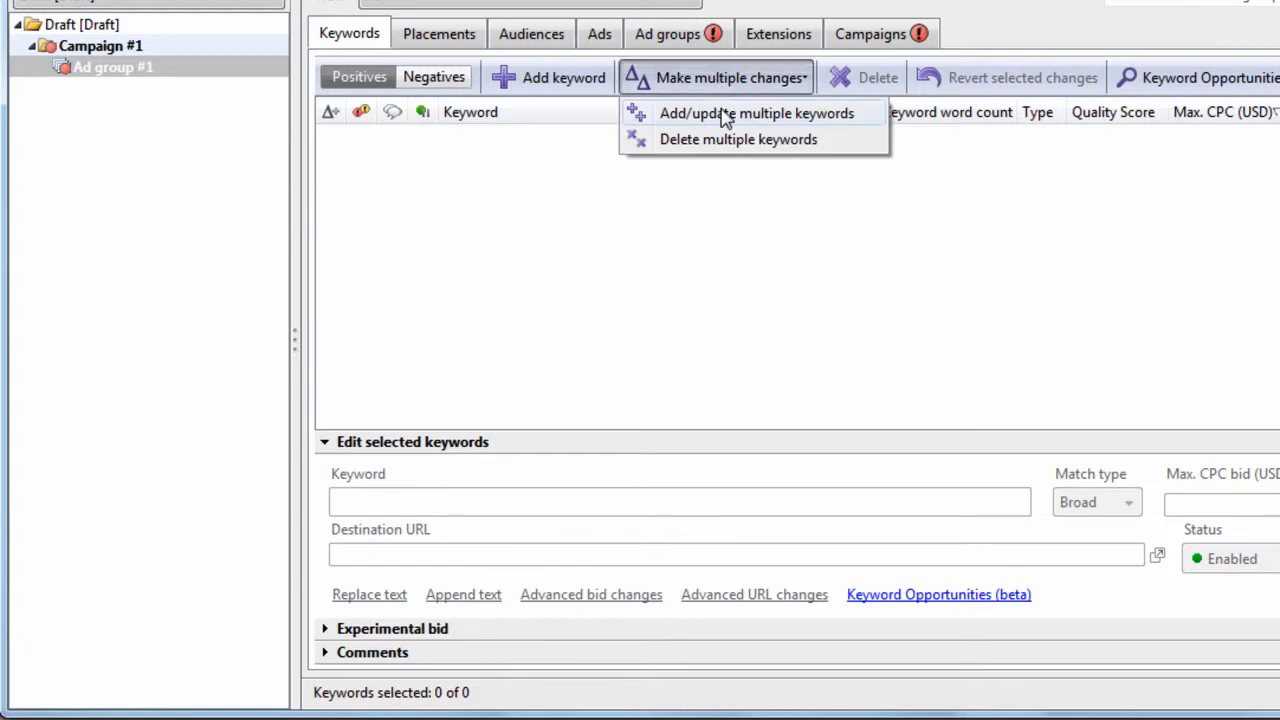
# Preview and import the 52 cat-product keywords into Ad group #1, then finish and review.
pyautogui.click(740, 112)
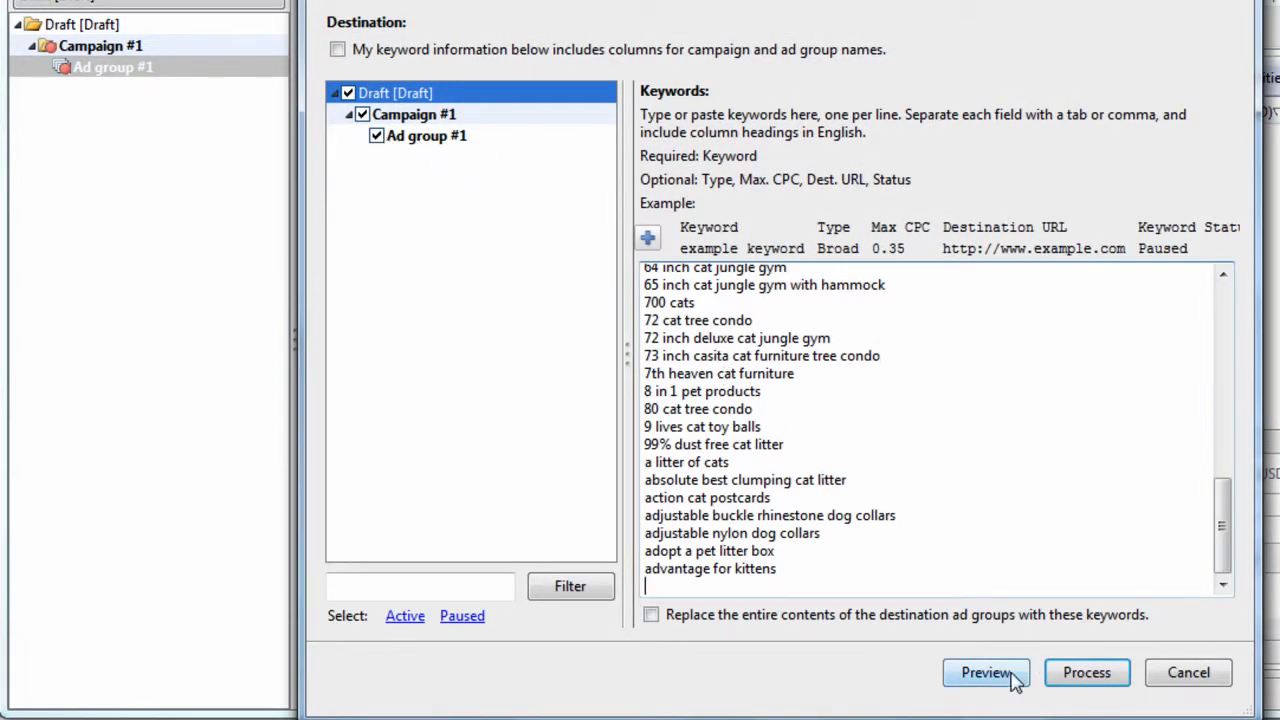
pyautogui.click(987, 672)
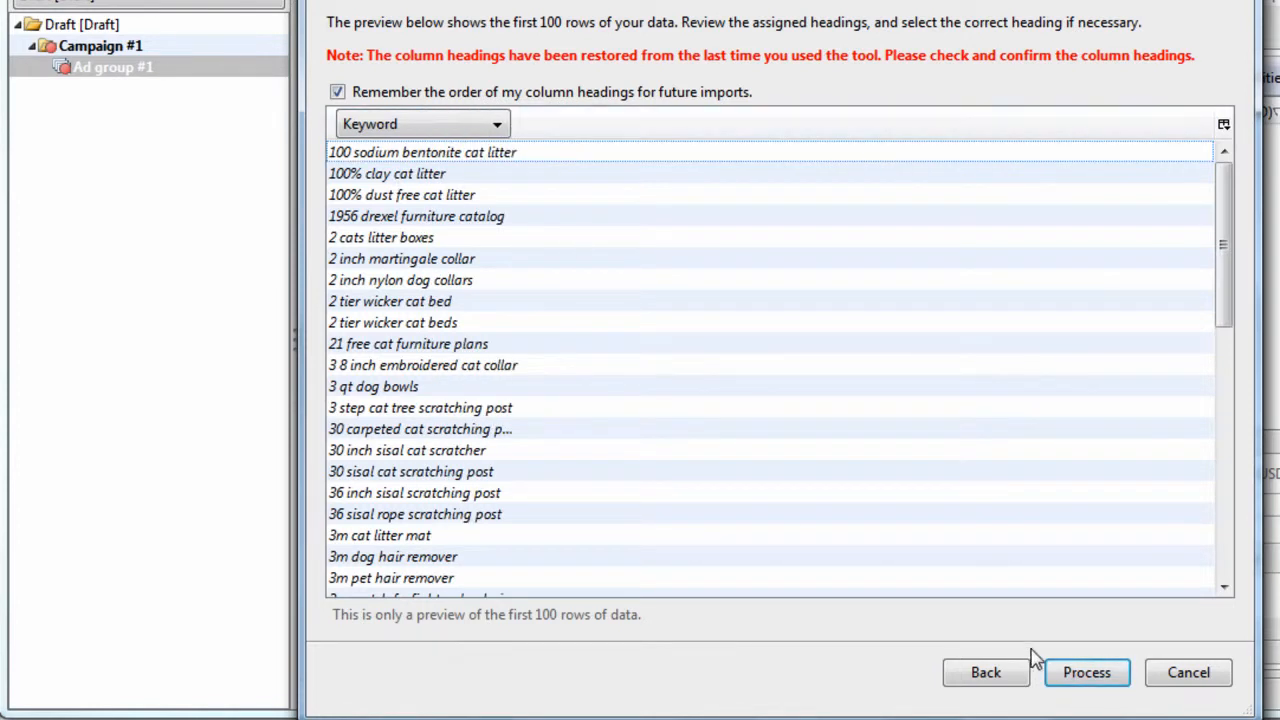
pyautogui.click(1088, 673)
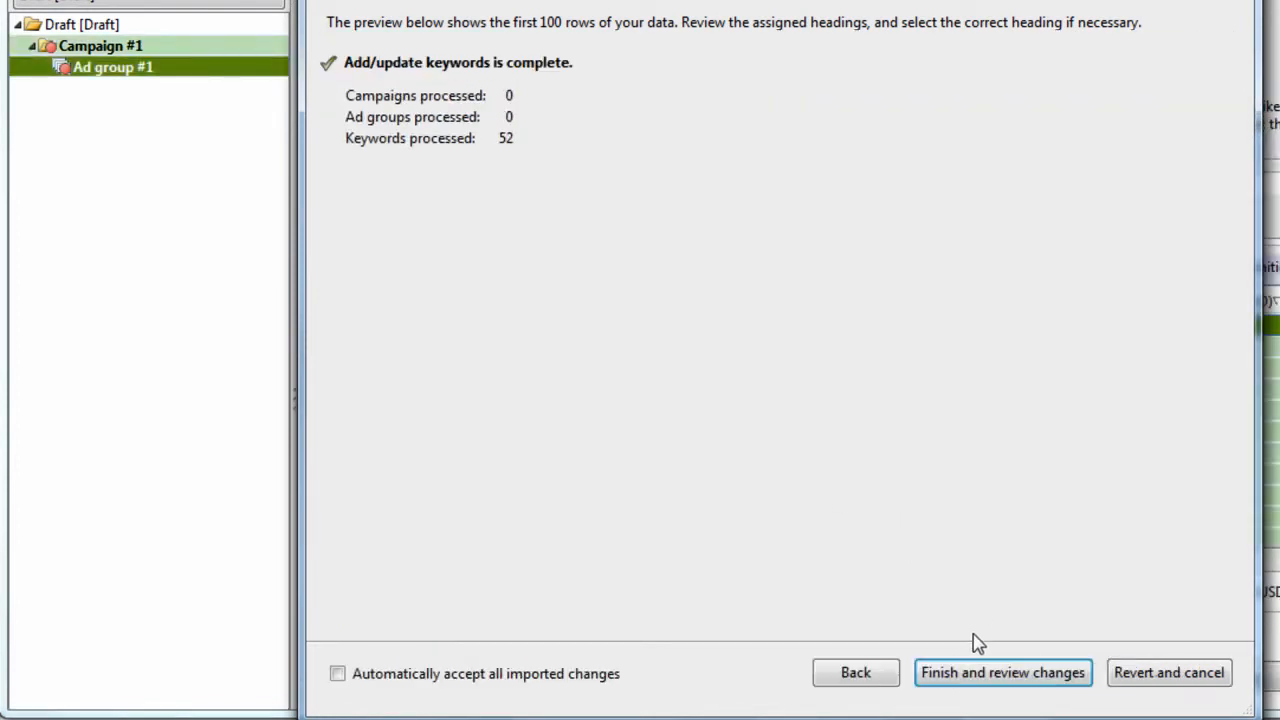
pyautogui.click(1002, 673)
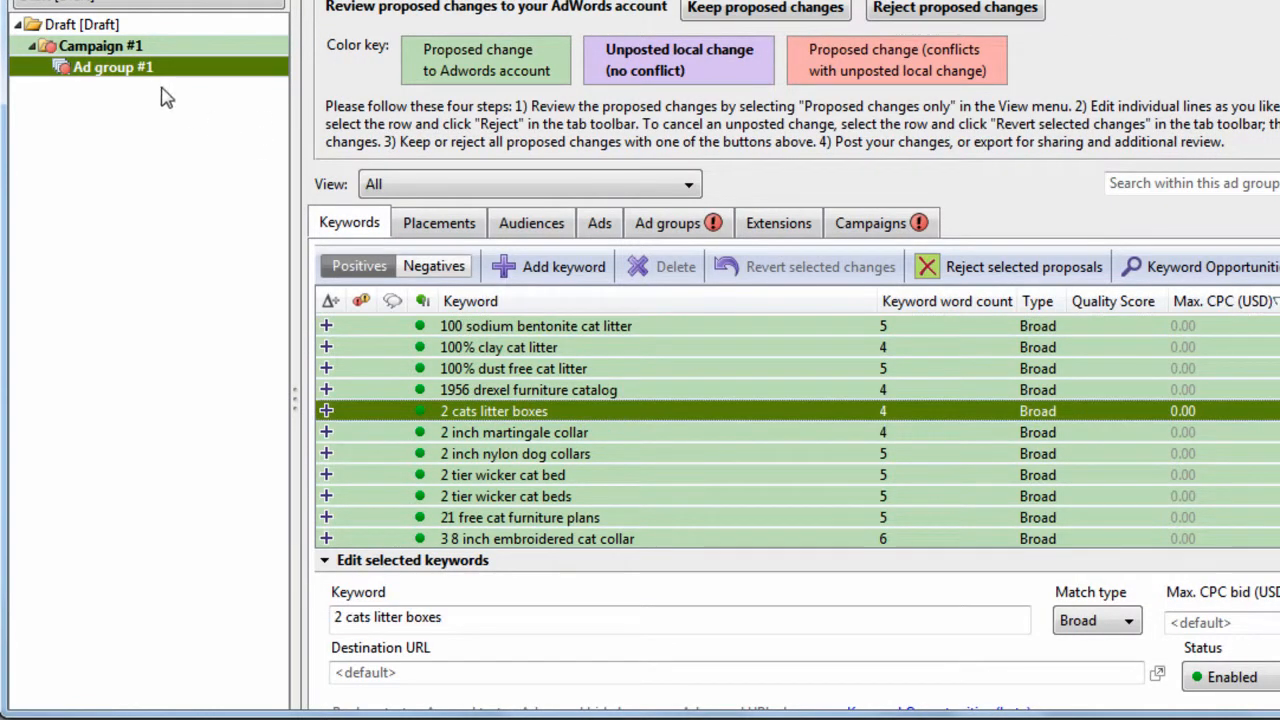
# Accept the imported keywords and filter Ad group #1's keywords with the search term 'fu'.
pyautogui.click(766, 8)
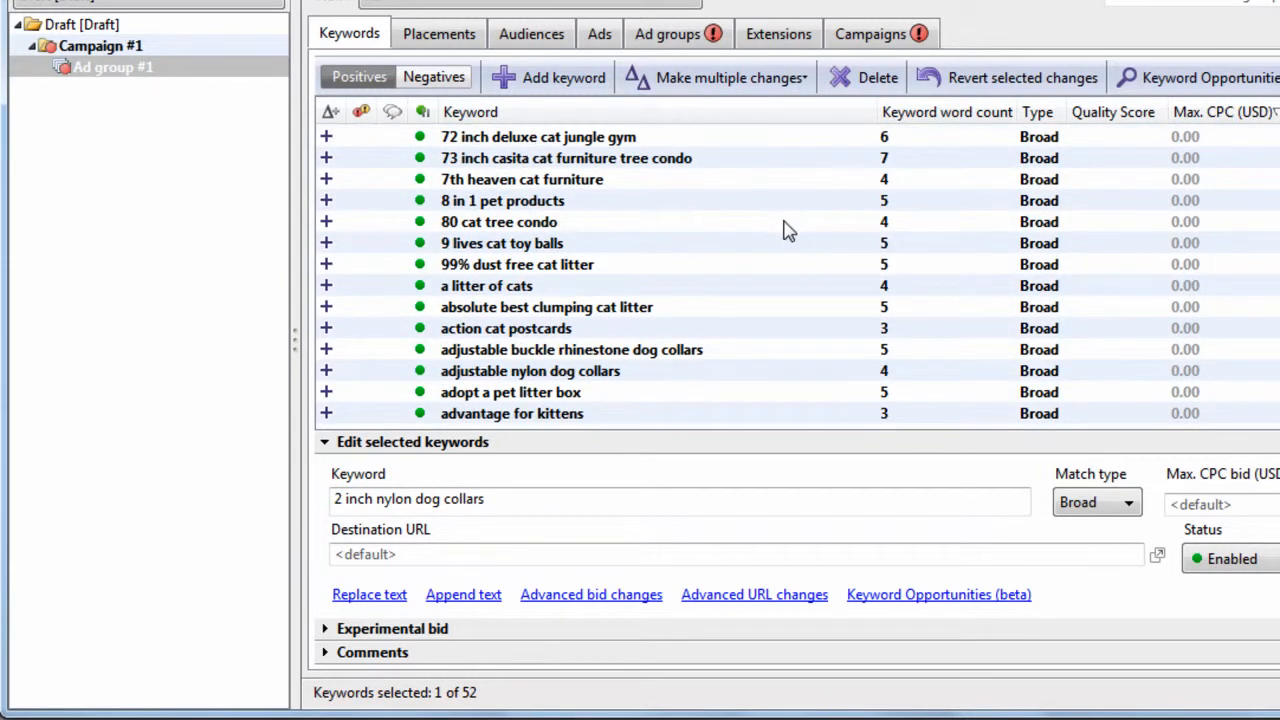
pyautogui.moveTo(672, 233)
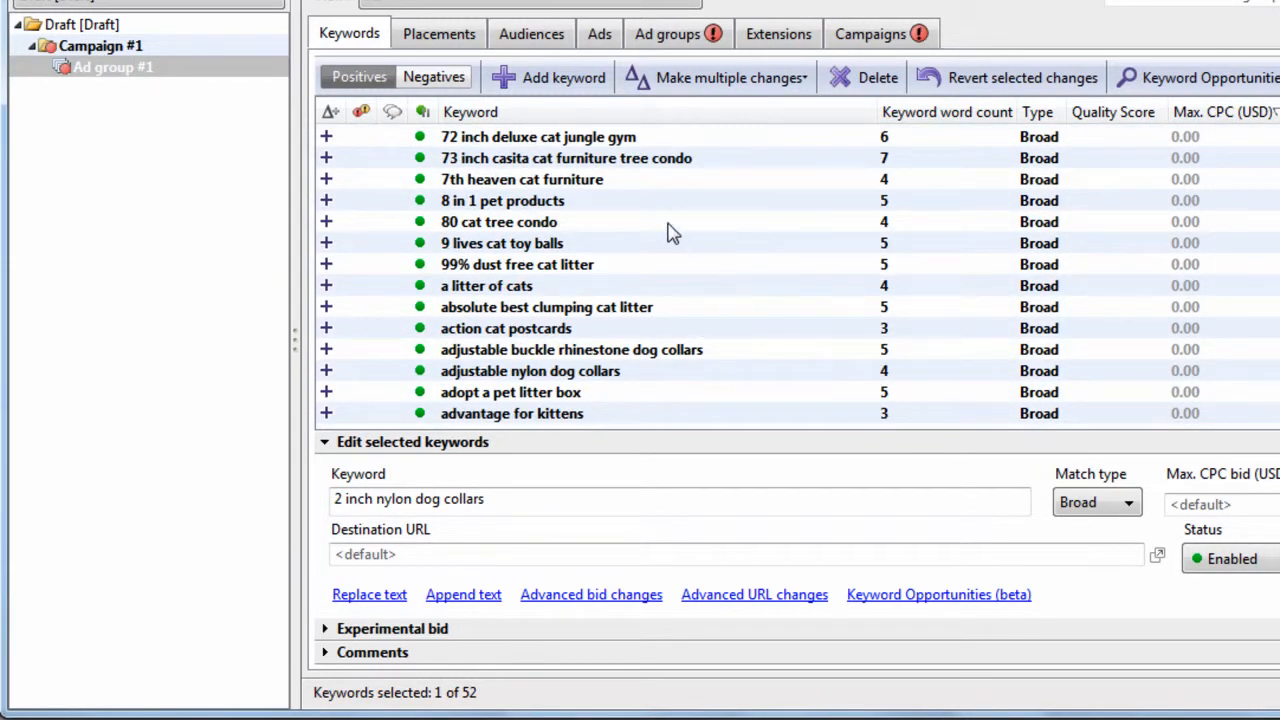
pyautogui.moveTo(619, 220)
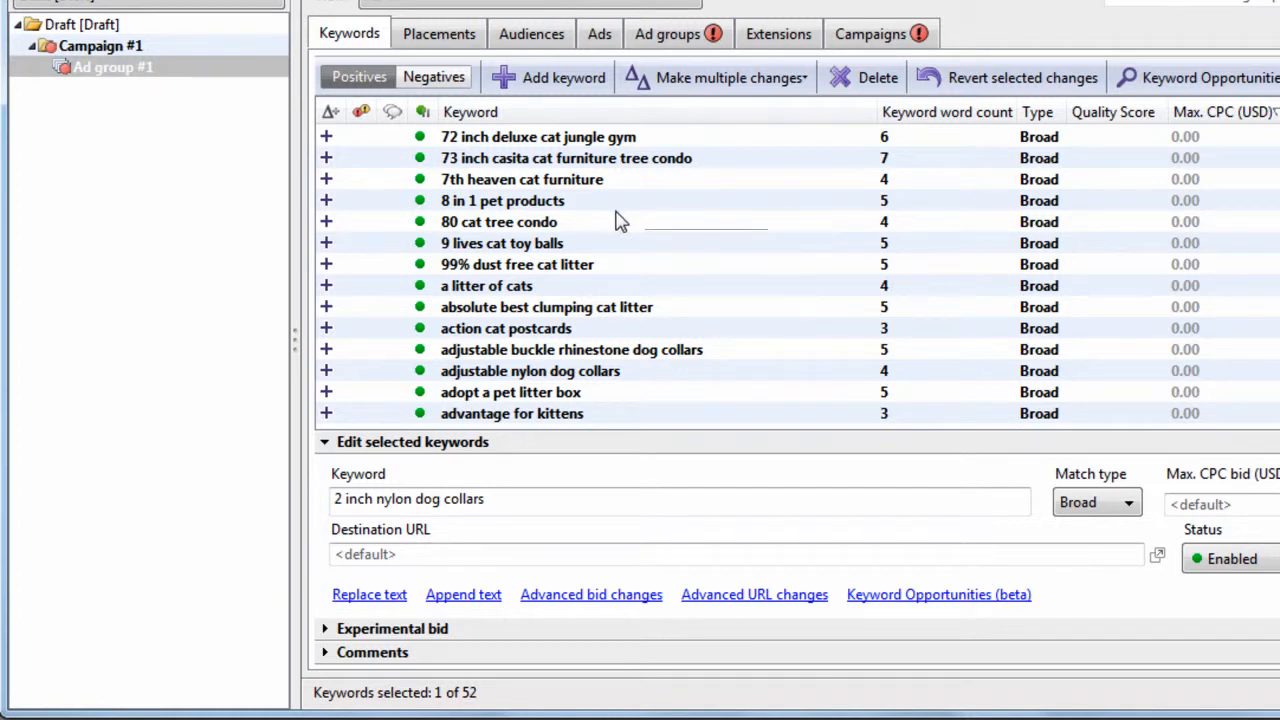
pyautogui.click(498, 221)
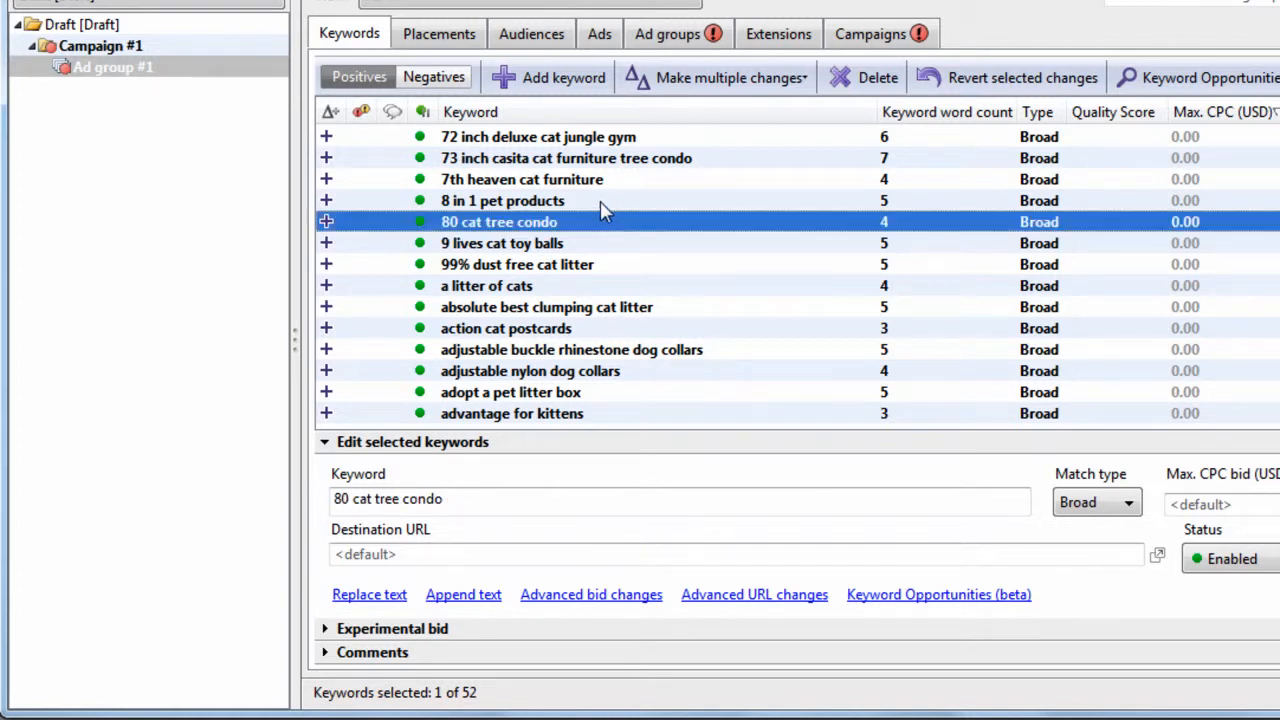
pyautogui.moveTo(648, 236)
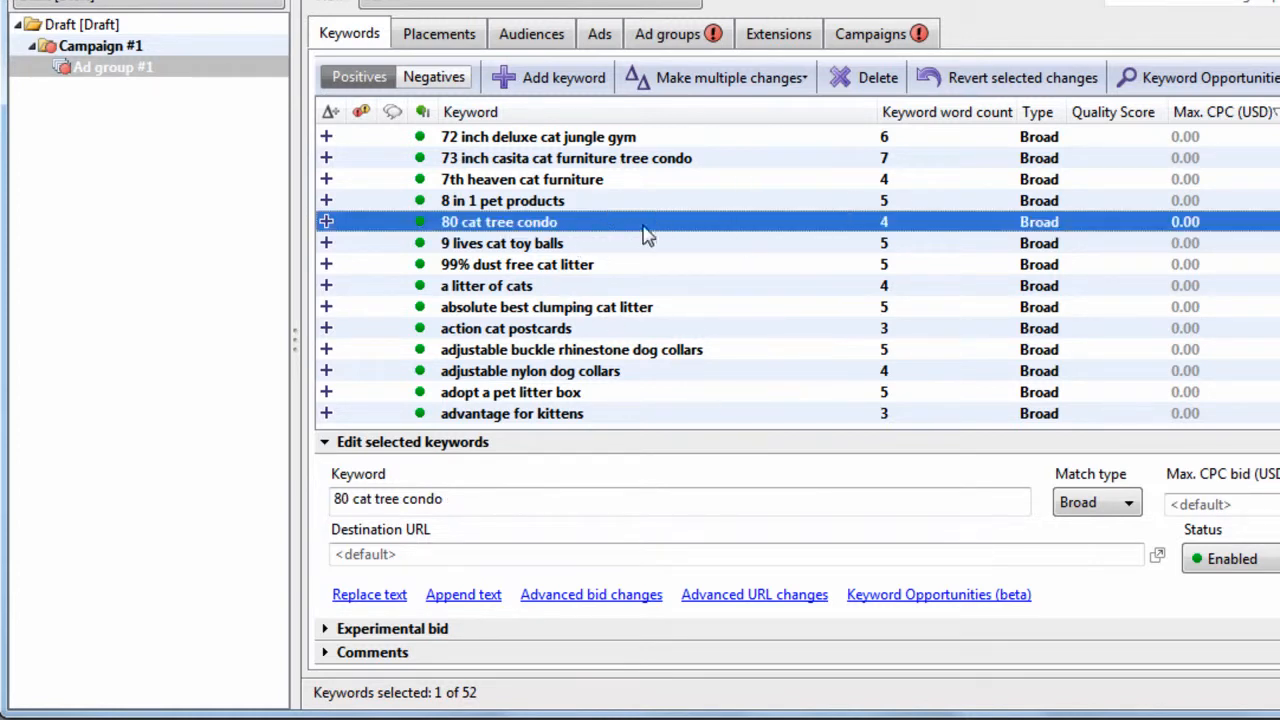
pyautogui.moveTo(647, 240)
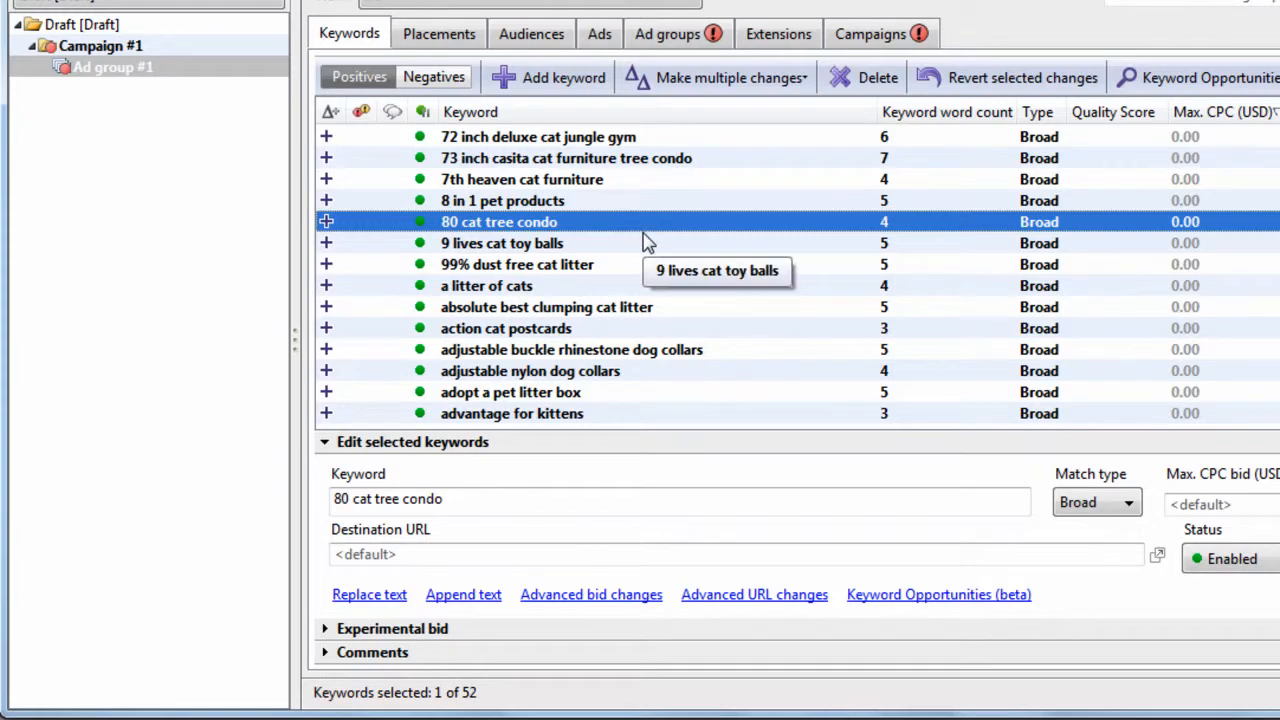
pyautogui.click(502, 243)
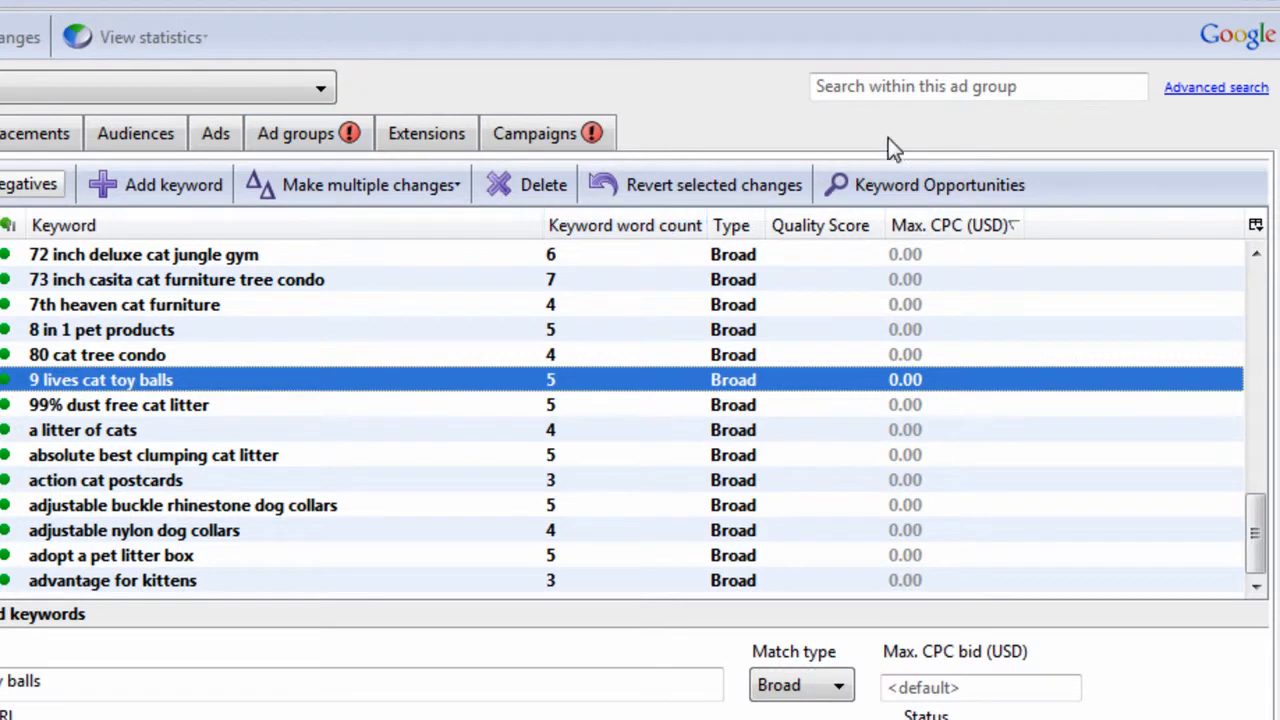
pyautogui.click(124, 304)
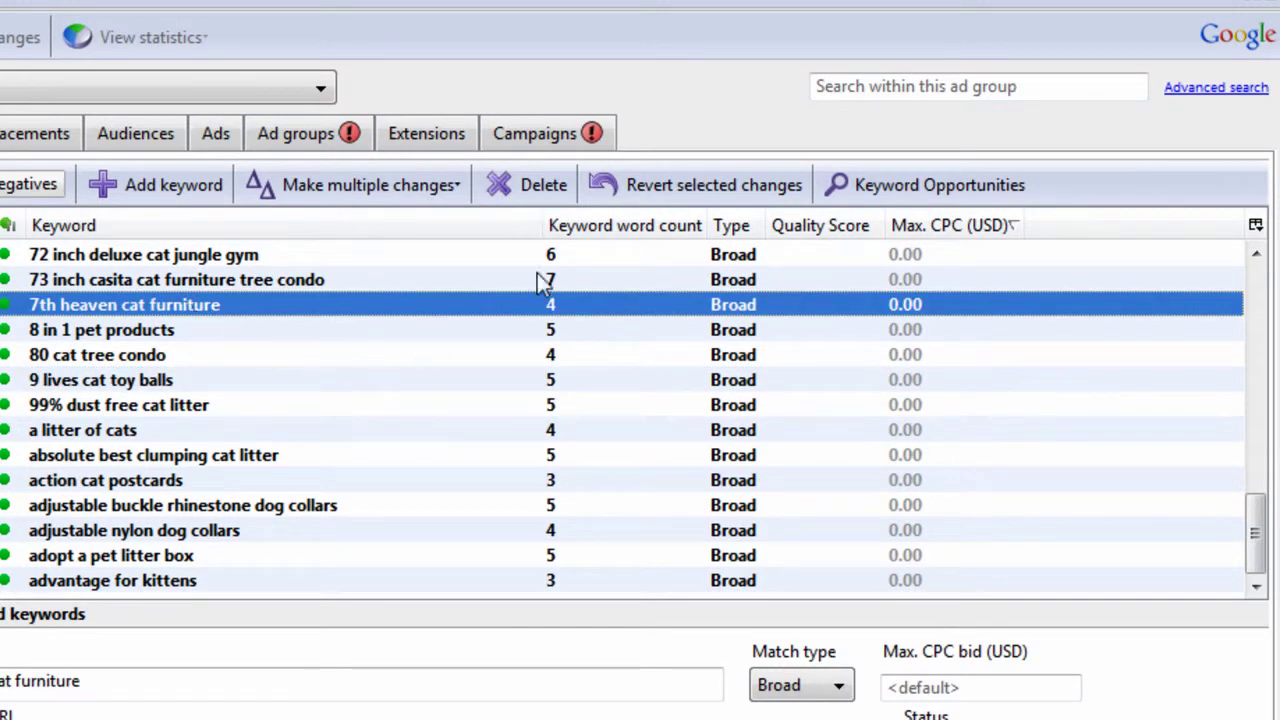
pyautogui.write('fu')
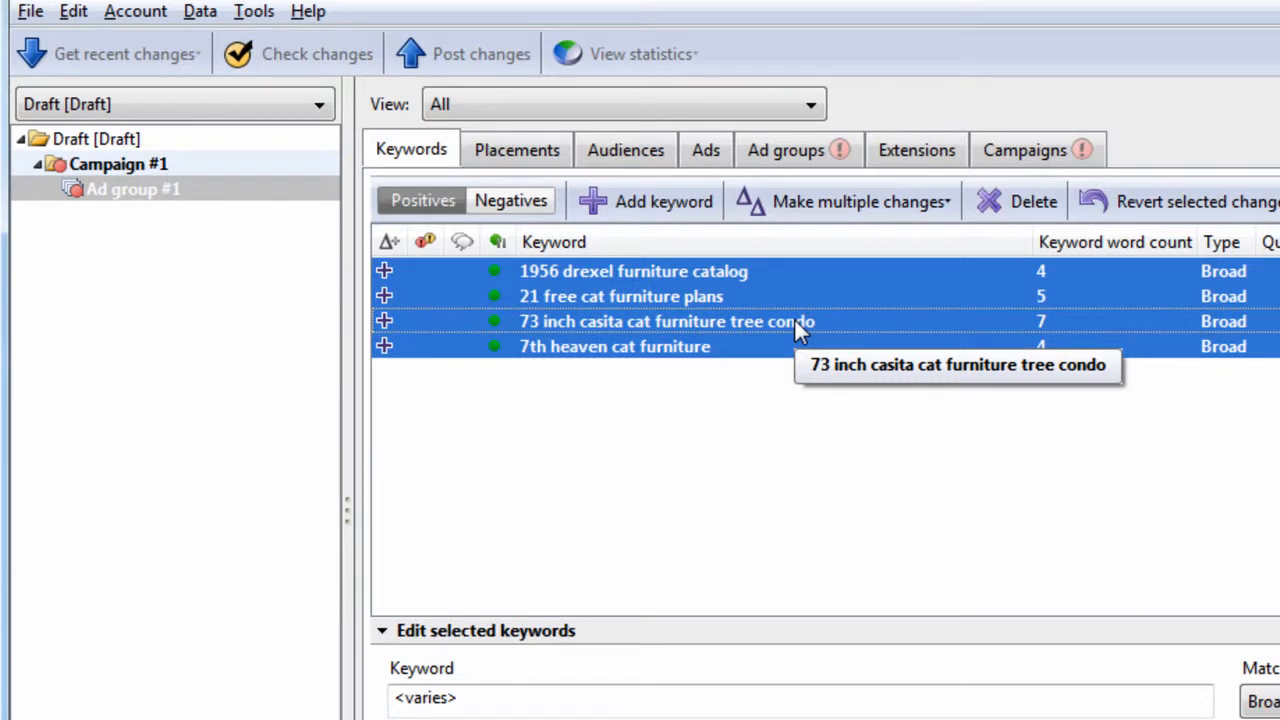
pyautogui.moveTo(800, 332)
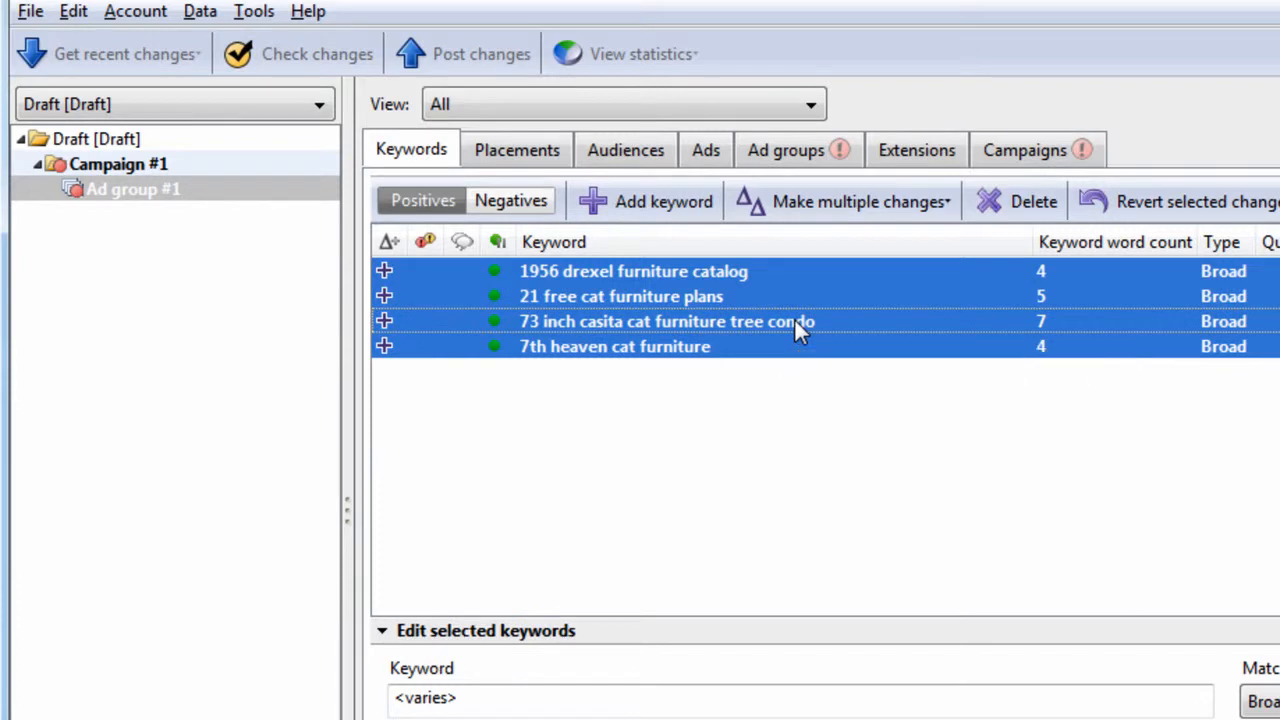
# Cut the four furniture keywords and create a new ad group in Campaign #1.
pyautogui.click(1033, 201)
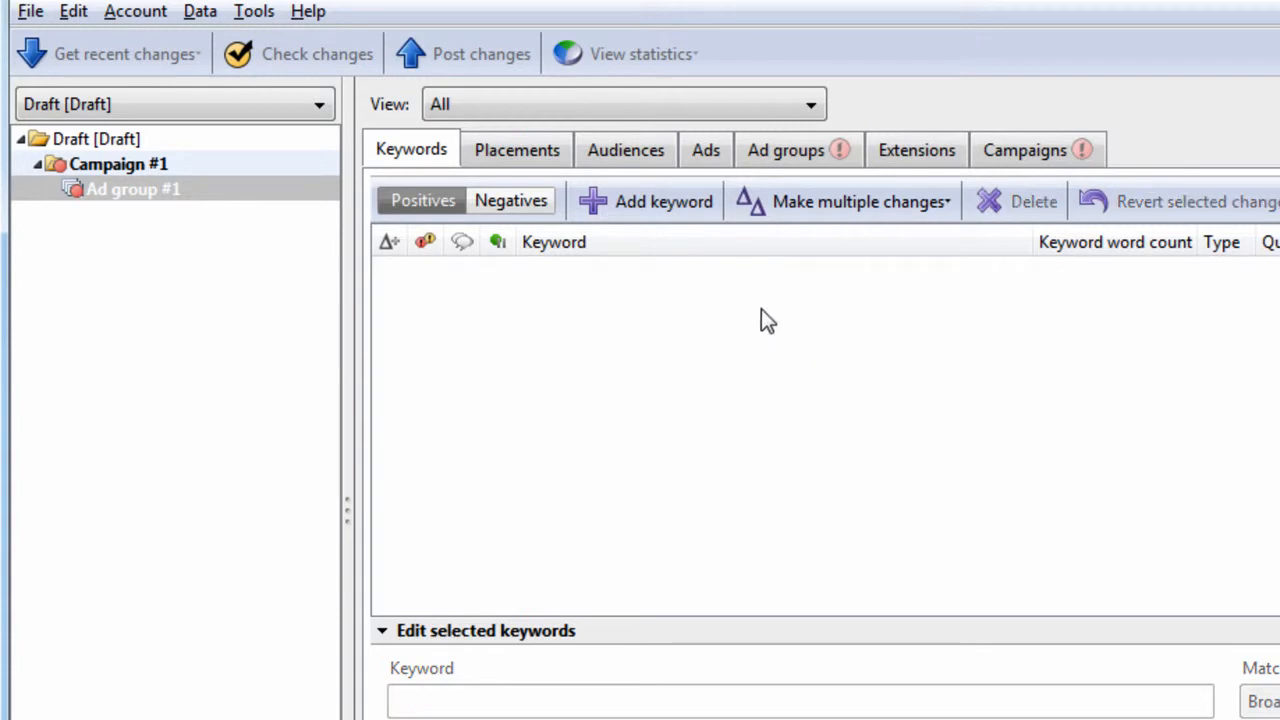
pyautogui.moveTo(193, 196)
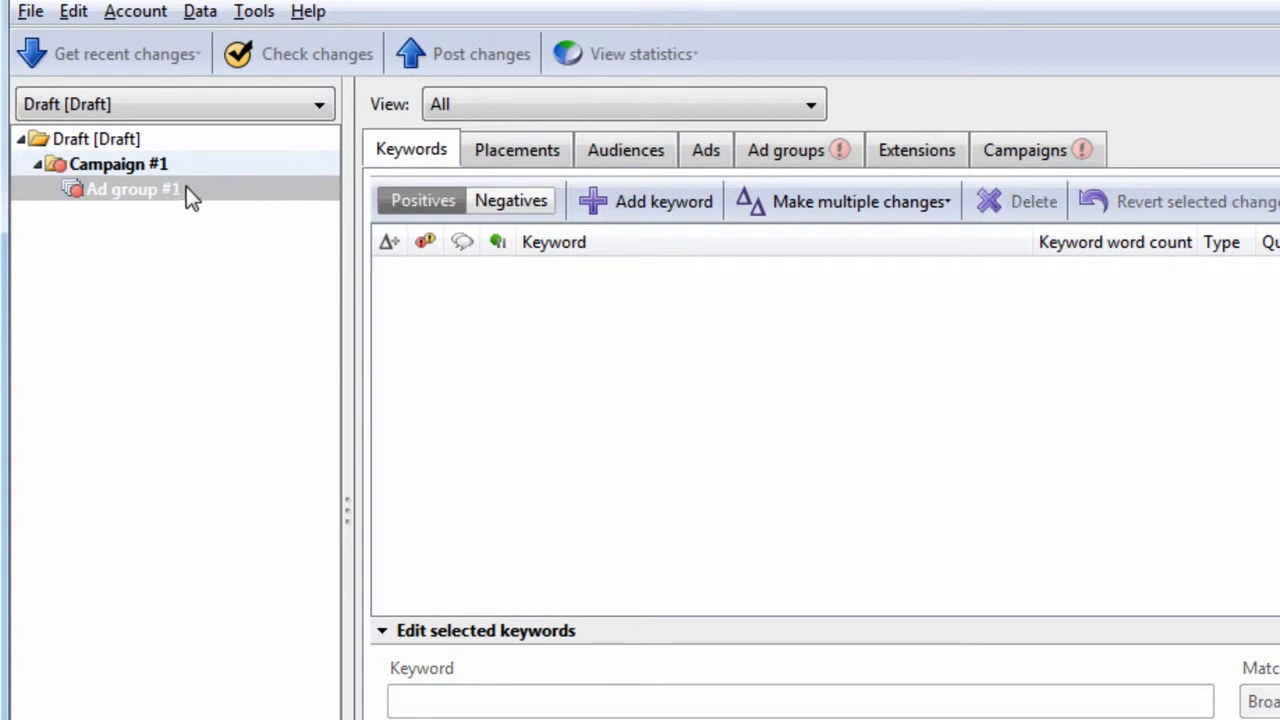
pyautogui.click(784, 149)
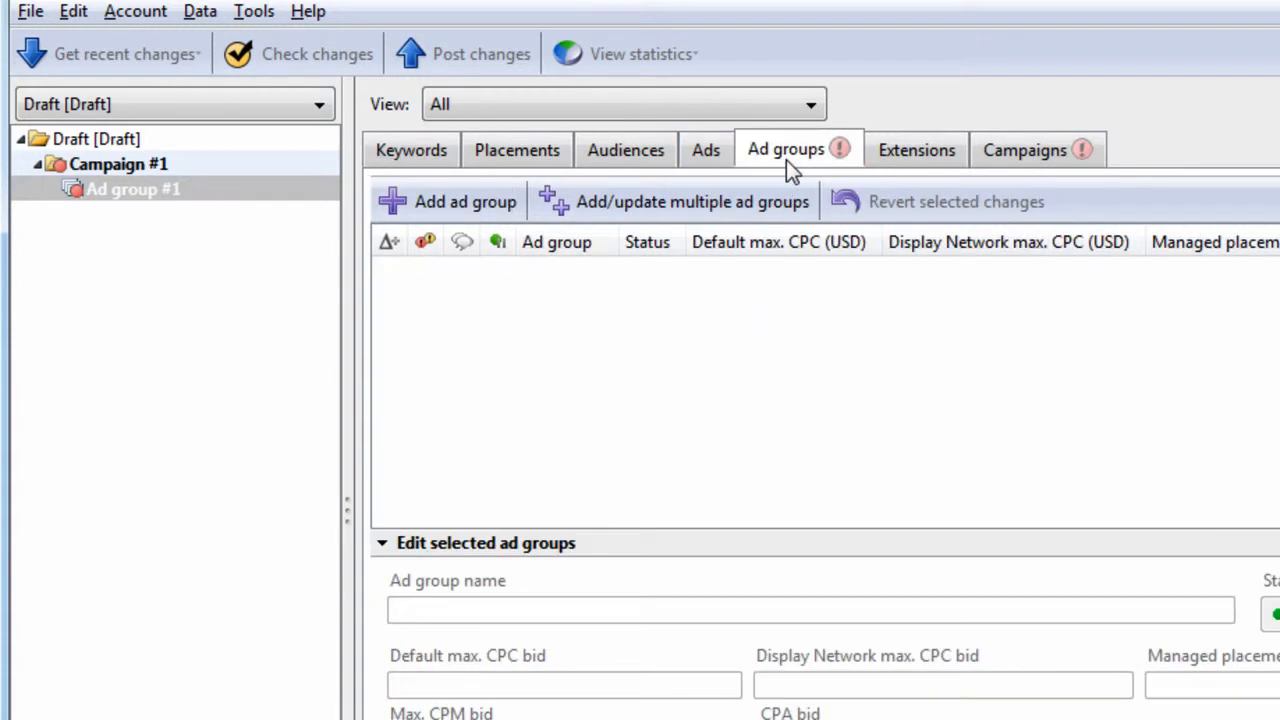
pyautogui.moveTo(490, 210)
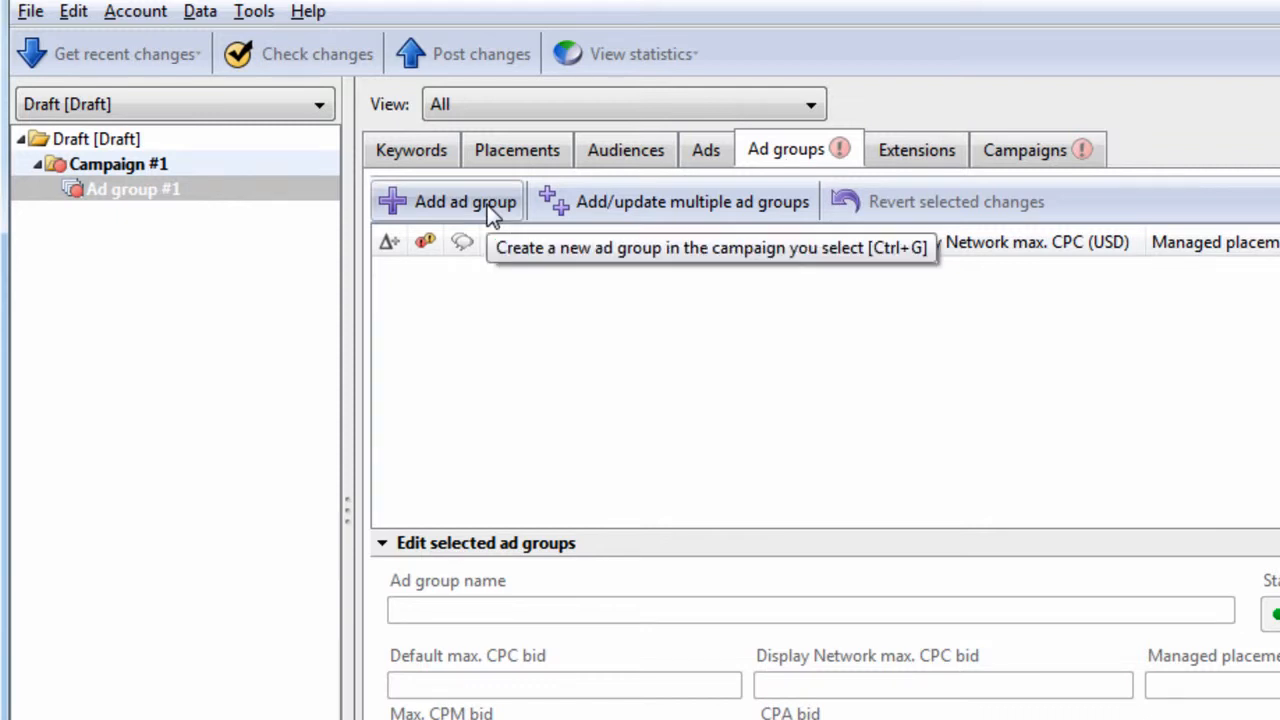
pyautogui.click(464, 201)
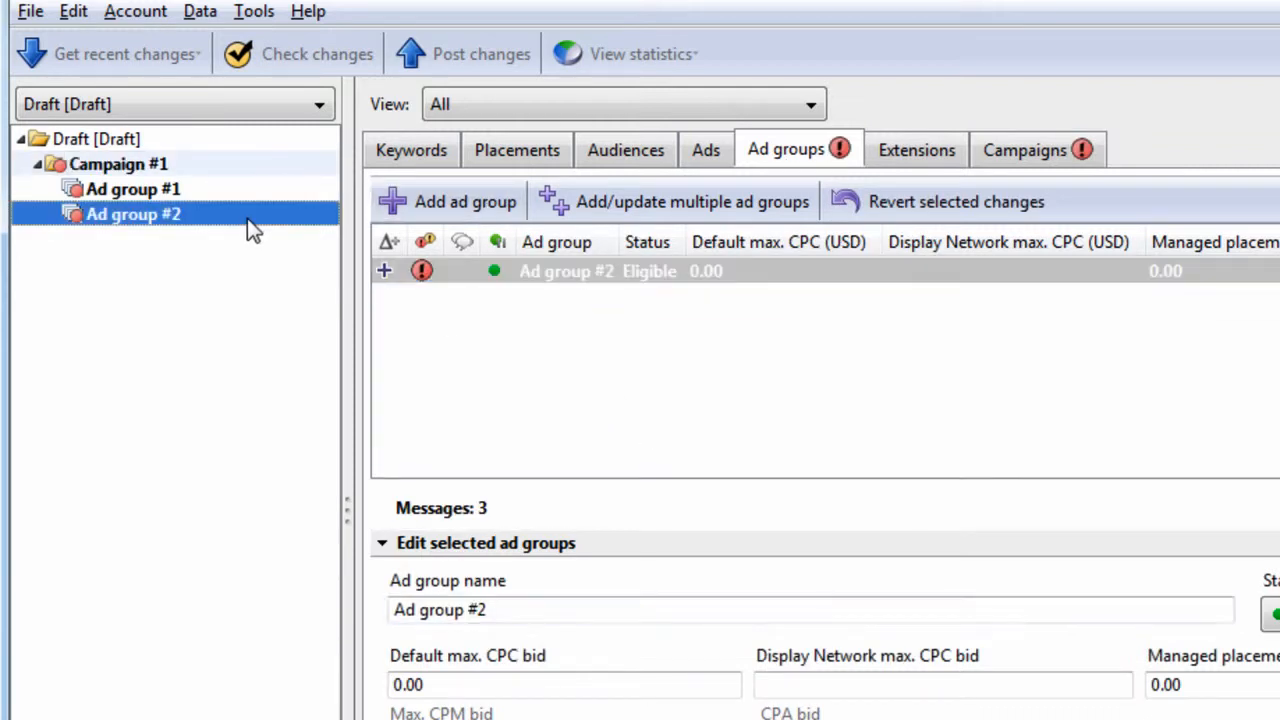
pyautogui.click(410, 149)
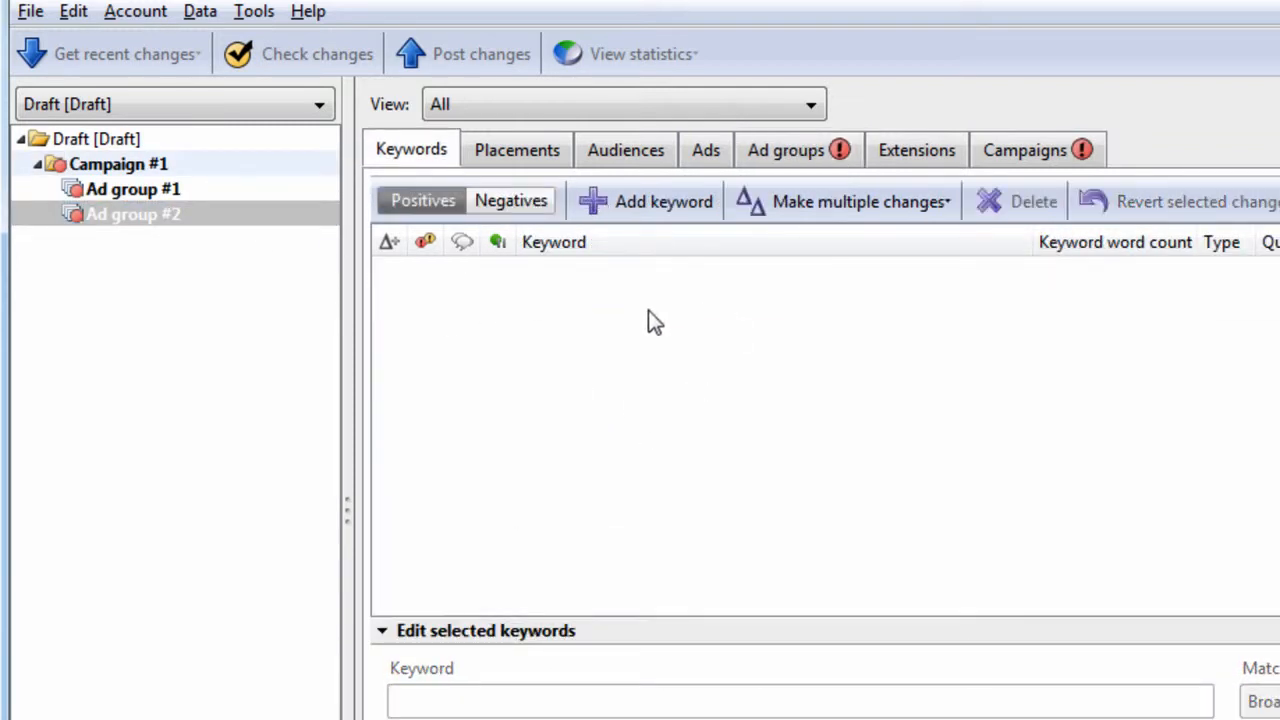
pyautogui.moveTo(752, 400)
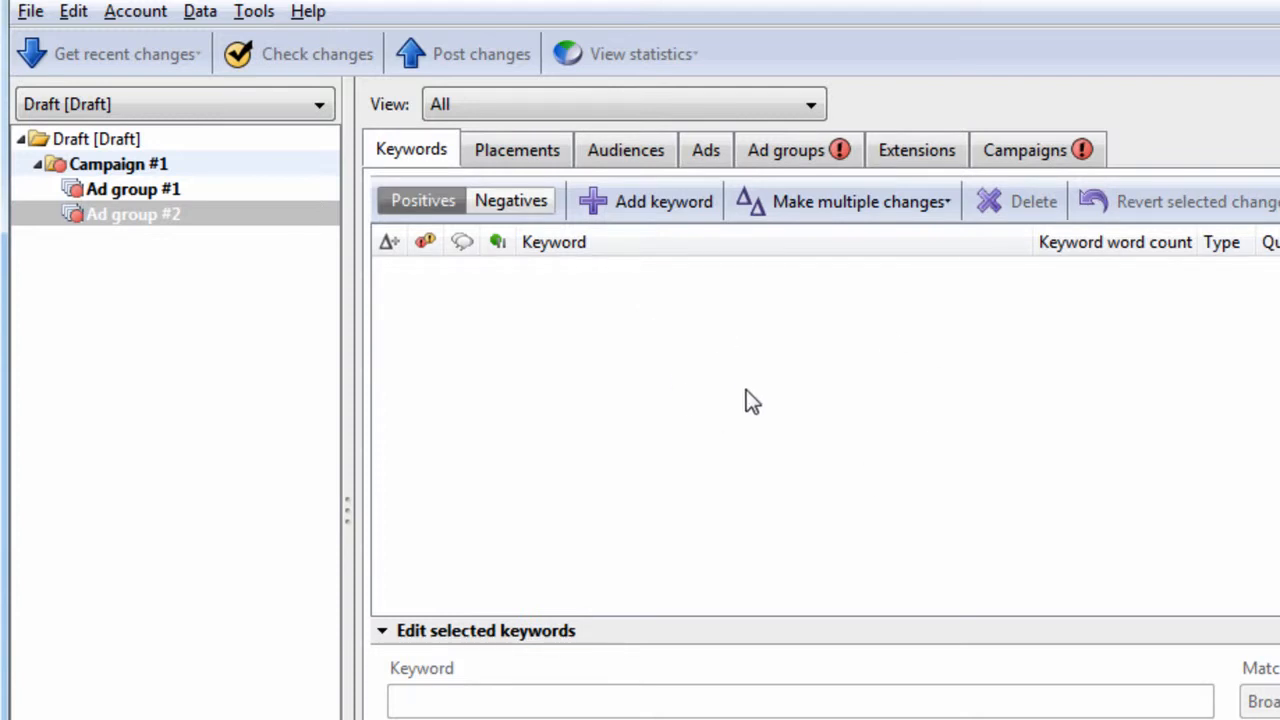
pyautogui.moveTo(768, 367)
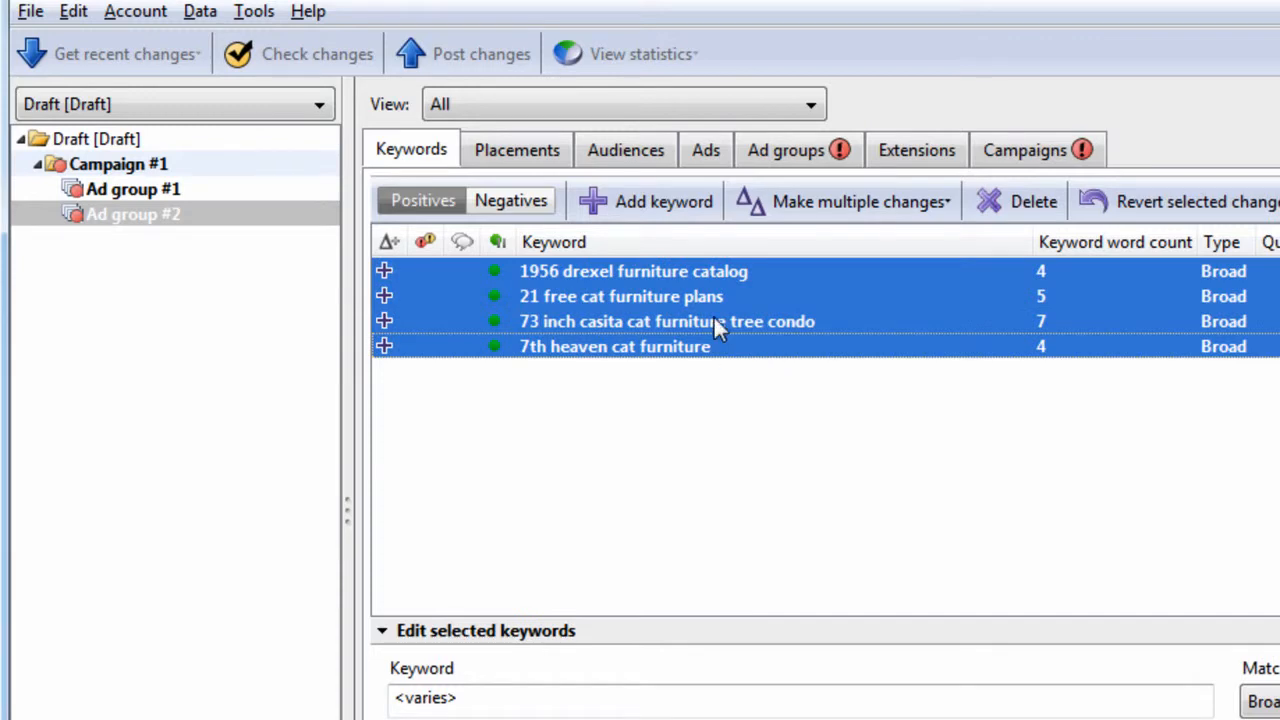
# Paste the furniture keywords into the new ad group and rename it Furniture.
pyautogui.click(620, 296)
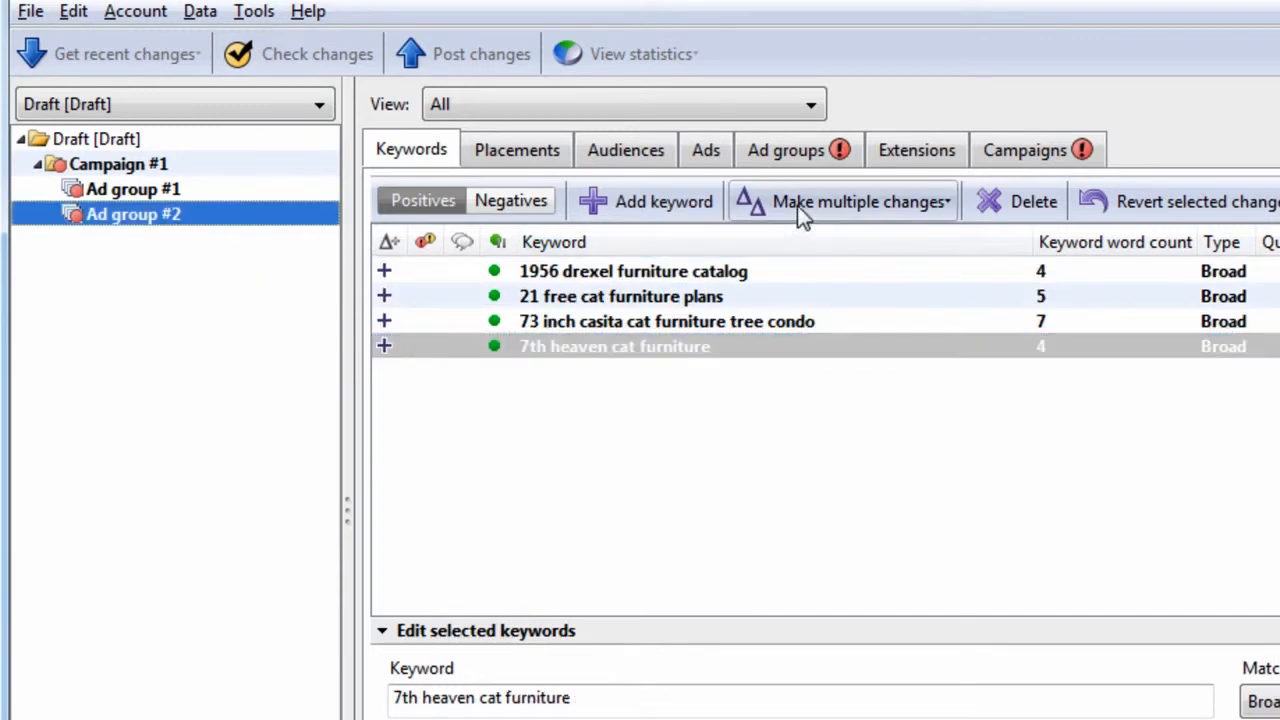
pyautogui.click(786, 149)
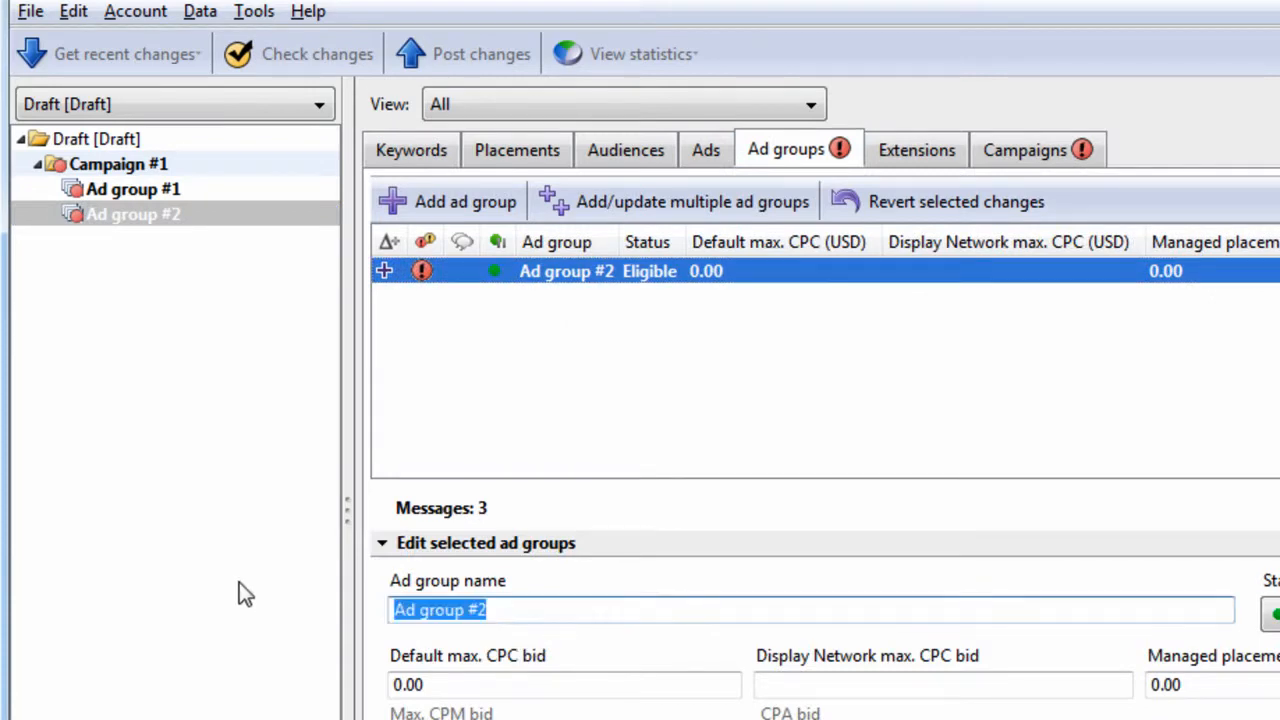
pyautogui.write('Furniture')
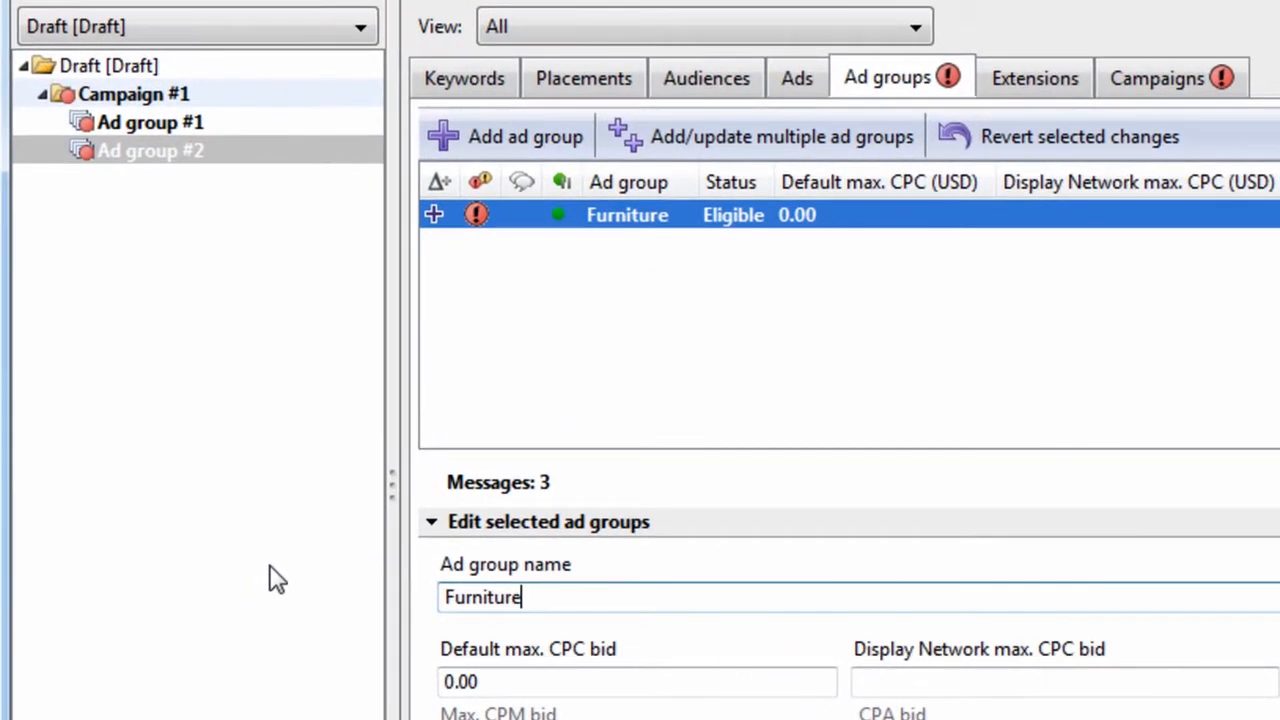
pyautogui.click(150, 121)
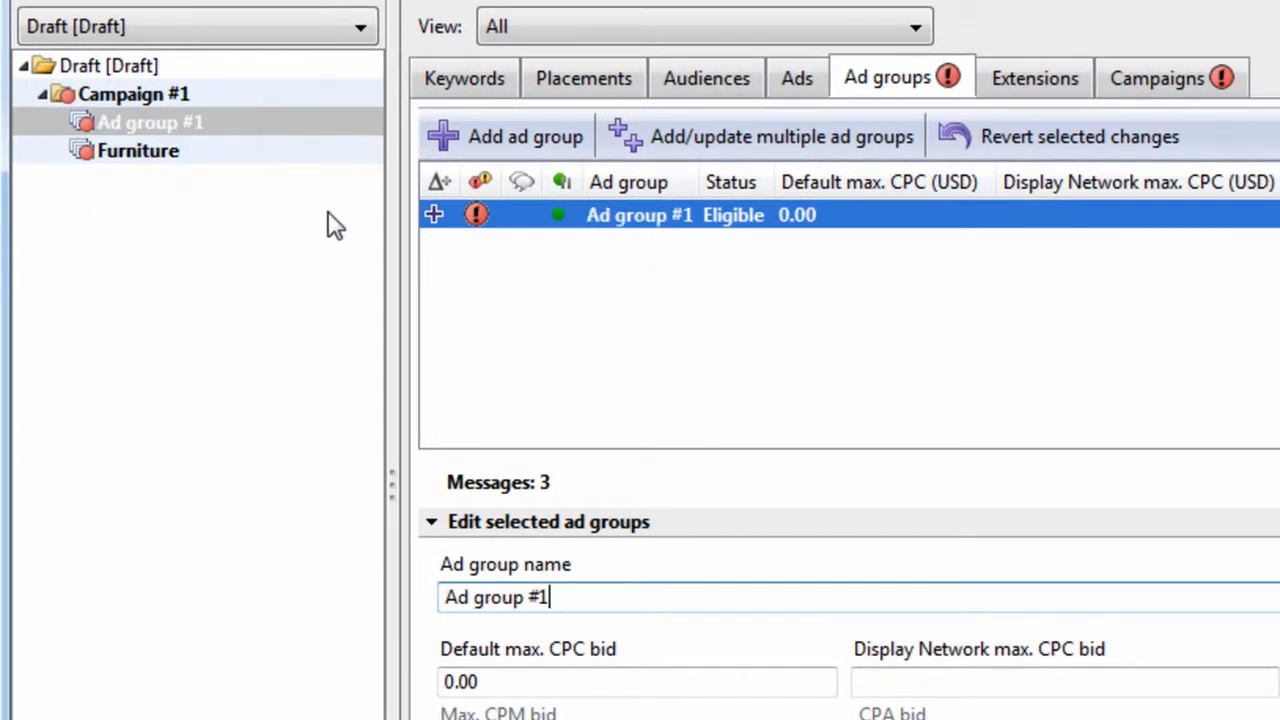
# Search Ad group #1 for 'litter' and move the ten matching keywords into a Litter ad group.
pyautogui.click(463, 78)
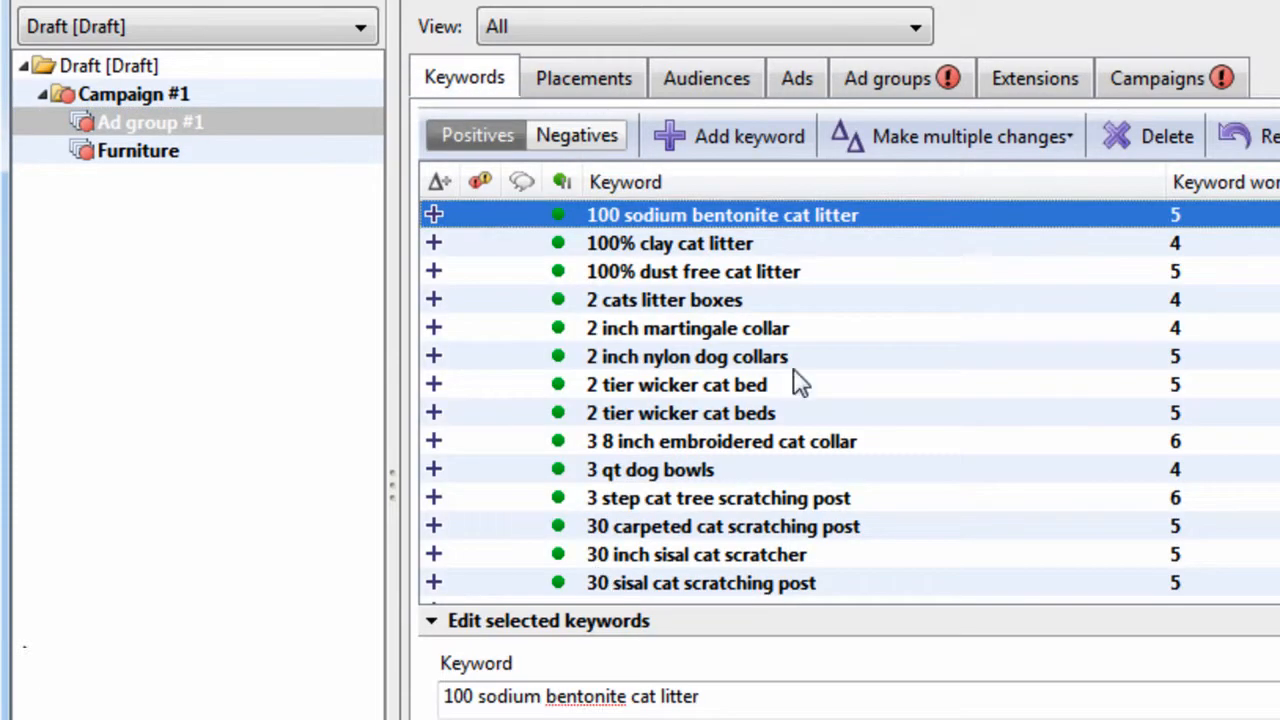
pyautogui.click(150, 122)
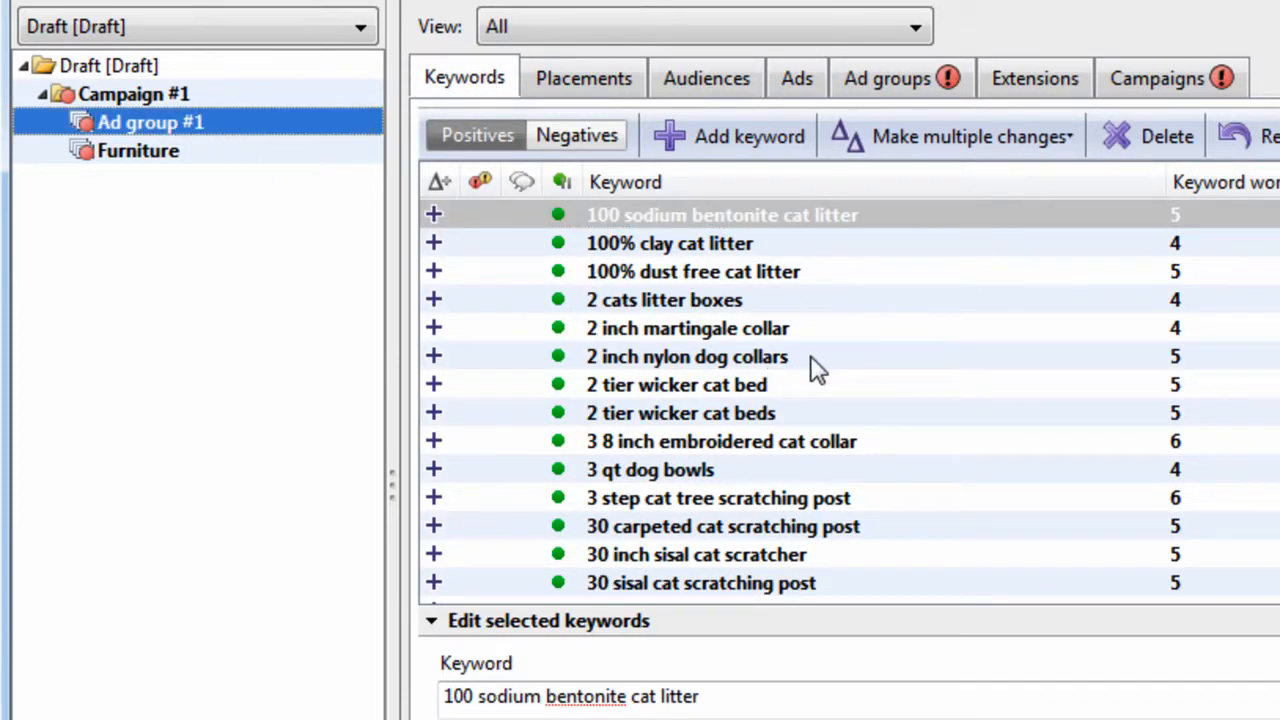
pyautogui.scroll(-3)
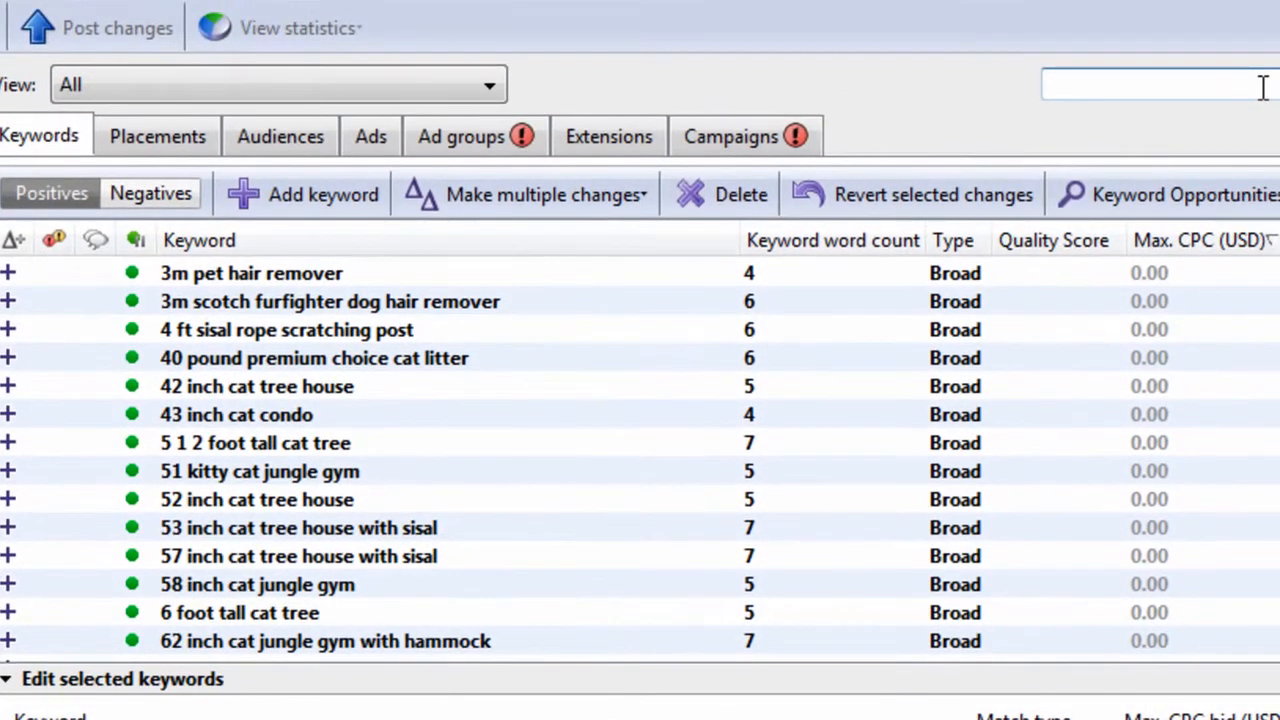
pyautogui.write('litter')
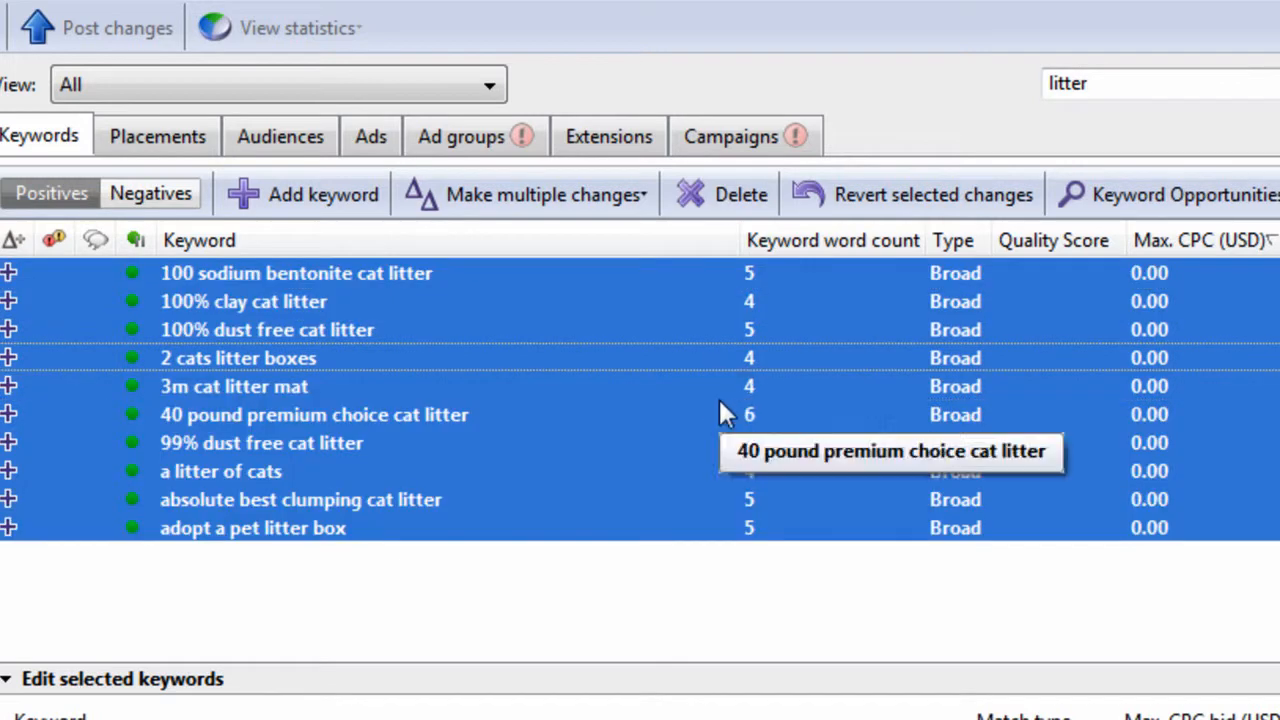
pyautogui.click(460, 136)
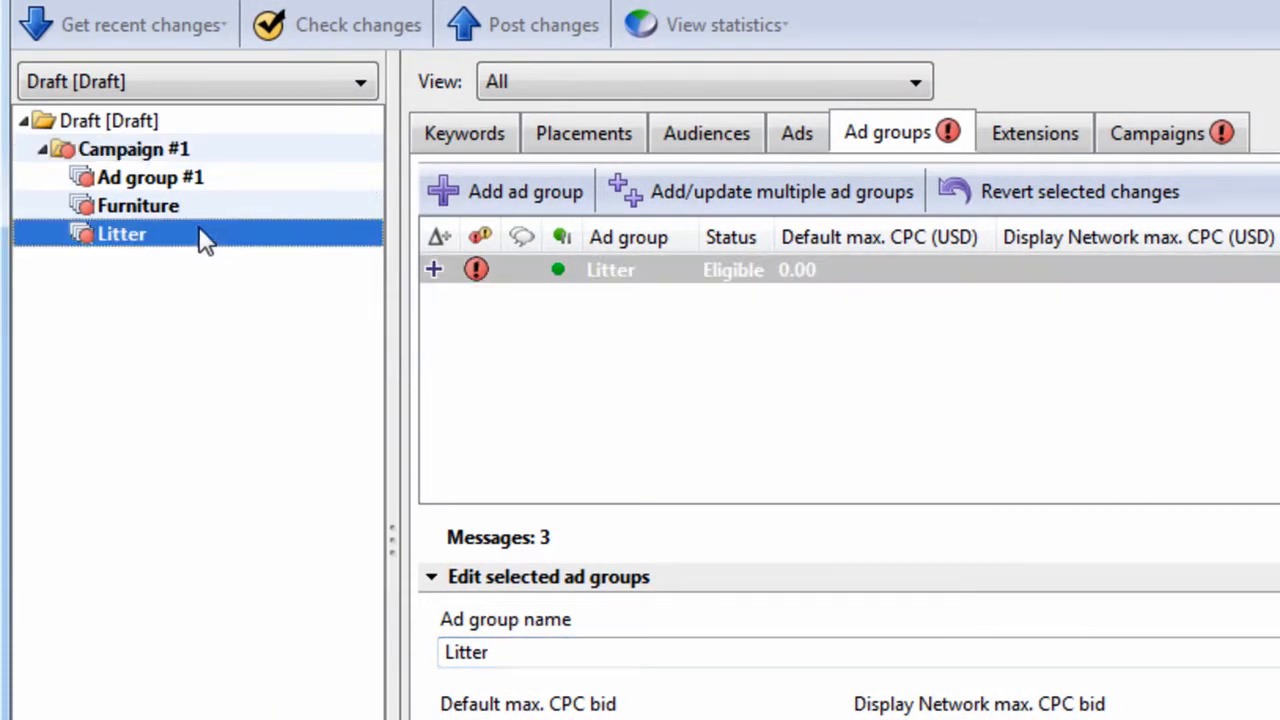
pyautogui.click(463, 133)
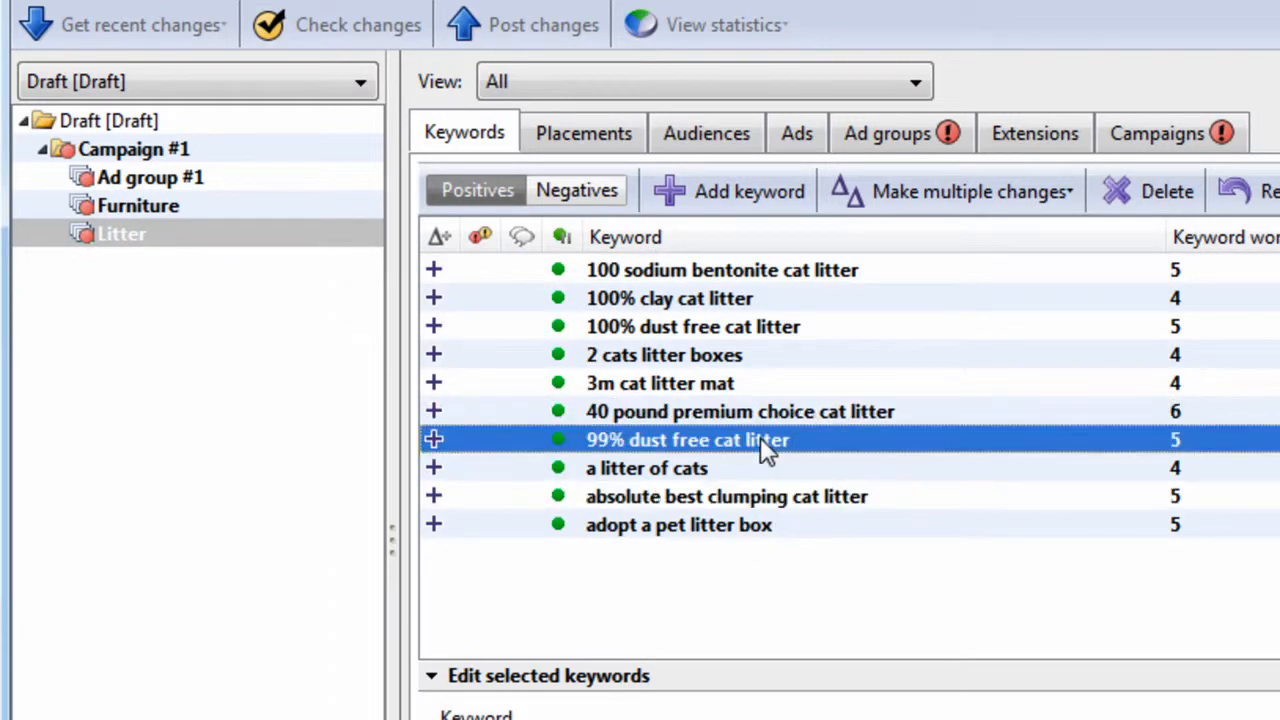
pyautogui.click(151, 177)
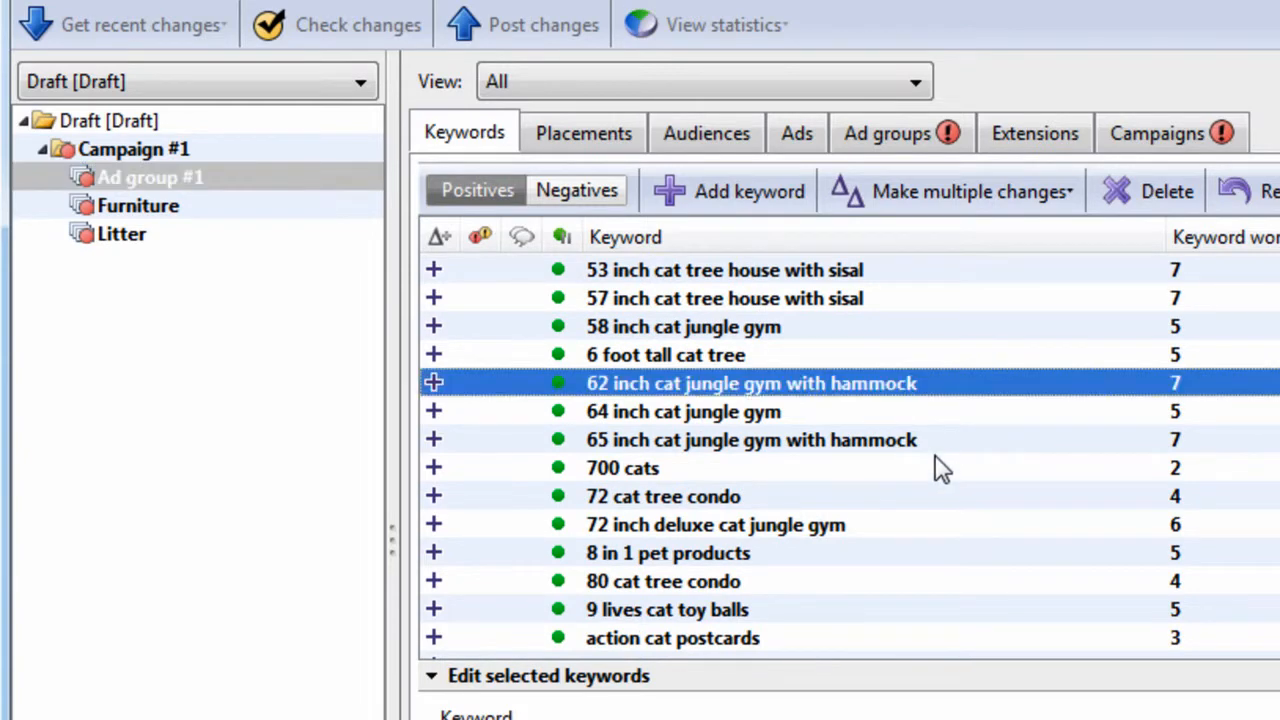
pyautogui.click(715, 298)
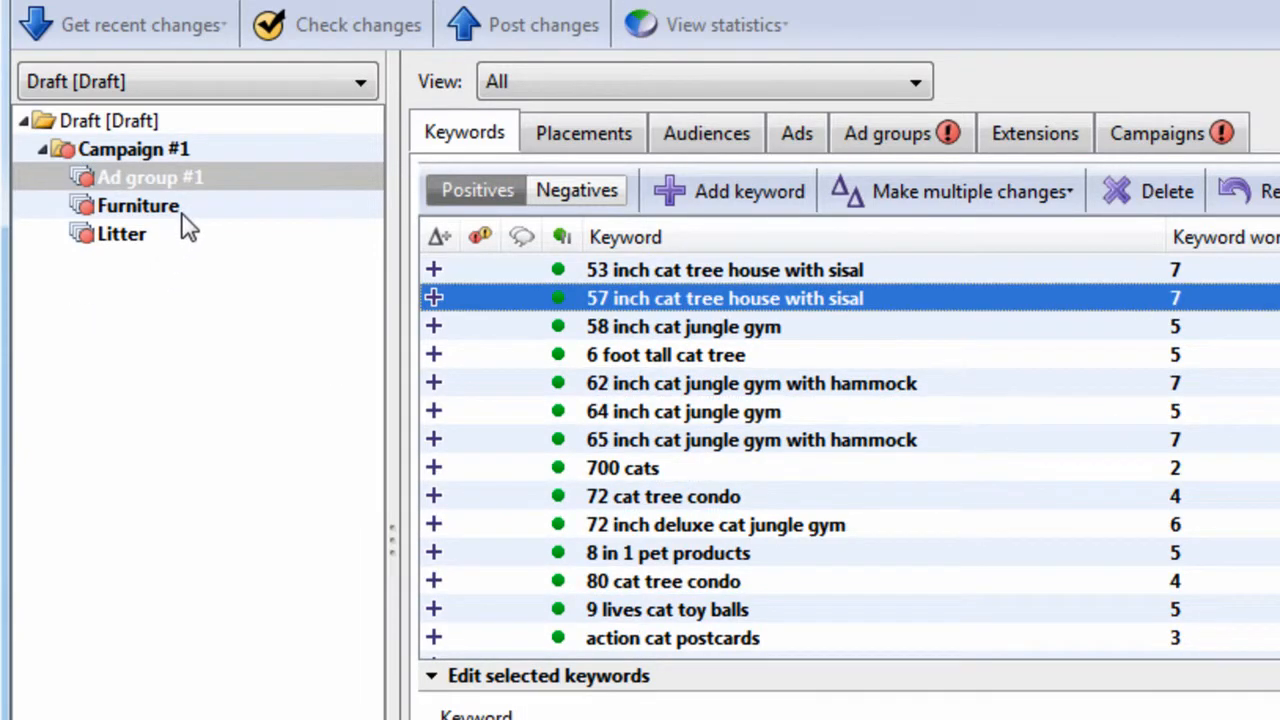
pyautogui.click(121, 233)
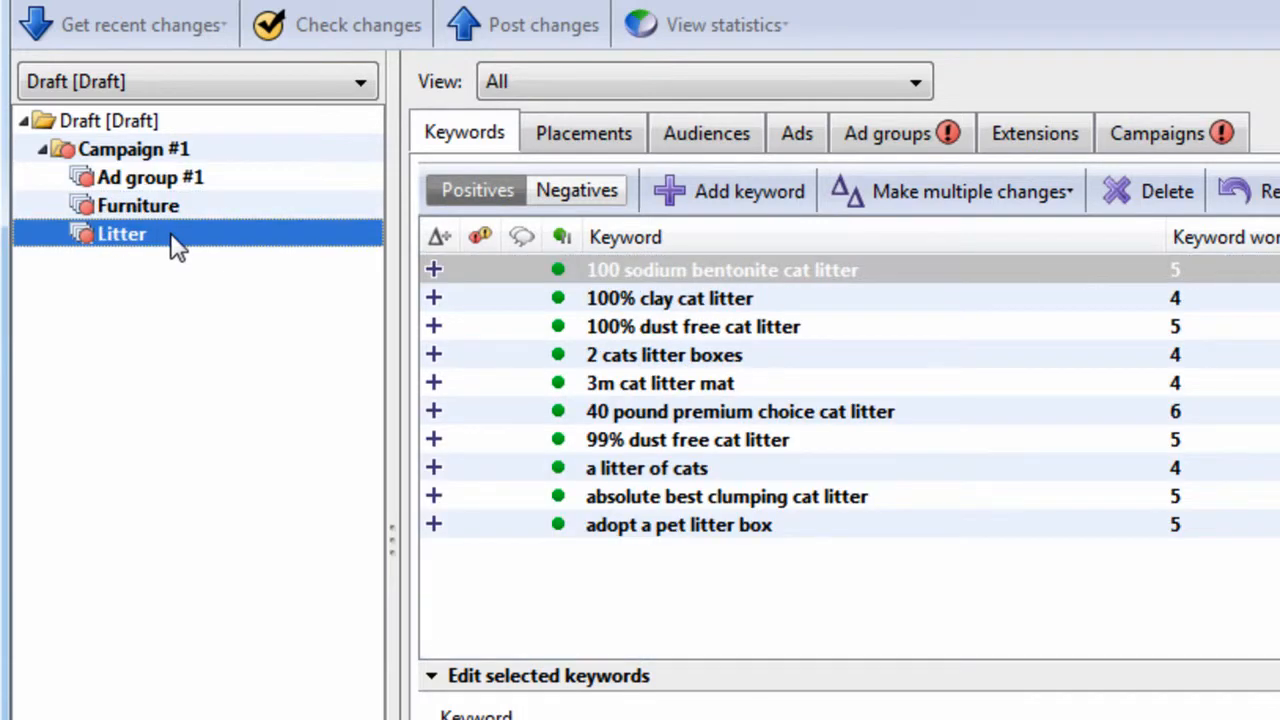
pyautogui.moveTo(485, 300)
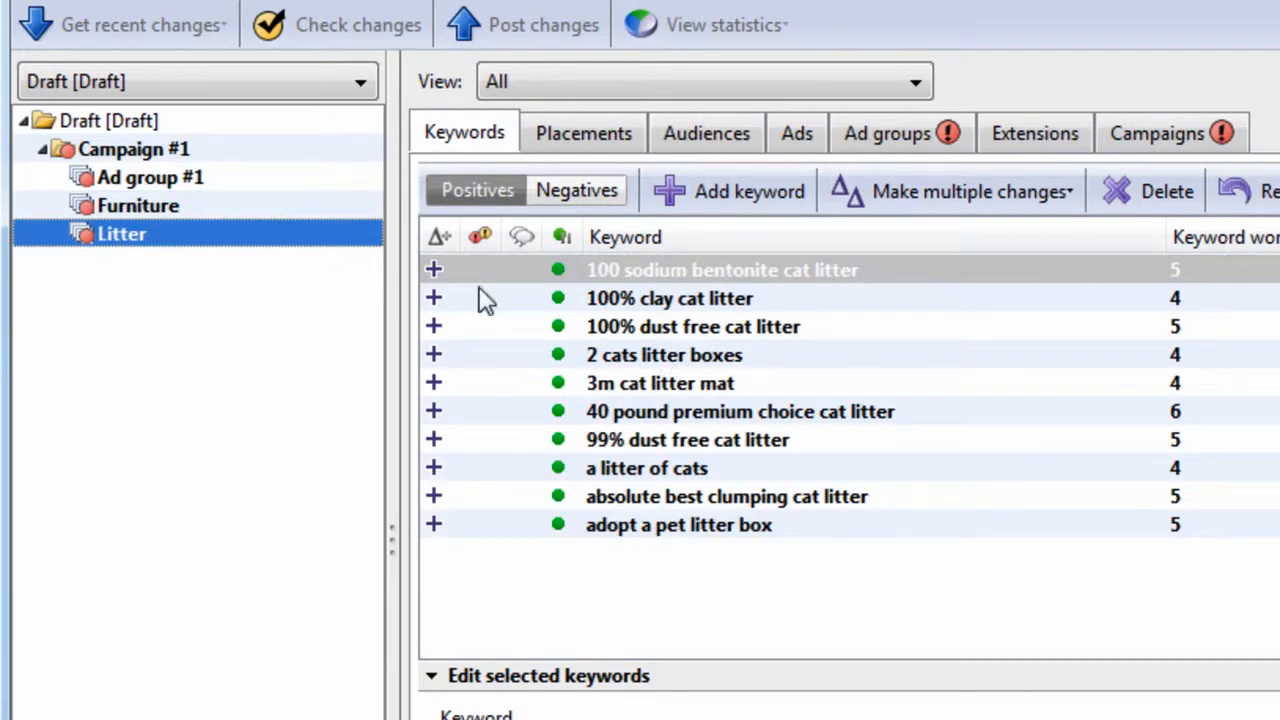
pyautogui.moveTo(210, 258)
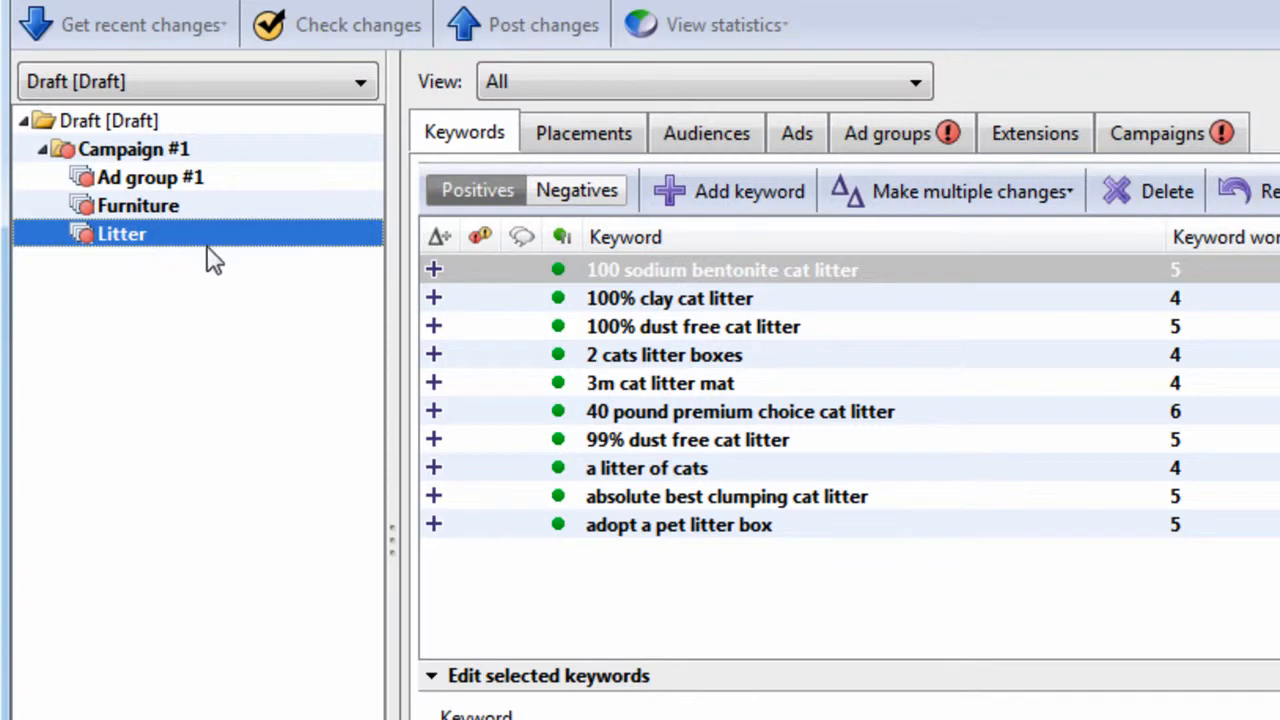
pyautogui.click(693, 326)
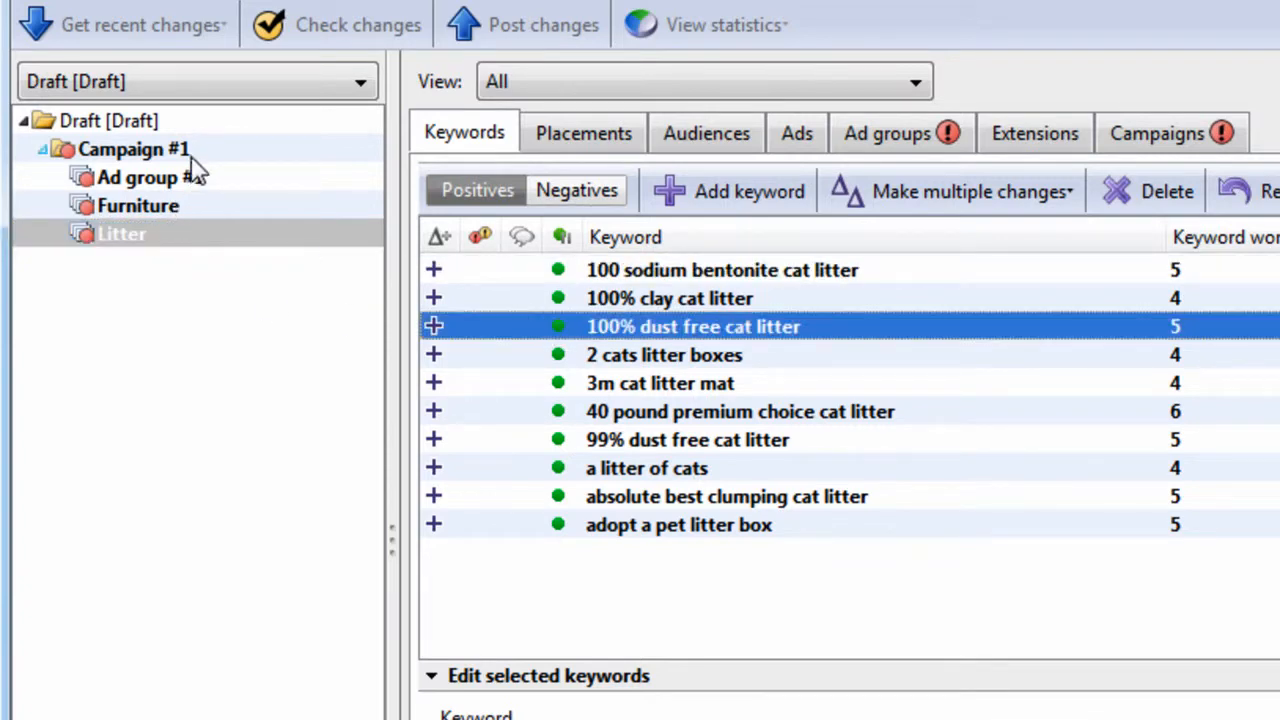
# Select the empty Furniture ad group and delete it on the Ad groups tab.
pyautogui.click(131, 148)
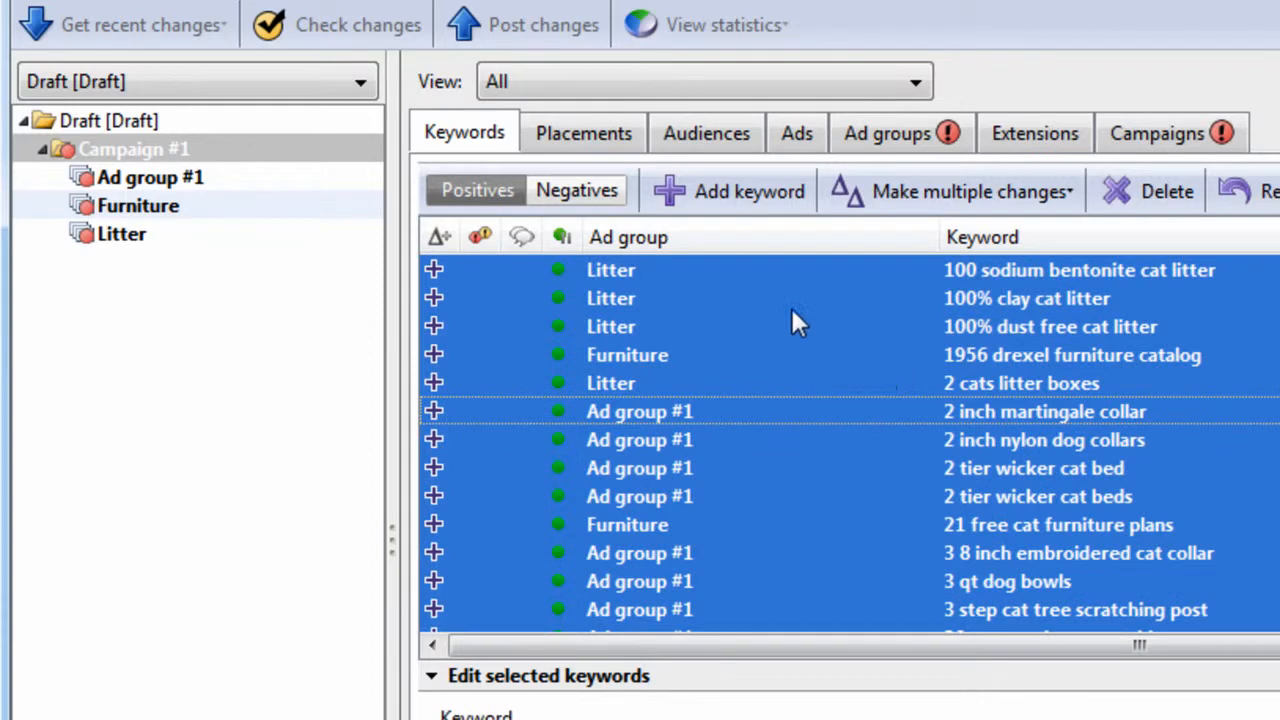
pyautogui.moveTo(720, 320)
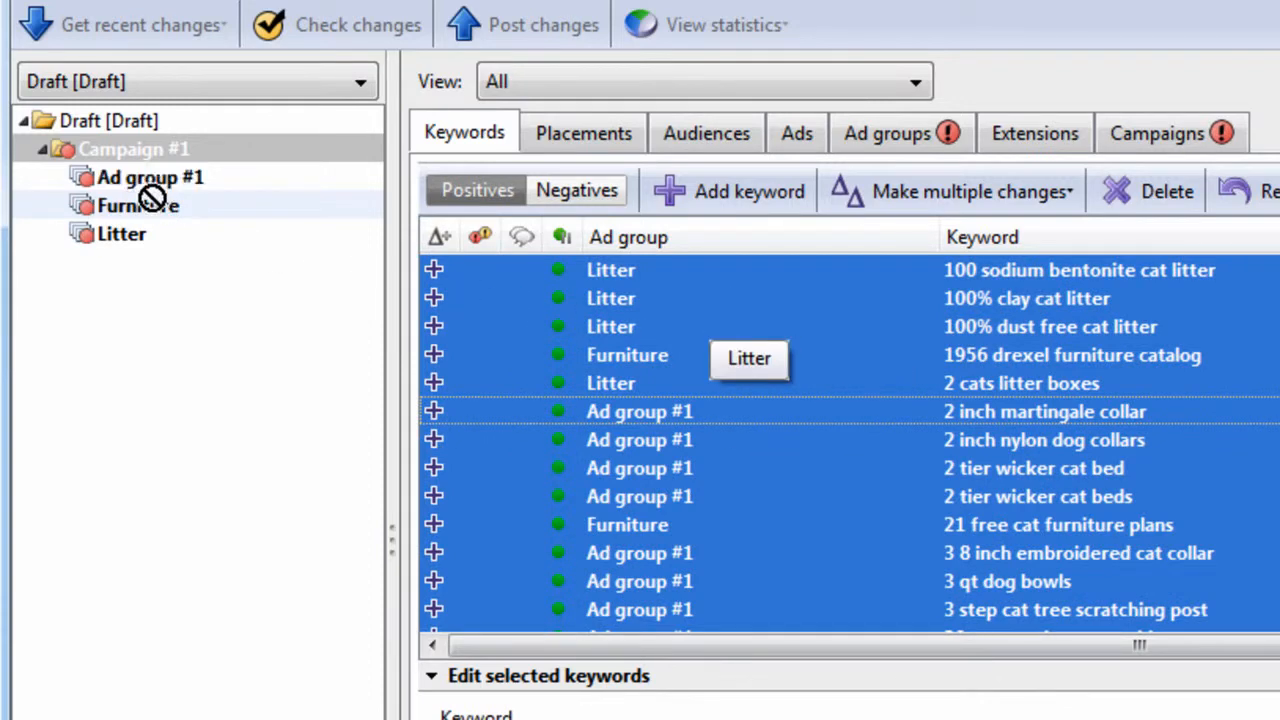
pyautogui.click(149, 177)
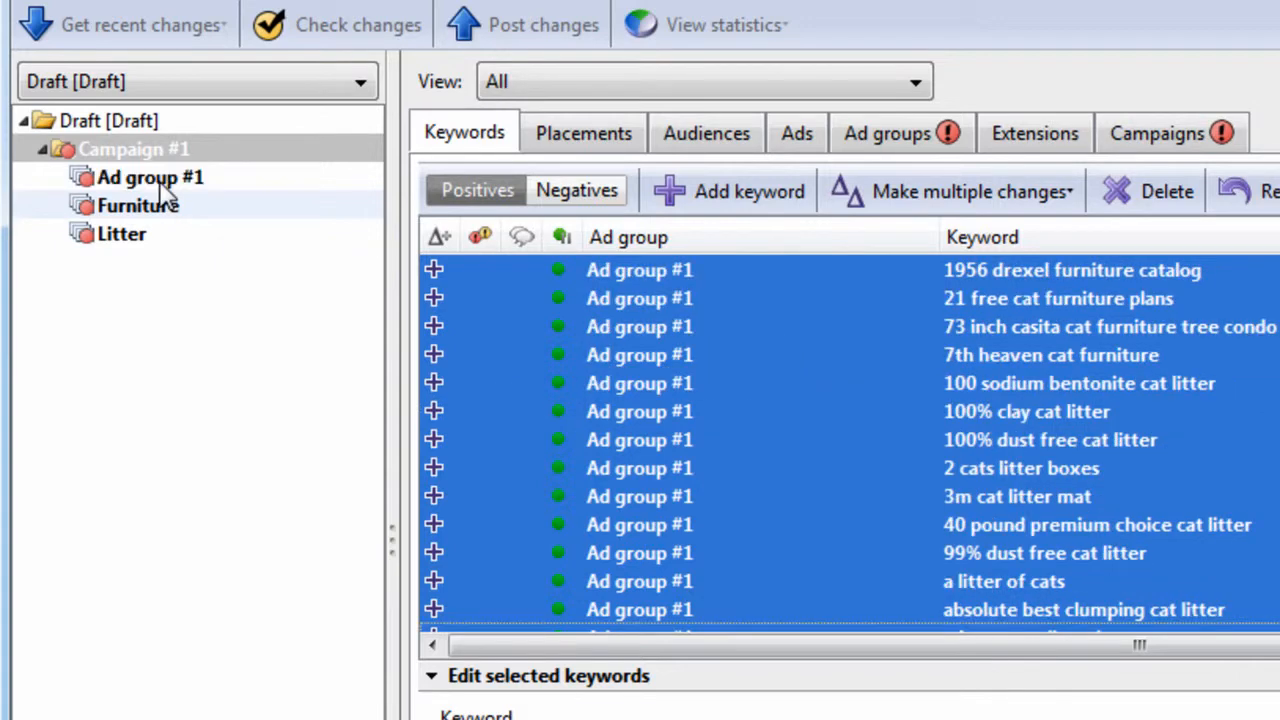
pyautogui.click(137, 205)
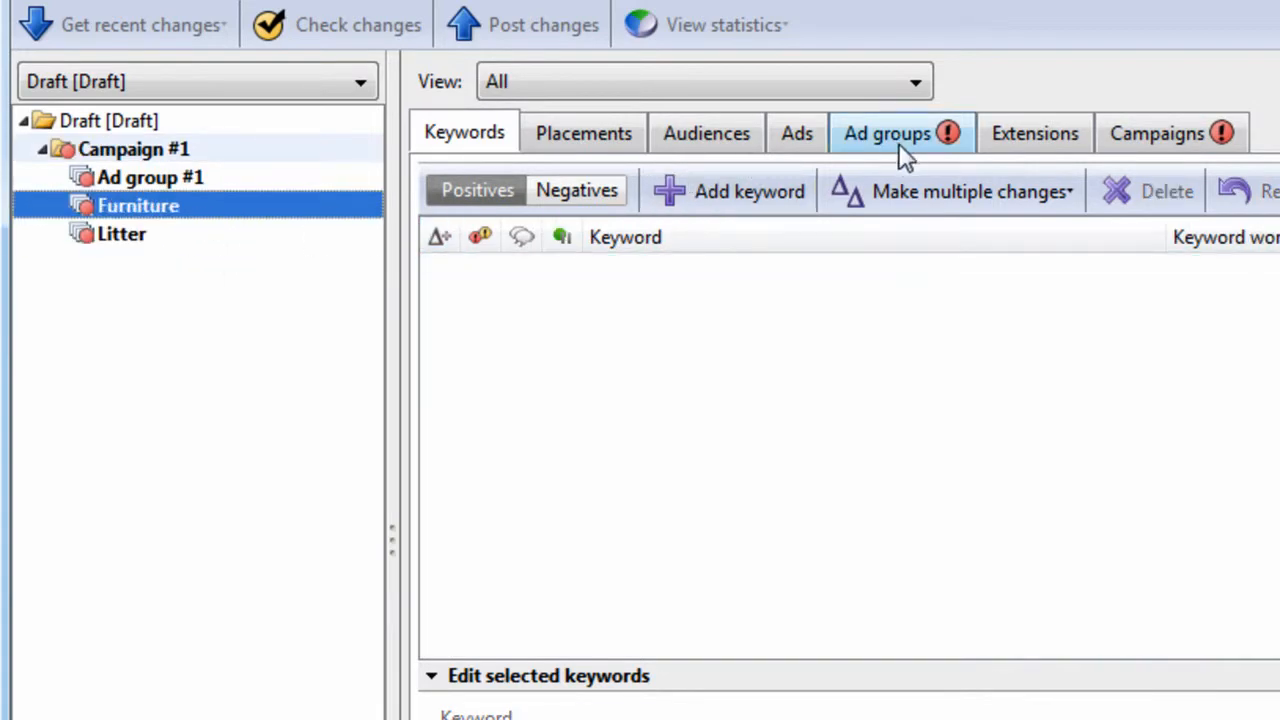
pyautogui.click(888, 133)
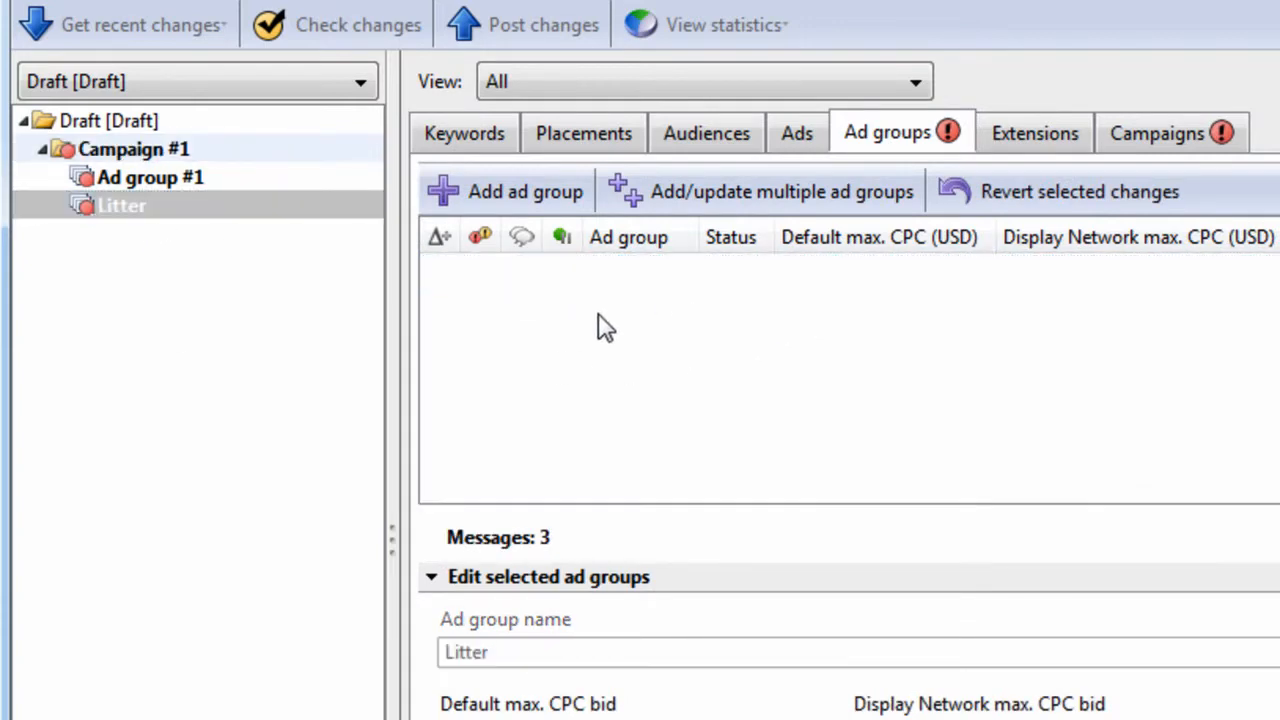
pyautogui.click(150, 177)
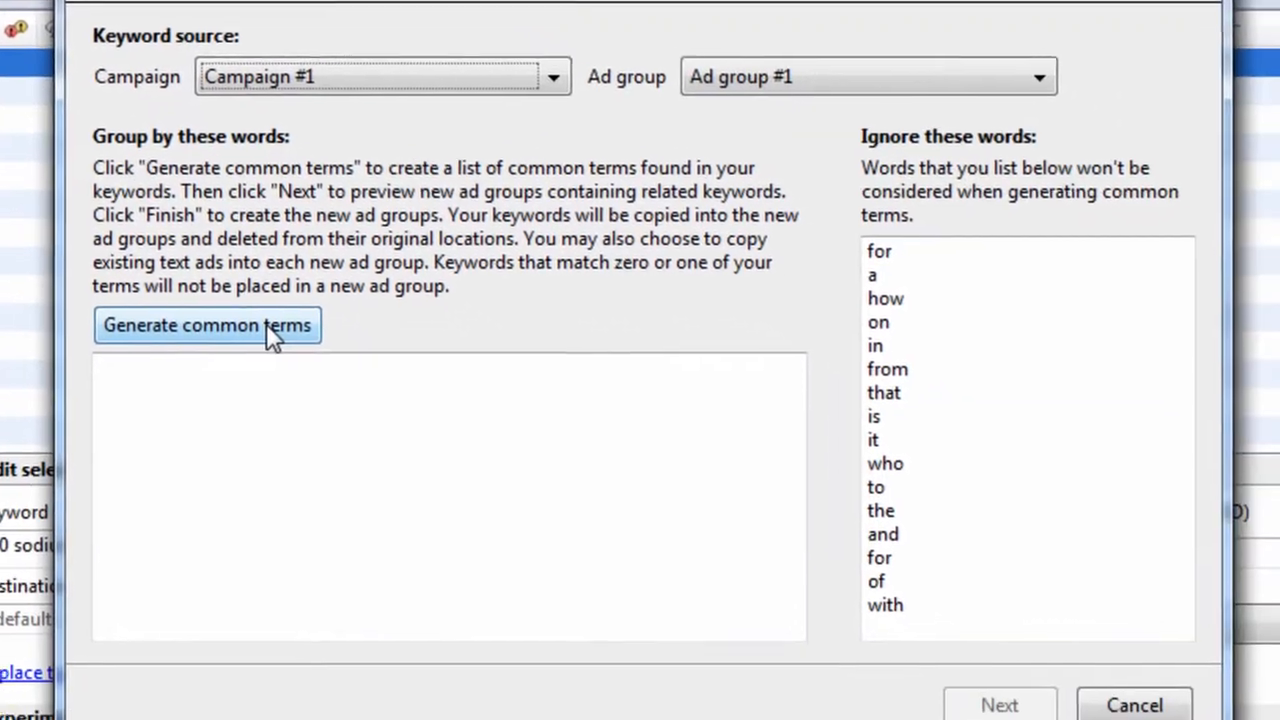
# Generate common terms, remove 'Inch', and preview groups like Inch Cat, Cat Tree, Litter and Sisal.
pyautogui.click(207, 326)
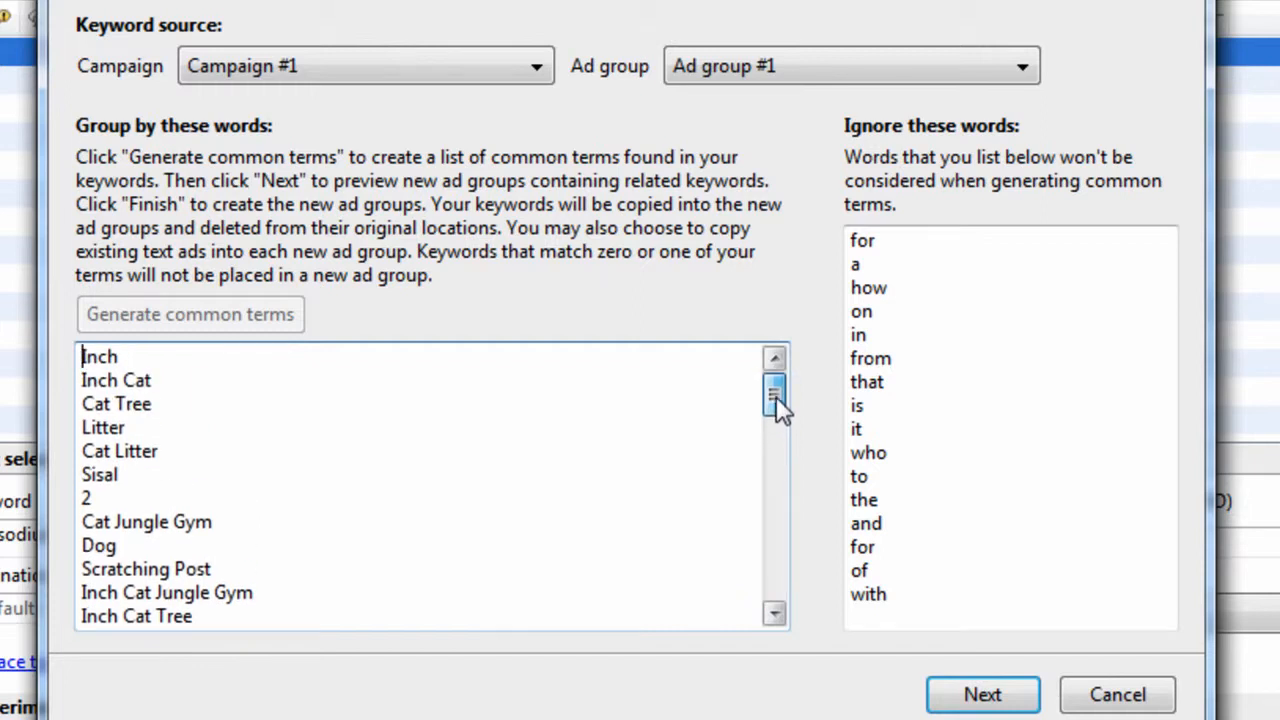
pyautogui.moveTo(190, 283)
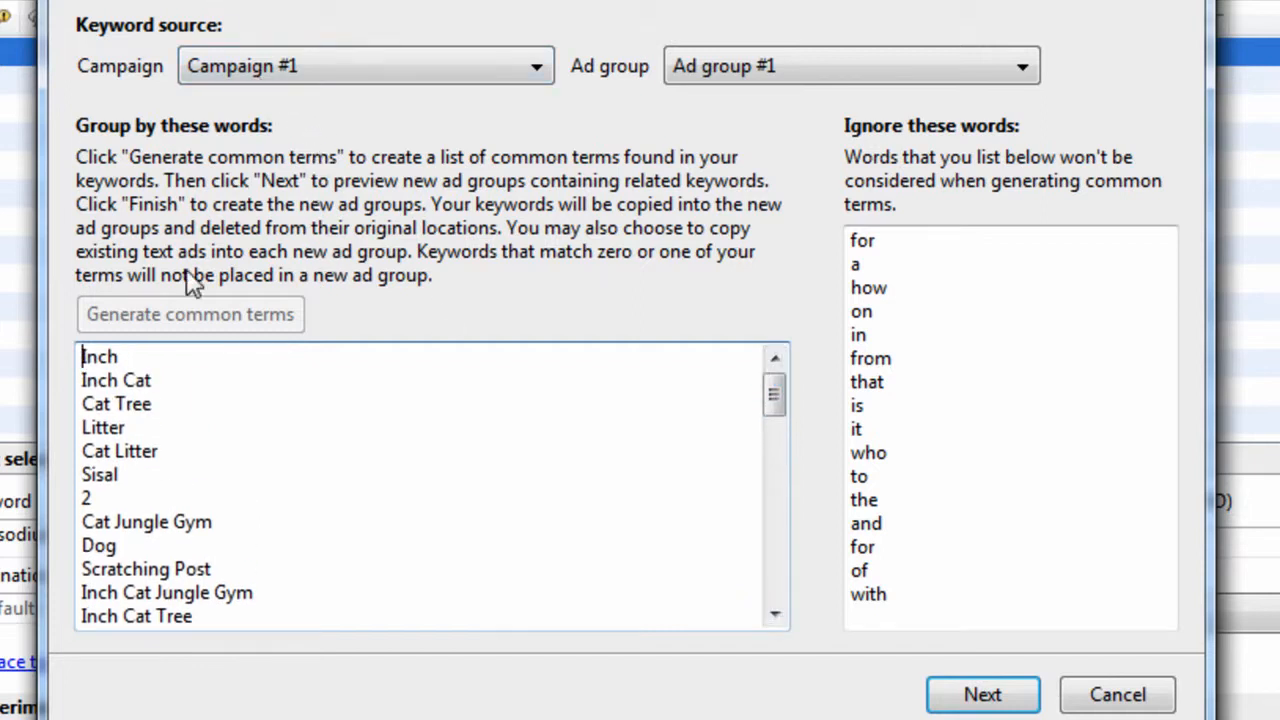
pyautogui.moveTo(255, 455)
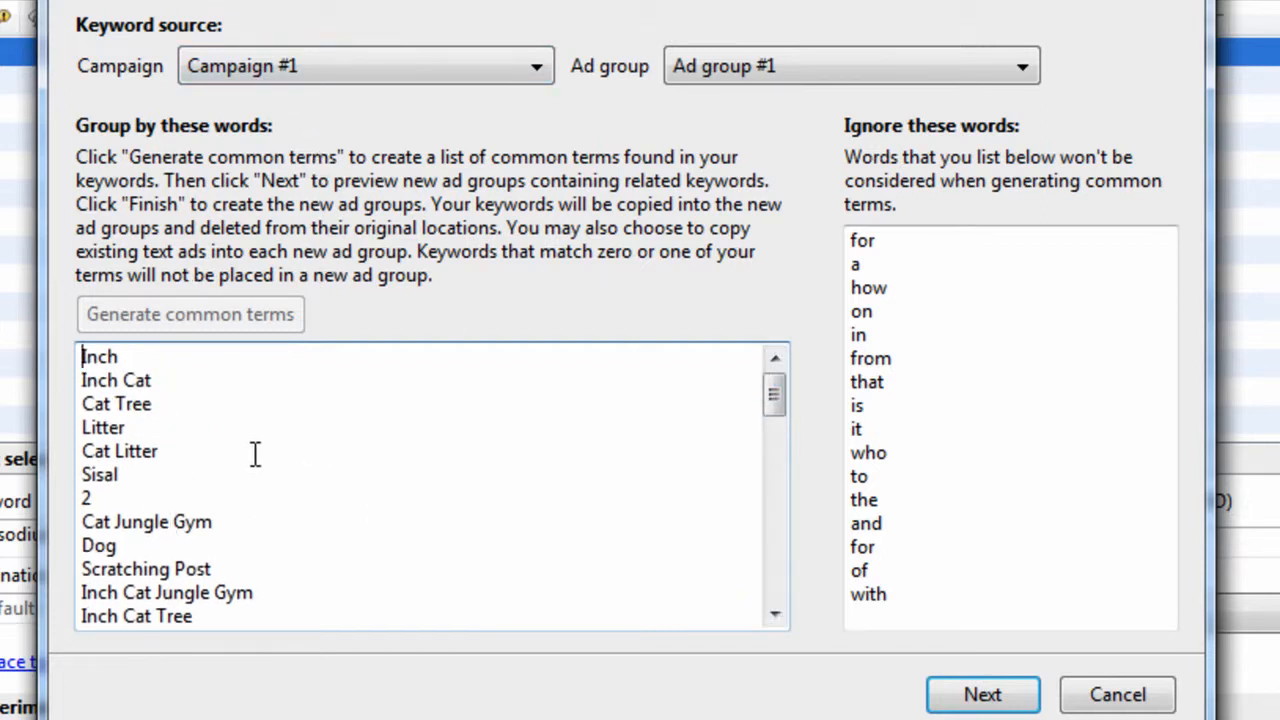
pyautogui.click(983, 695)
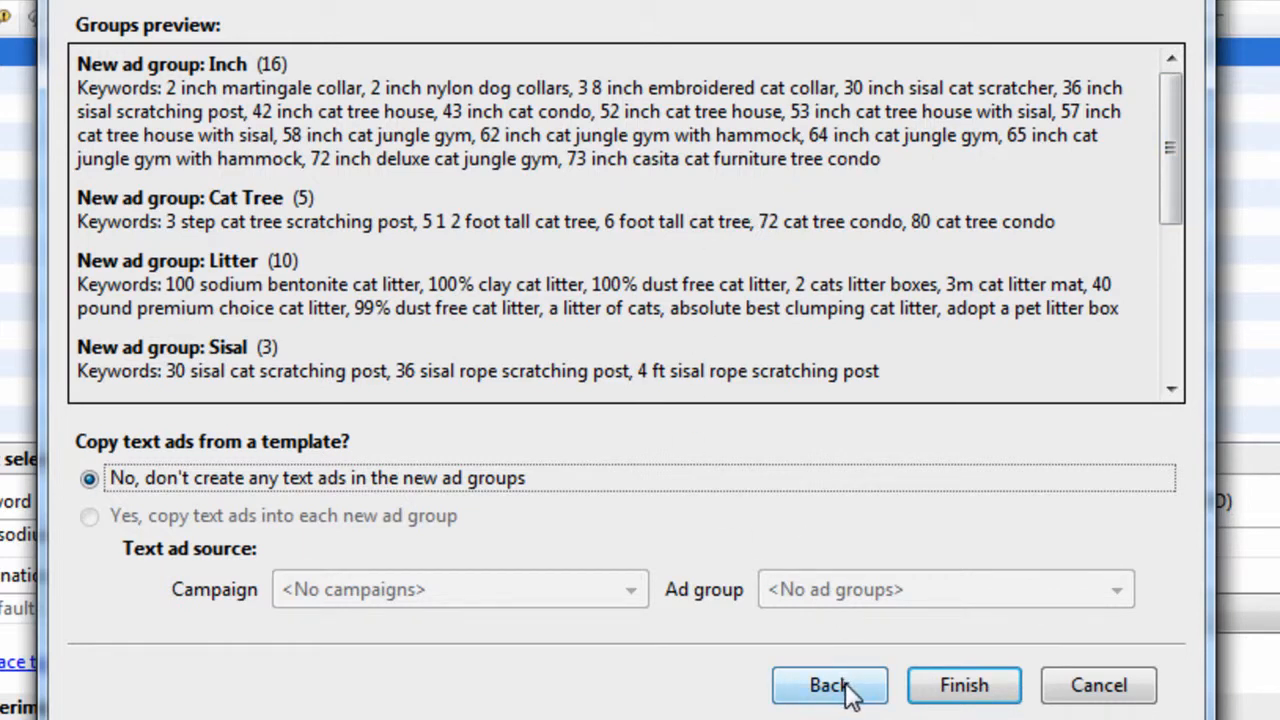
pyautogui.click(828, 685)
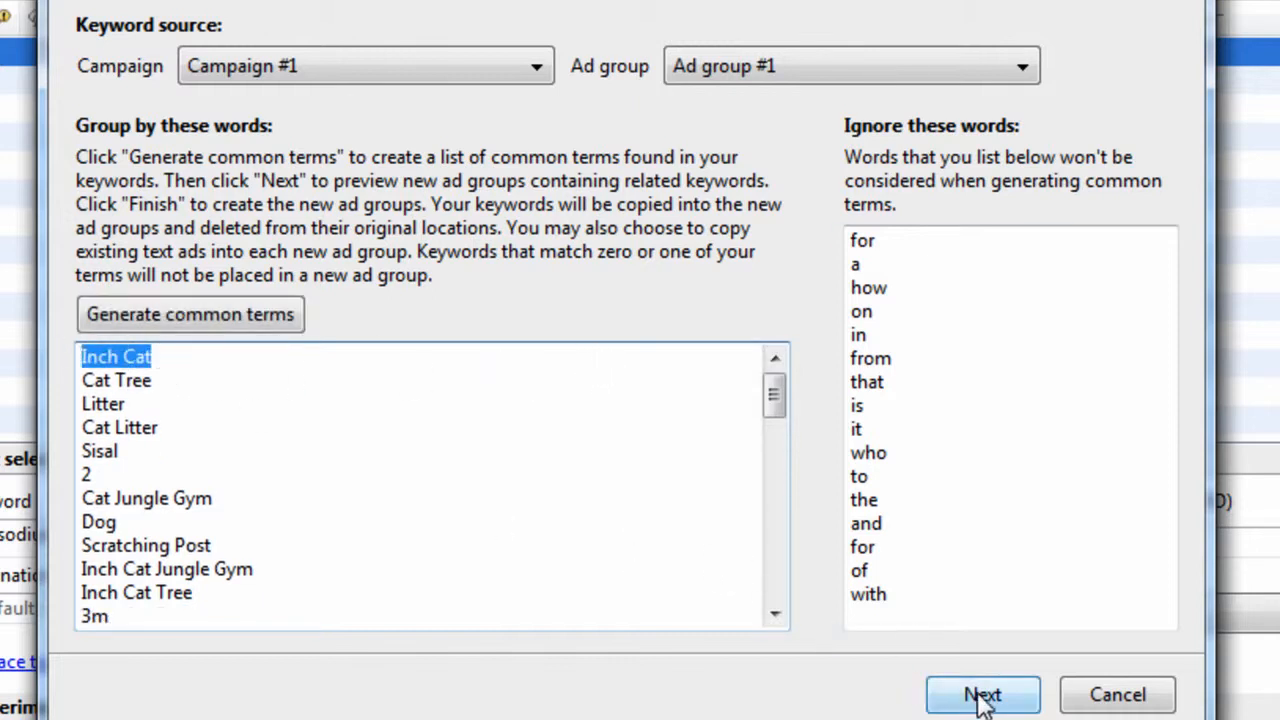
pyautogui.click(981, 695)
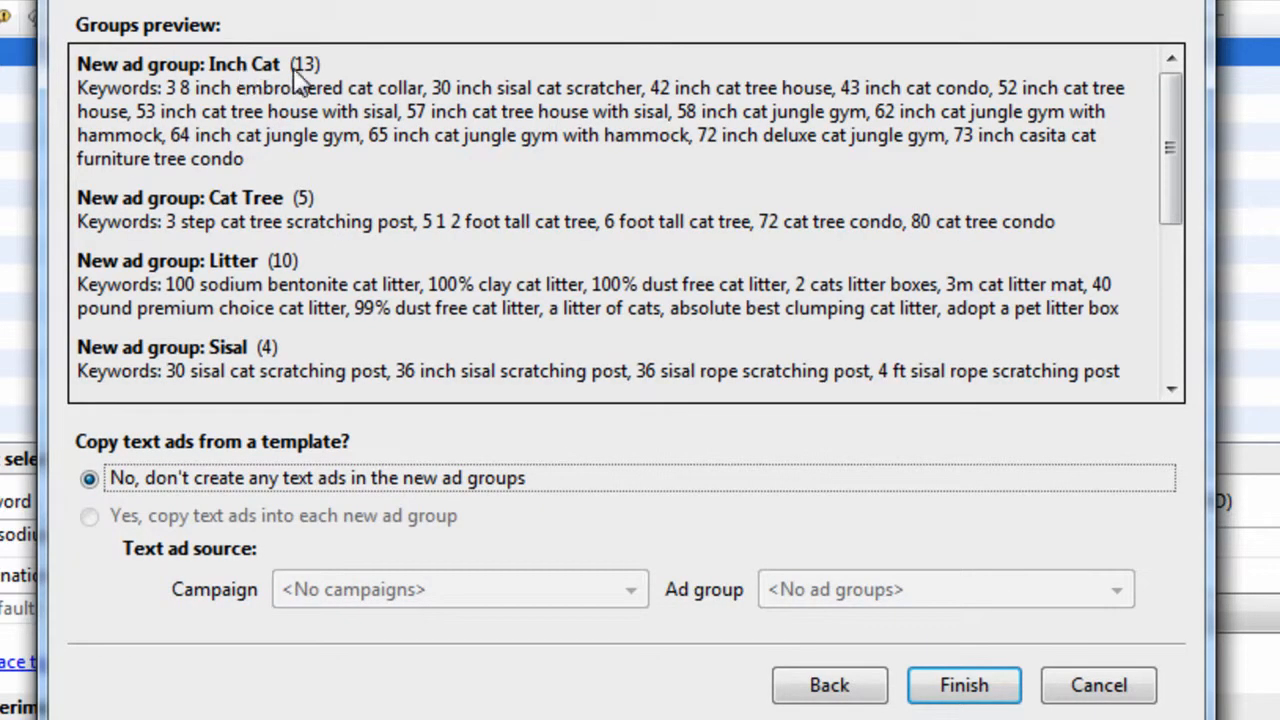
pyautogui.click(828, 685)
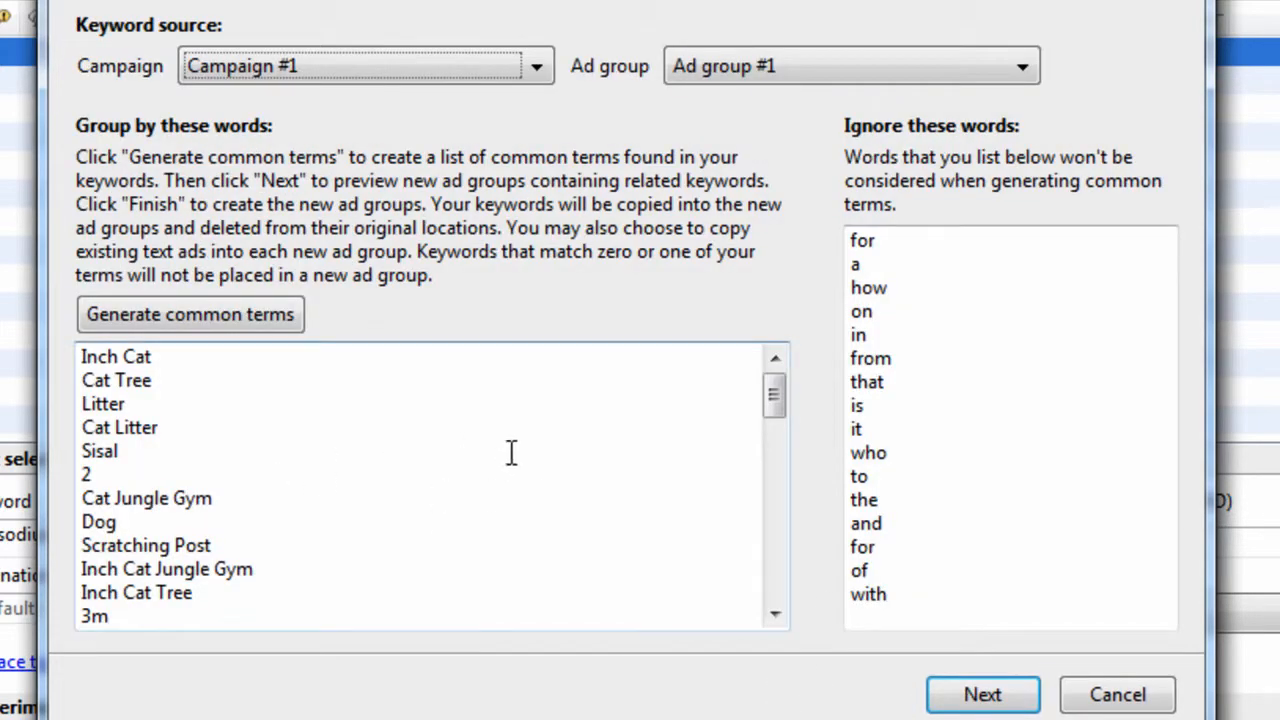
pyautogui.moveTo(689, 418)
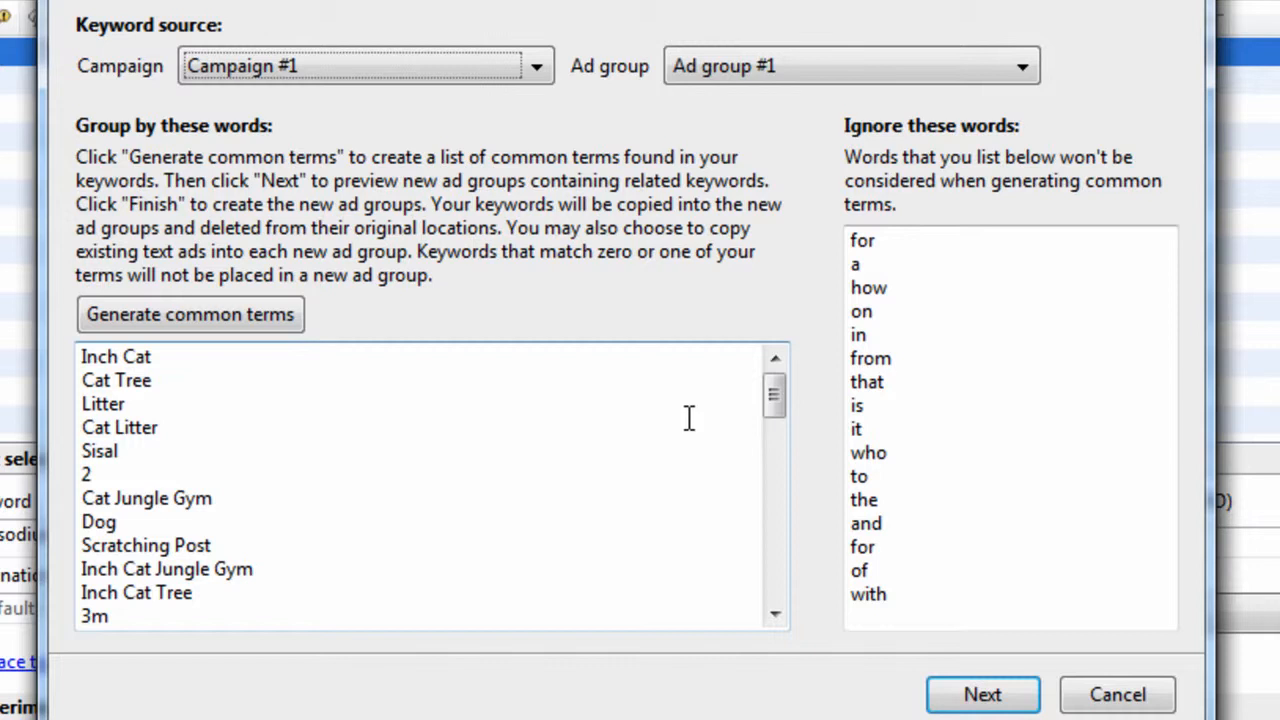
pyautogui.moveTo(774, 400)
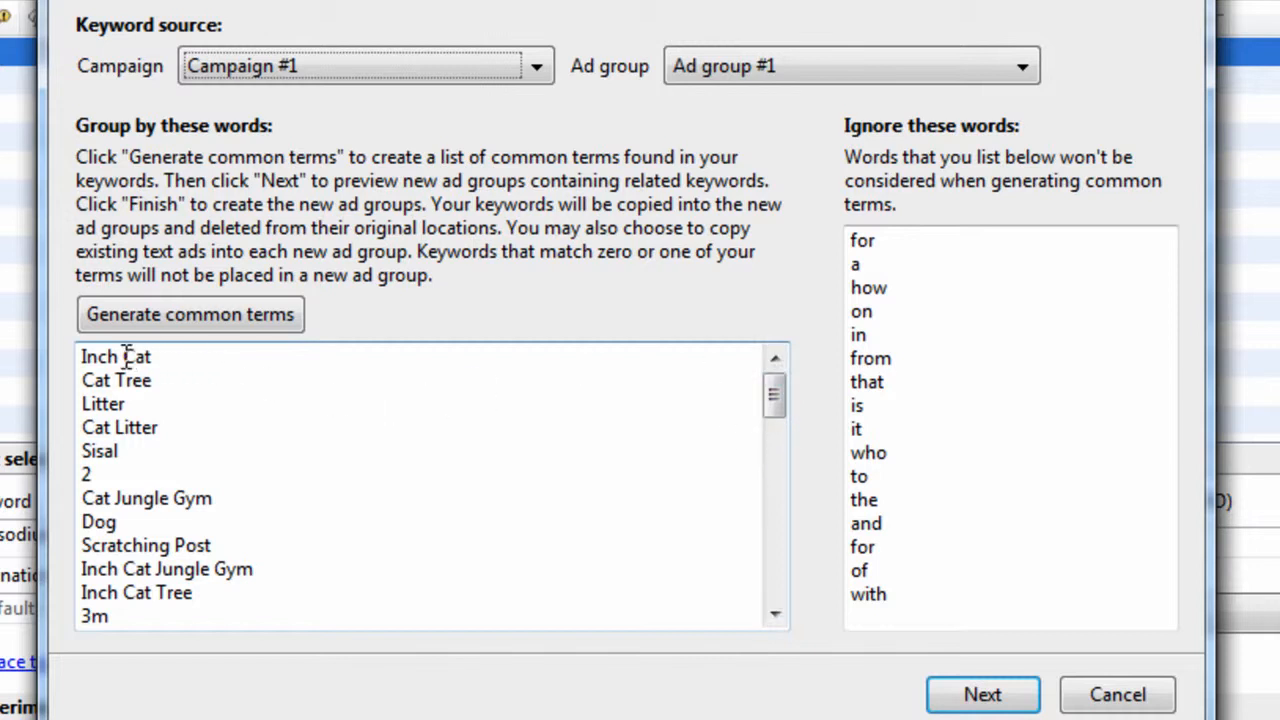
pyautogui.doubleClick(136, 356)
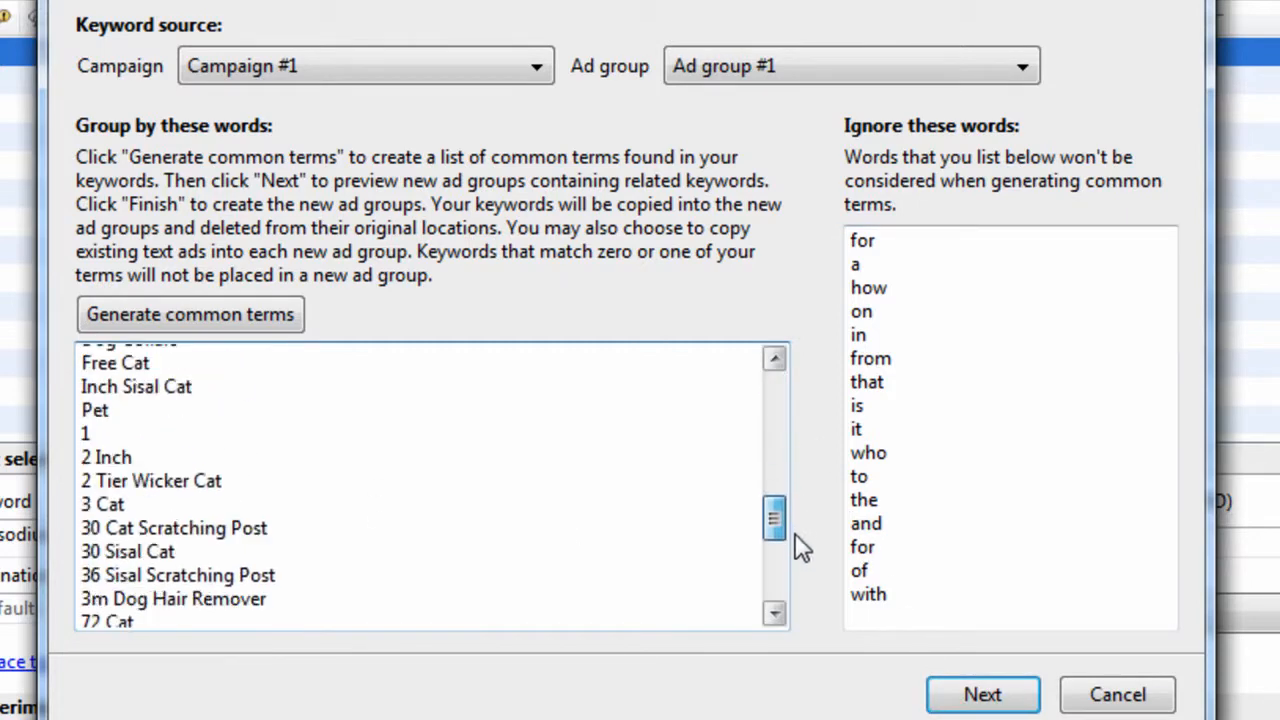
pyautogui.click(982, 694)
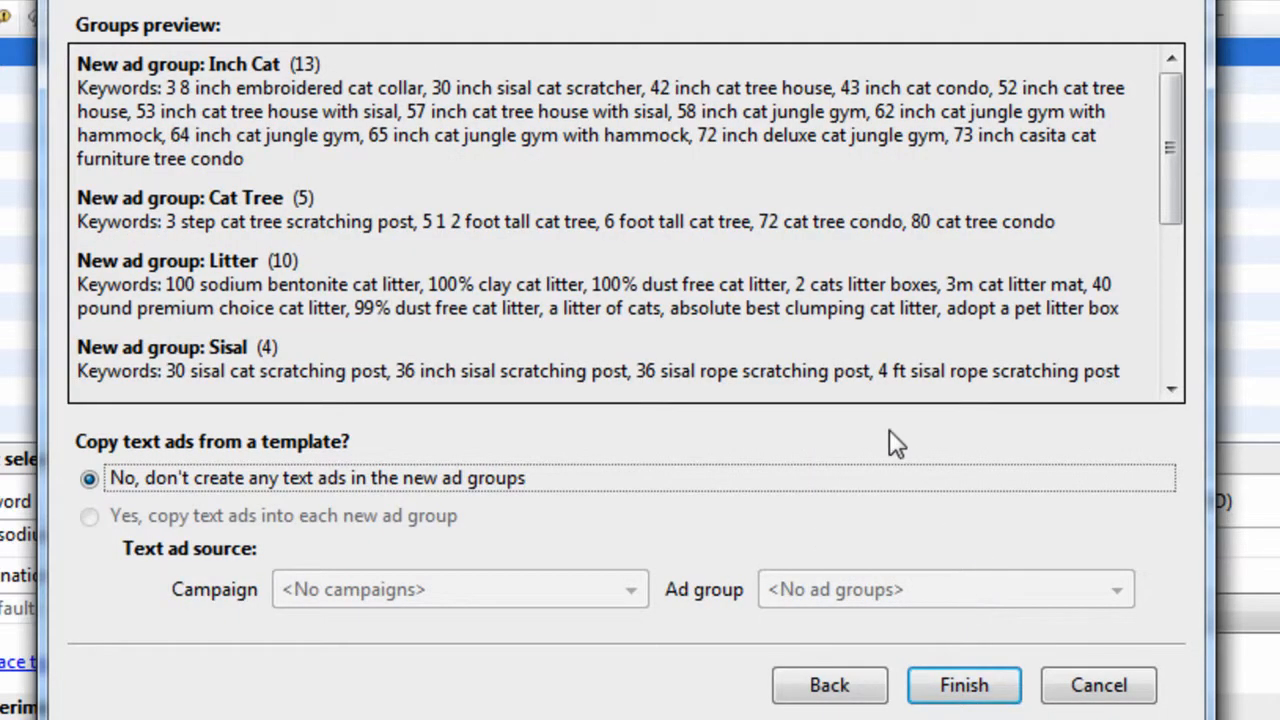
# Finish Keyword Grouper and review the Cat, Cat Tree, Dog, Inch Cat, Litter, Sisal and 2 groups.
pyautogui.click(965, 685)
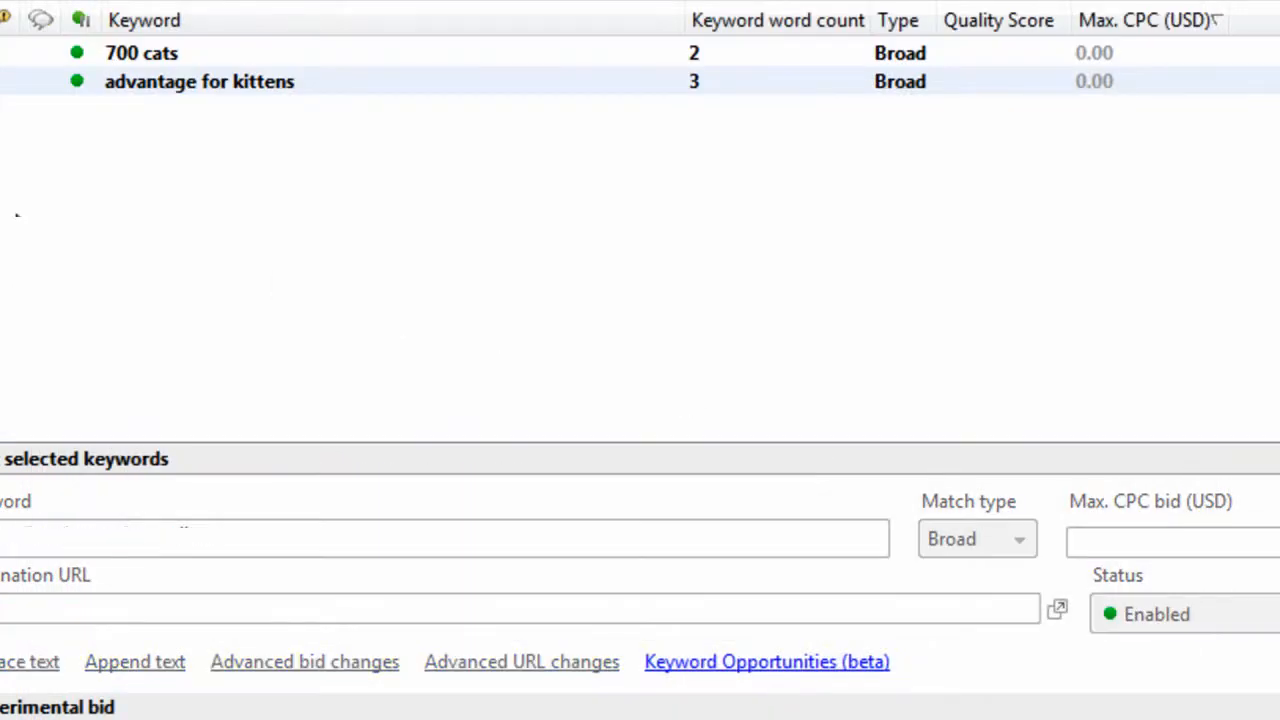
pyautogui.click(111, 188)
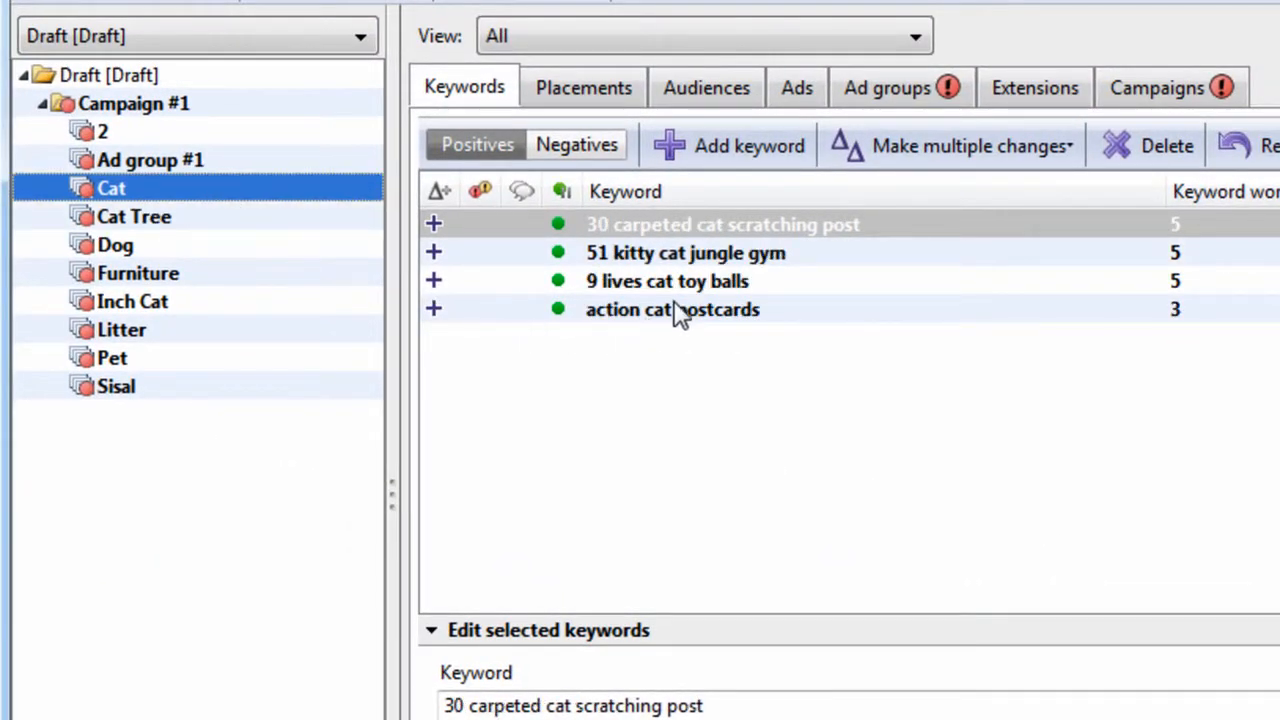
pyautogui.click(132, 216)
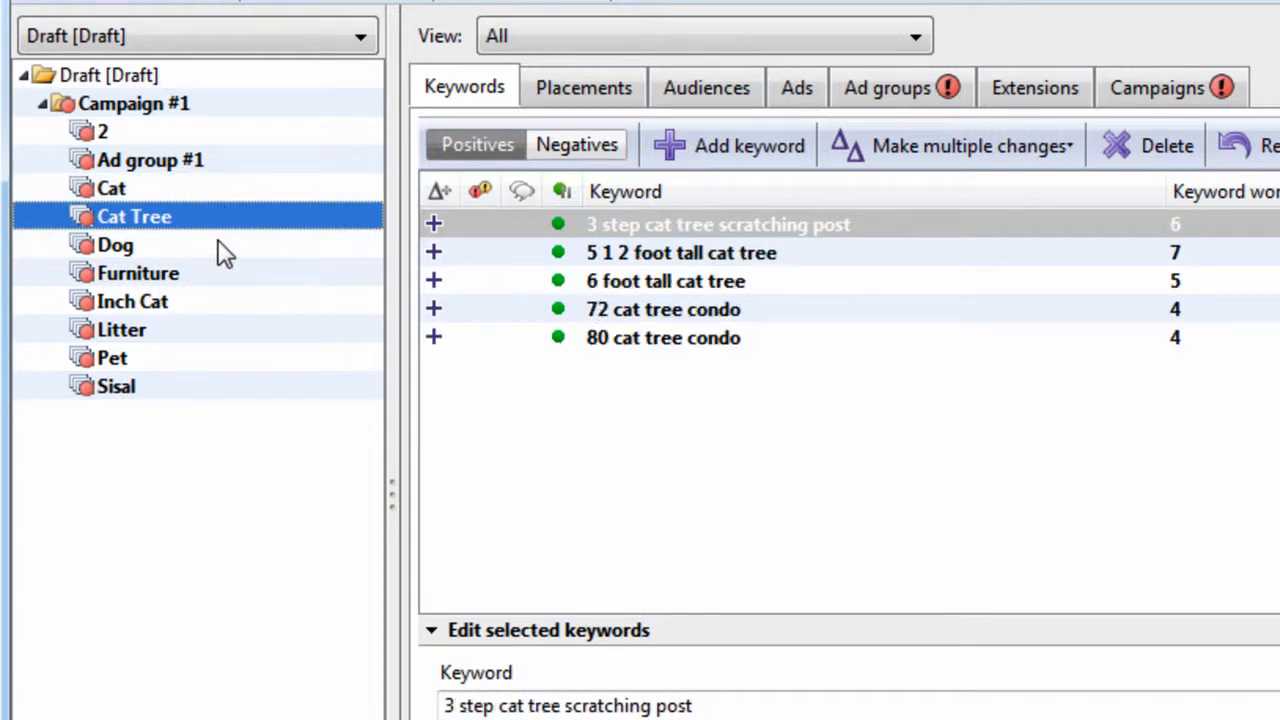
pyautogui.click(114, 244)
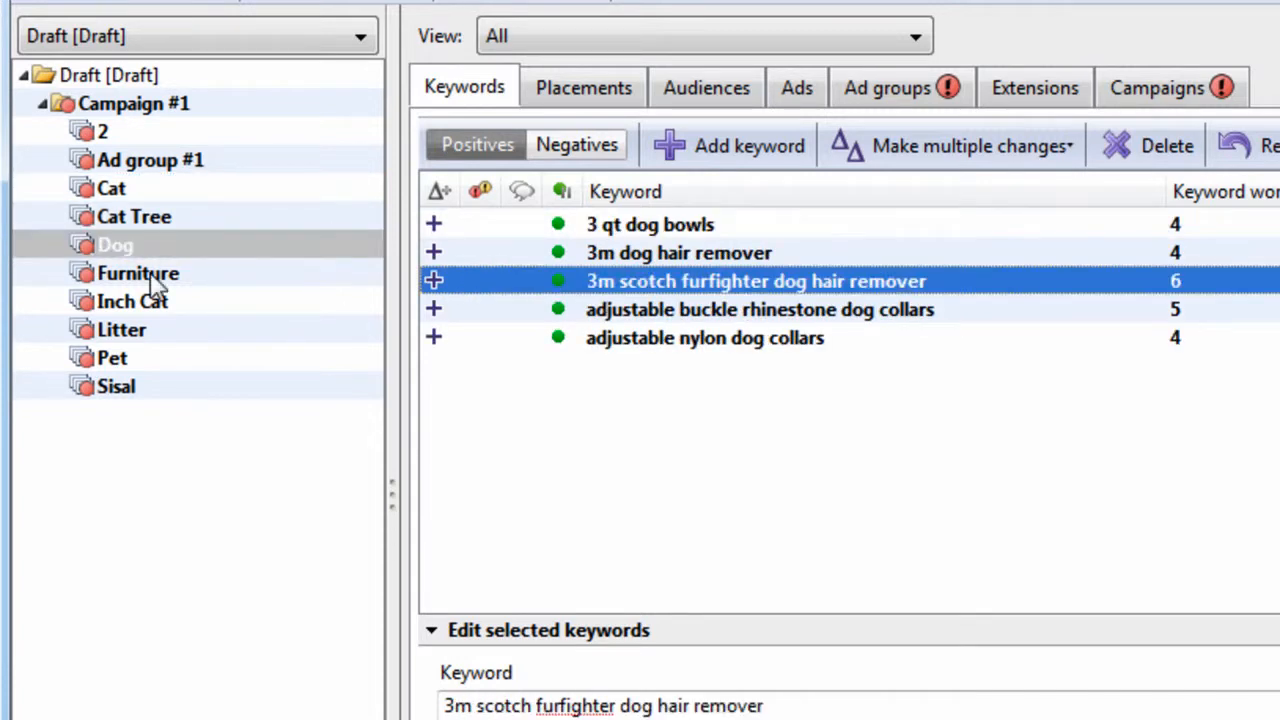
pyautogui.click(132, 301)
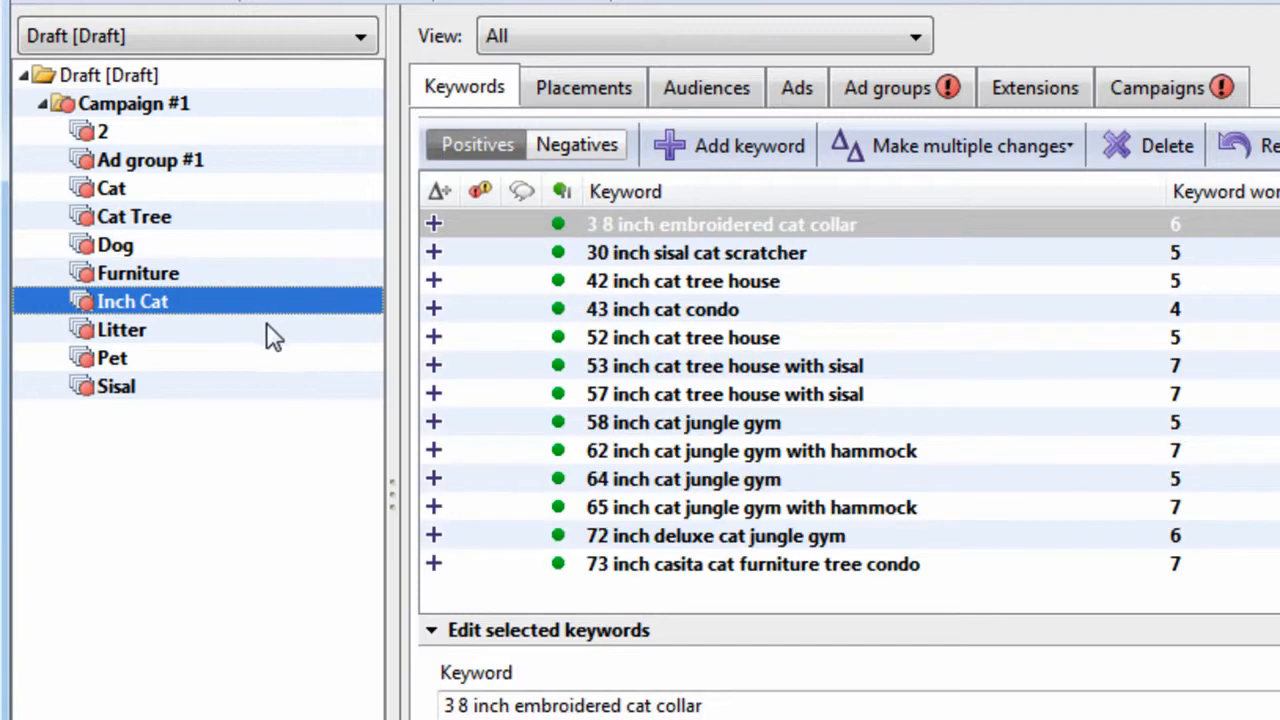
pyautogui.click(121, 329)
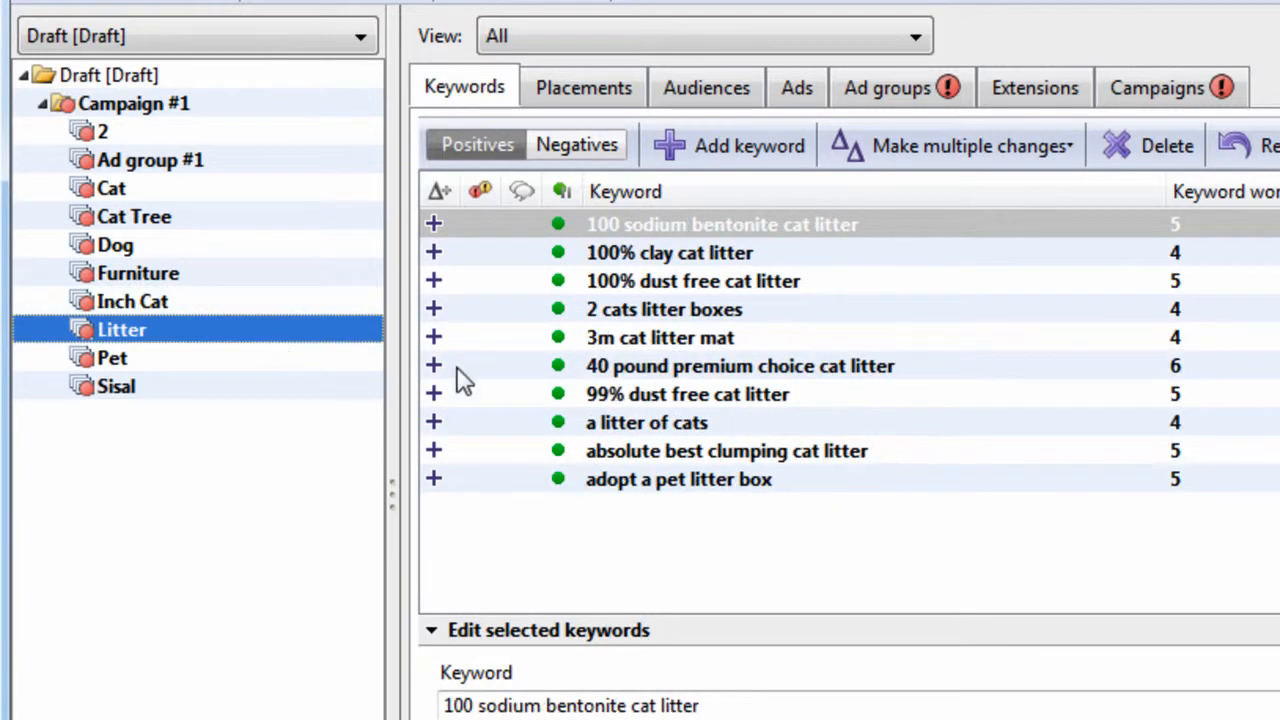
pyautogui.click(104, 386)
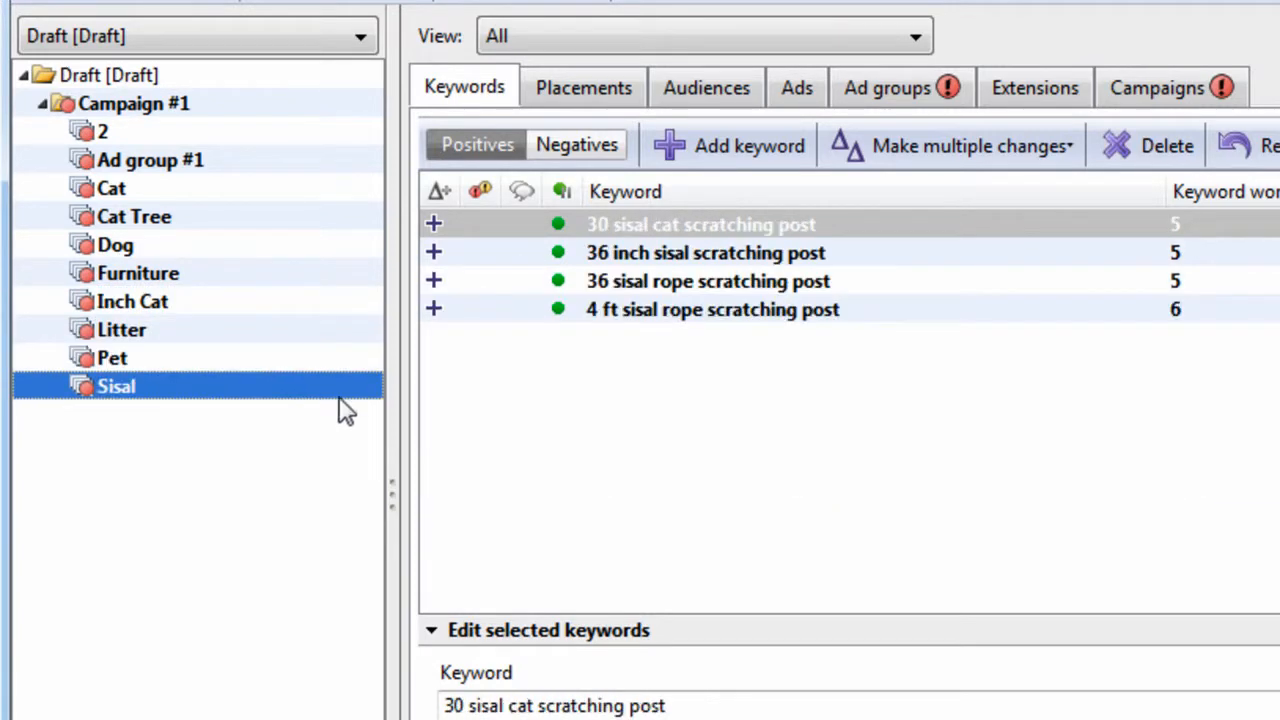
pyautogui.click(102, 131)
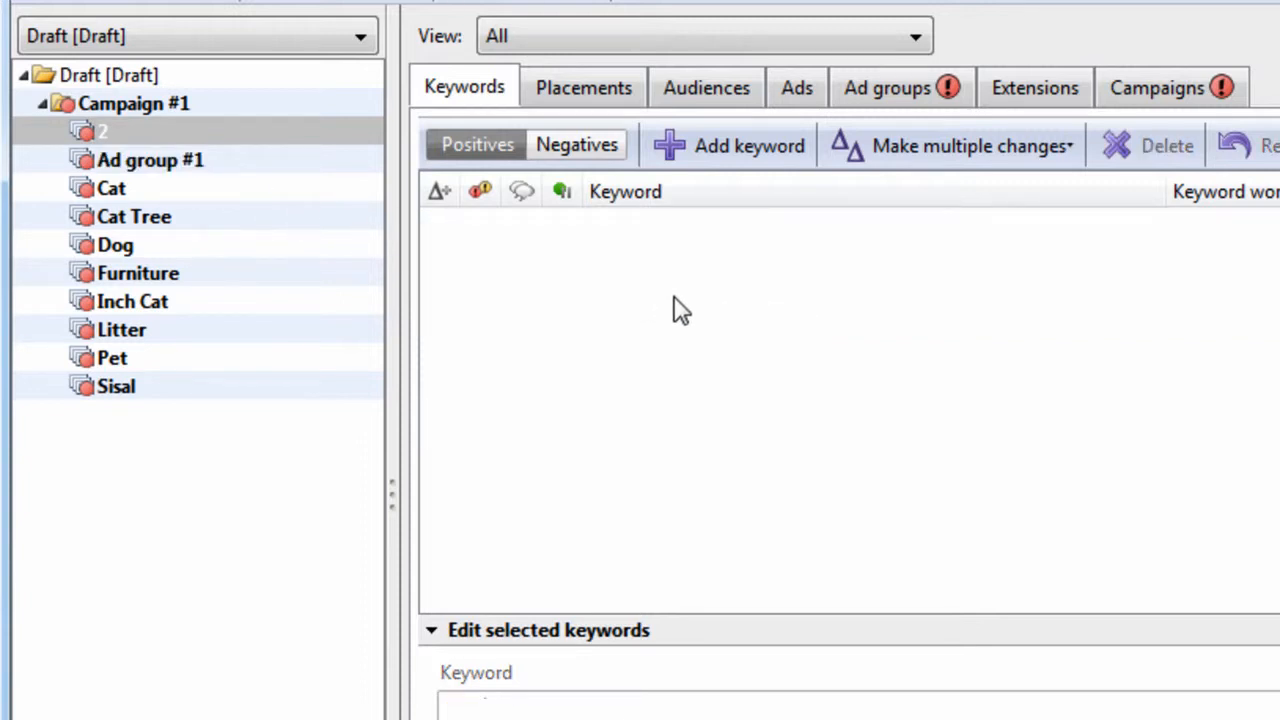
pyautogui.moveTo(730, 314)
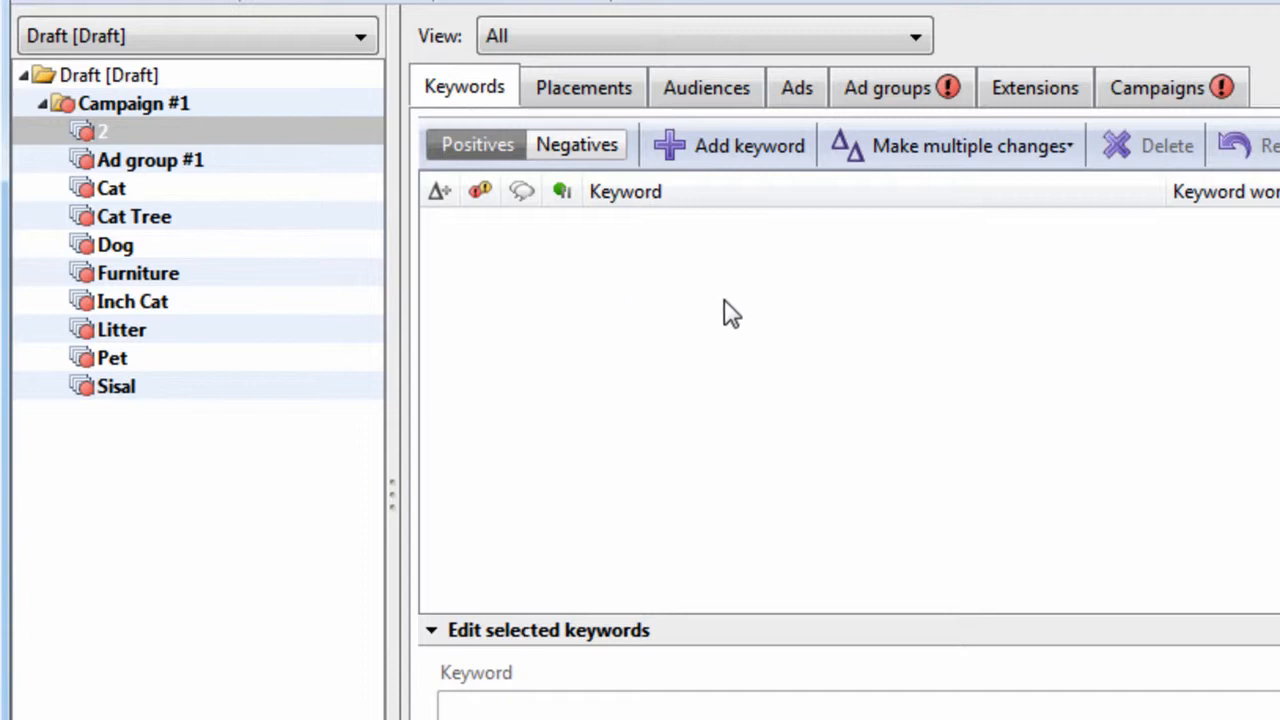
pyautogui.moveTo(562, 538)
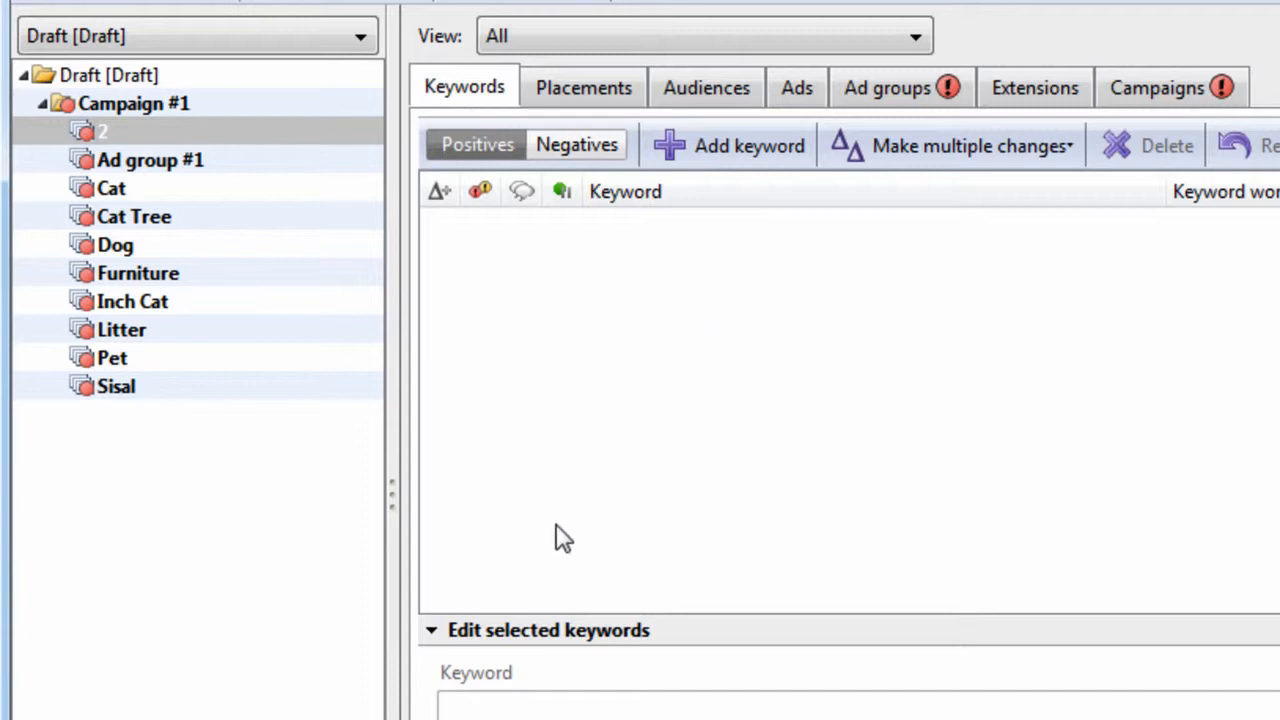
pyautogui.moveTo(200, 160)
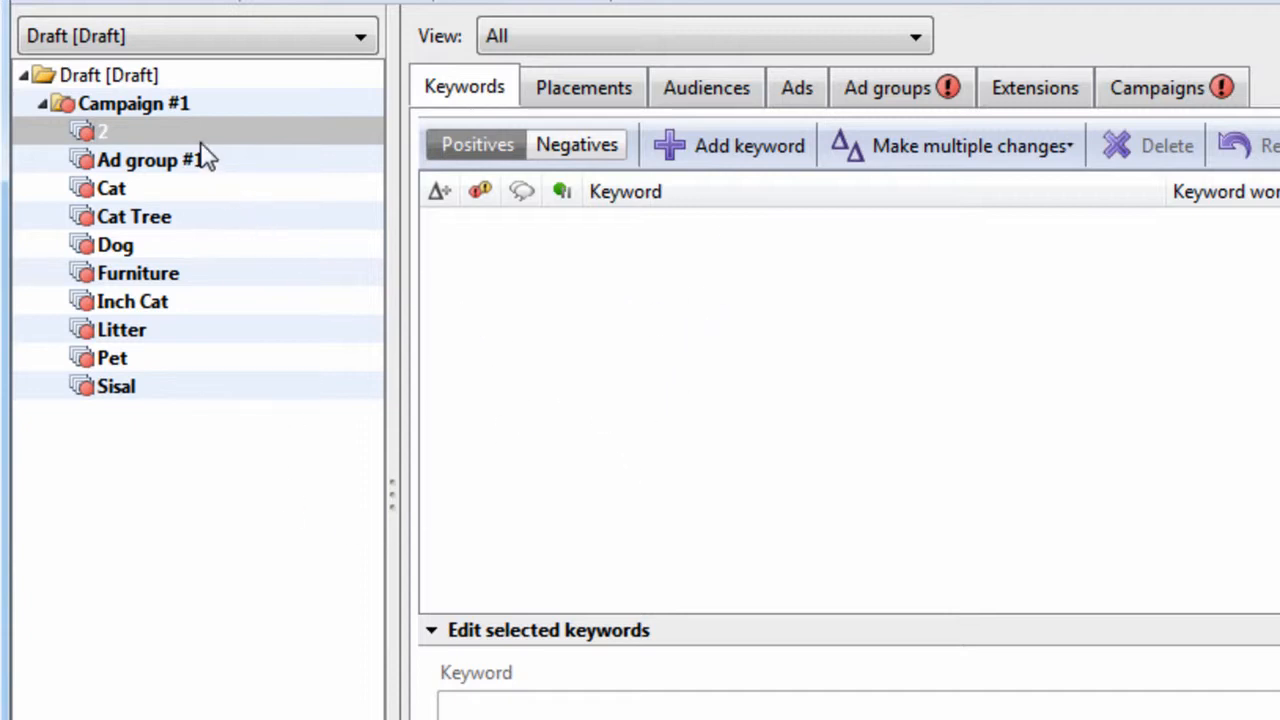
# Remove the empty ad group '2' and list Campaign #1's keywords across all nine ad groups.
pyautogui.click(100, 131)
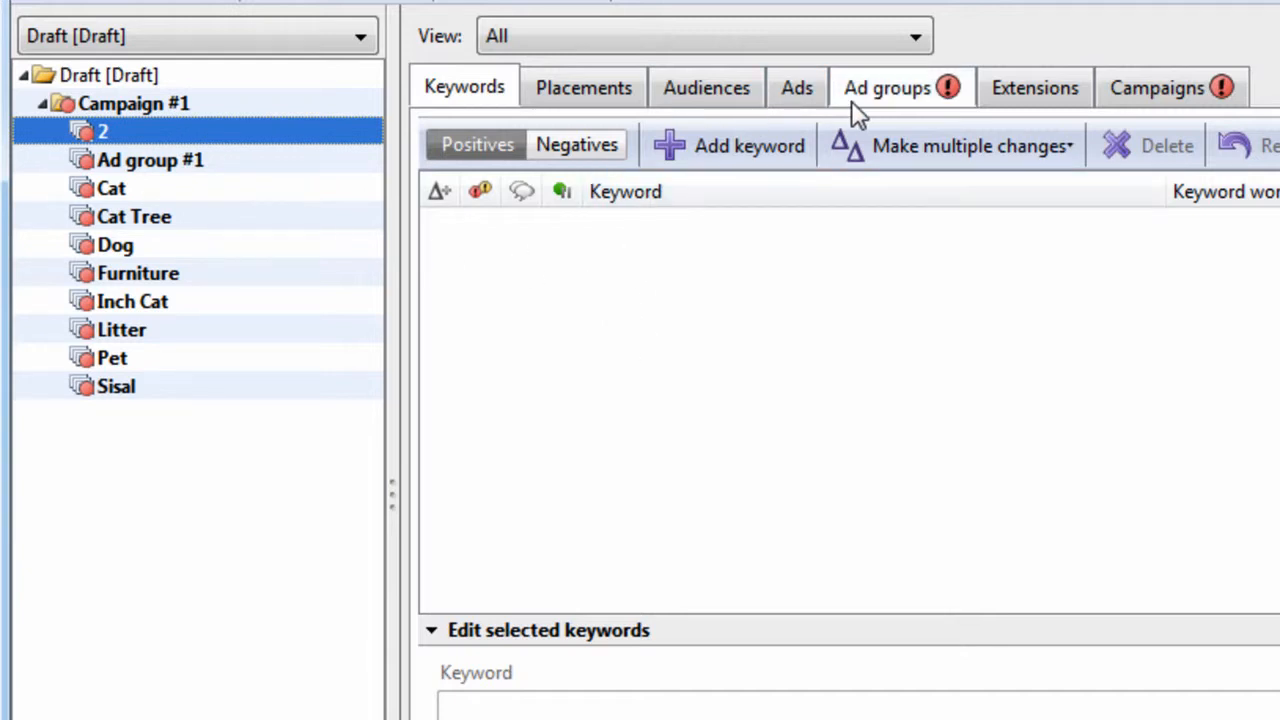
pyautogui.click(887, 87)
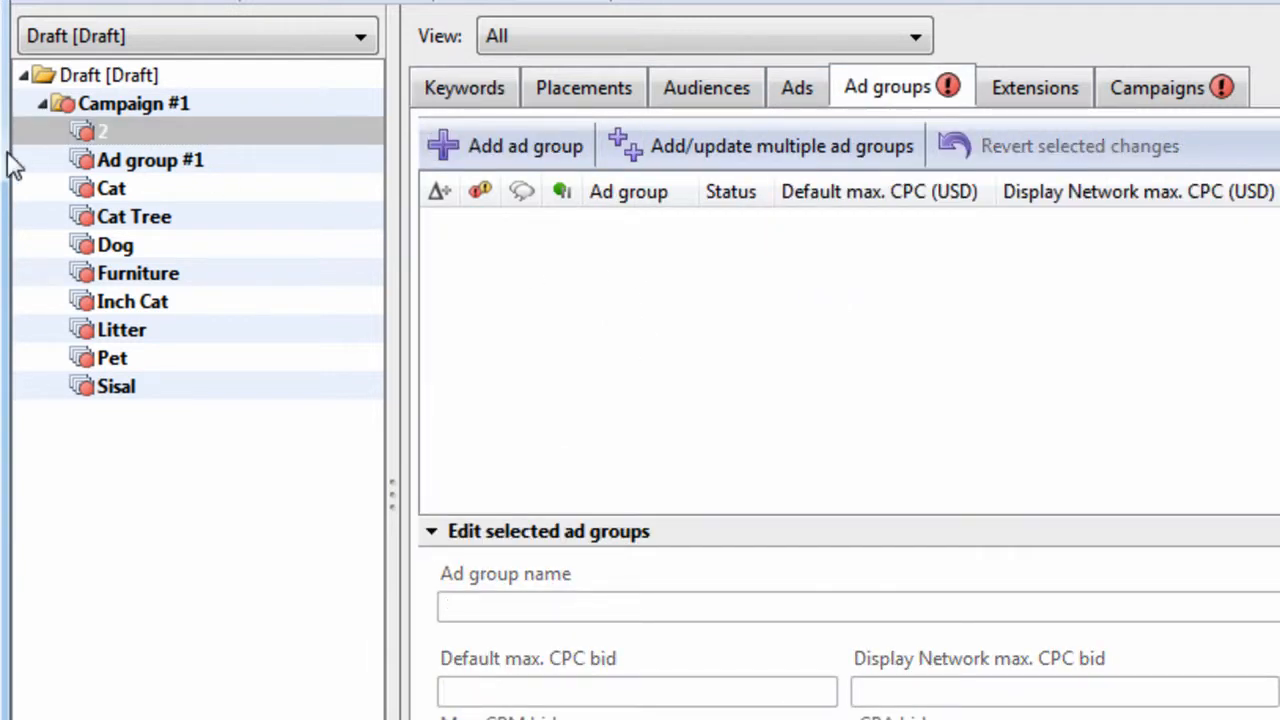
pyautogui.click(134, 103)
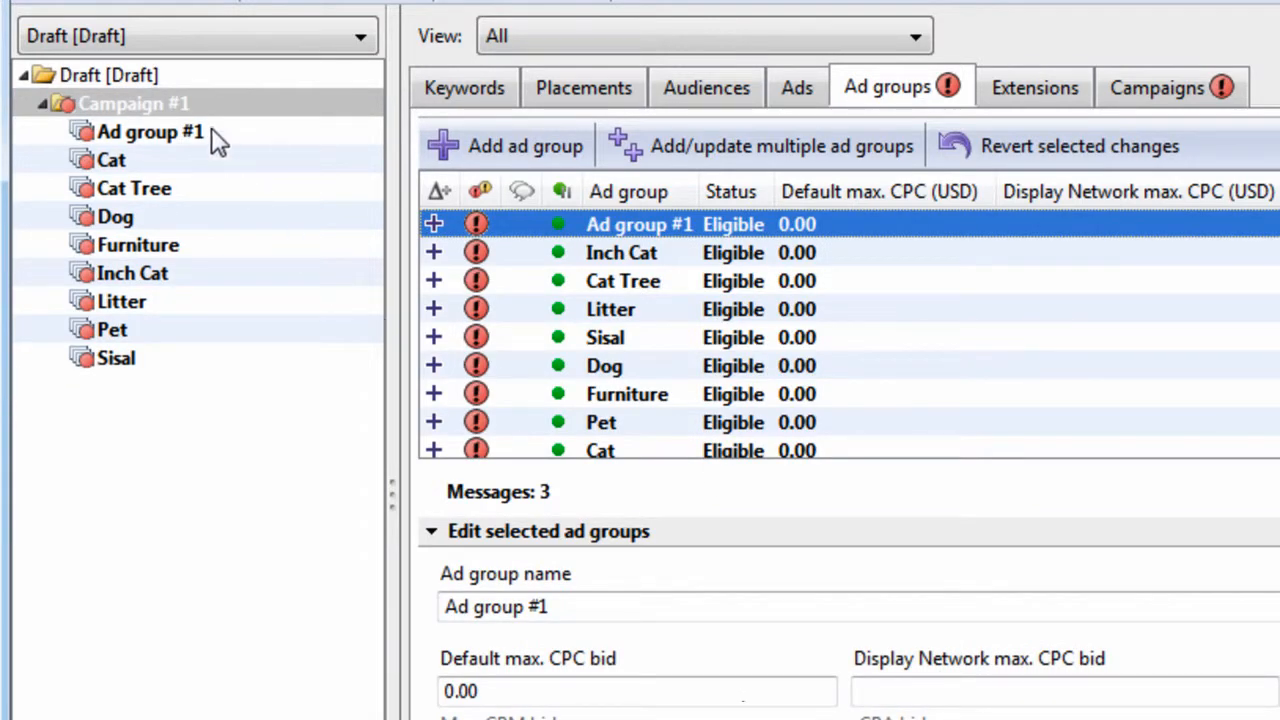
pyautogui.click(463, 88)
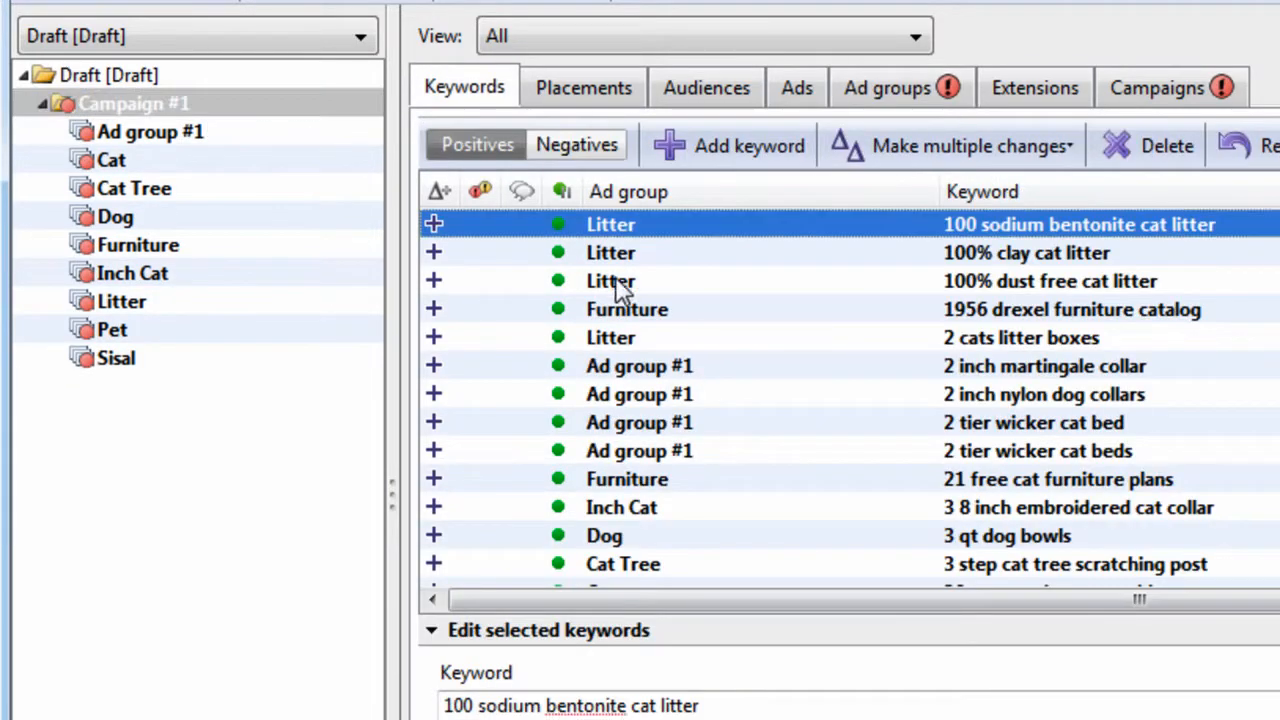
# Drag all campaign keywords onto Ad group #1 and confirm it is the only ad group.
pyautogui.click(148, 131)
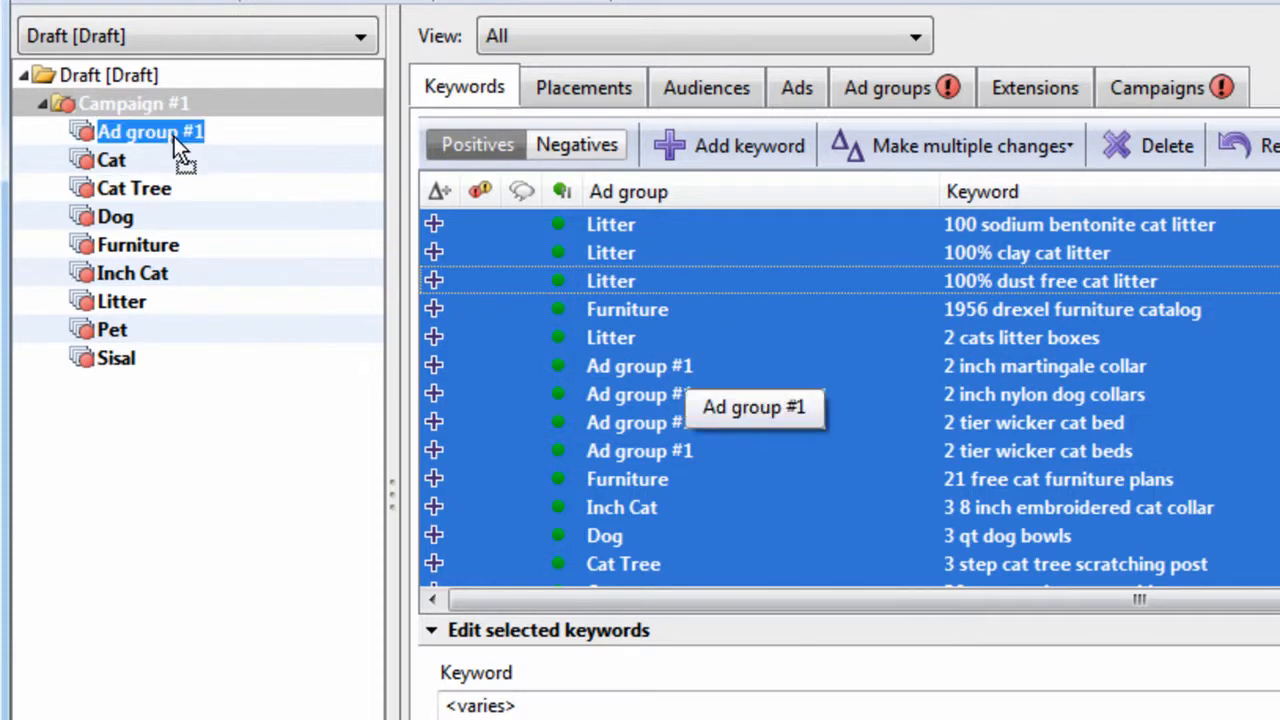
pyautogui.click(150, 131)
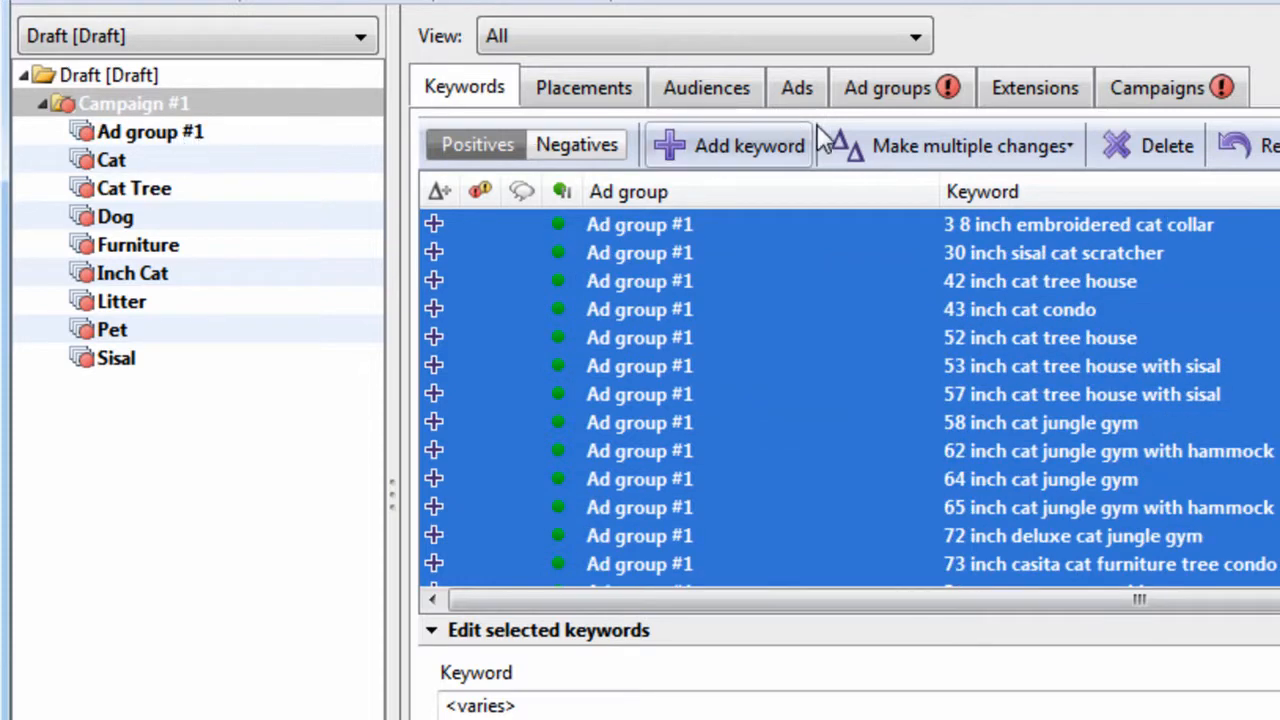
pyautogui.click(886, 87)
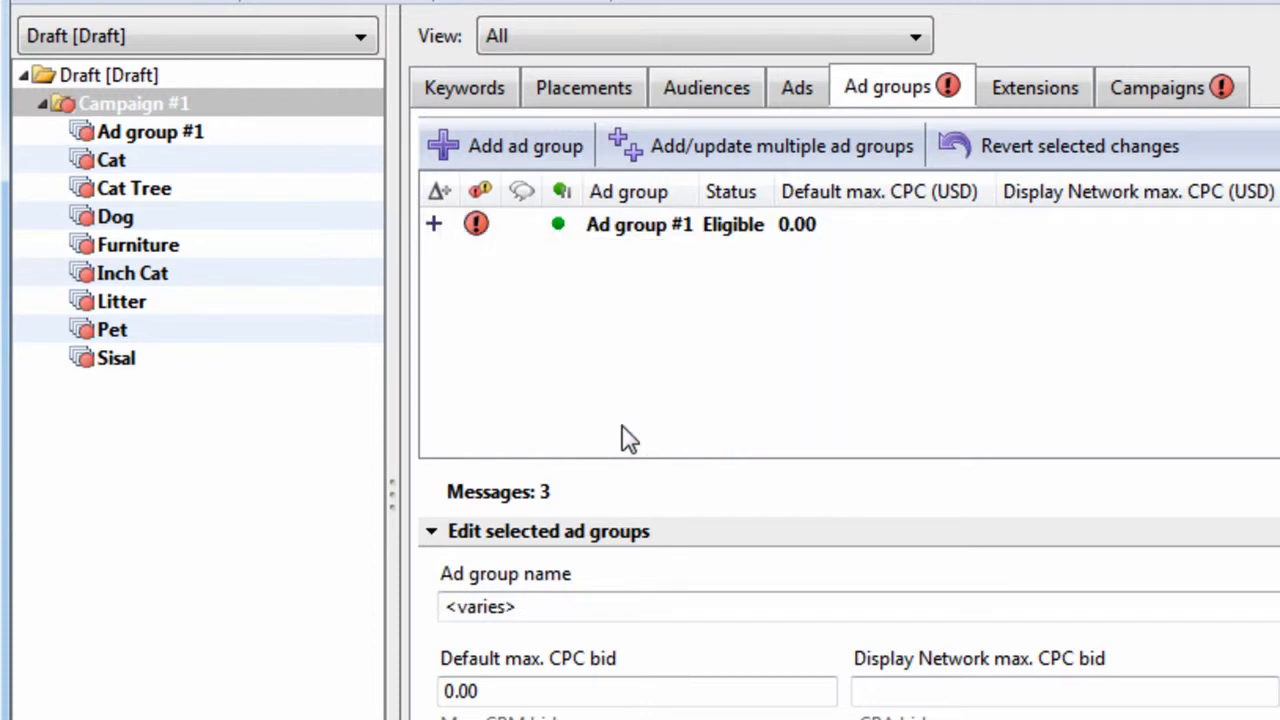
pyautogui.click(150, 131)
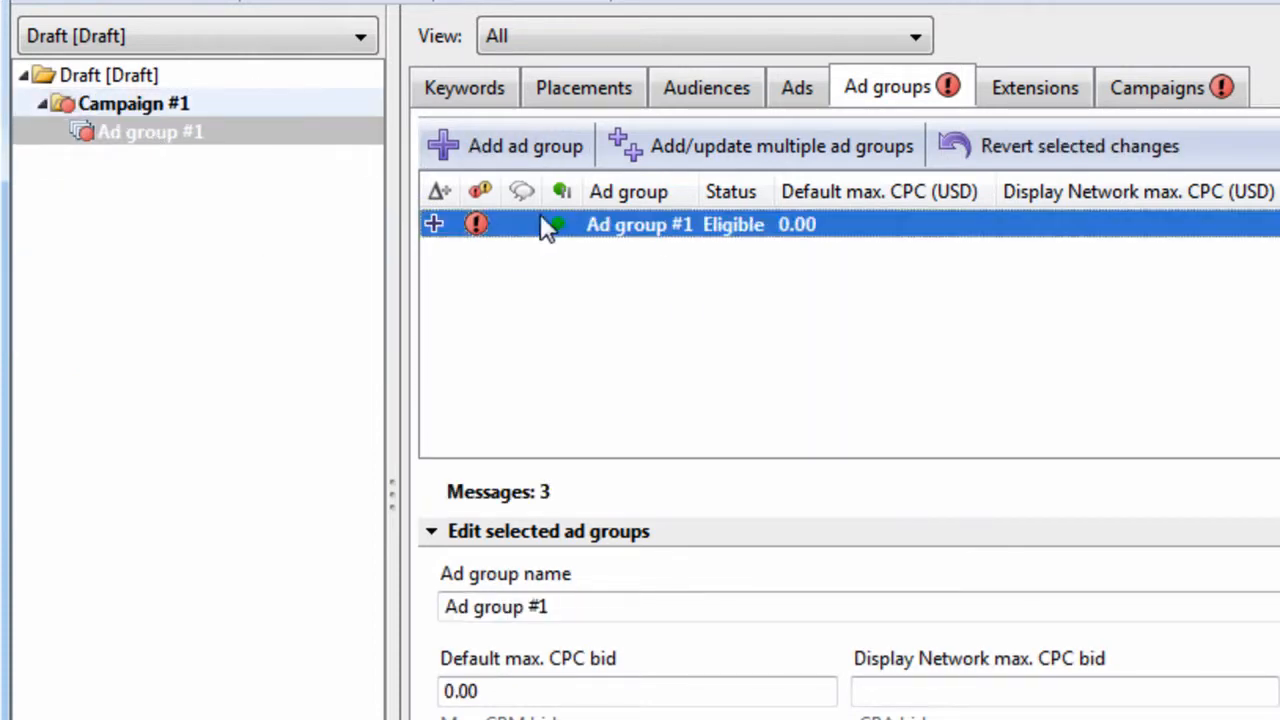
pyautogui.click(463, 87)
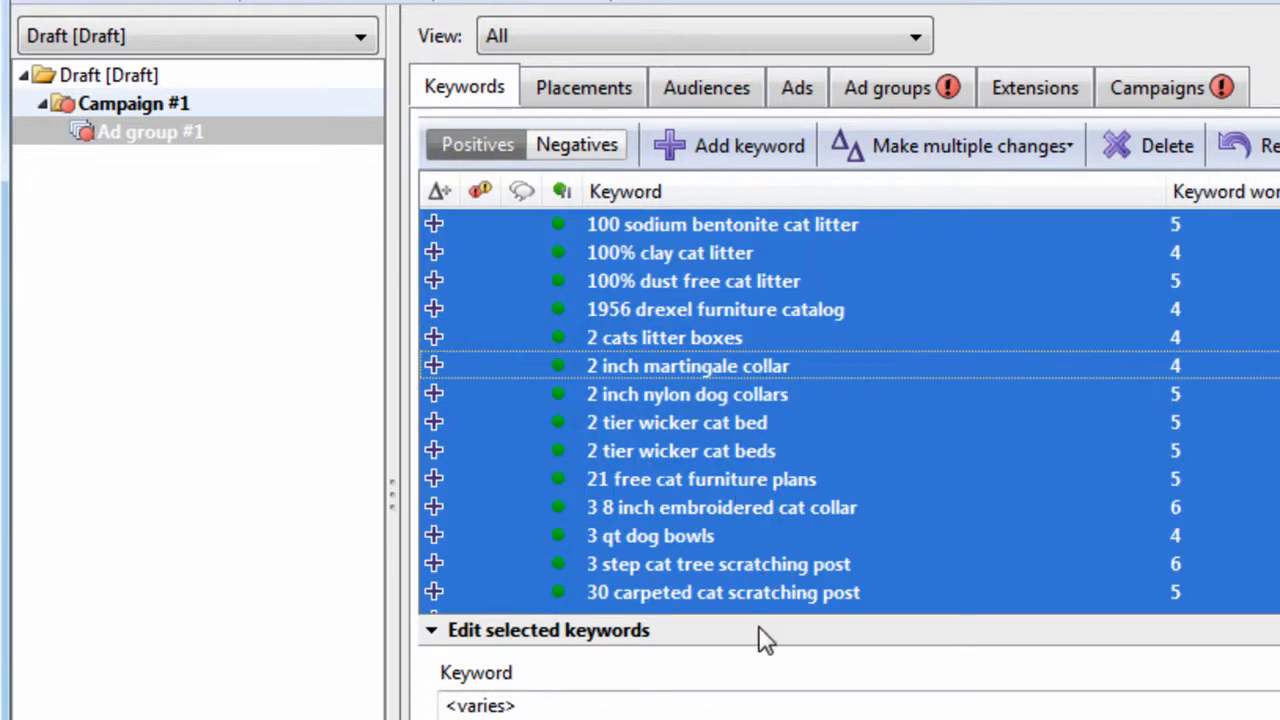
pyautogui.moveTo(778, 554)
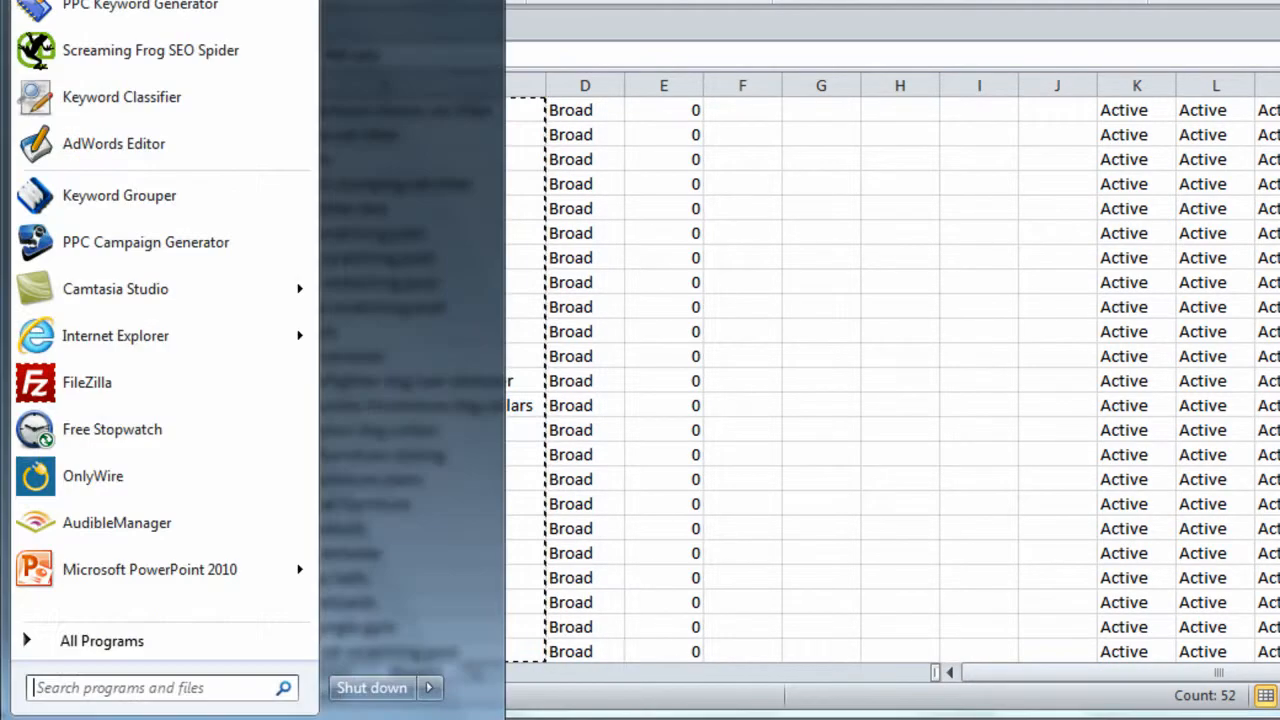
# Launch Keyword Grouper after copying the 52 keywords from Excel column C.
pyautogui.click(1023, 361)
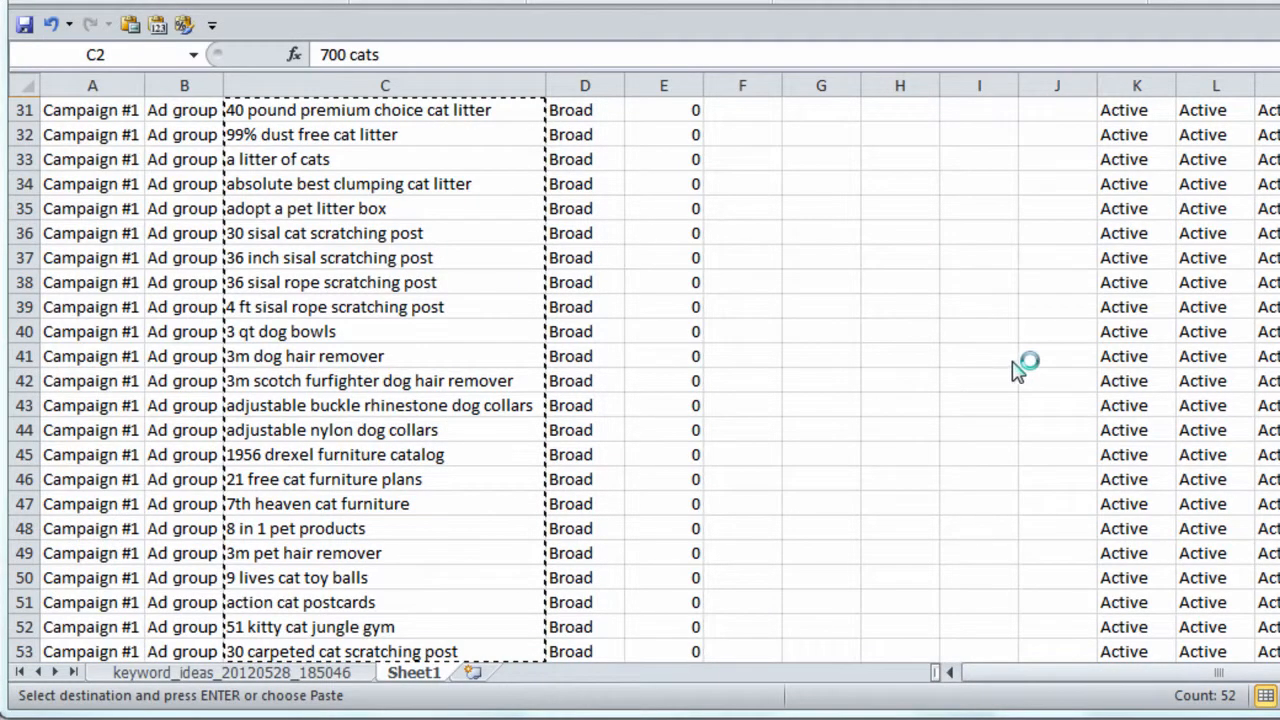
pyautogui.moveTo(1048, 380)
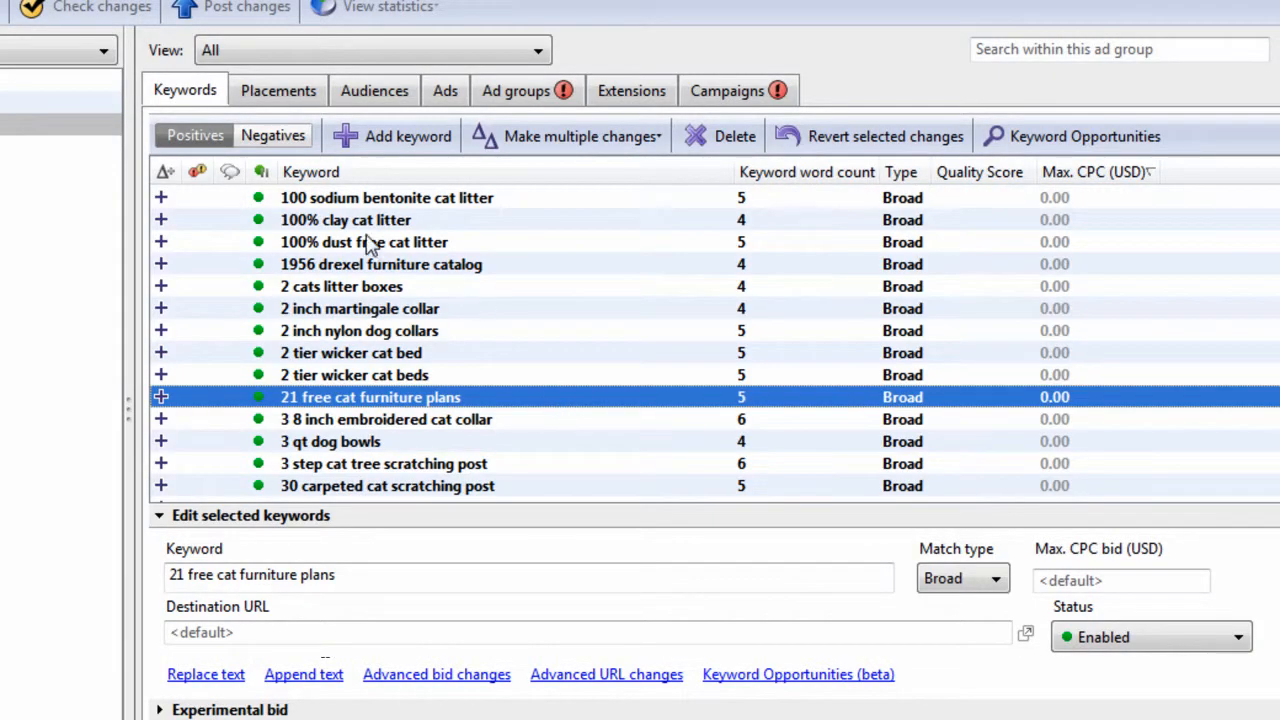
# Replace '%' with nothing across all selected keywords, fixing three keywords.
pyautogui.click(351, 352)
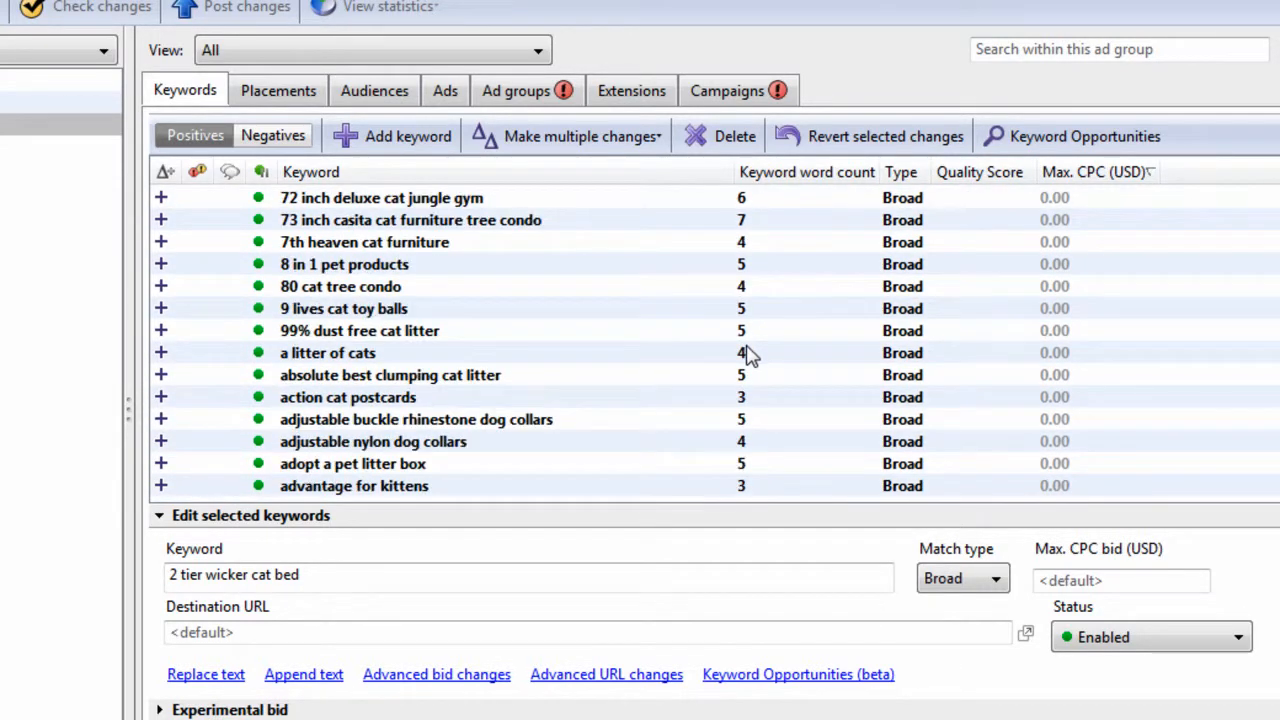
pyautogui.press('ctrl+a')
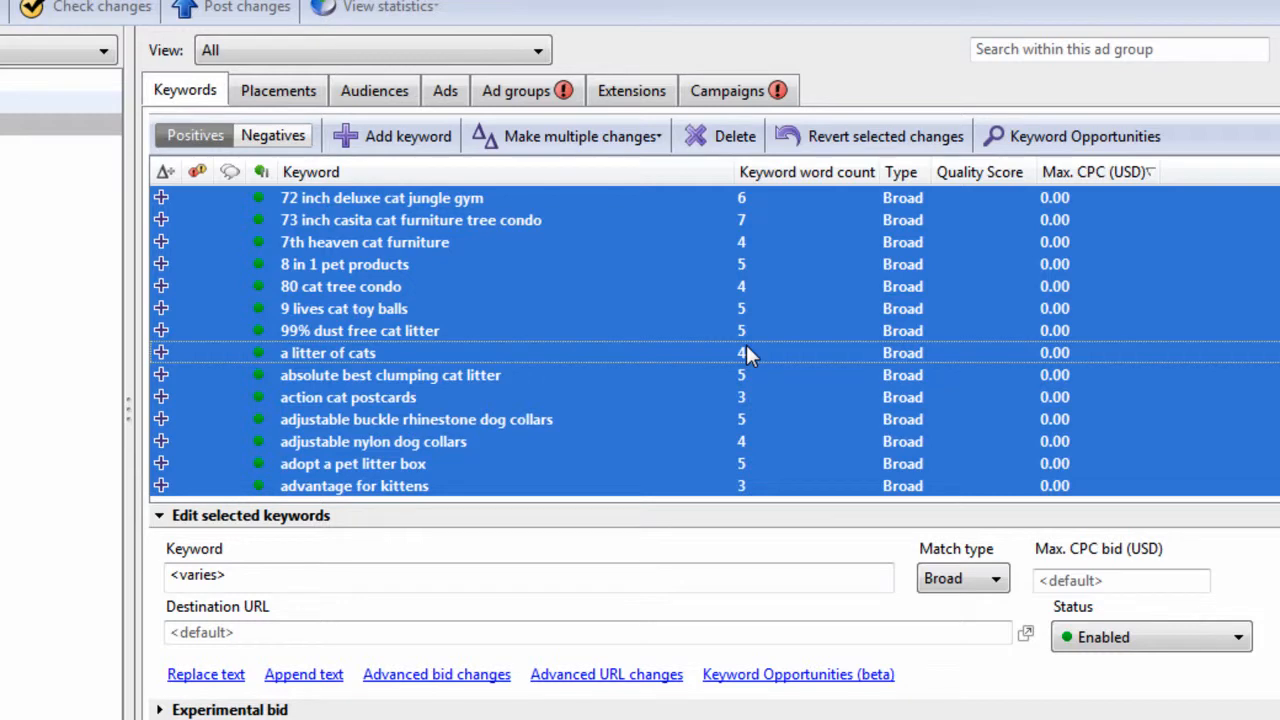
pyautogui.click(205, 674)
pyautogui.write('%')
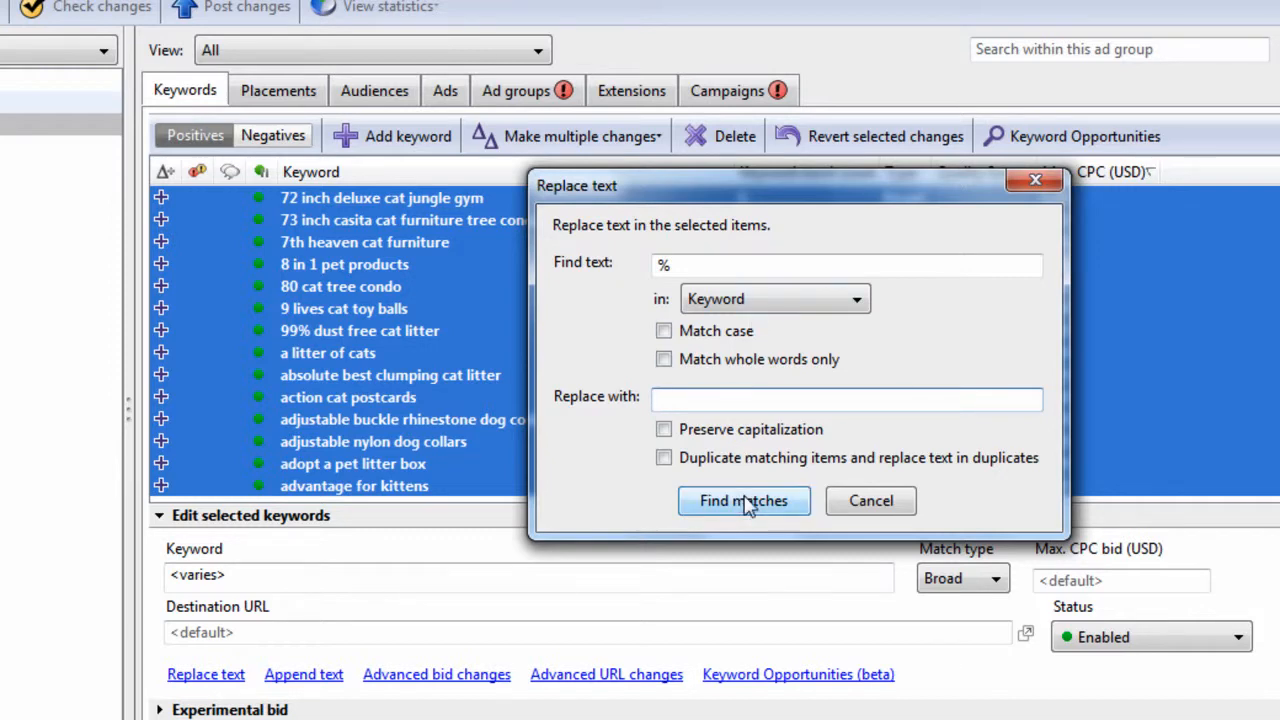
pyautogui.click(744, 501)
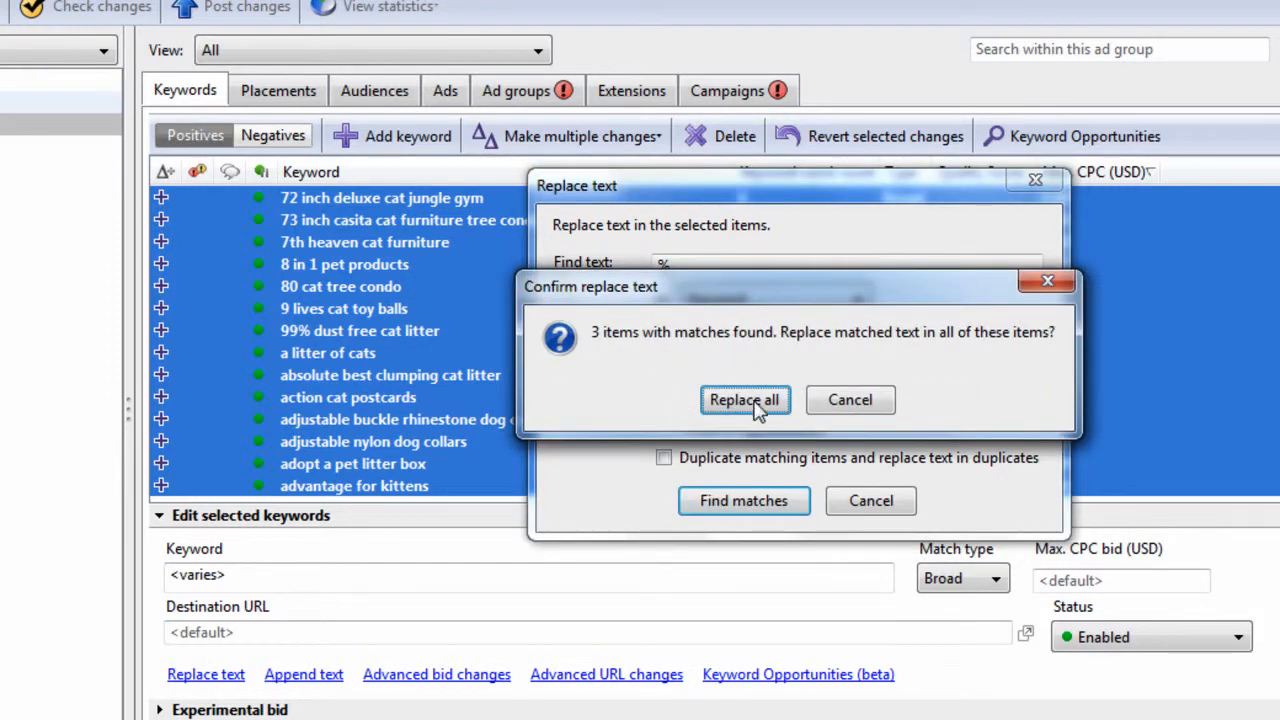
pyautogui.click(745, 399)
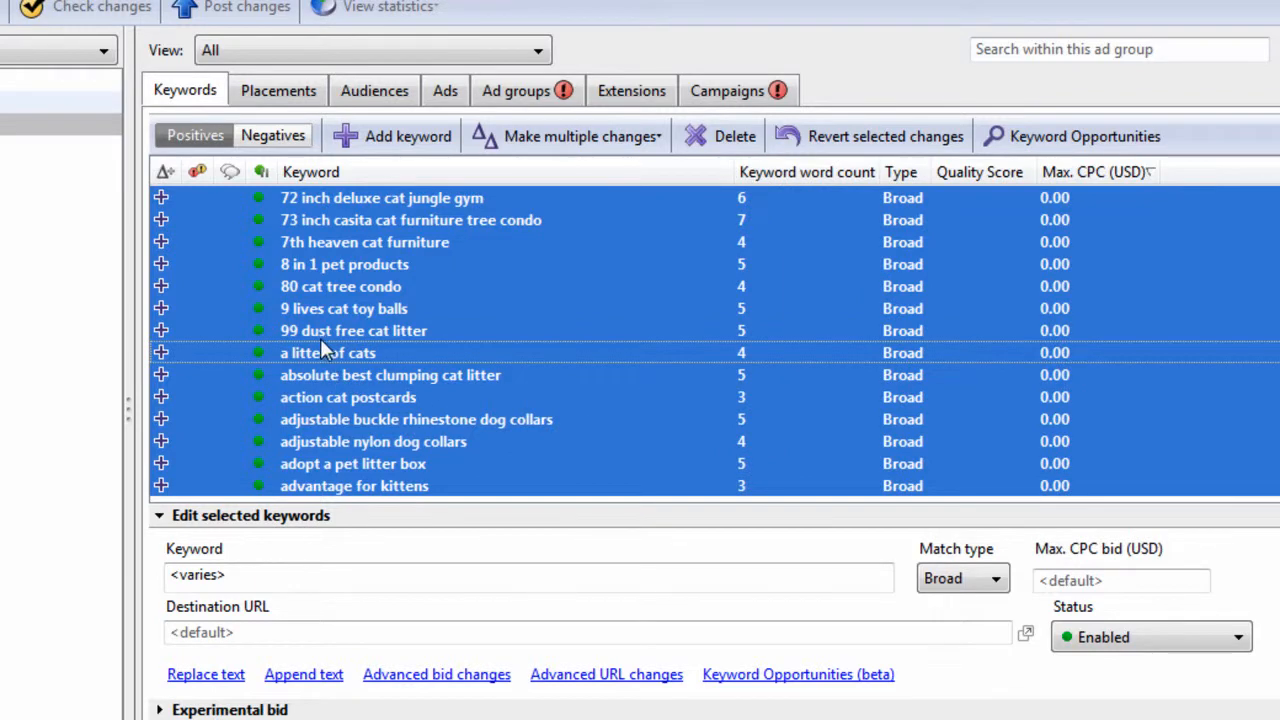
# Clear the selection and pick the 'action cat postcards' keyword.
pyautogui.click(327, 352)
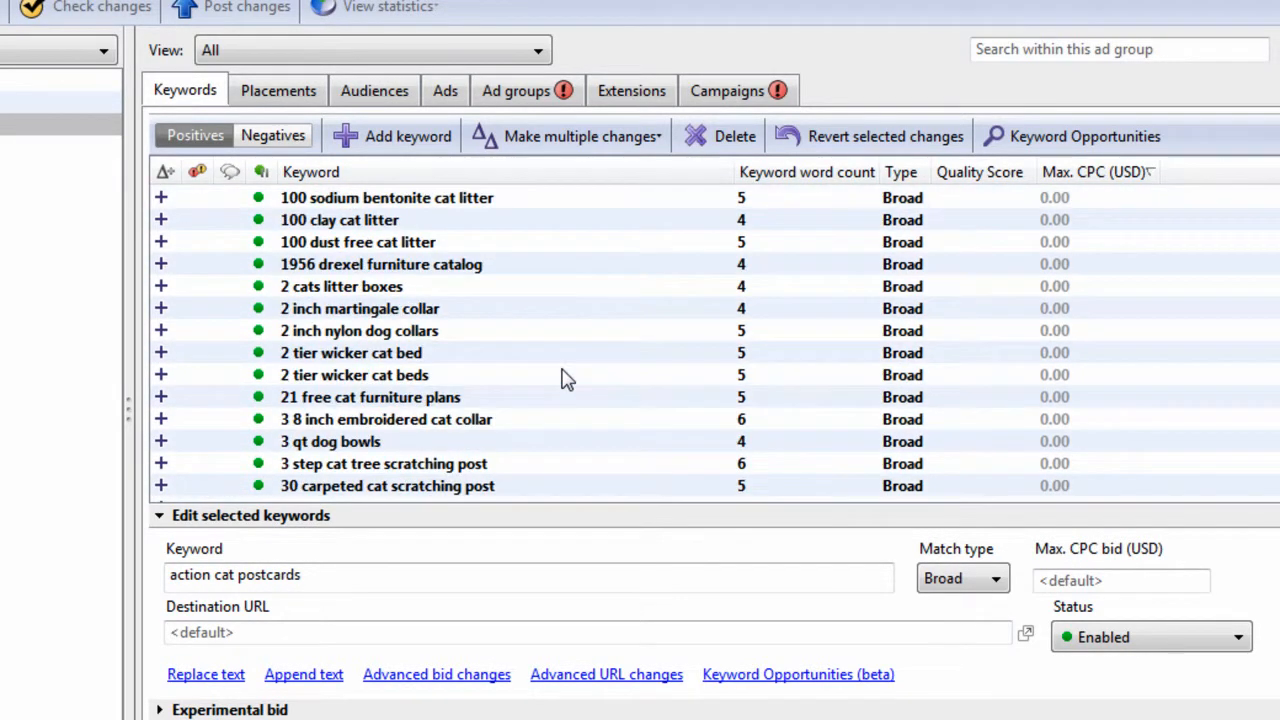
pyautogui.scroll(-3)
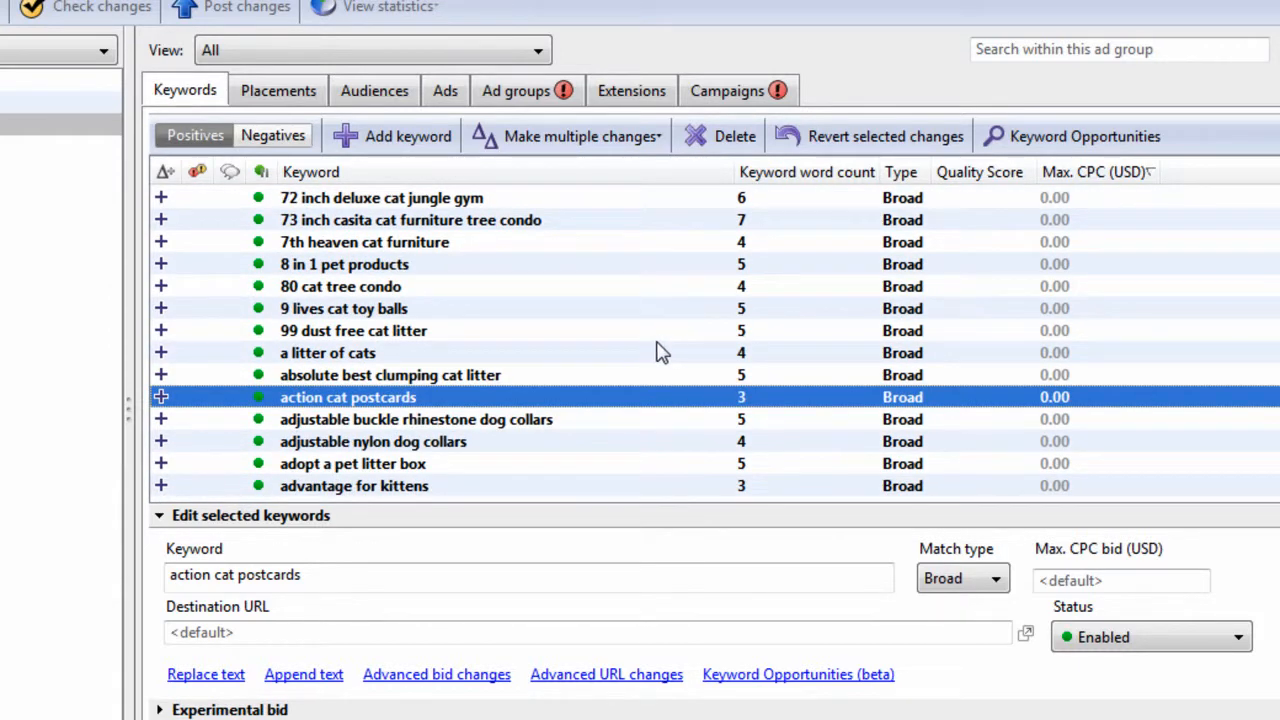
pyautogui.click(416, 419)
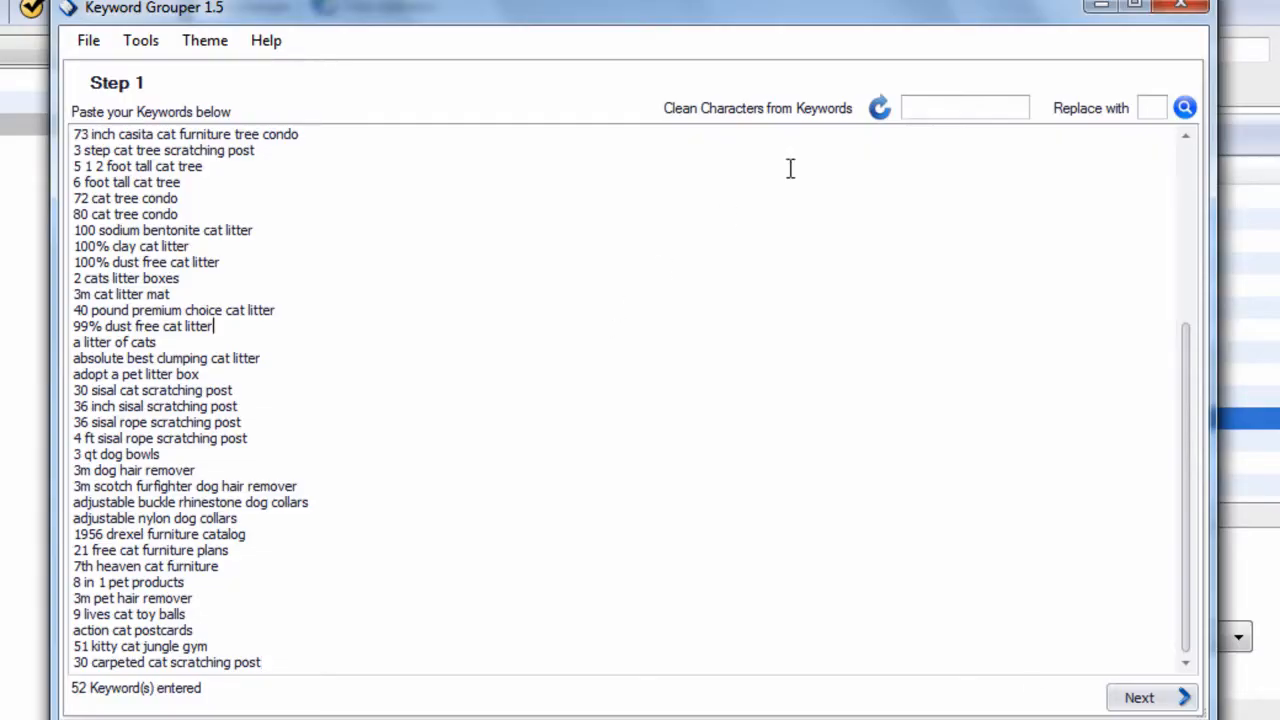
# Clean '%+-$' from the pasted keywords with an empty replacement.
pyautogui.write('%')
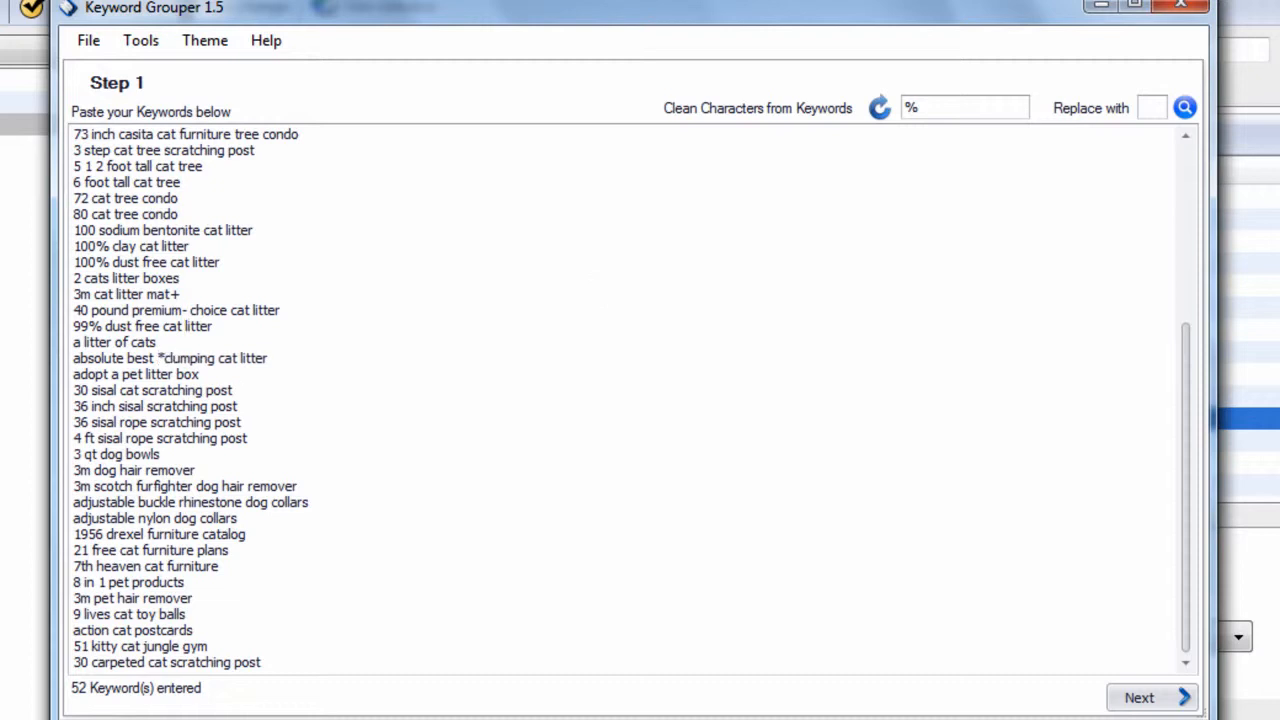
pyautogui.click(1184, 107)
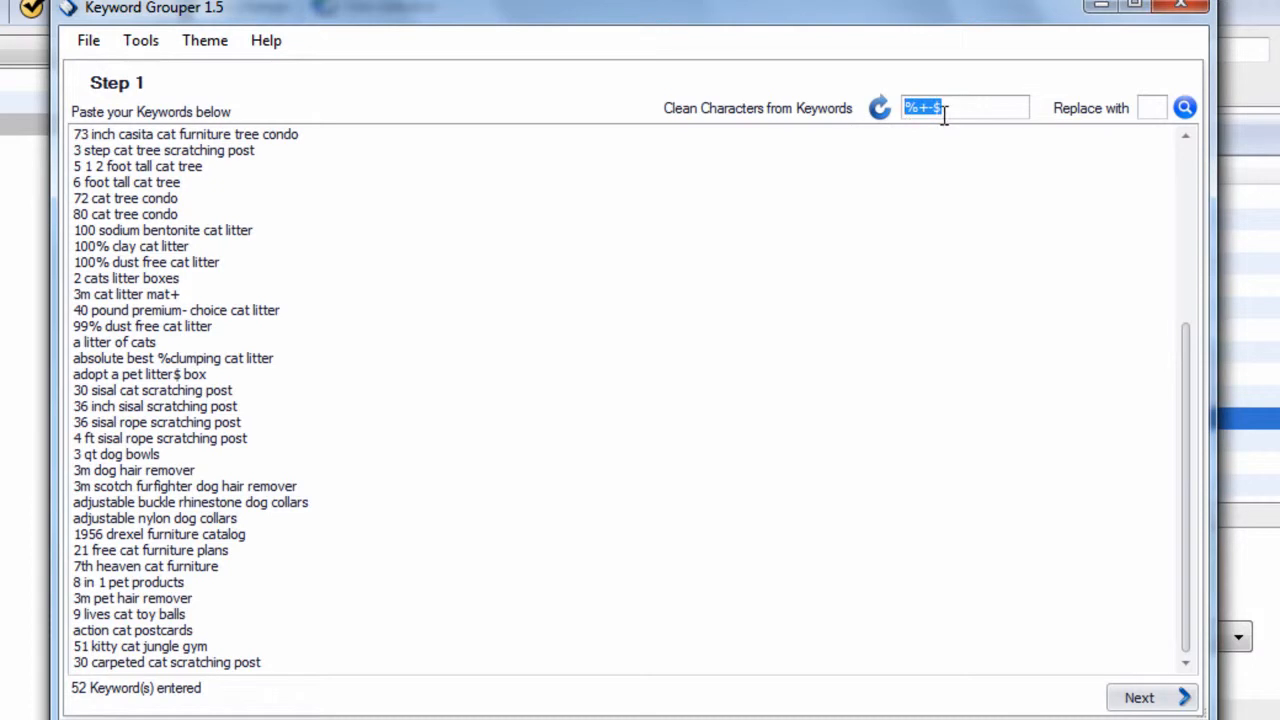
pyautogui.click(1155, 108)
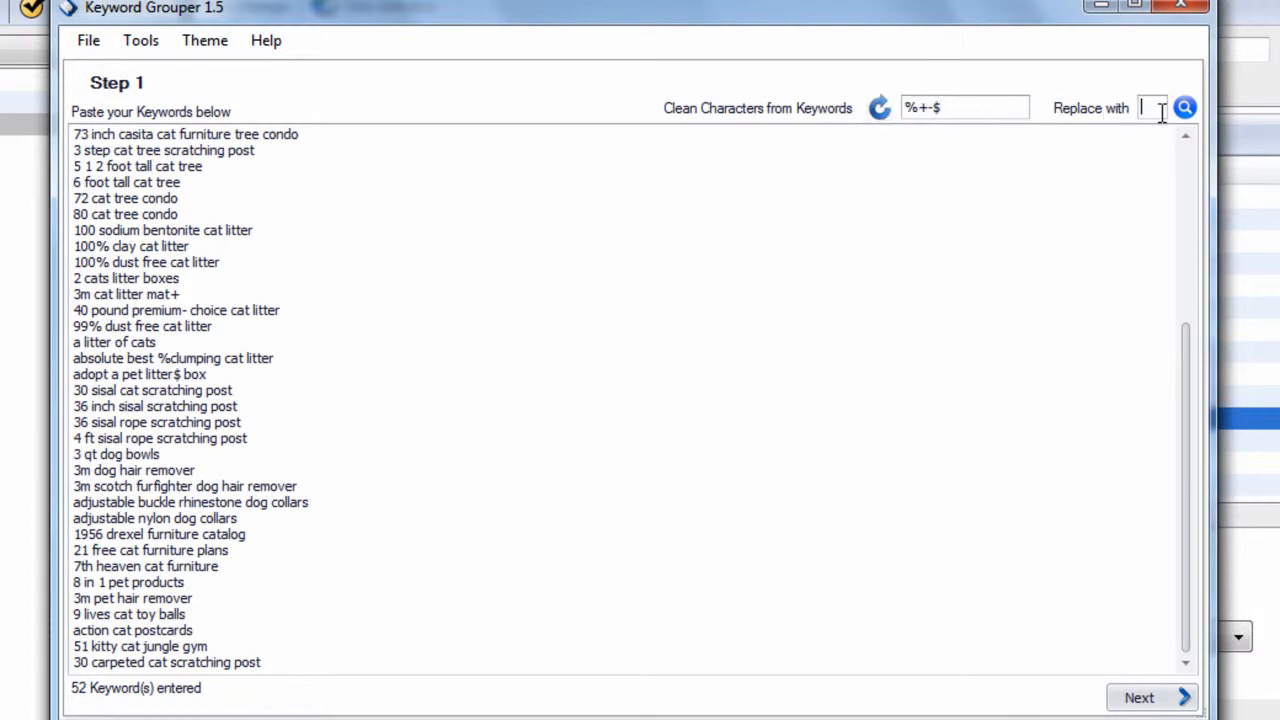
pyautogui.click(1184, 107)
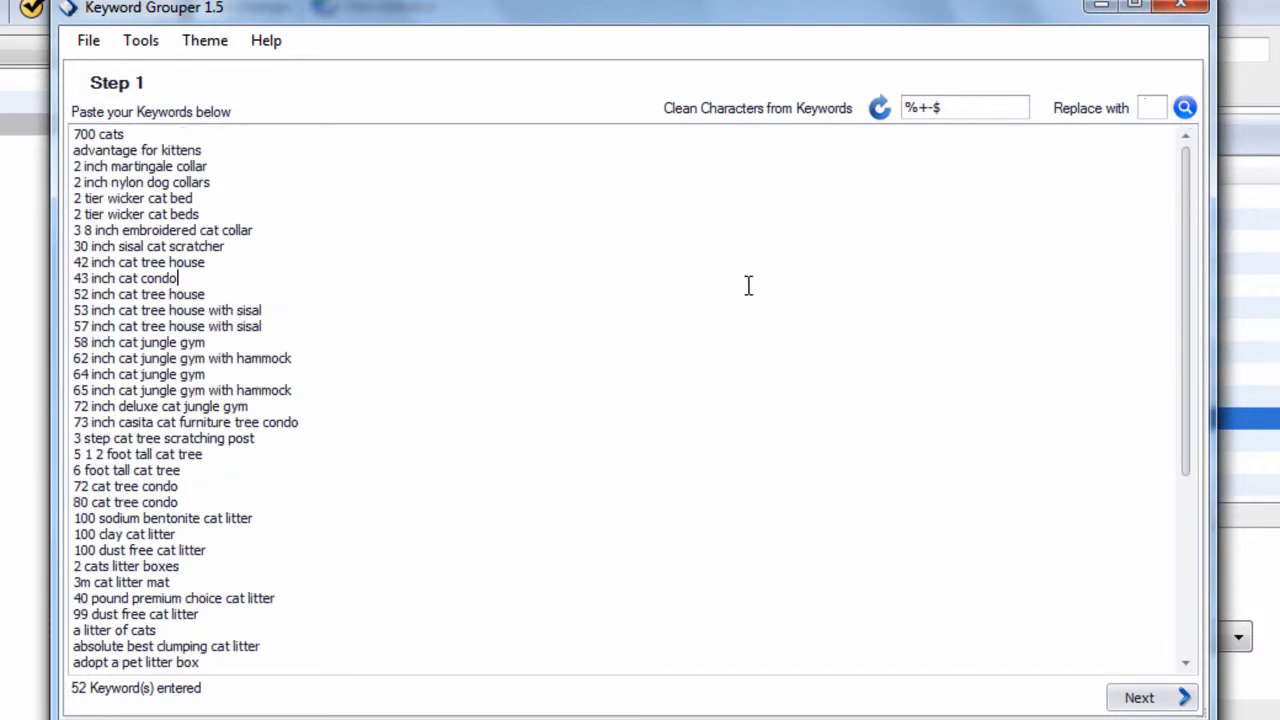
pyautogui.moveTo(1151, 697)
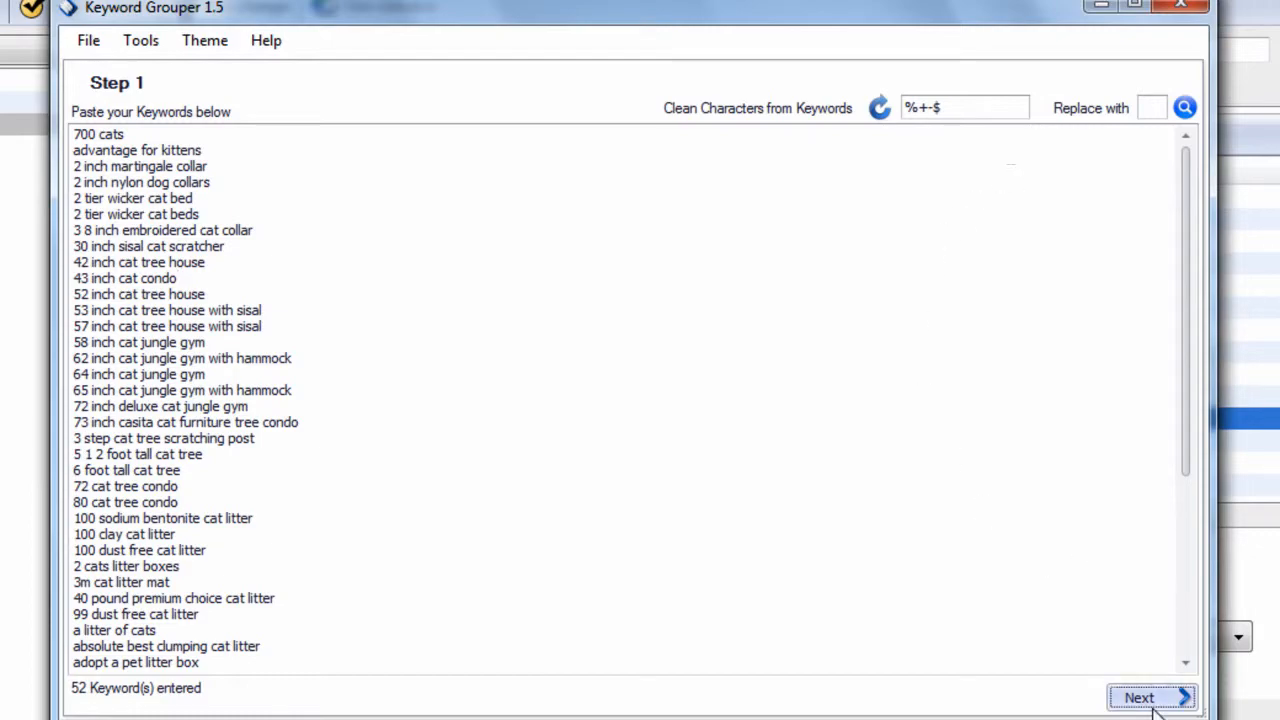
# Generate common themes from the keywords and apply the grouping settings.
pyautogui.click(1150, 697)
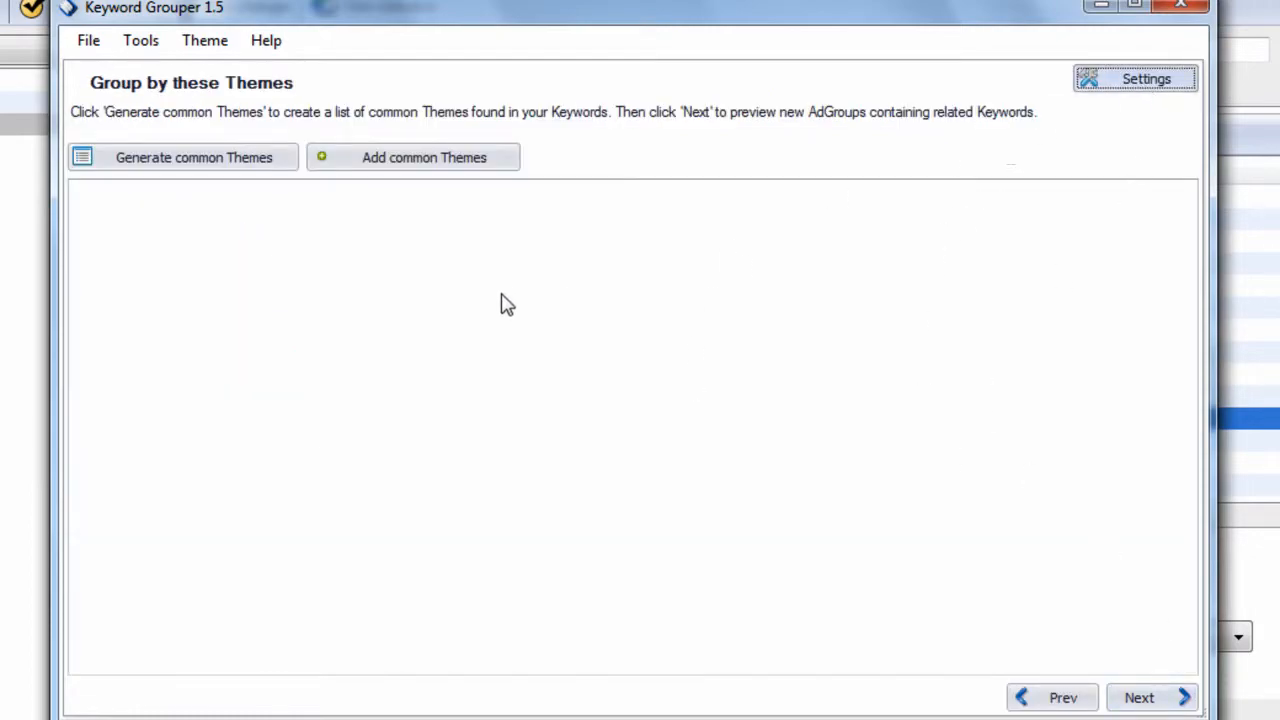
pyautogui.click(1138, 78)
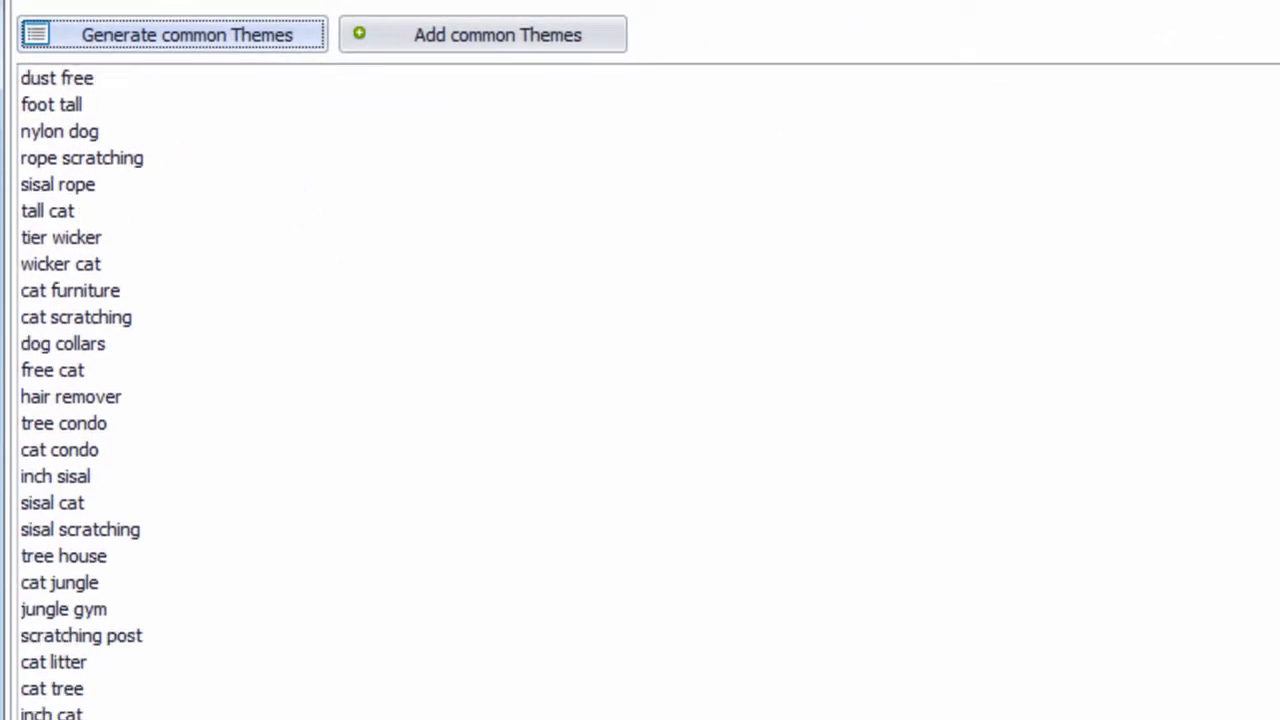
pyautogui.click(172, 33)
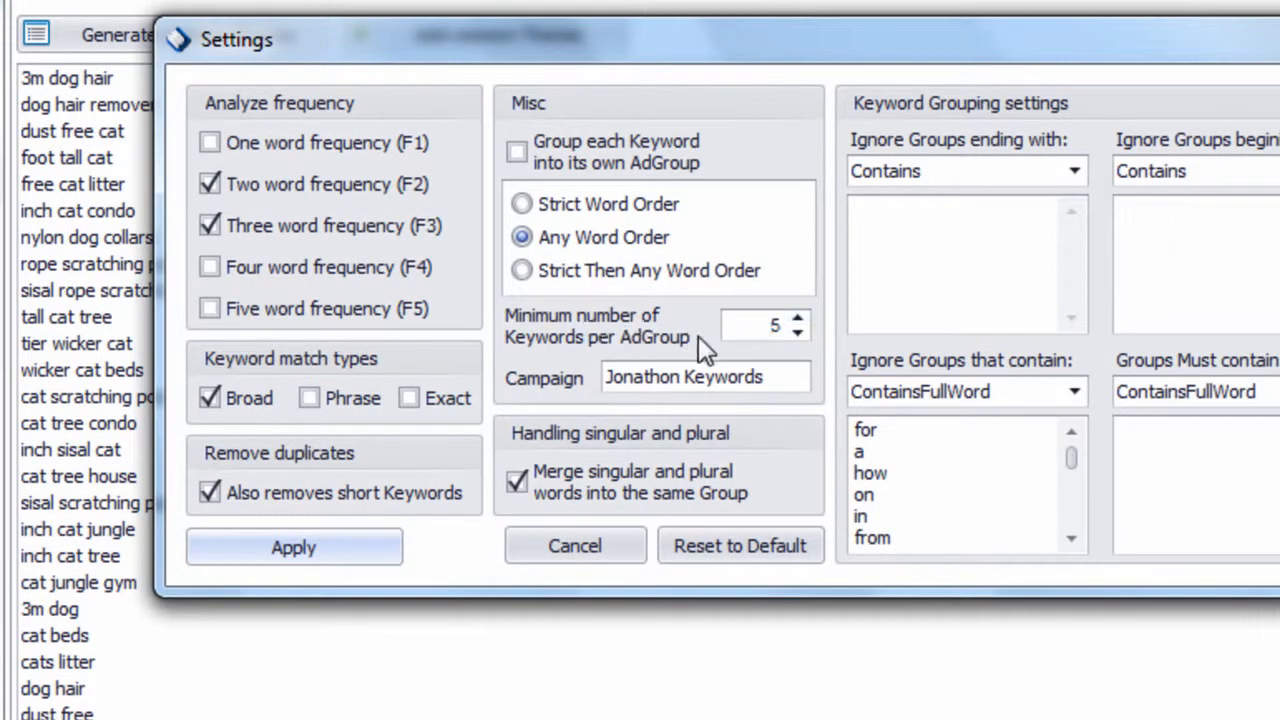
pyautogui.click(293, 547)
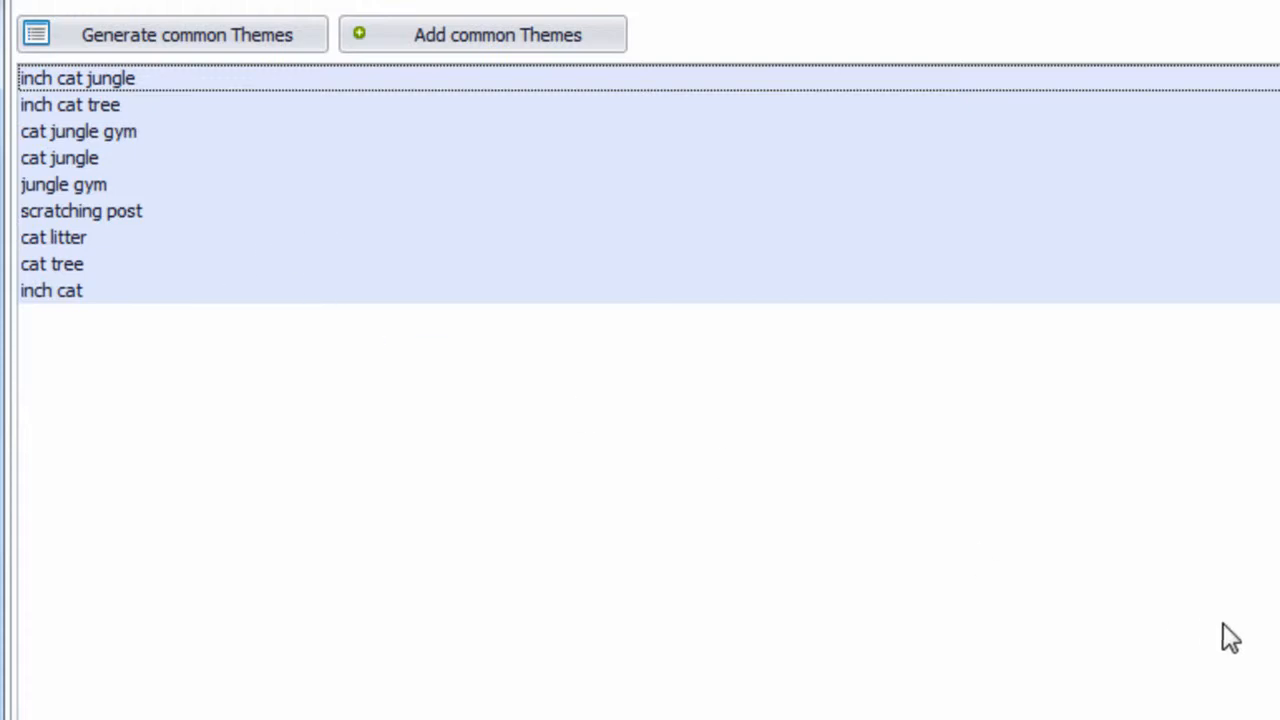
# Delete unwanted themes such as inch cat, leaving six themes.
pyautogui.click(51, 290)
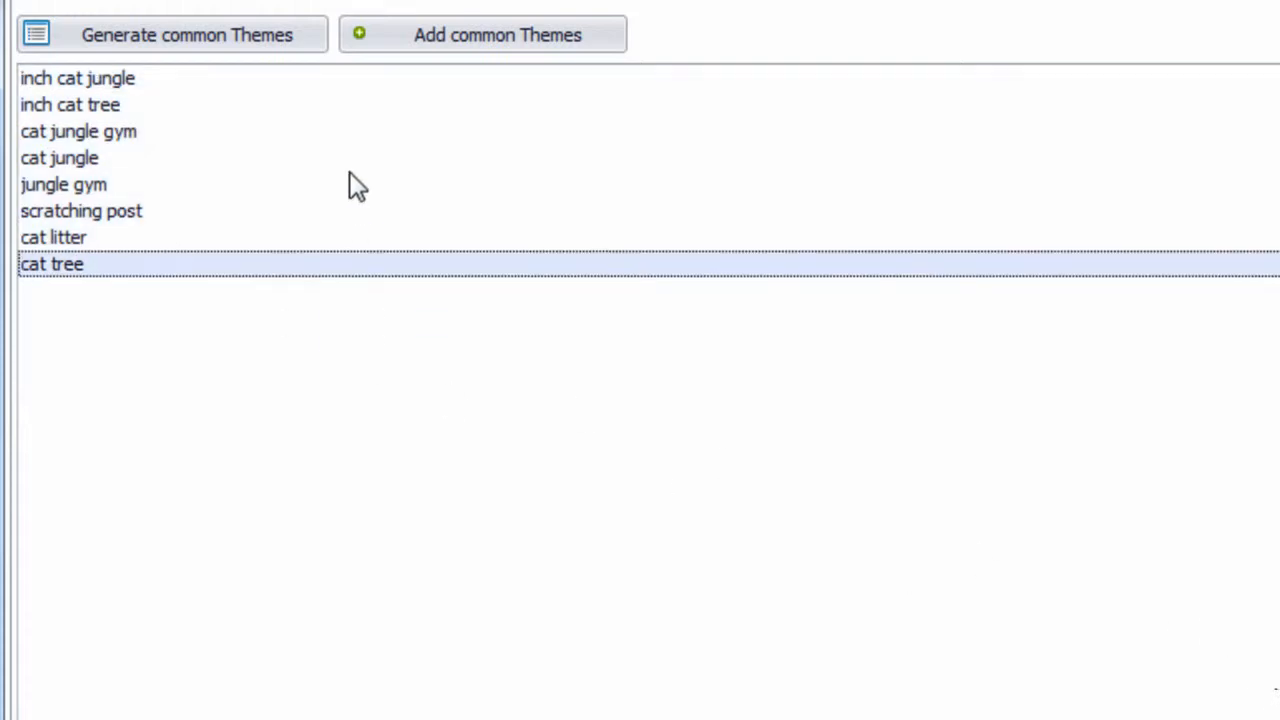
pyautogui.click(80, 131)
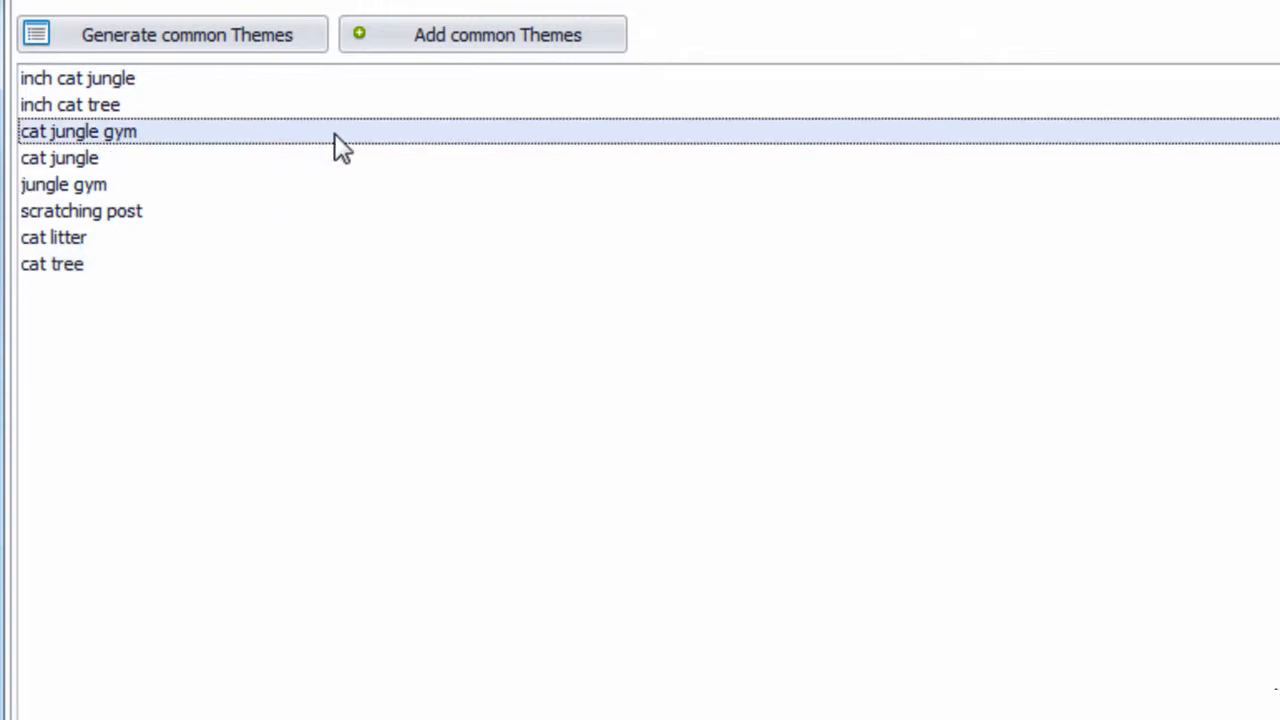
pyautogui.click(70, 104)
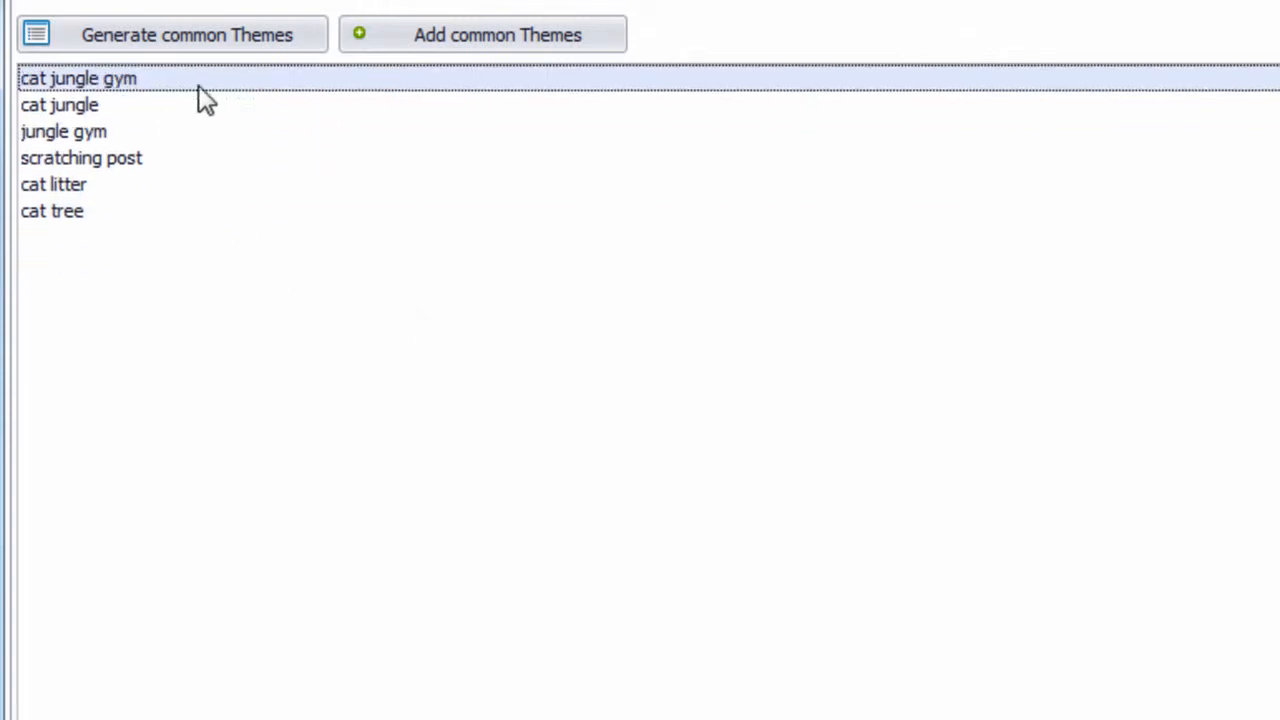
pyautogui.click(180, 33)
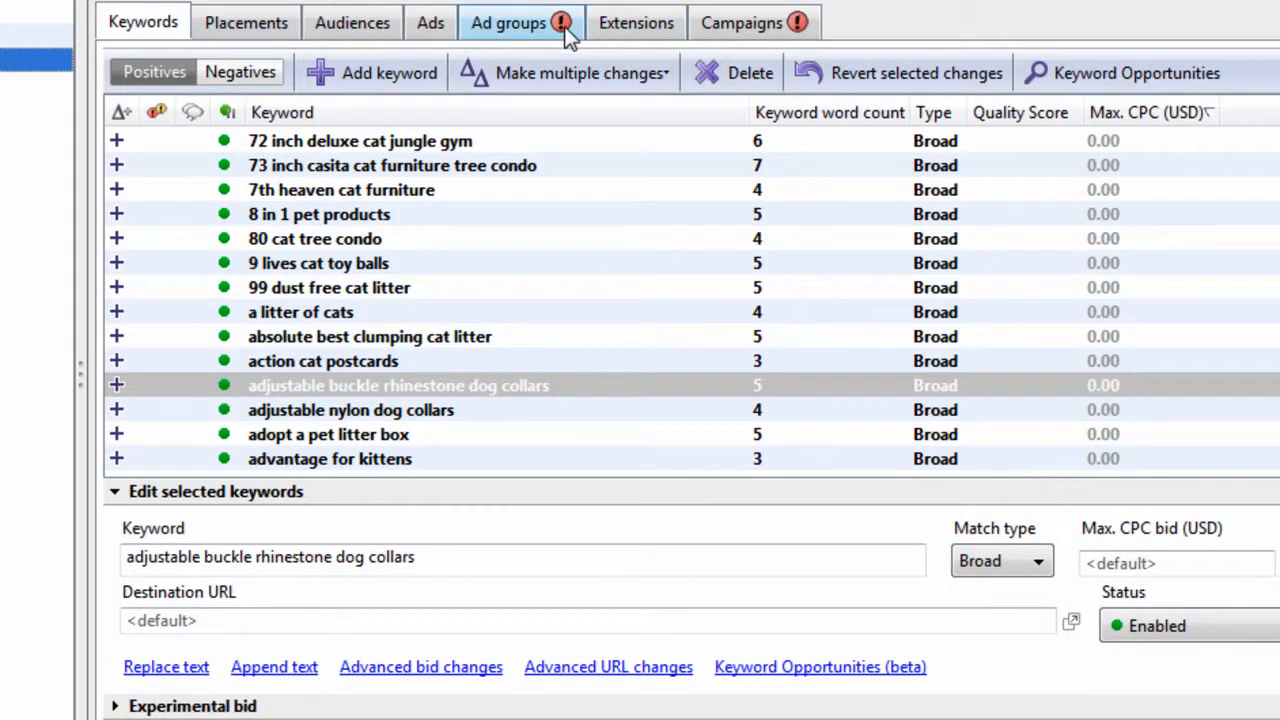
# Add multiple keywords from pasted rows that include campaign and ad group name columns.
pyautogui.click(577, 73)
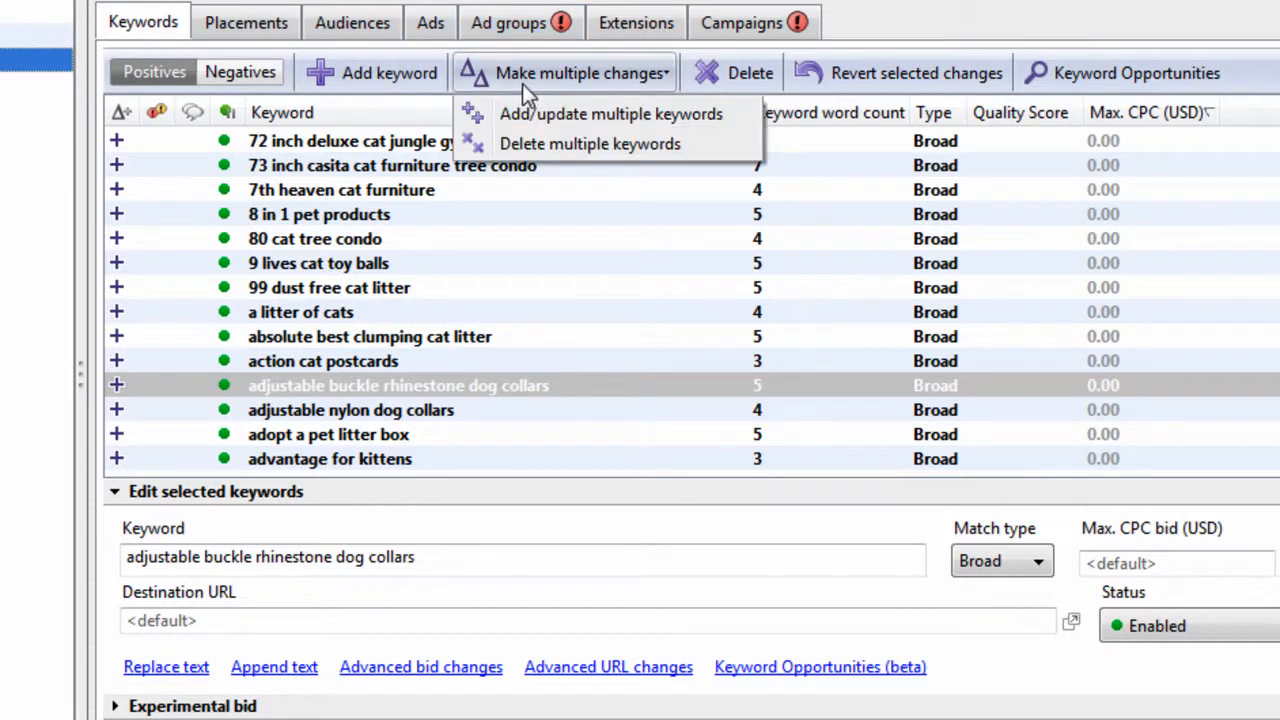
pyautogui.click(591, 113)
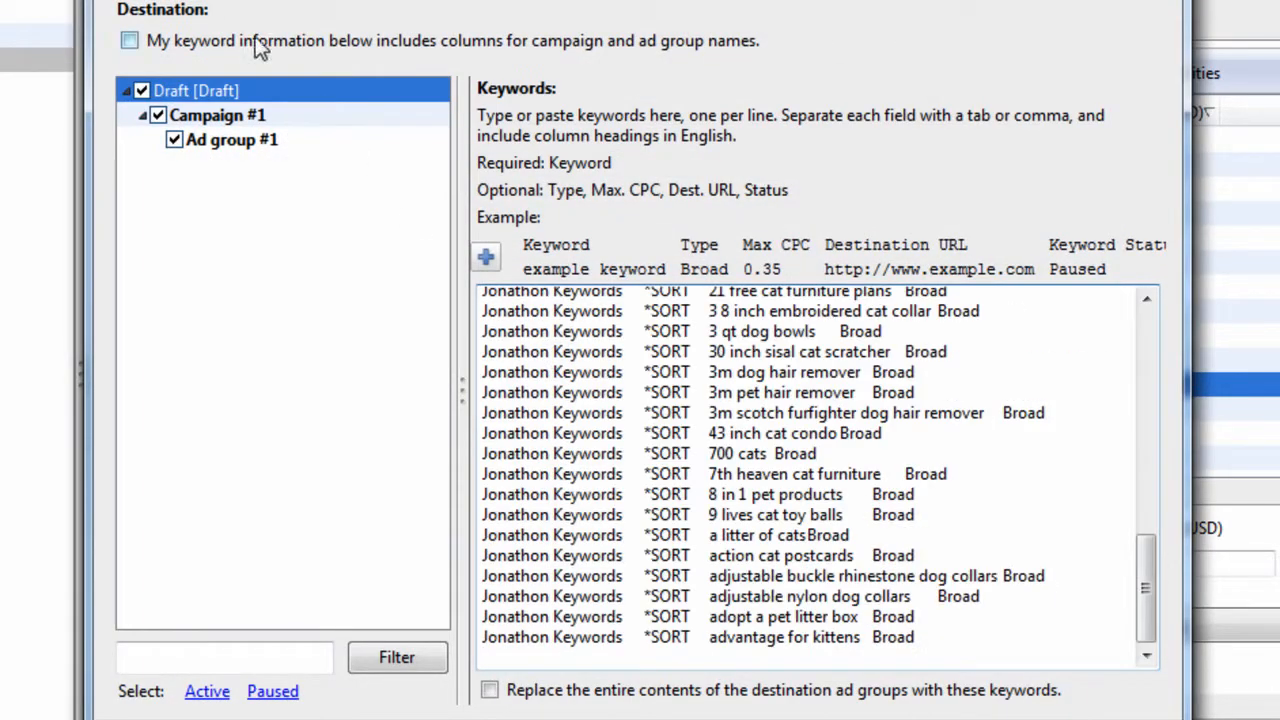
pyautogui.click(129, 41)
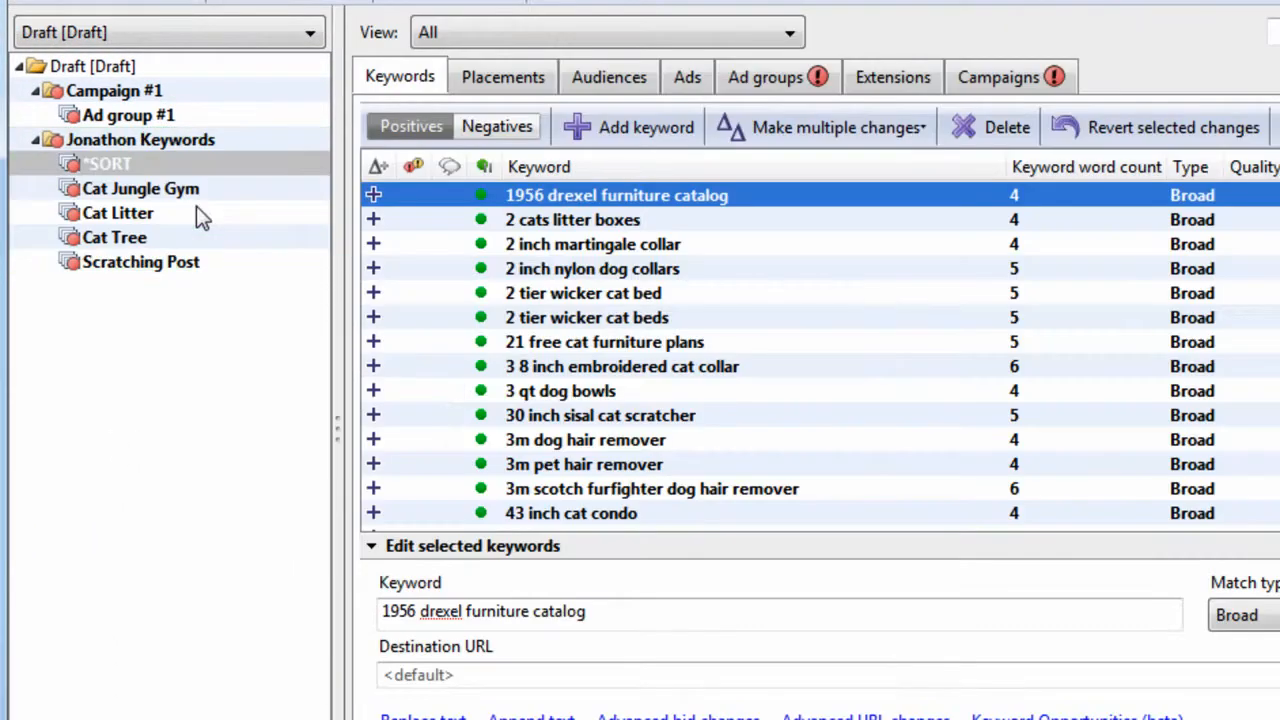
pyautogui.click(140, 188)
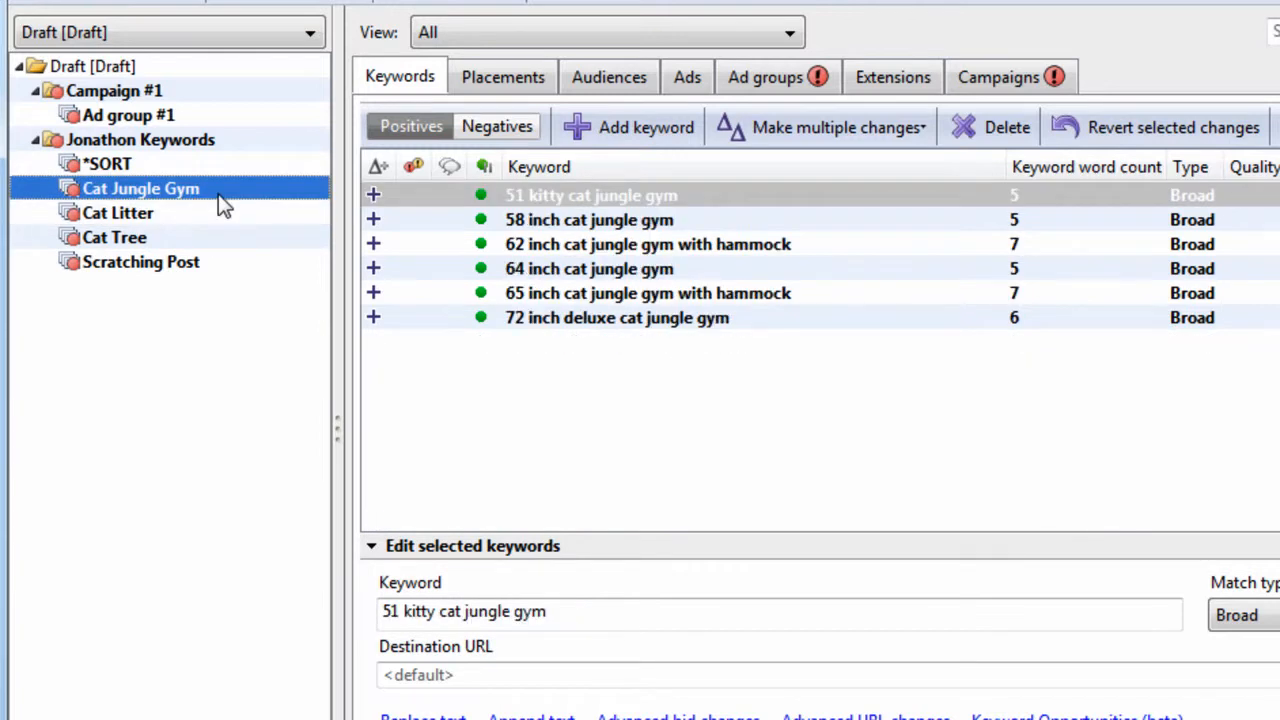
pyautogui.click(118, 212)
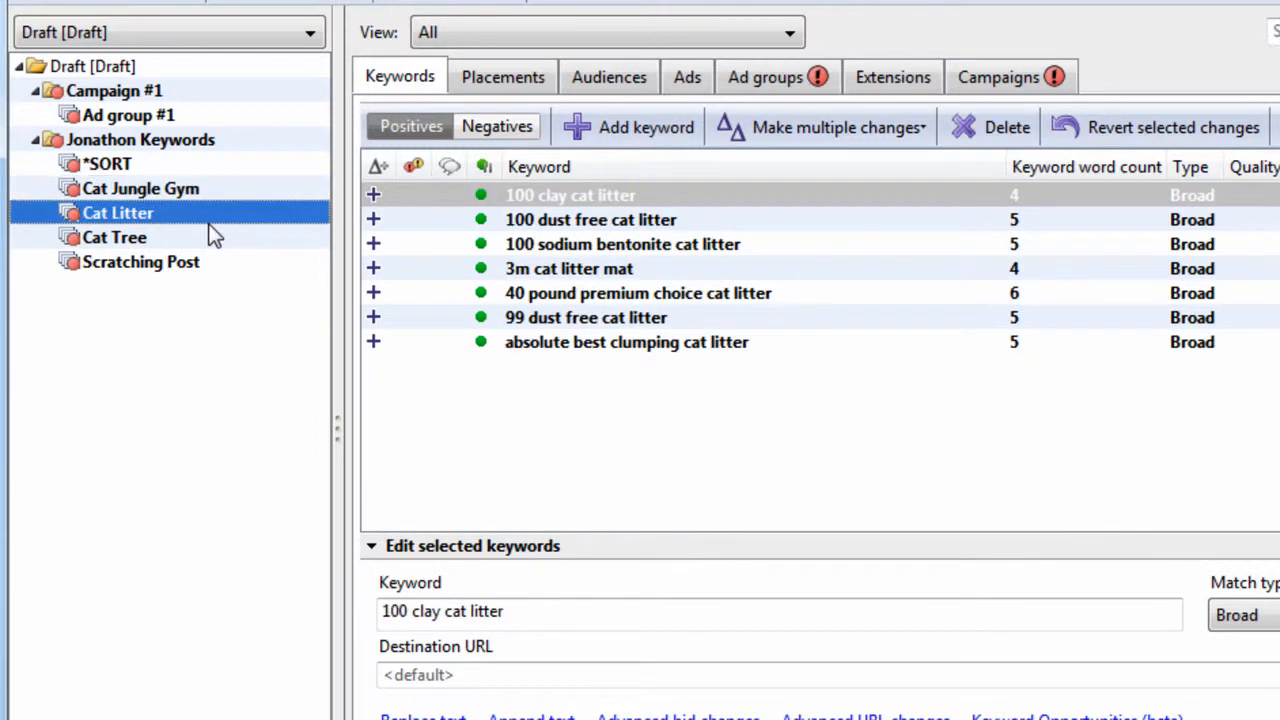
pyautogui.click(114, 237)
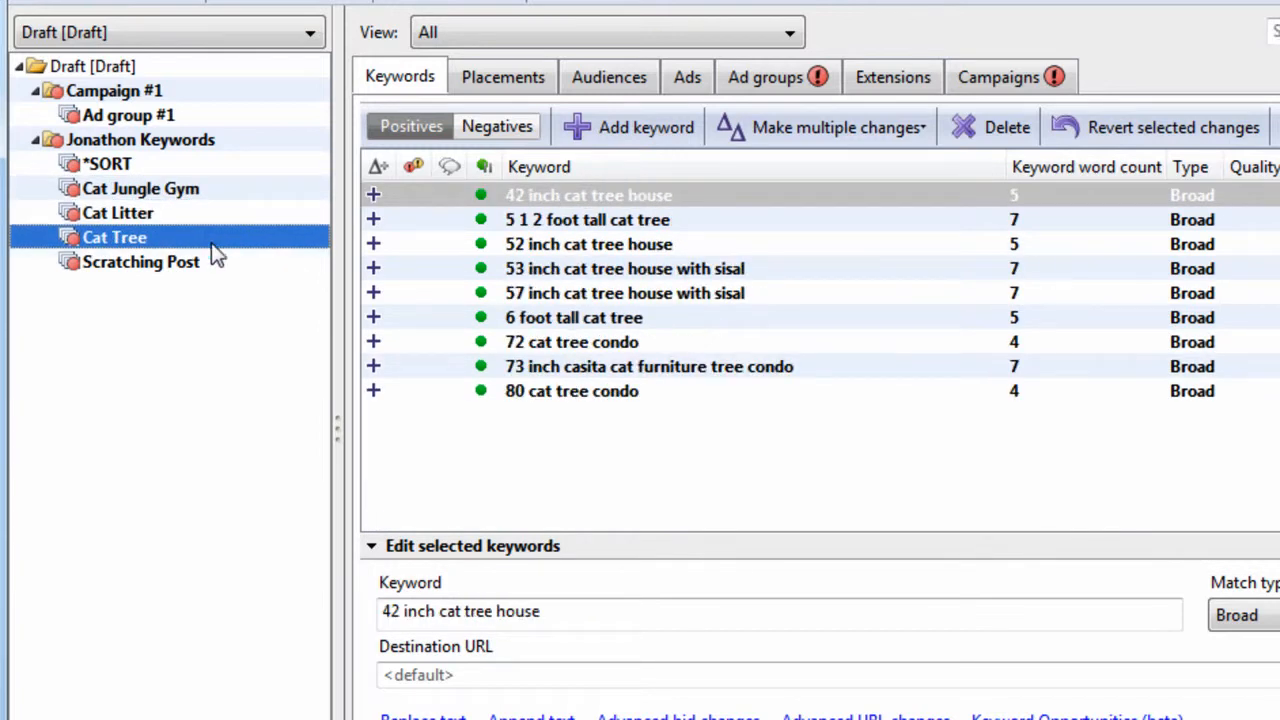
pyautogui.click(141, 261)
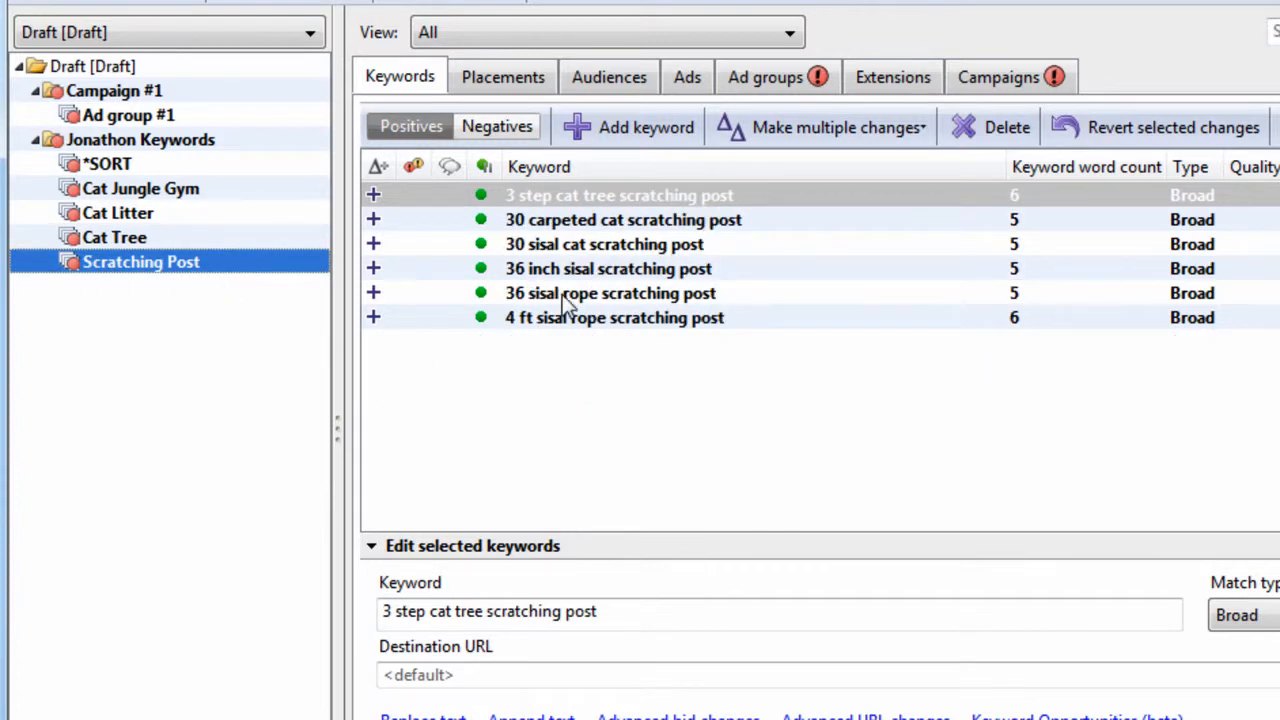
pyautogui.click(106, 163)
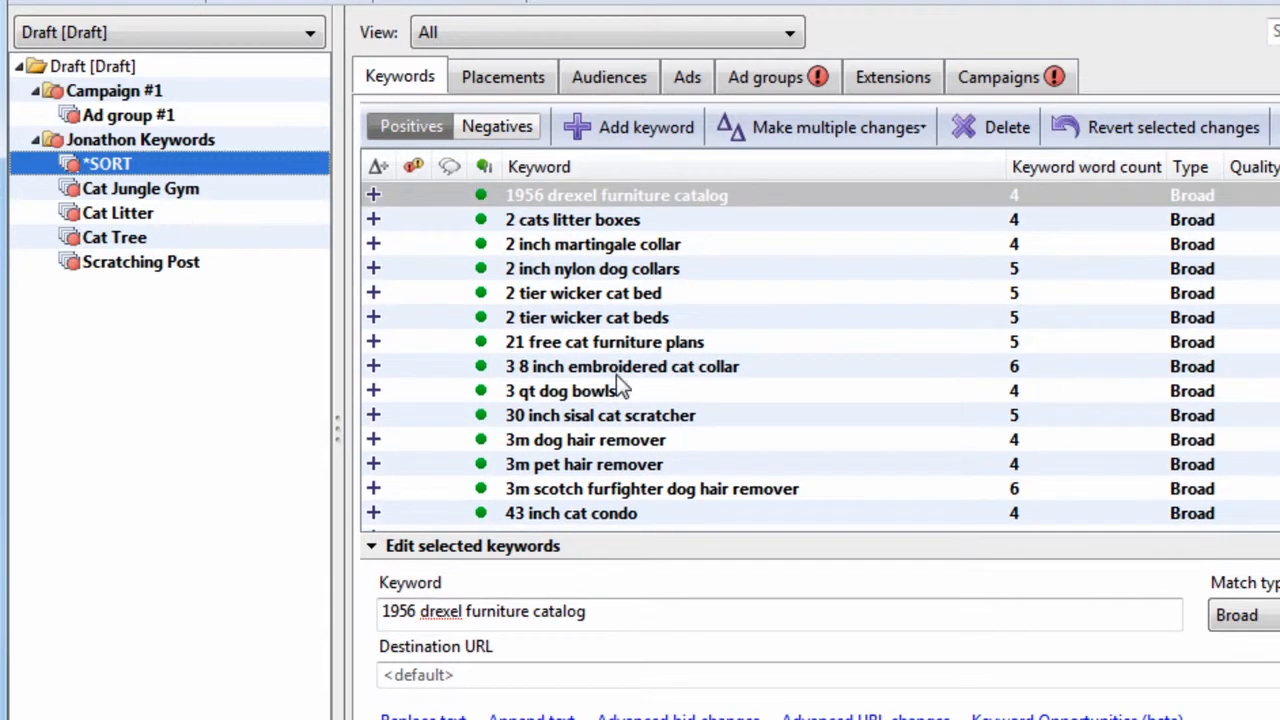
pyautogui.scroll(-3)
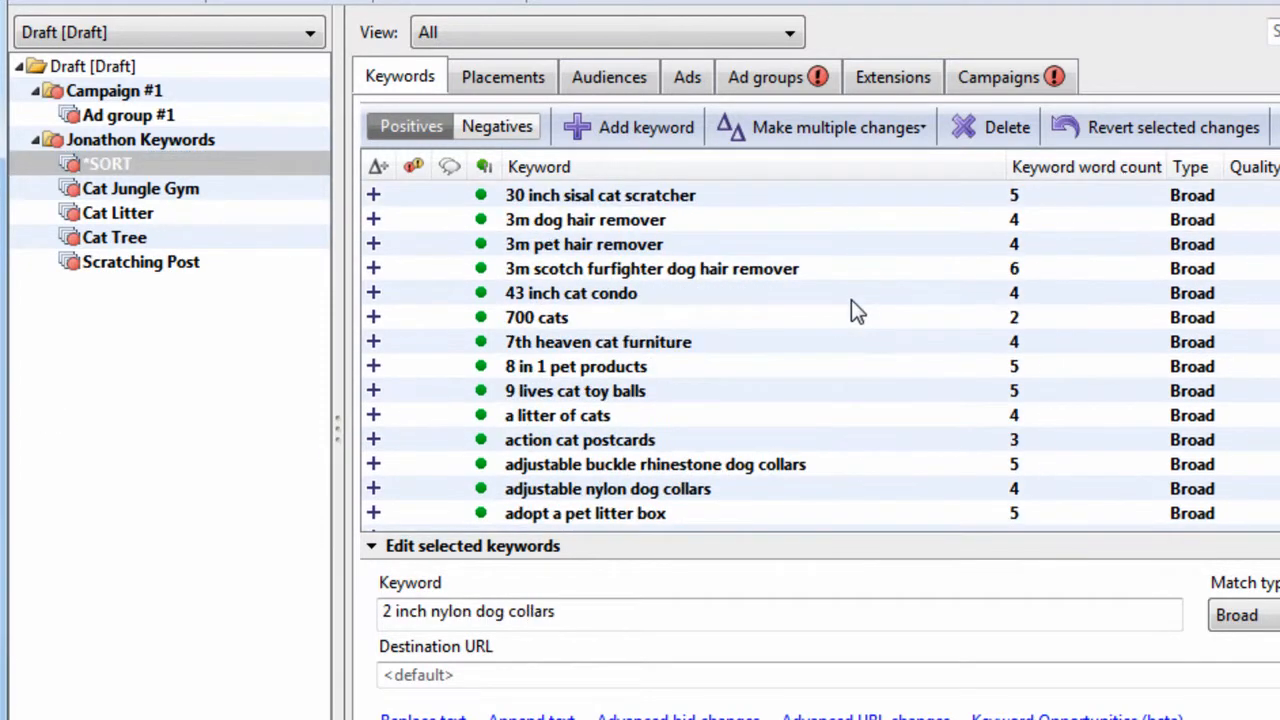
pyautogui.scroll(-3)
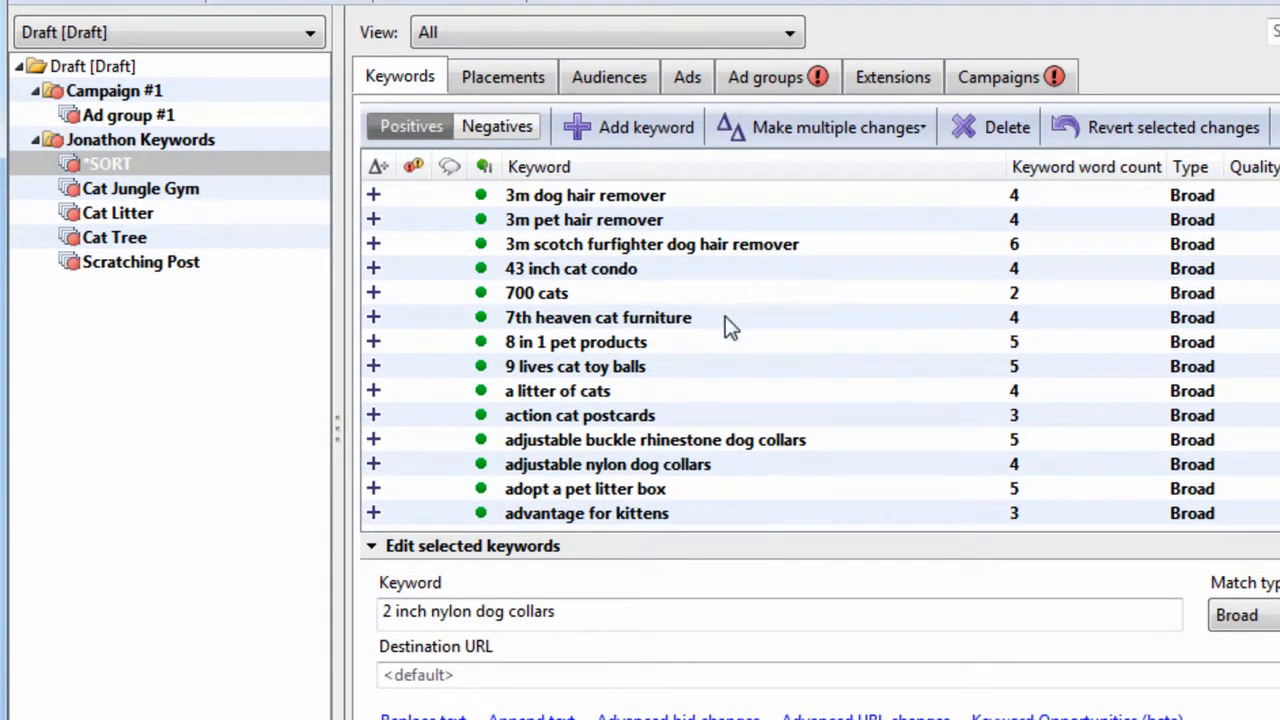
# Delete the Jonathon Keywords campaign and show Ad group #1's keywords.
pyautogui.click(140, 139)
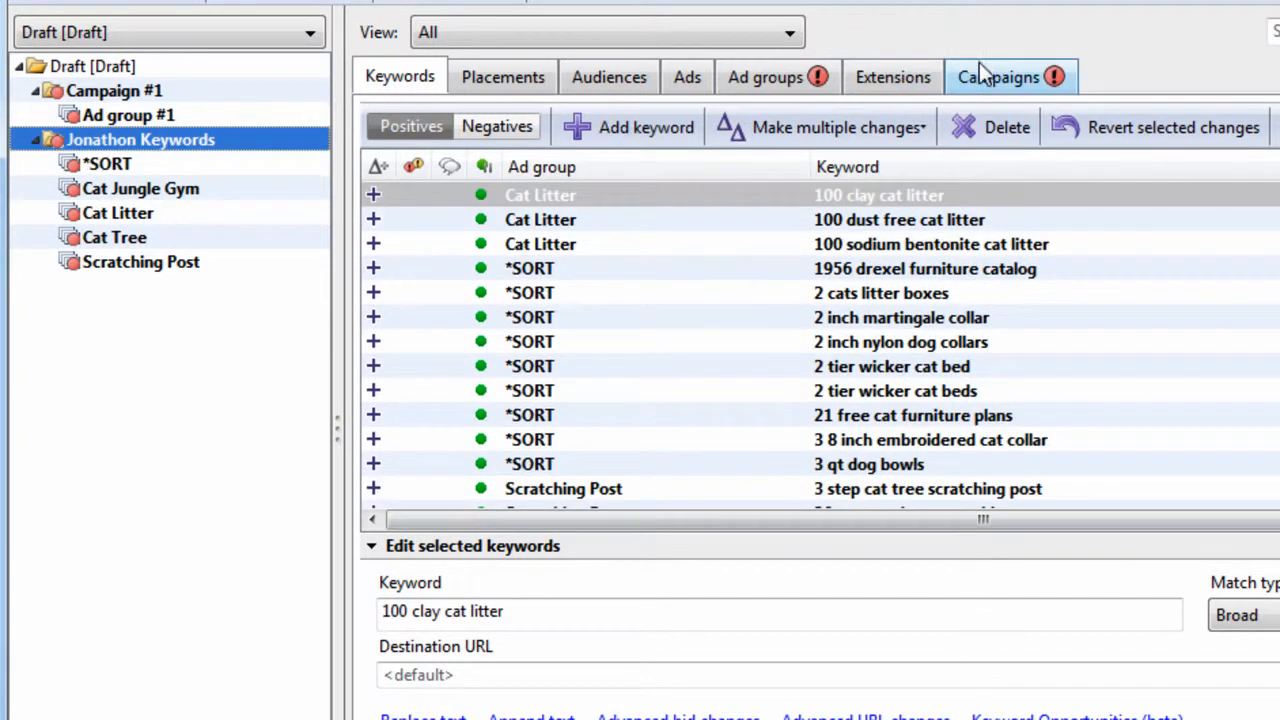
pyautogui.click(998, 77)
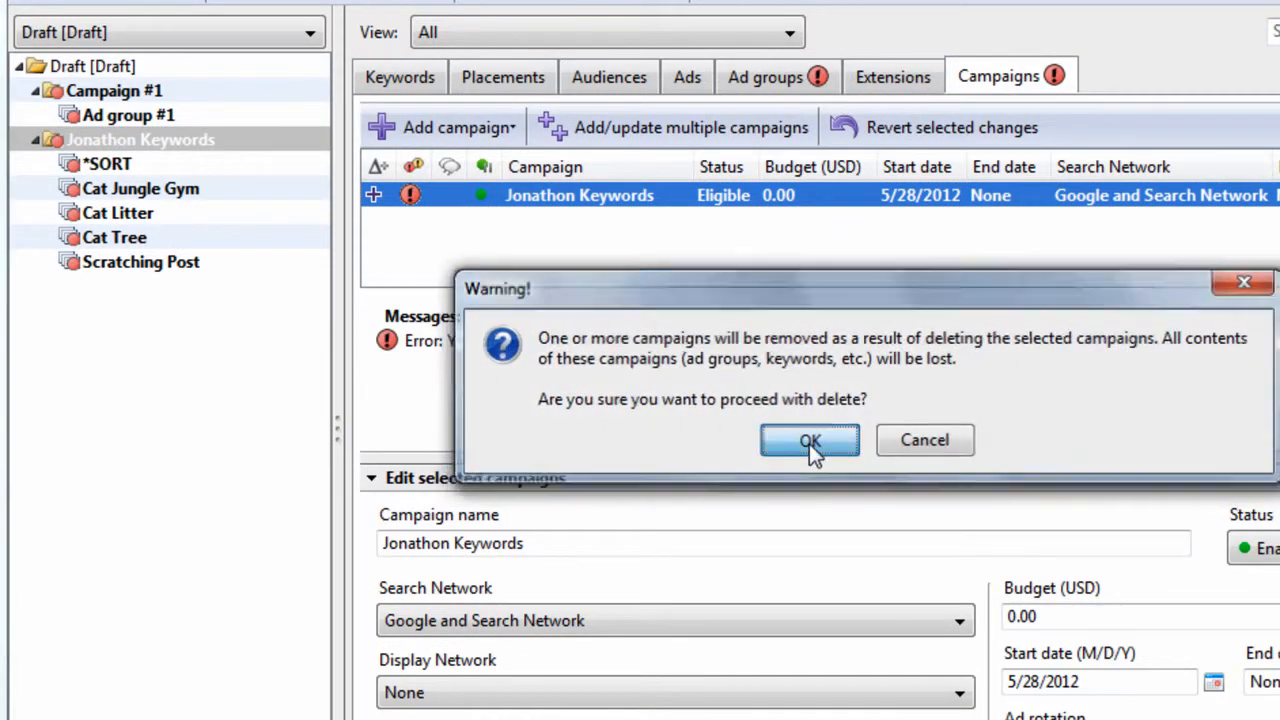
pyautogui.click(809, 440)
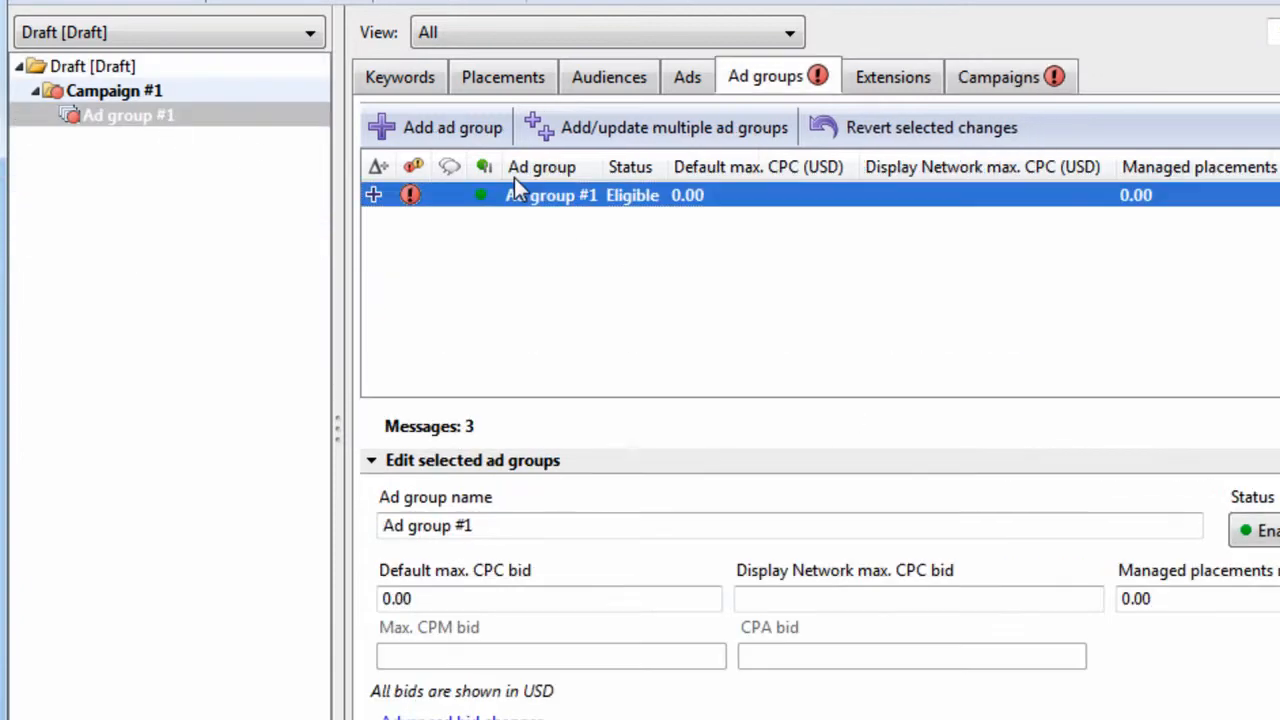
pyautogui.click(398, 77)
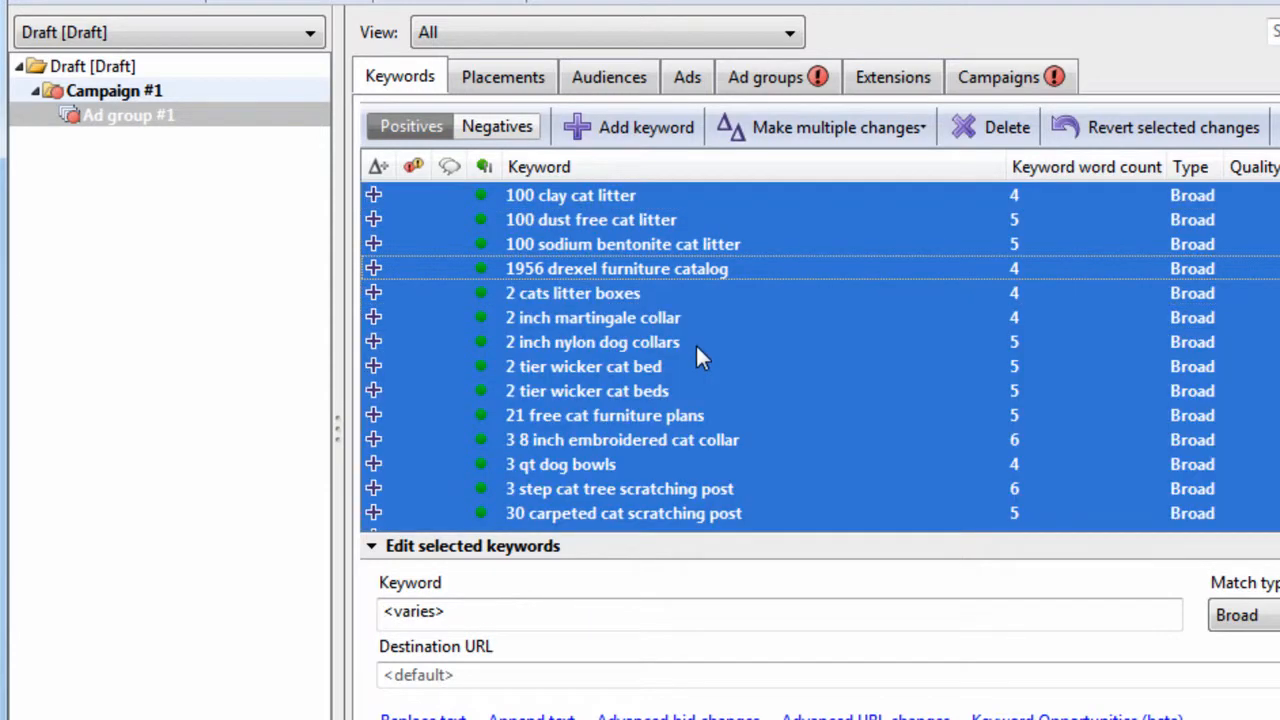
pyautogui.moveTo(642, 400)
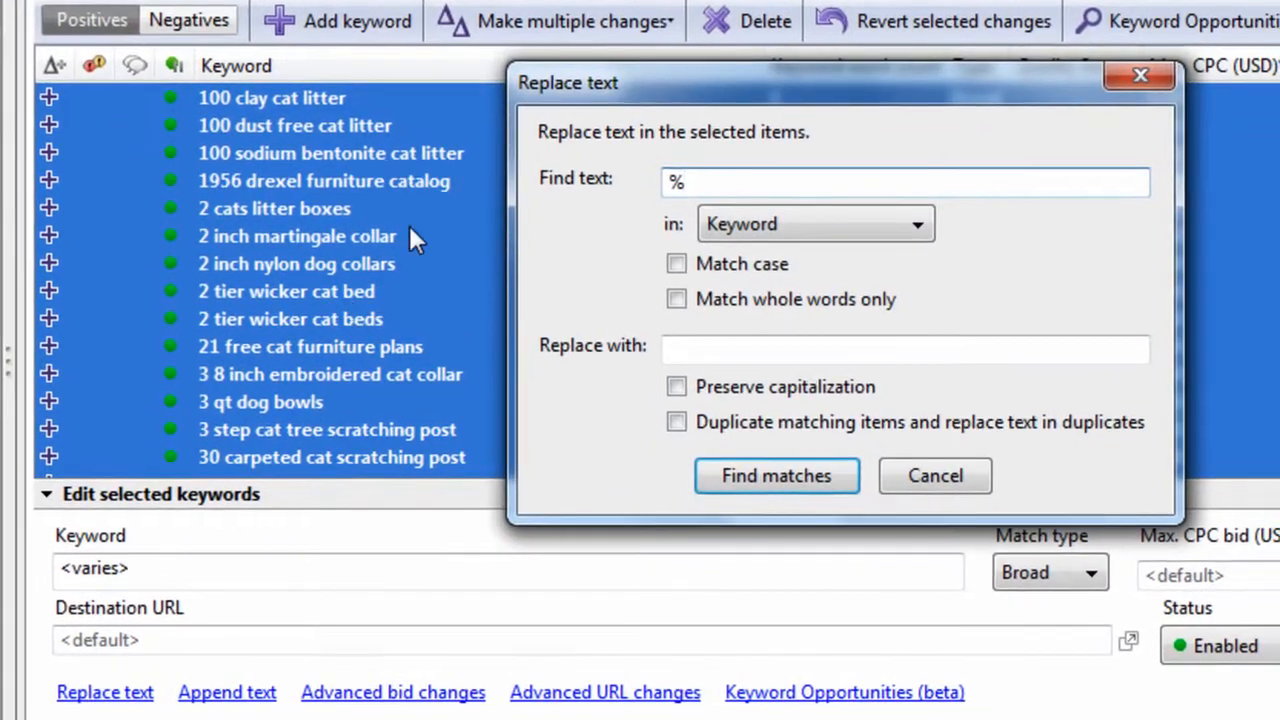
# Prepend 'best' to all 52 selected keywords with Append text.
pyautogui.click(935, 476)
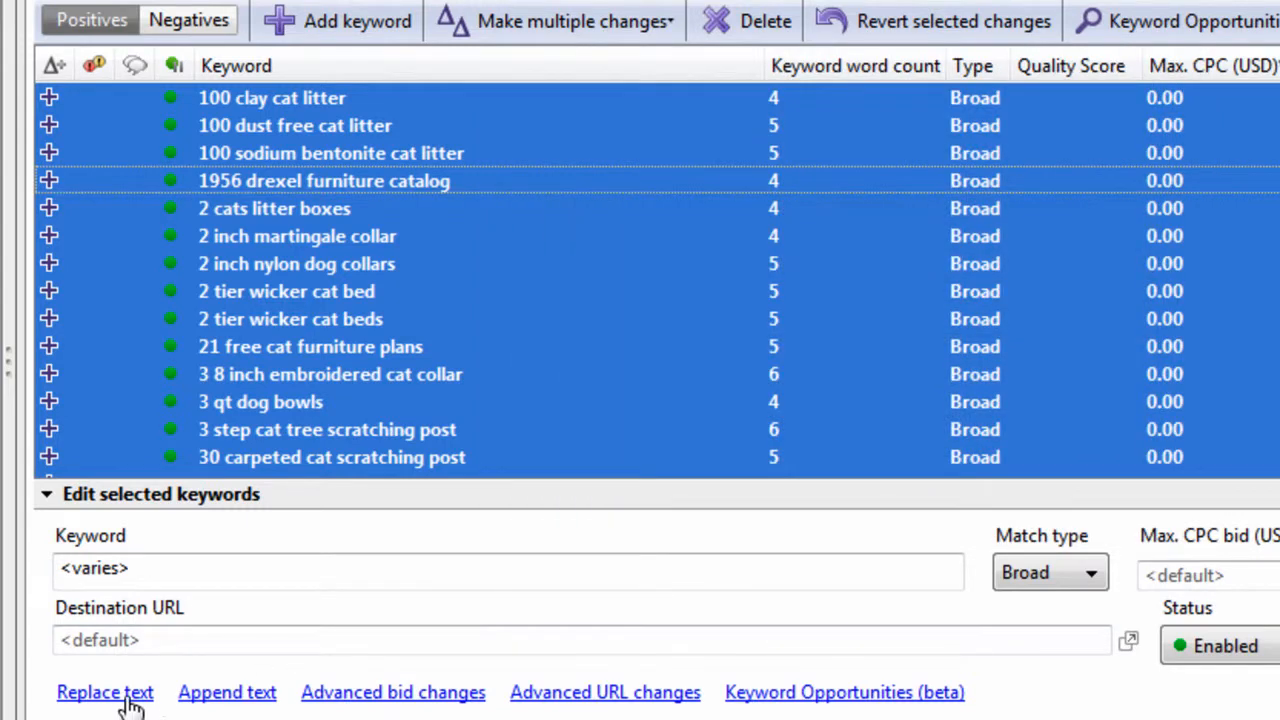
pyautogui.click(104, 693)
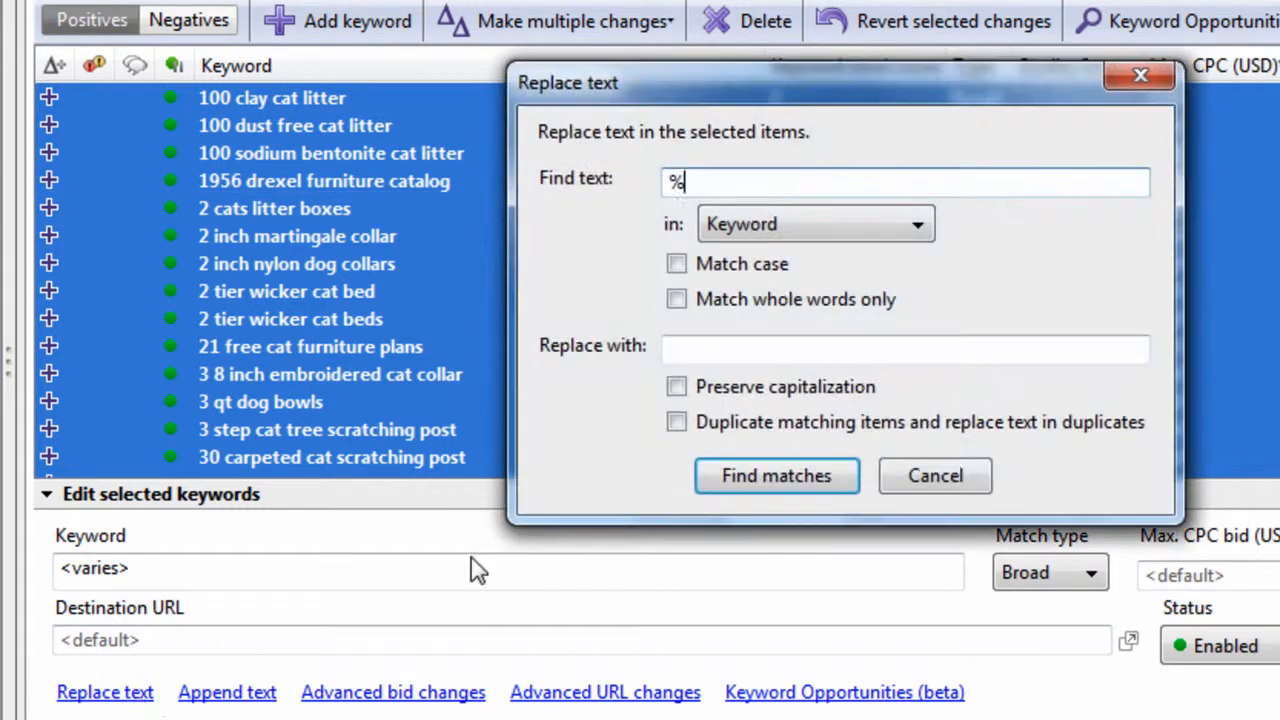
pyautogui.click(935, 476)
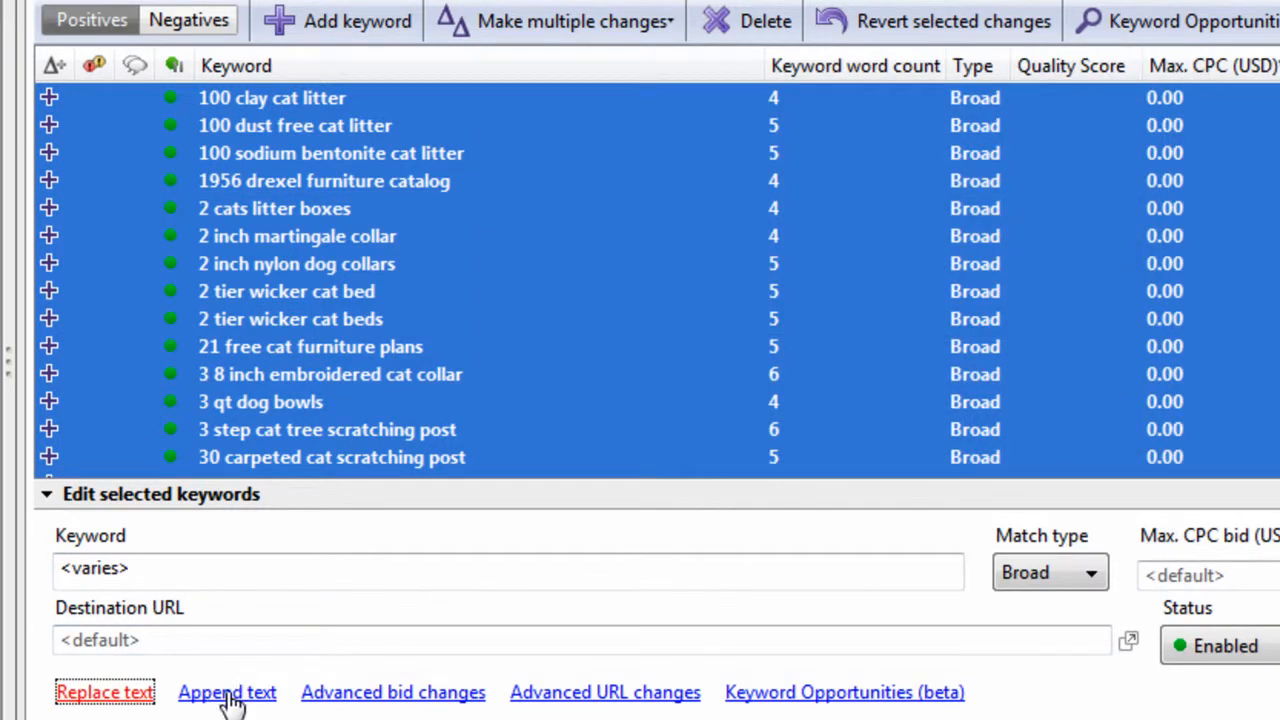
pyautogui.moveTo(217, 181)
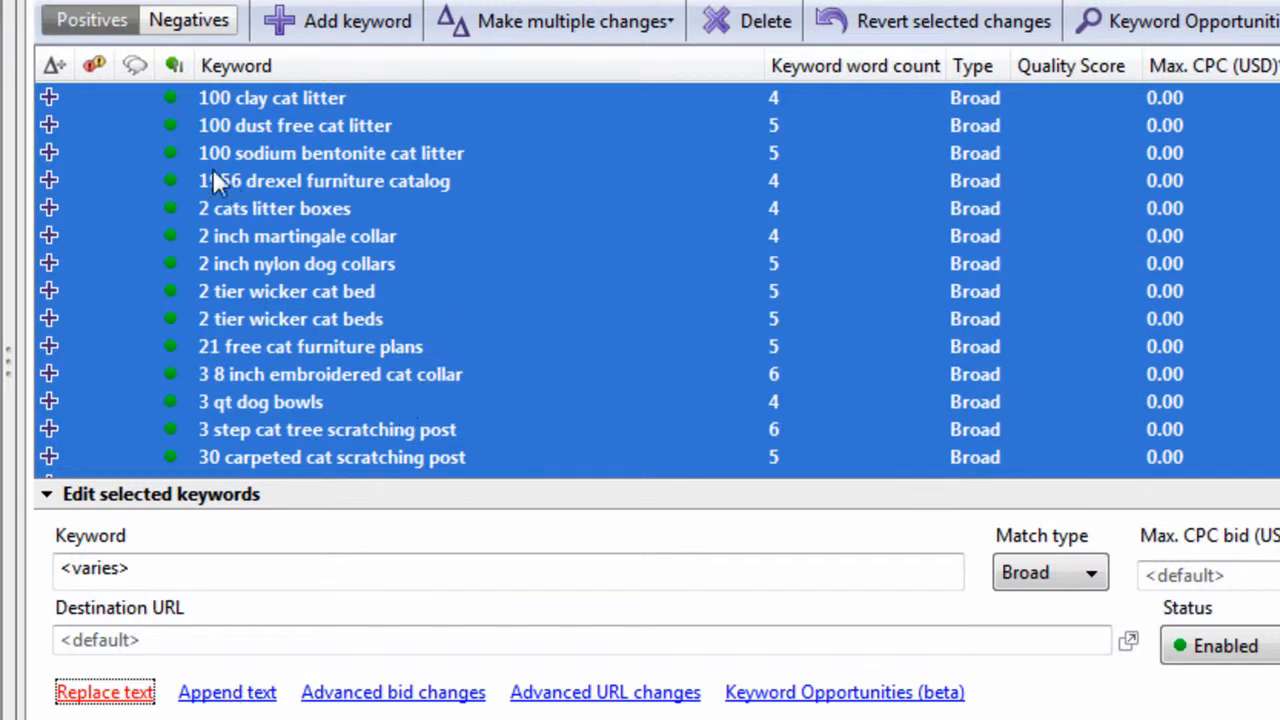
pyautogui.scroll(-3)
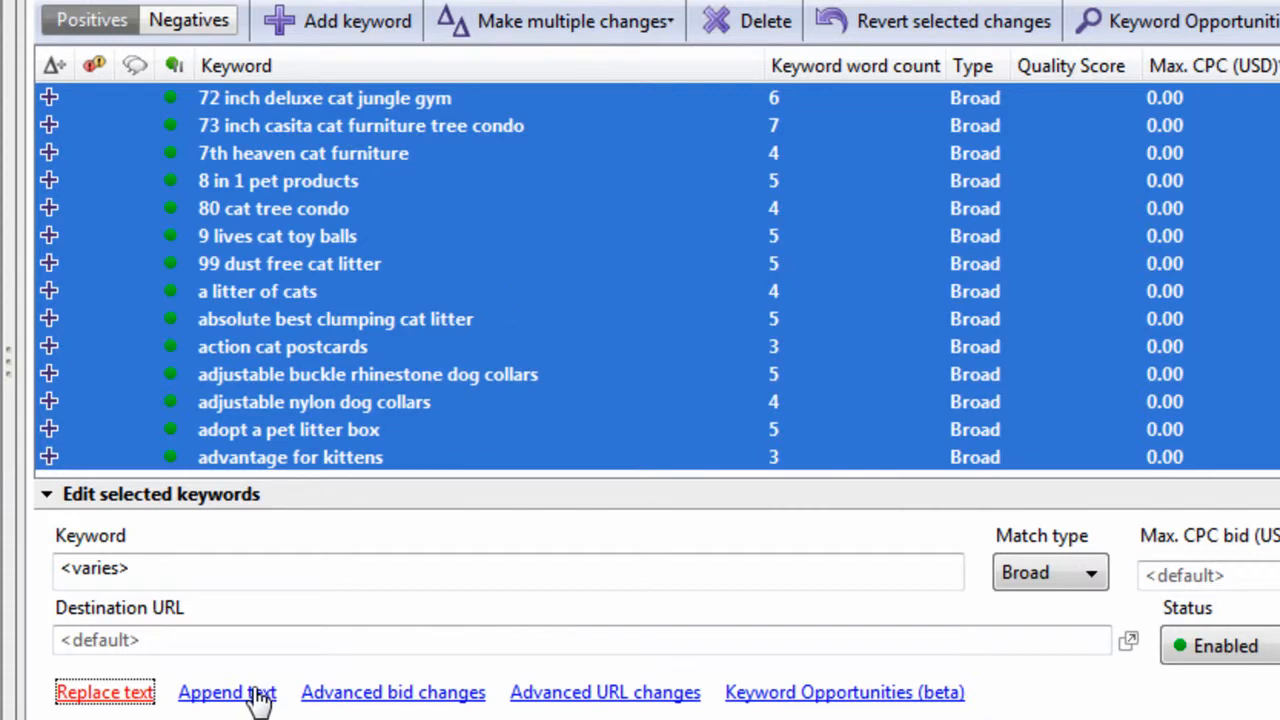
pyautogui.click(226, 692)
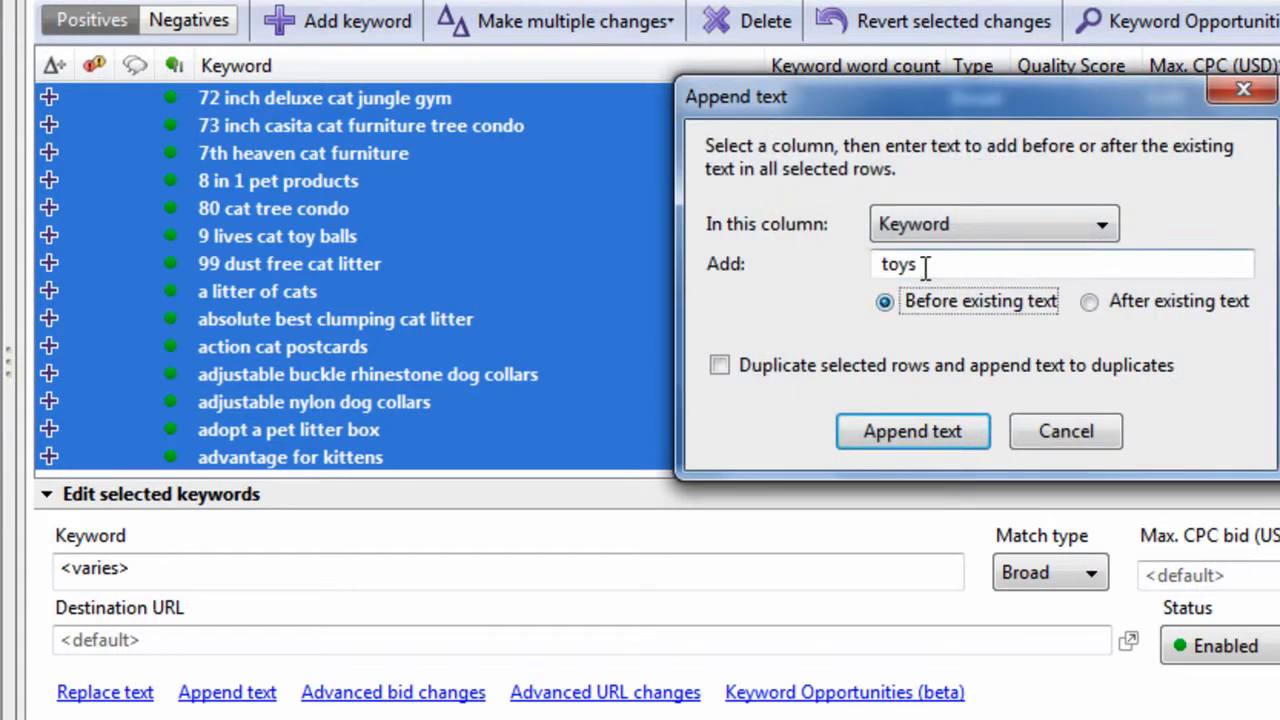
pyautogui.write('best')
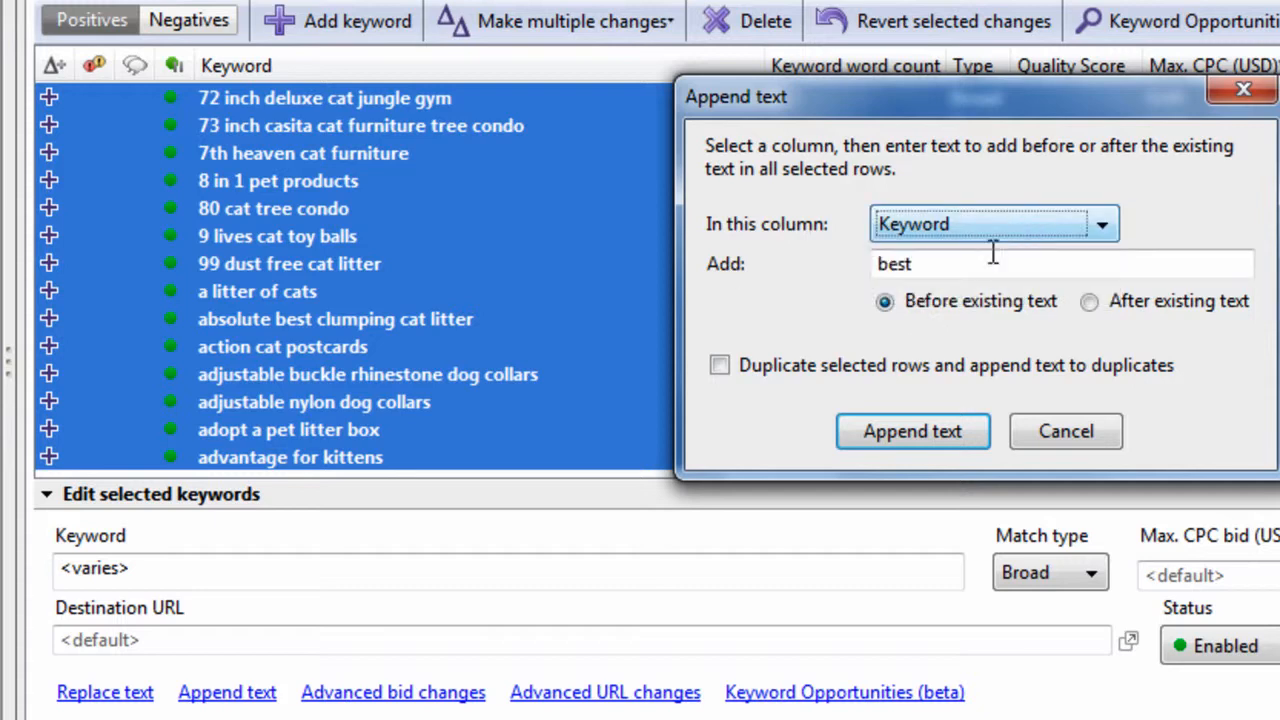
pyautogui.moveTo(368, 218)
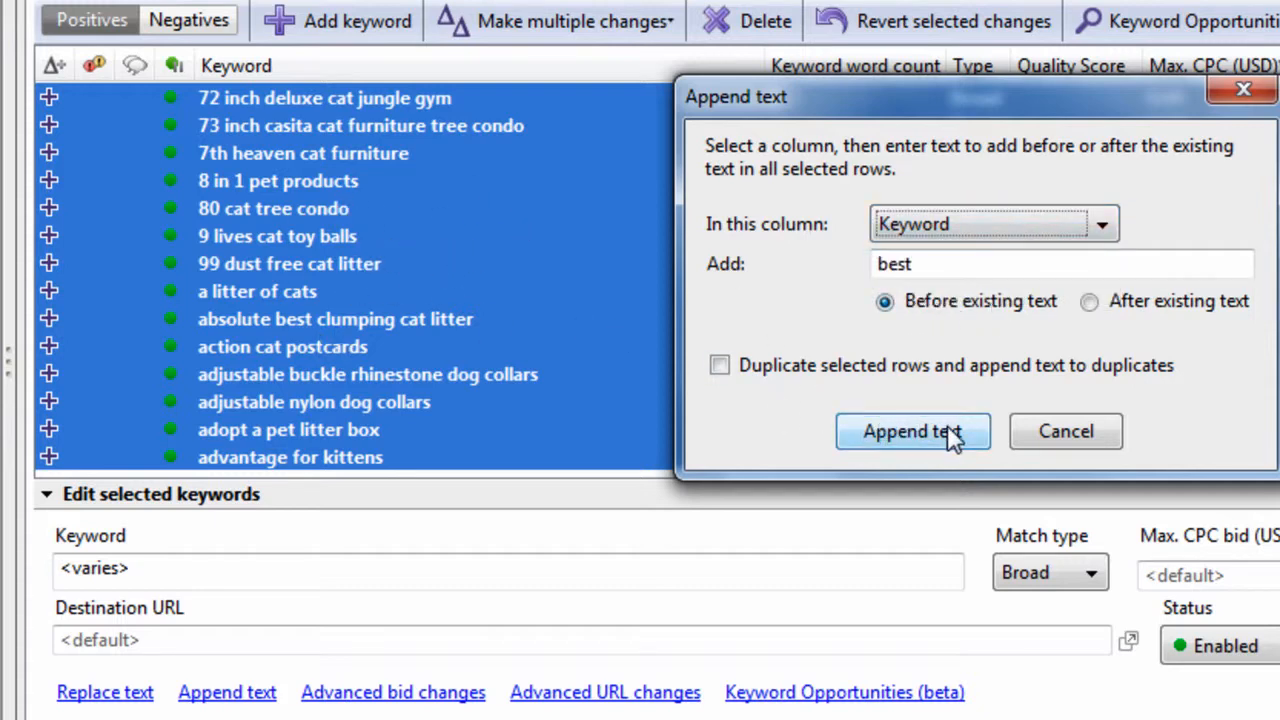
pyautogui.click(913, 431)
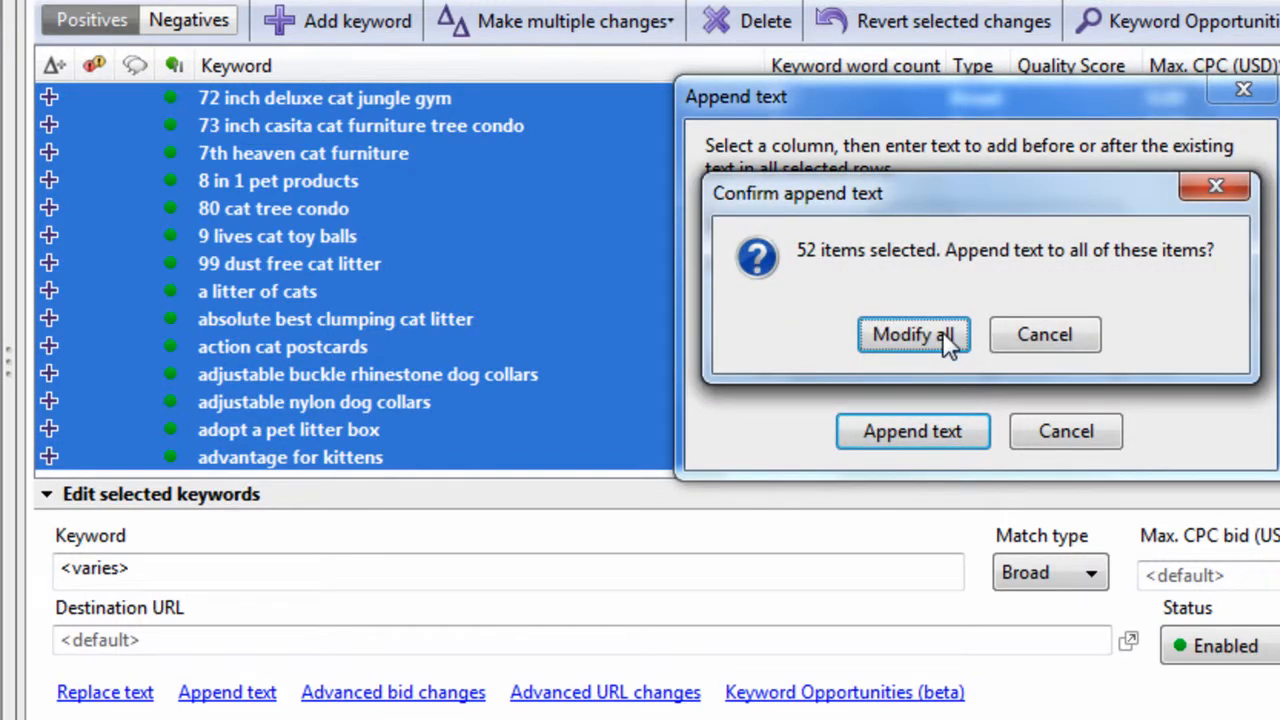
pyautogui.click(913, 334)
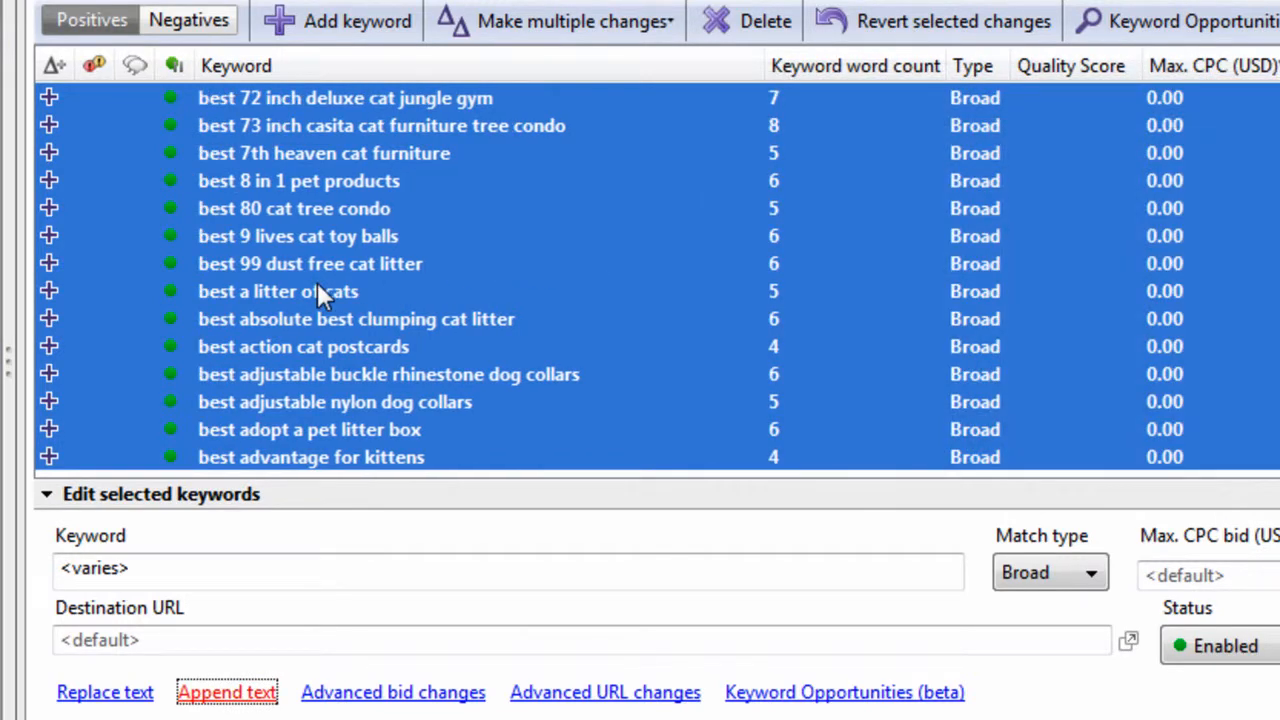
# Inspect keywords such as 'best 80 cat tree condo' and 'best action cat postcards'.
pyautogui.click(277, 291)
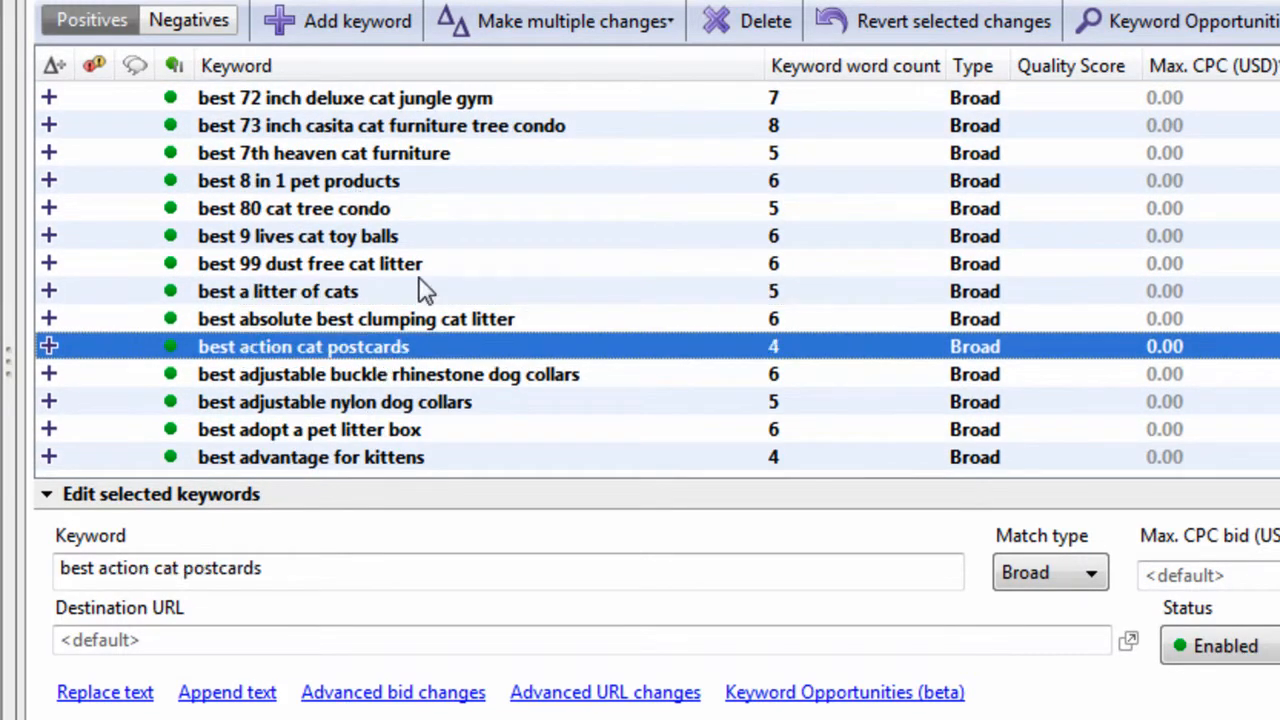
pyautogui.click(294, 208)
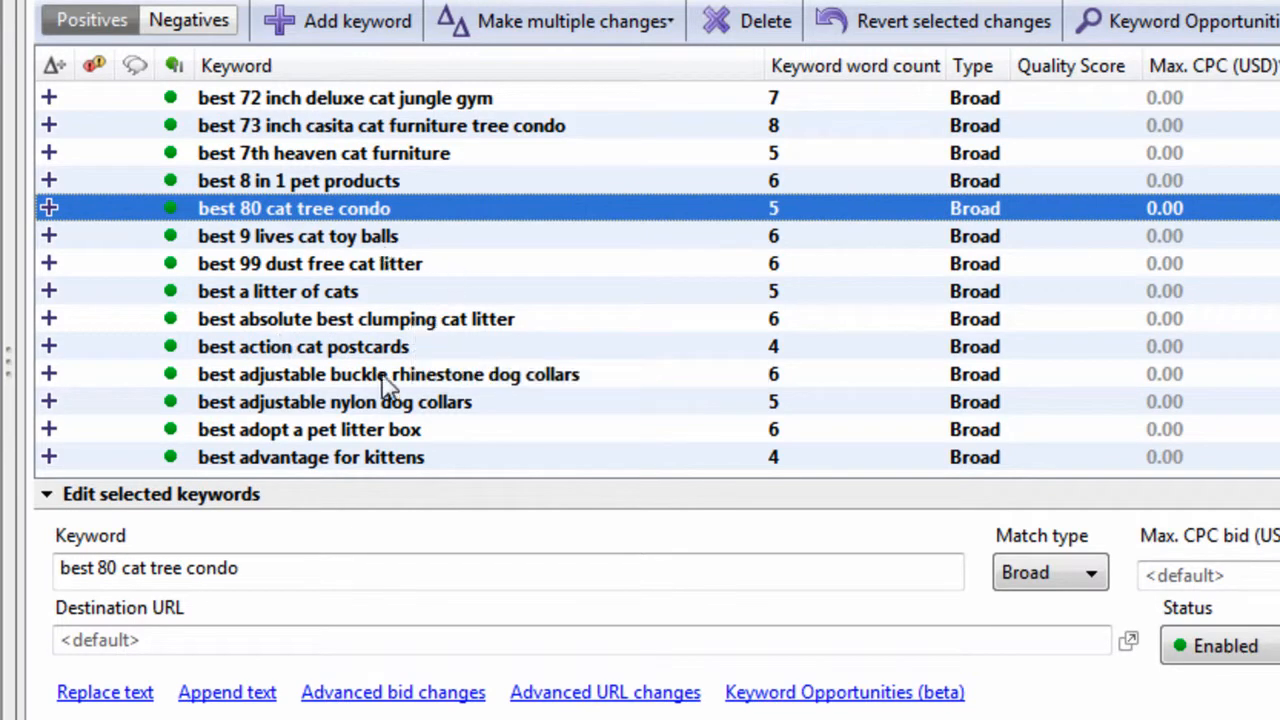
pyautogui.click(303, 346)
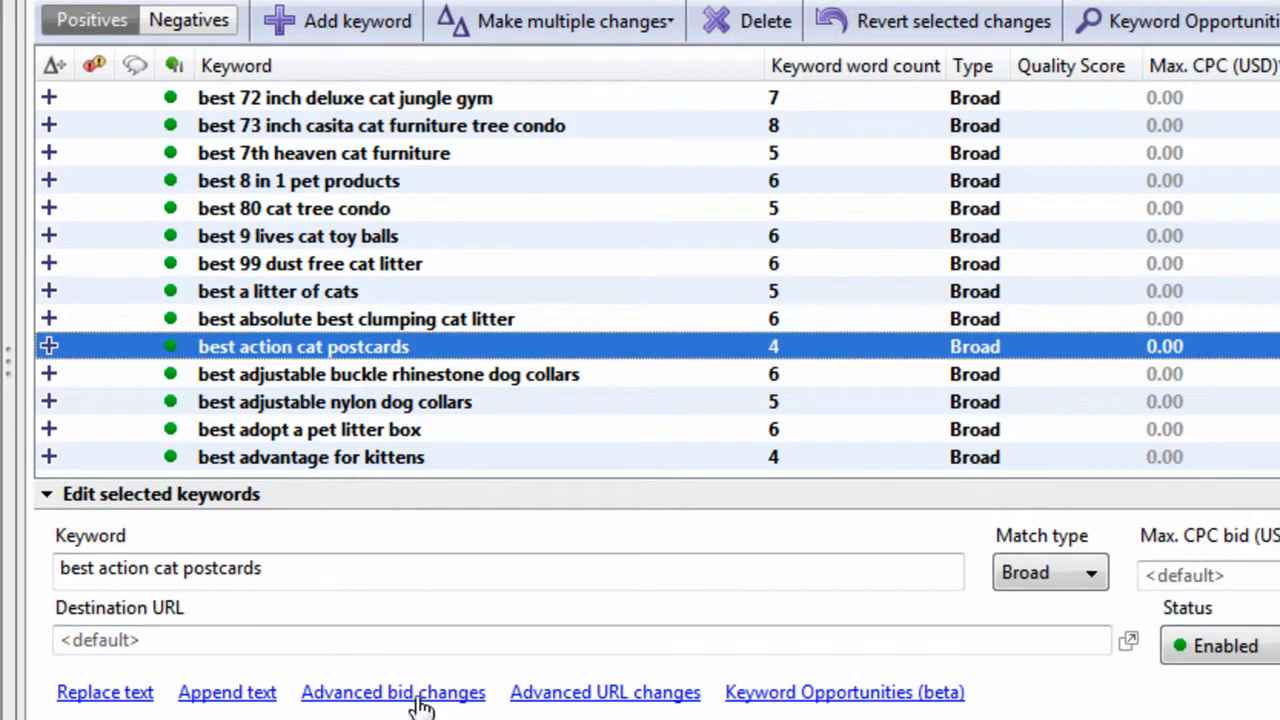
# Set the selected keywords' max CPC bid to 1.00.
pyautogui.click(297, 236)
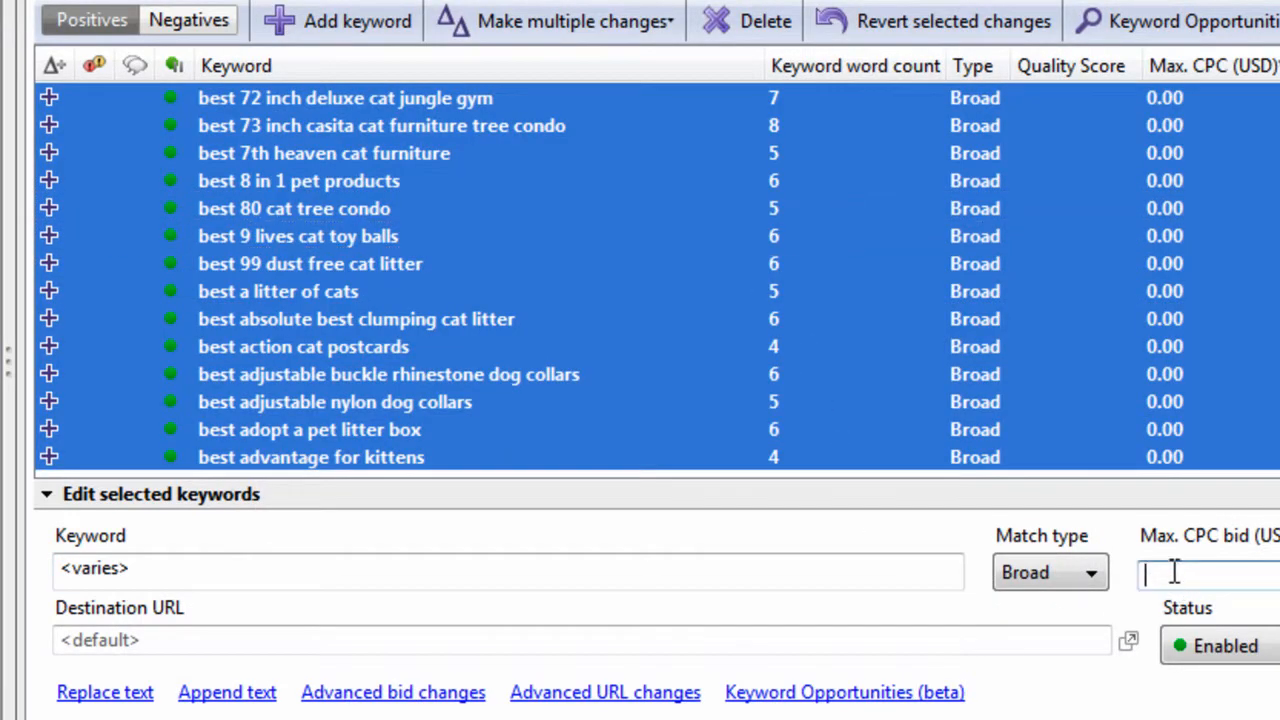
pyautogui.write('1.00')
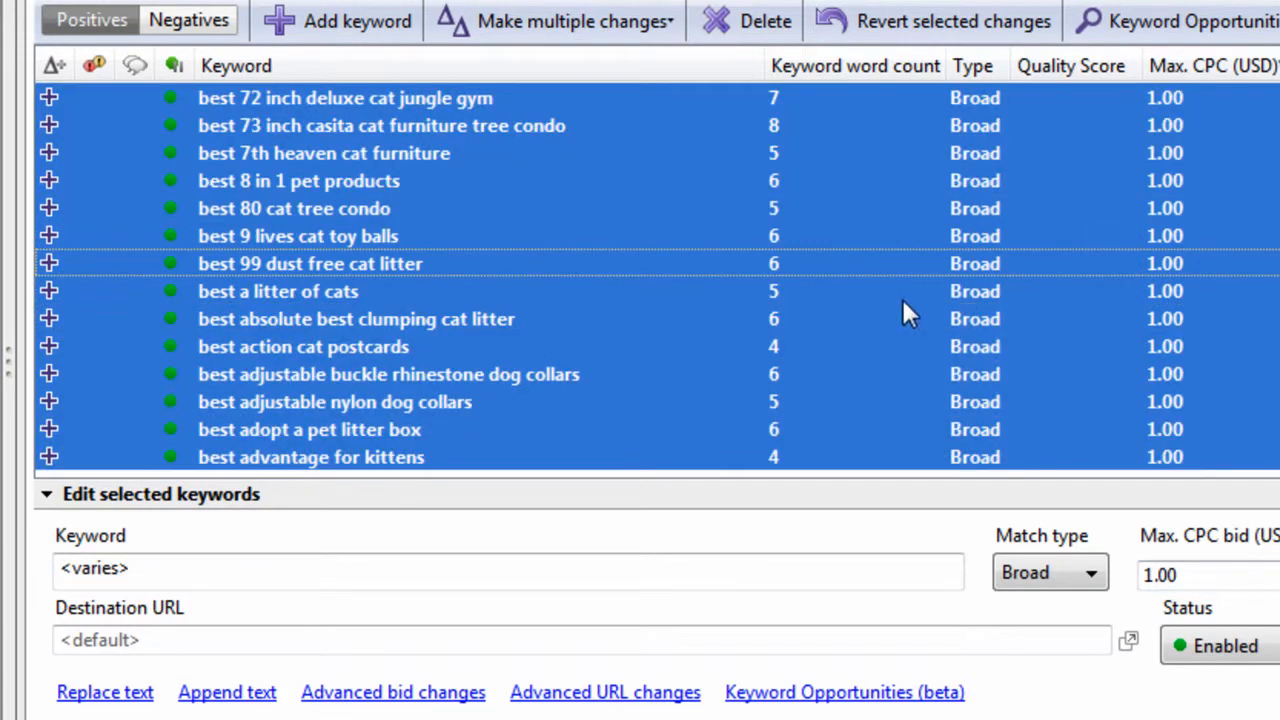
pyautogui.click(323, 153)
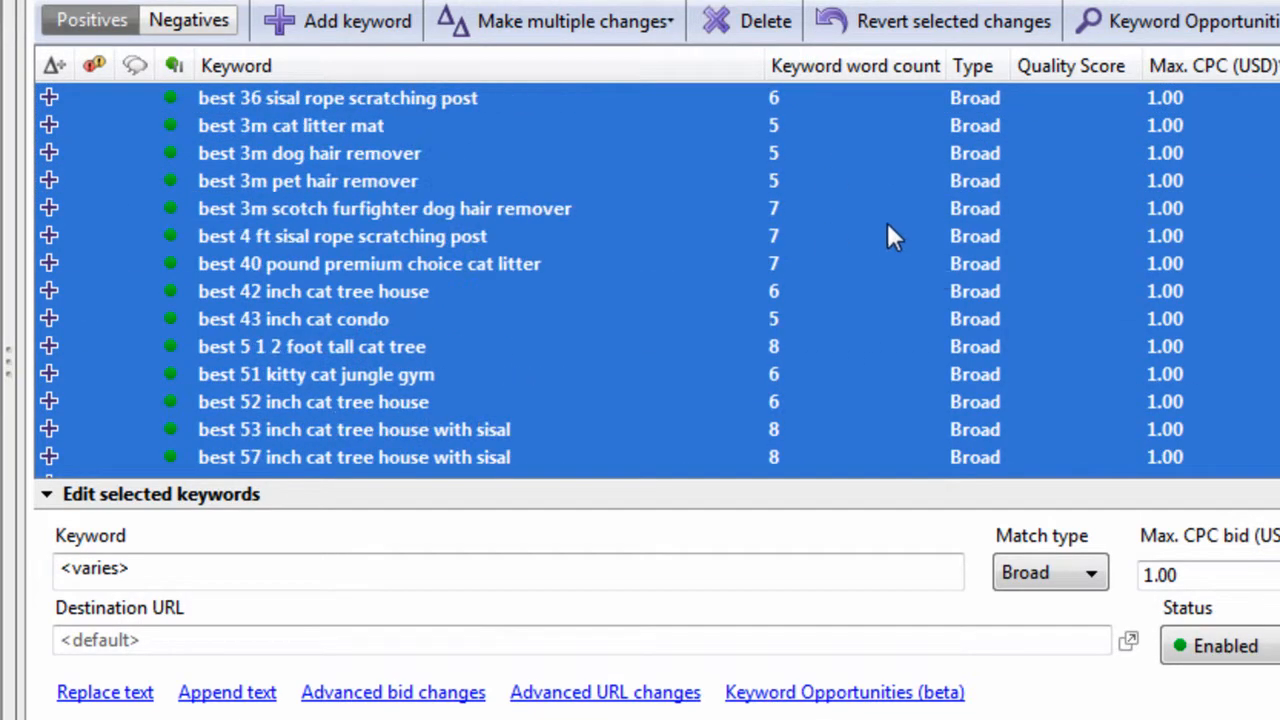
# Raise bids on 44 keywords by 10 percent; 'best 52 inch cat tree house' stays 1.00.
pyautogui.scroll(-3)
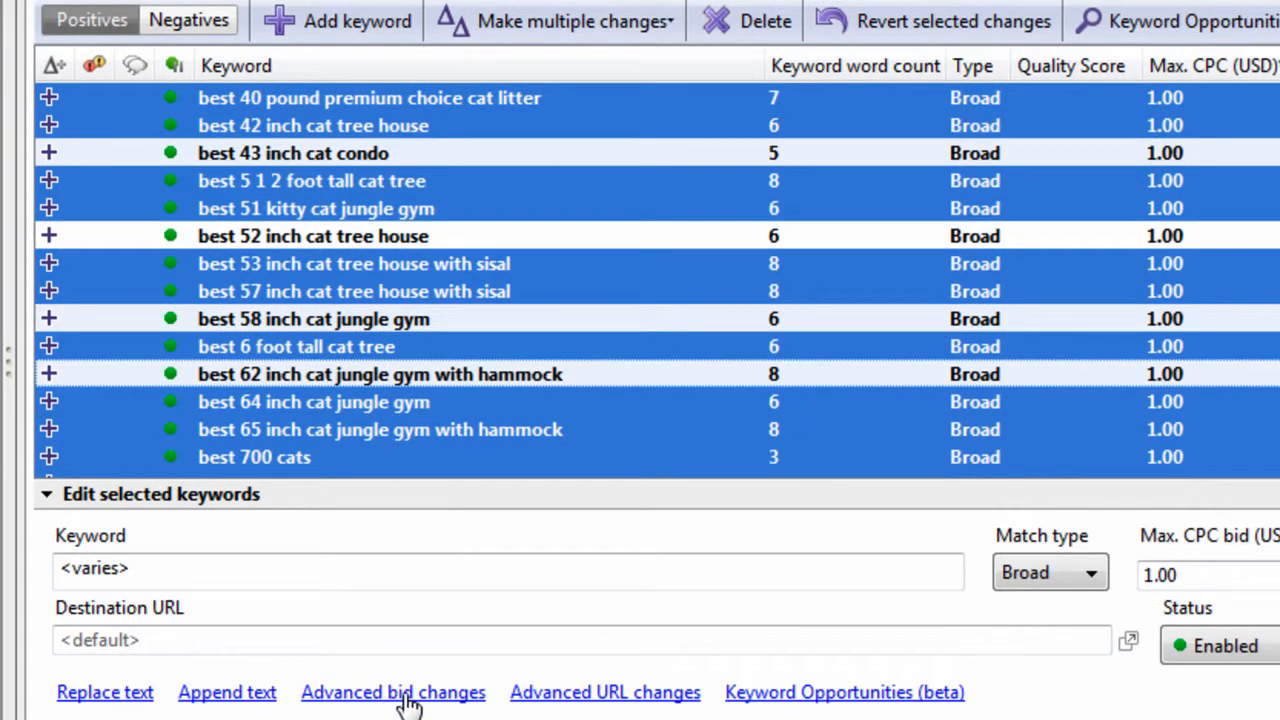
pyautogui.click(393, 692)
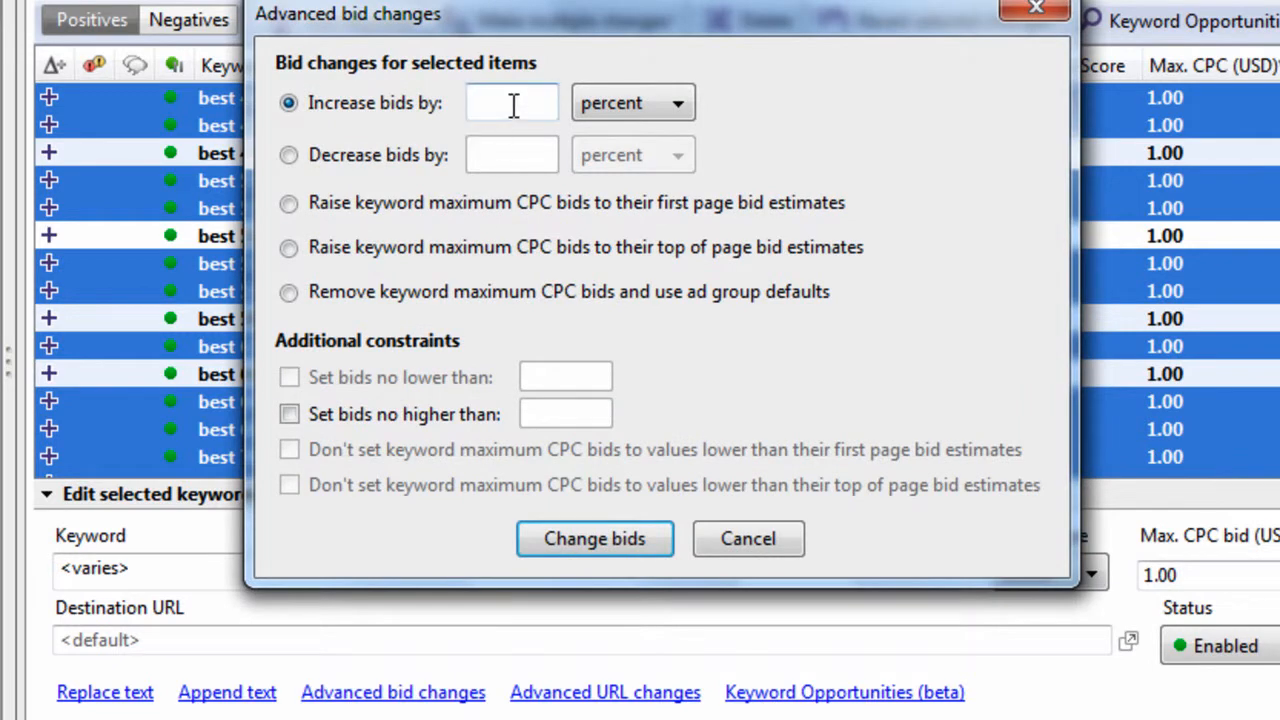
pyautogui.write('10')
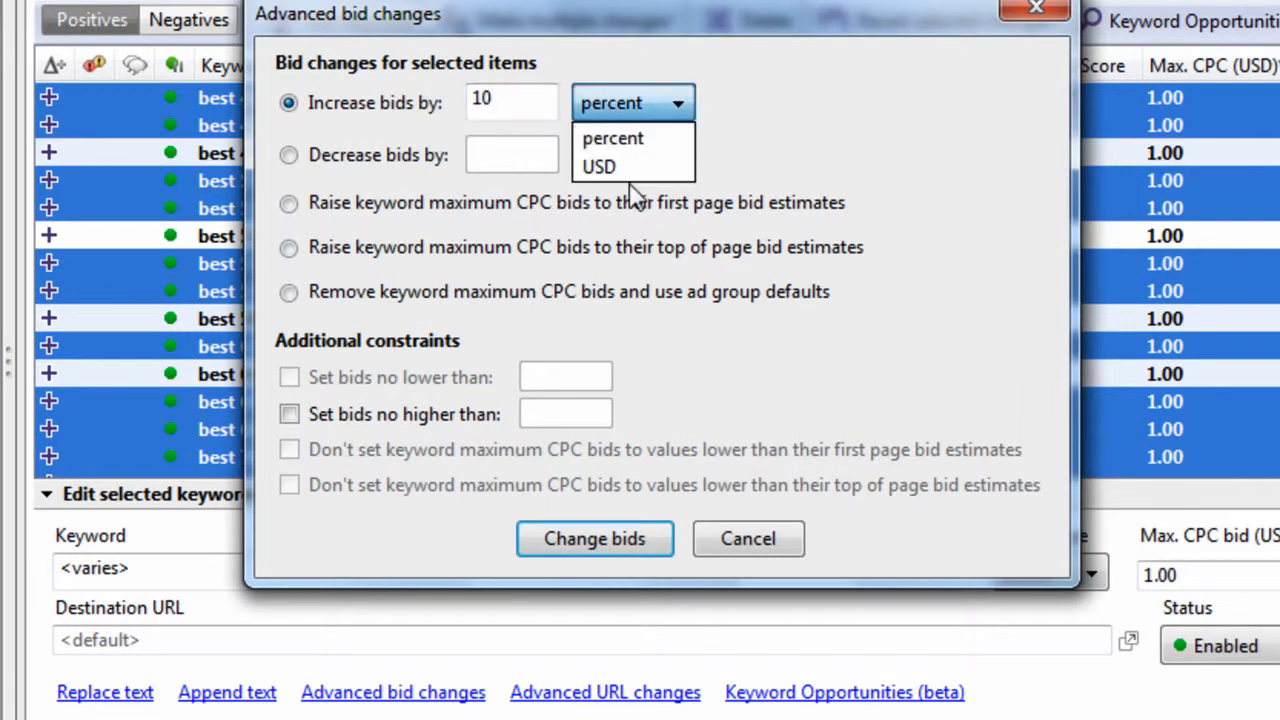
pyautogui.click(613, 138)
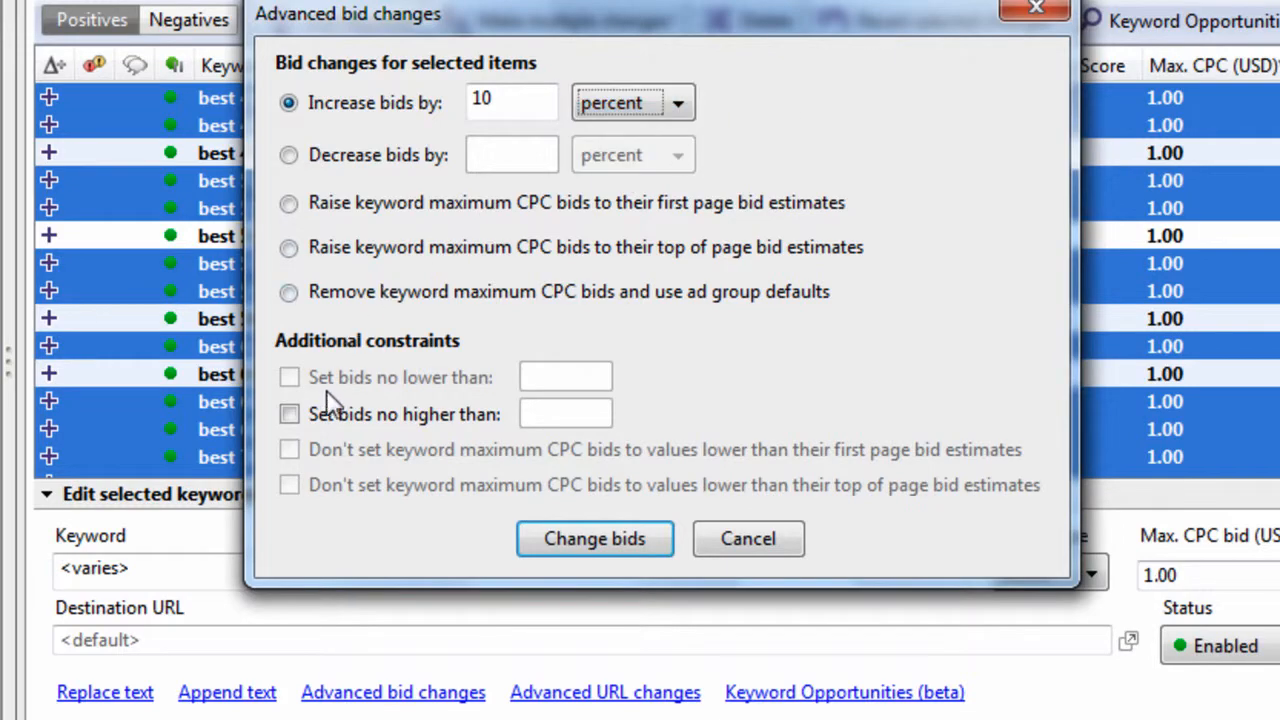
pyautogui.click(595, 539)
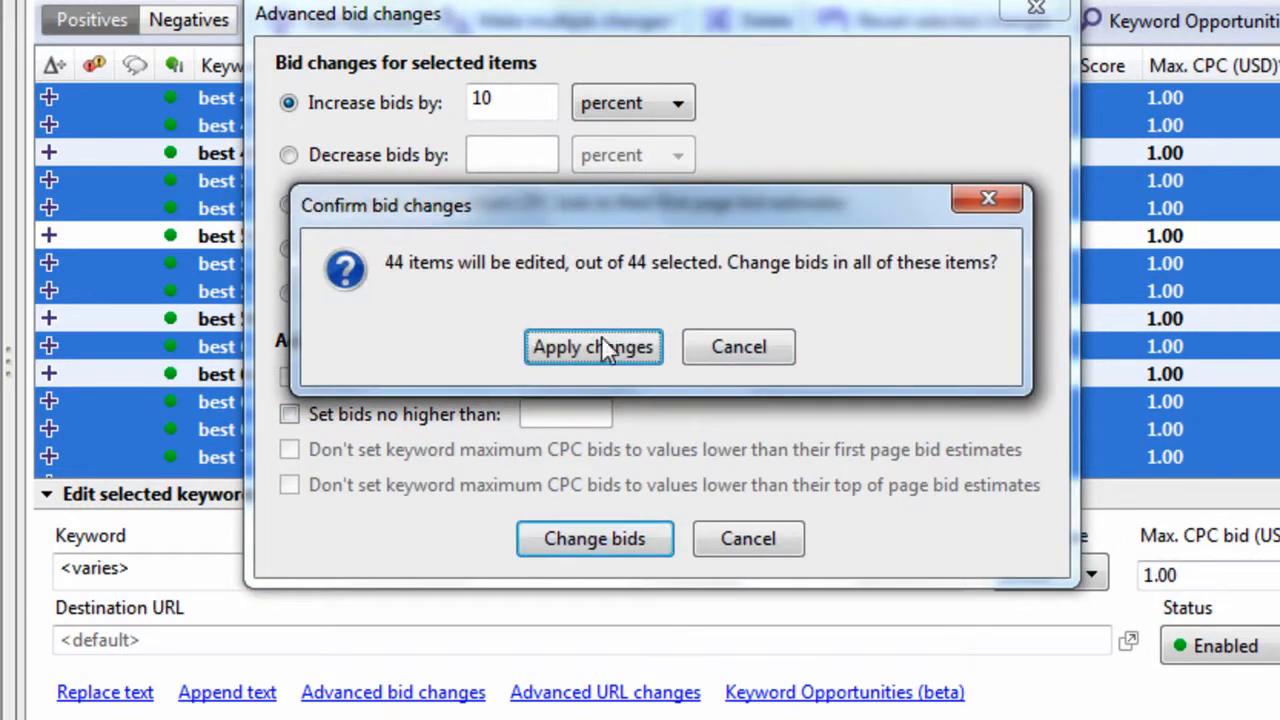
pyautogui.click(594, 346)
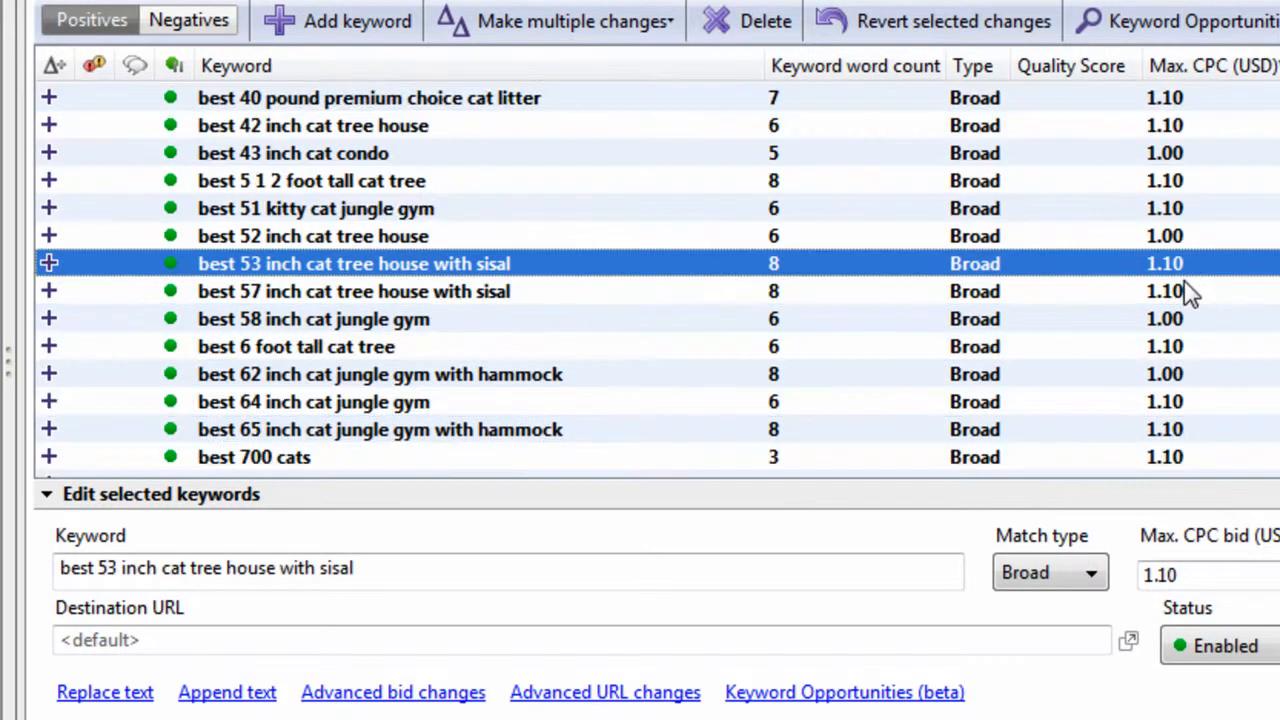
pyautogui.click(313, 236)
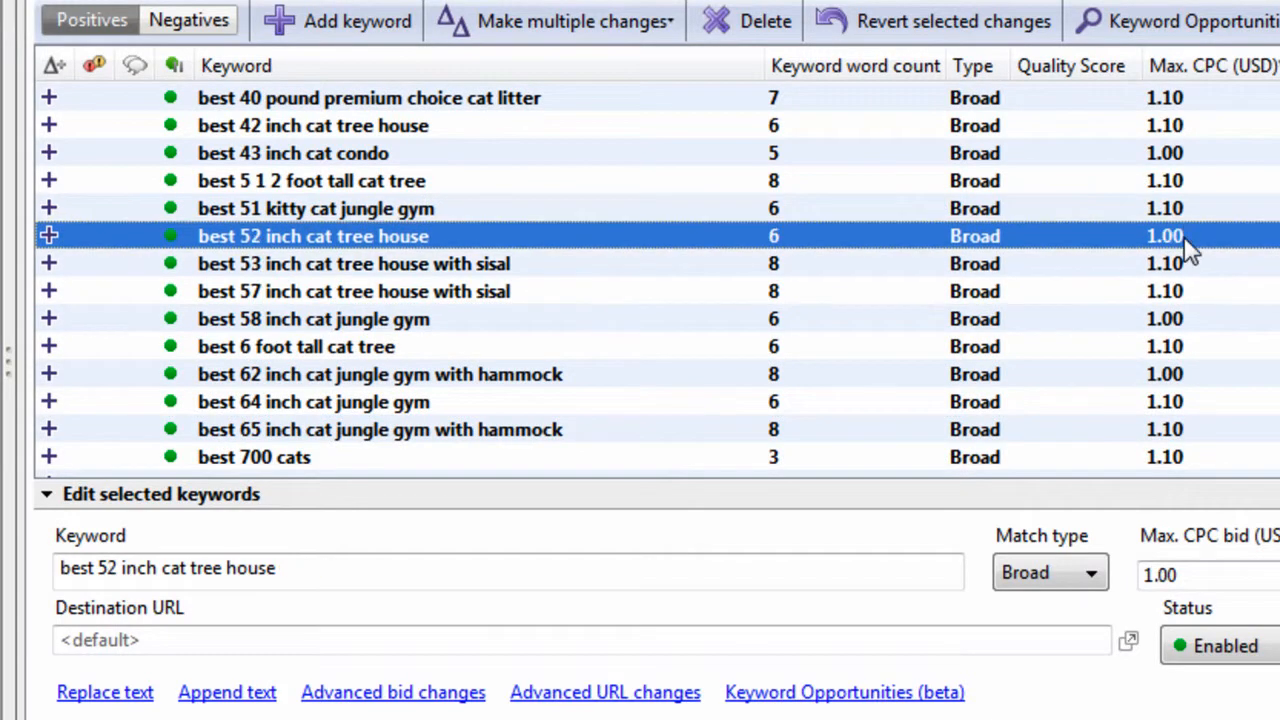
pyautogui.moveTo(1105, 318)
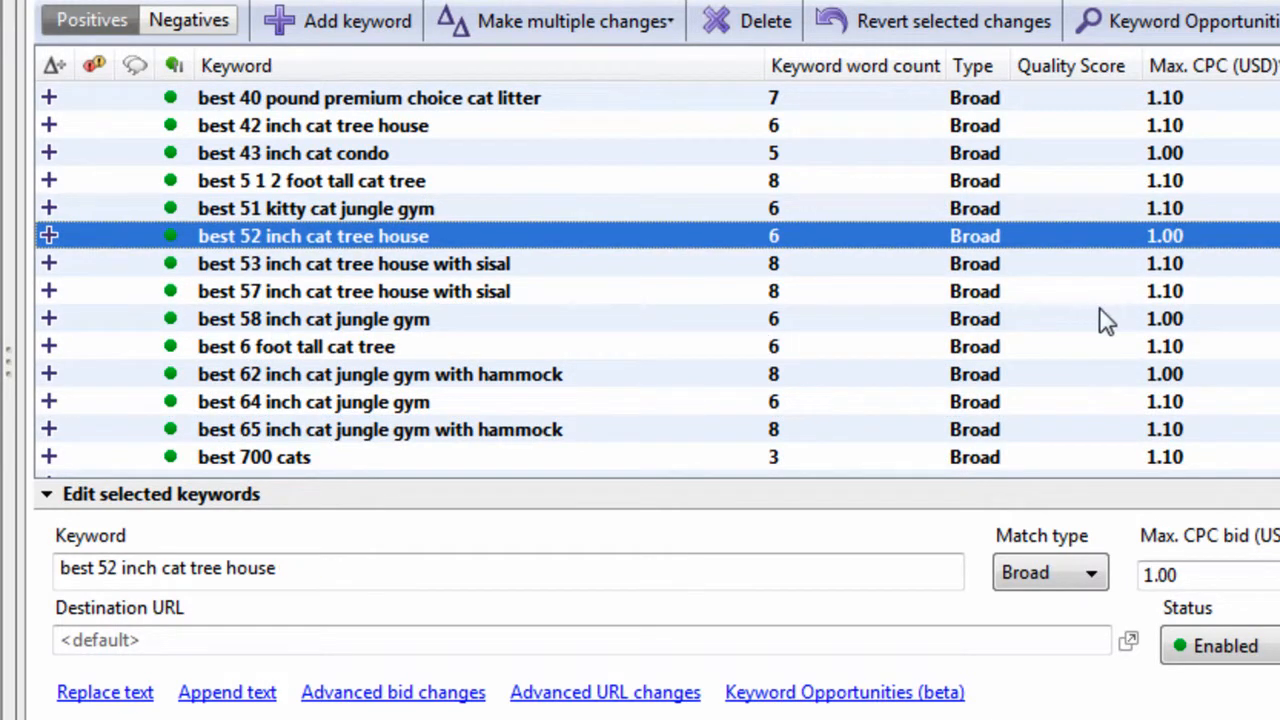
pyautogui.moveTo(908, 237)
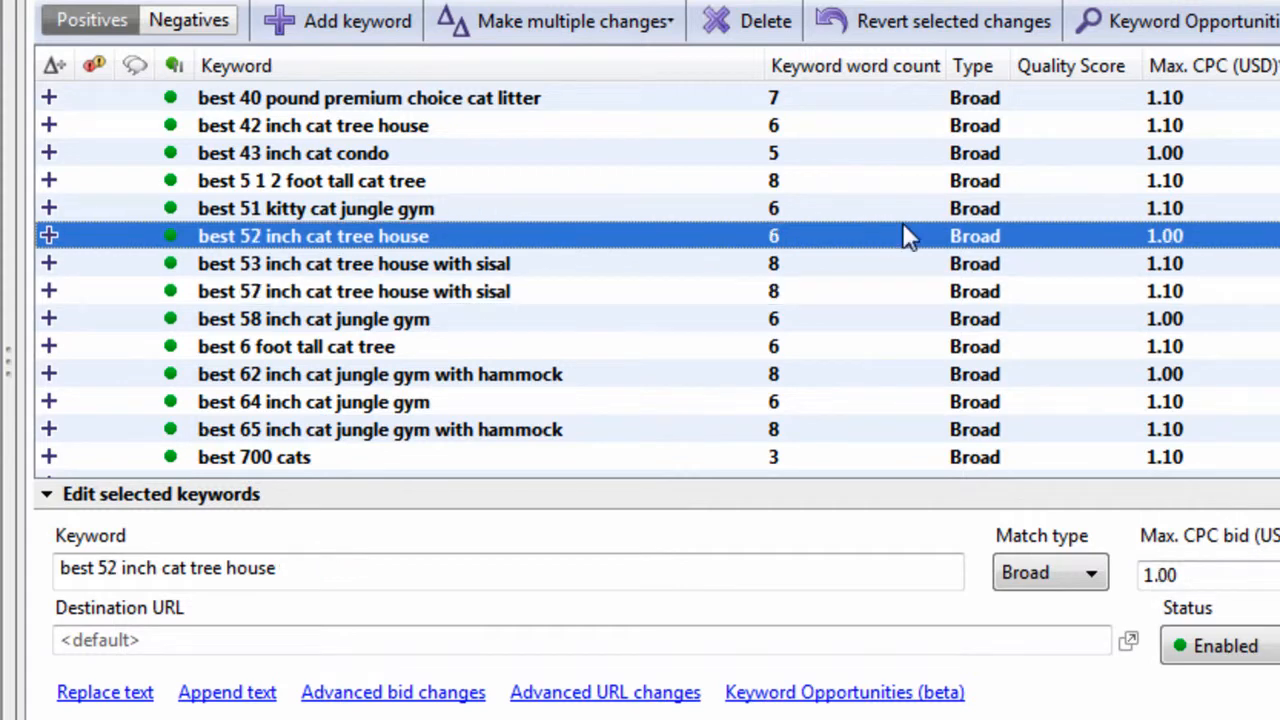
# Switch all keywords to Phrase, then Exact, back to Broad, and reselect keywords.
pyautogui.click(353, 263)
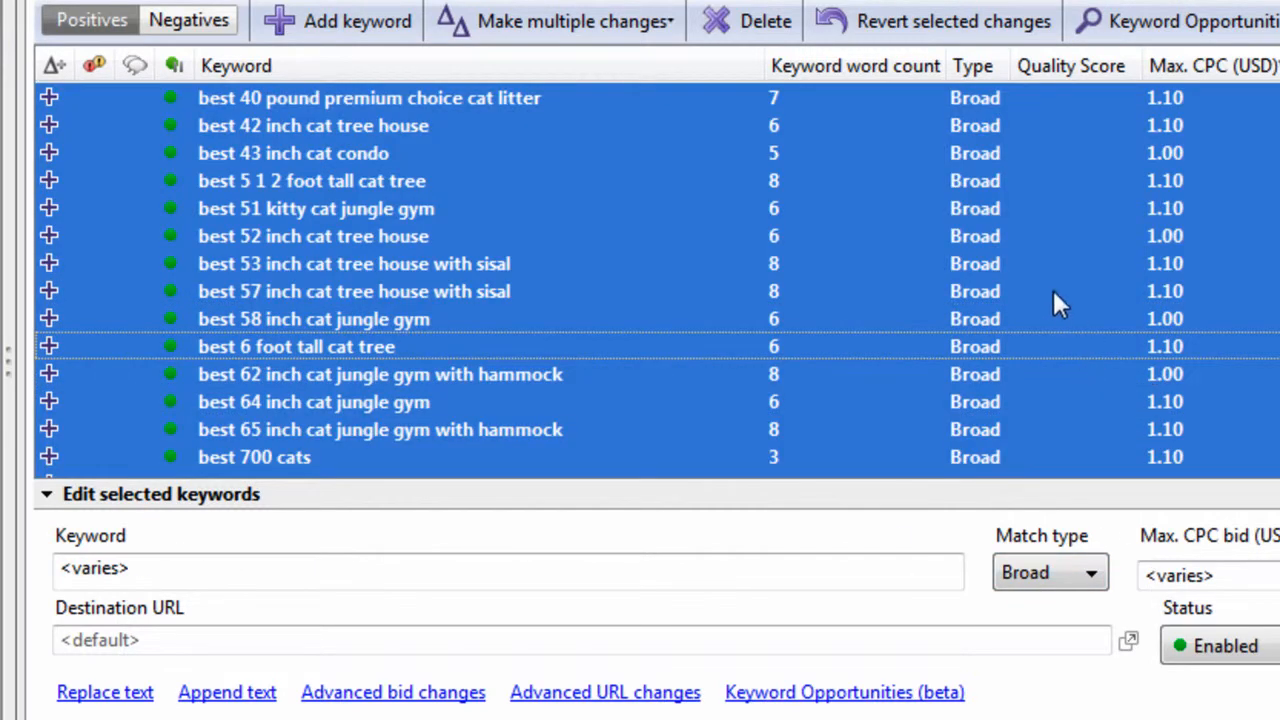
pyautogui.click(1050, 572)
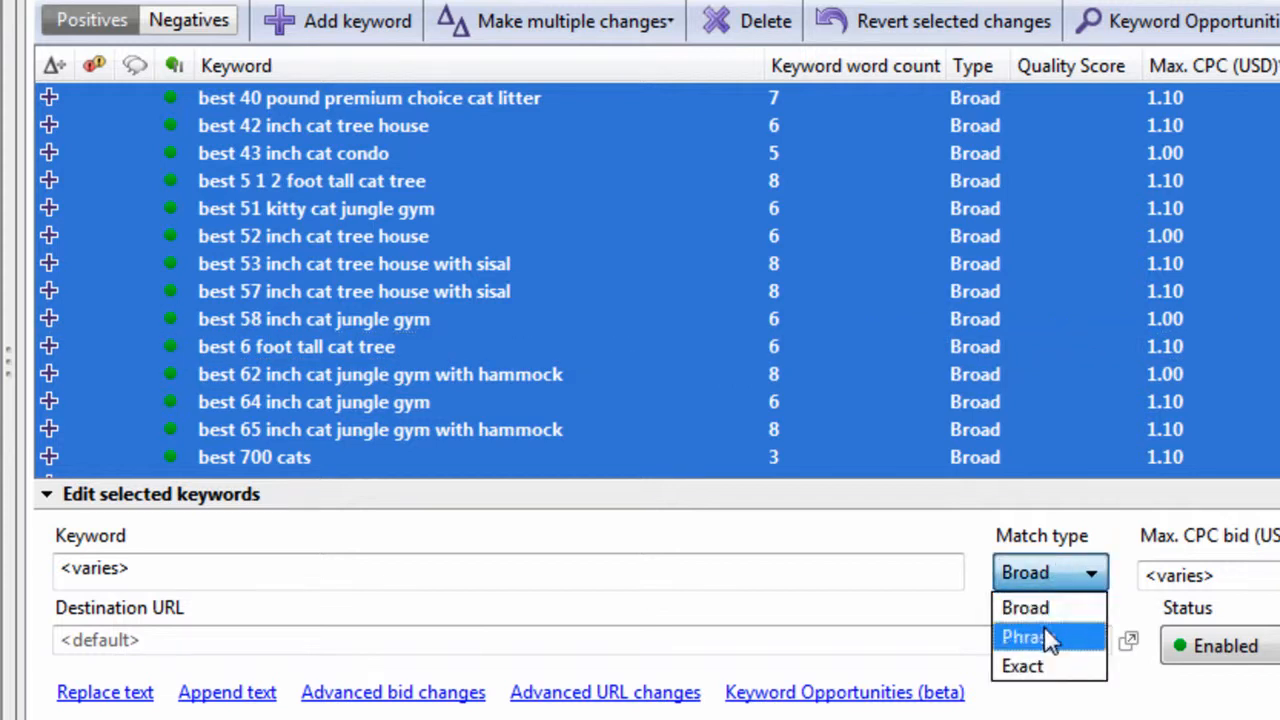
pyautogui.click(1026, 636)
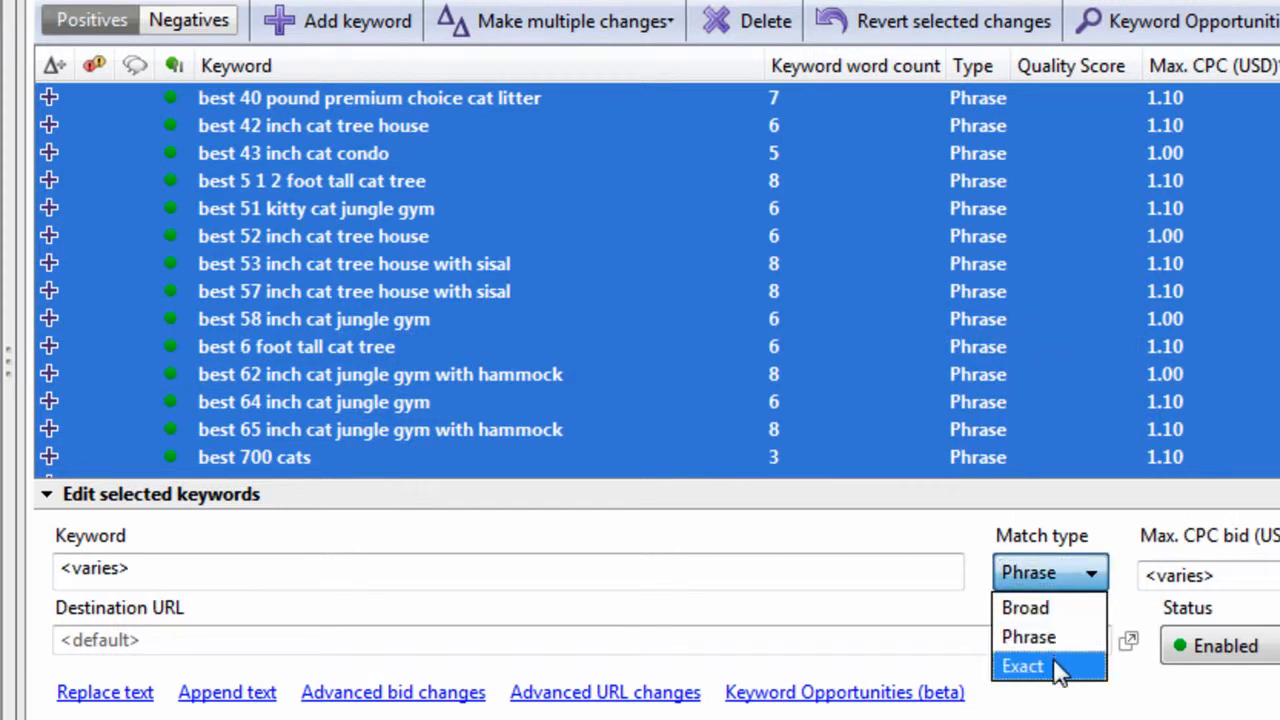
pyautogui.click(1022, 666)
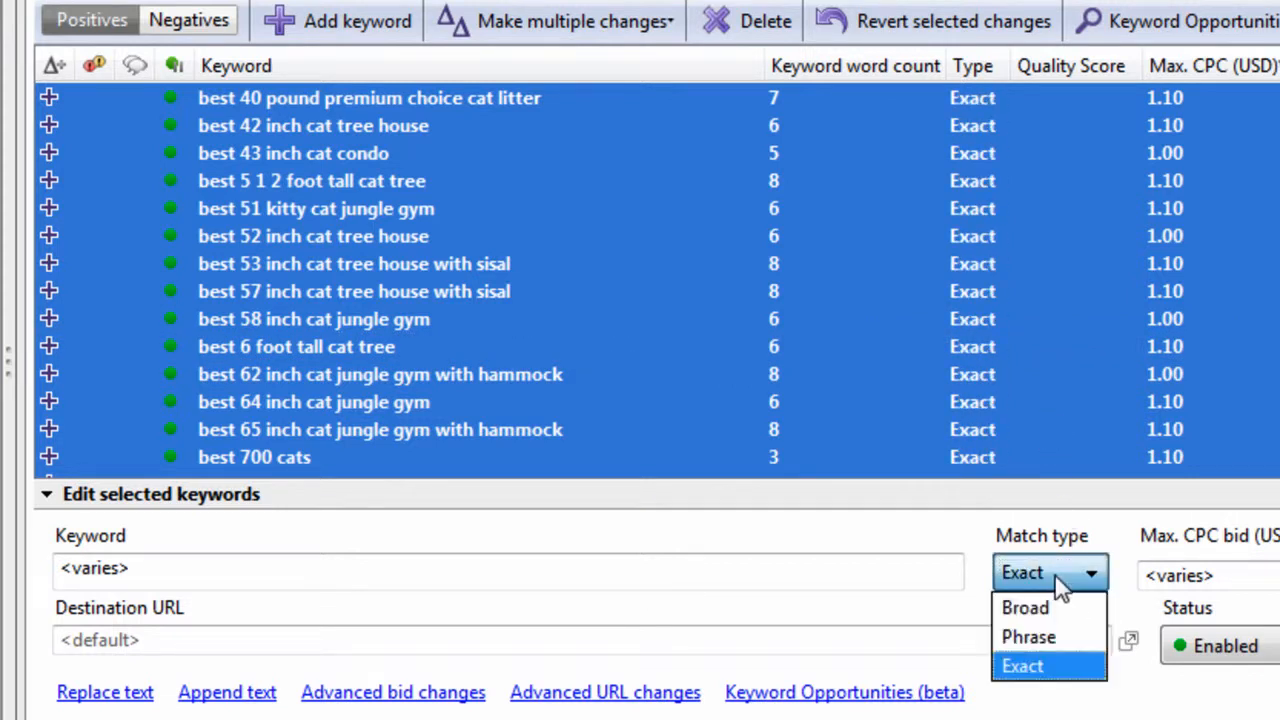
pyautogui.click(1023, 607)
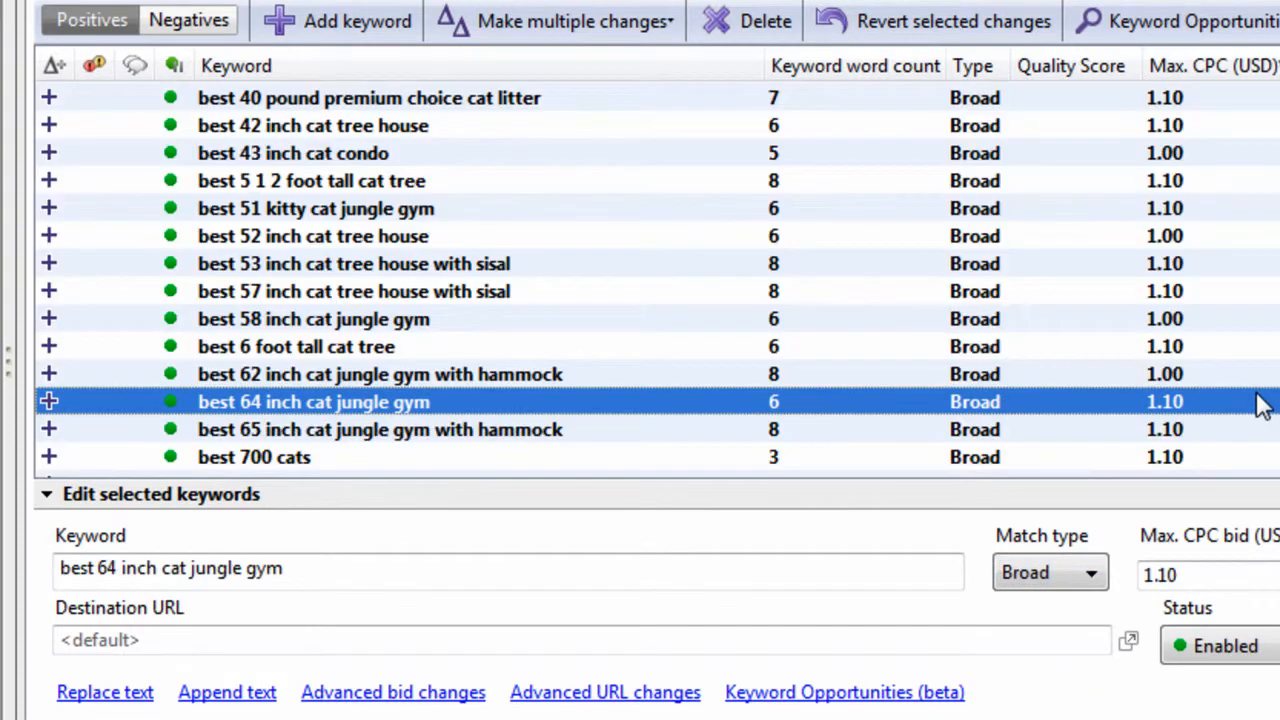
pyautogui.click(353, 291)
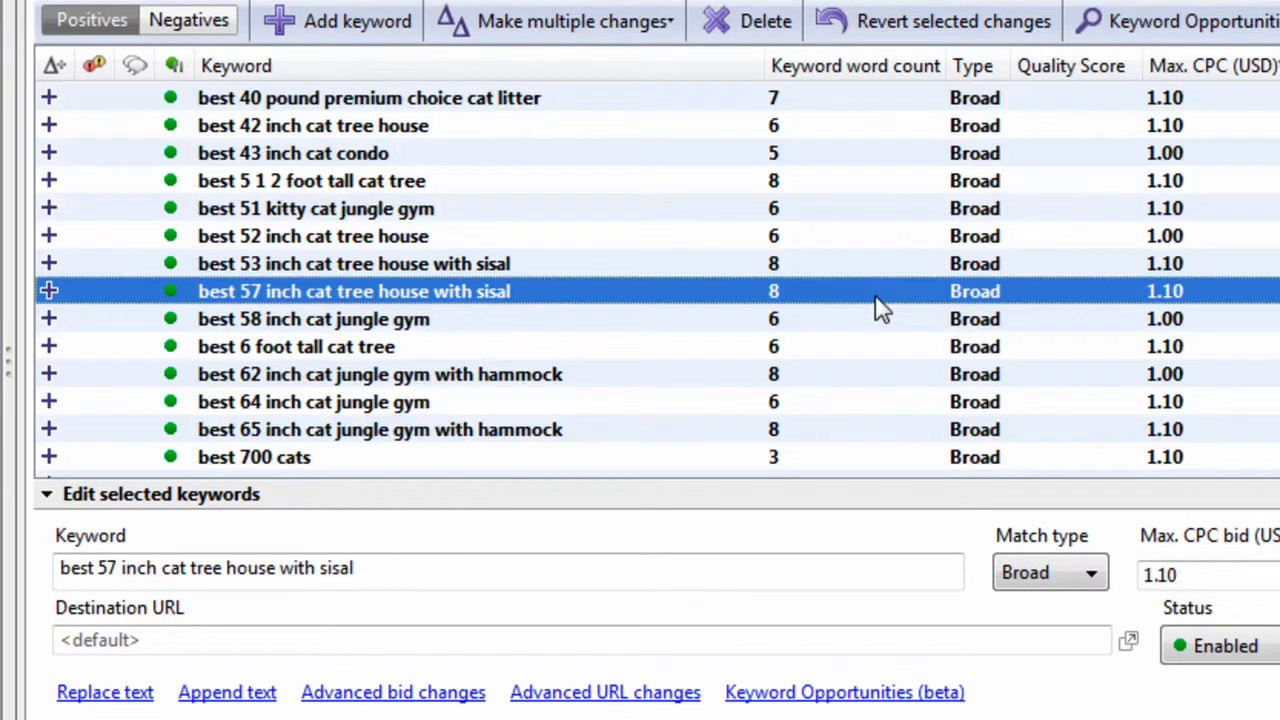
pyautogui.moveTo(710, 210)
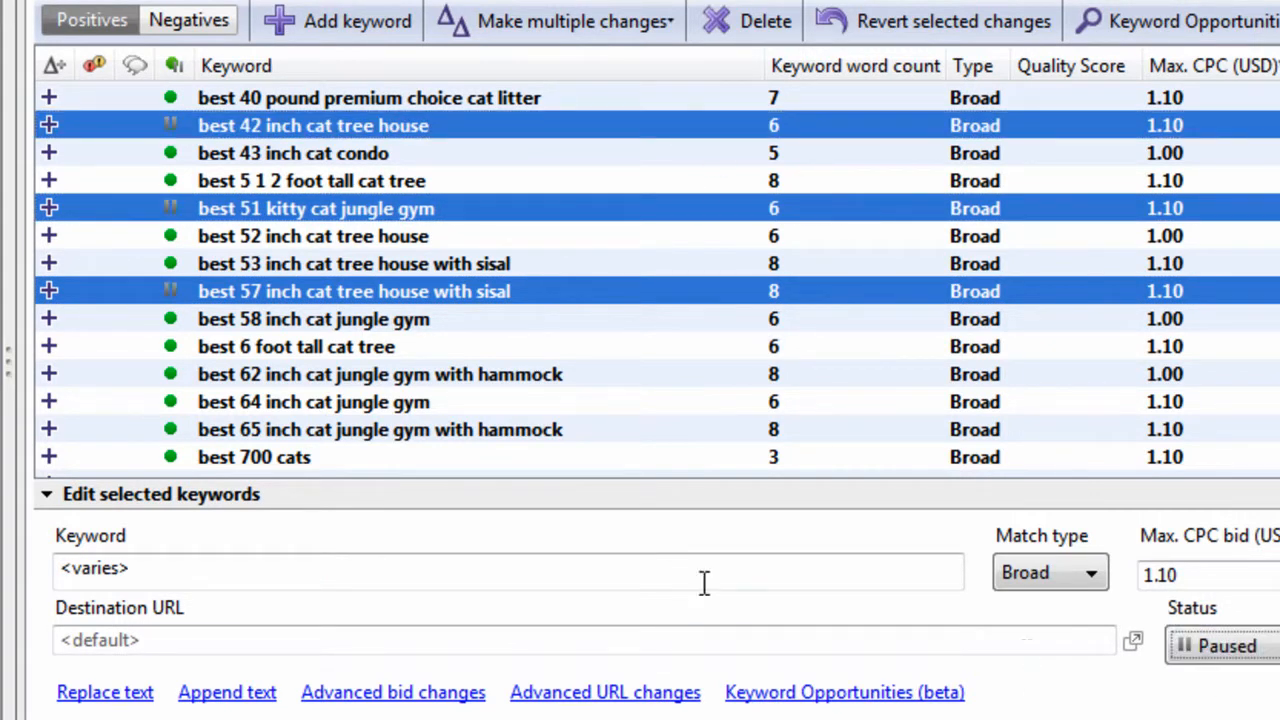
pyautogui.click(379, 374)
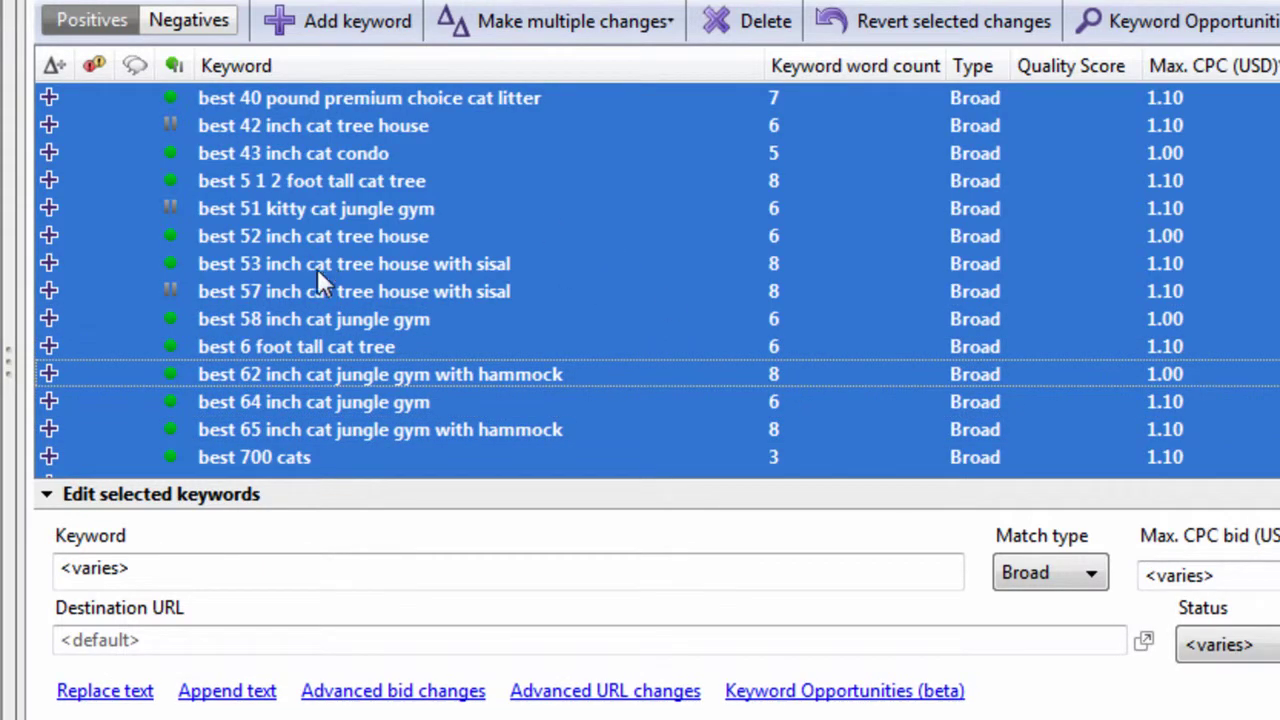
pyautogui.click(606, 690)
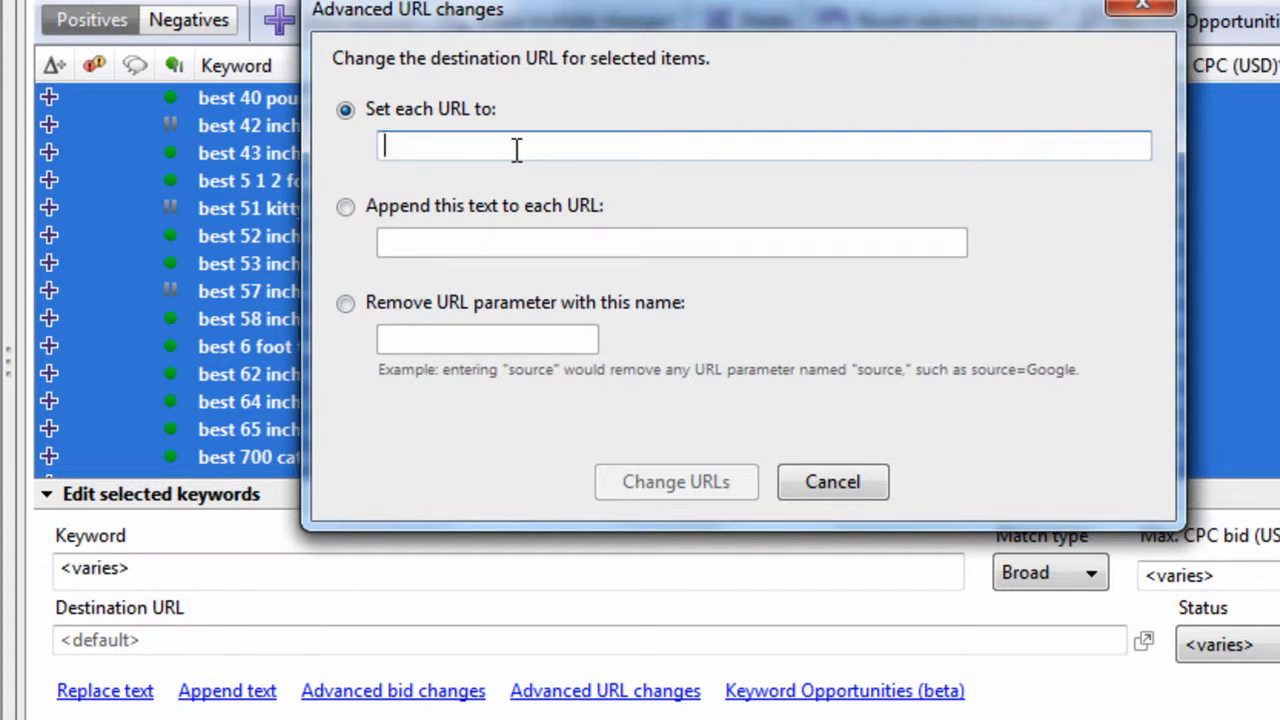
pyautogui.write('http://')
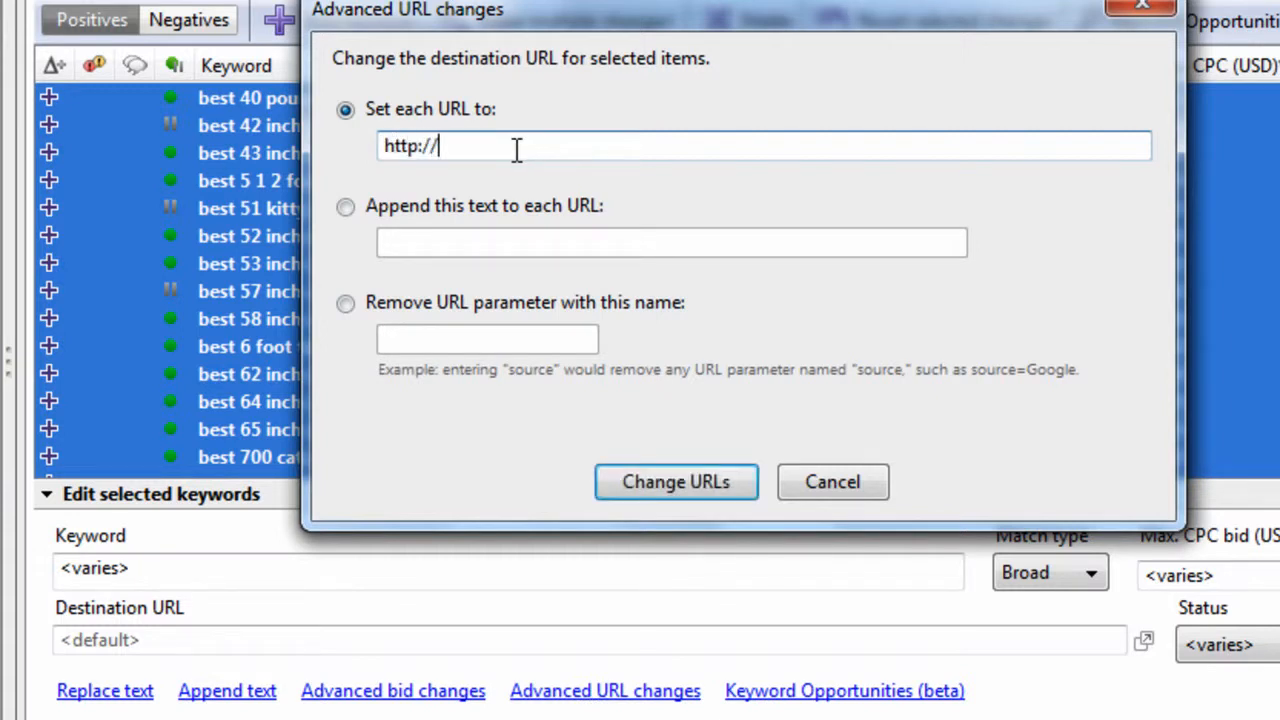
pyautogui.write('cattoys.com')
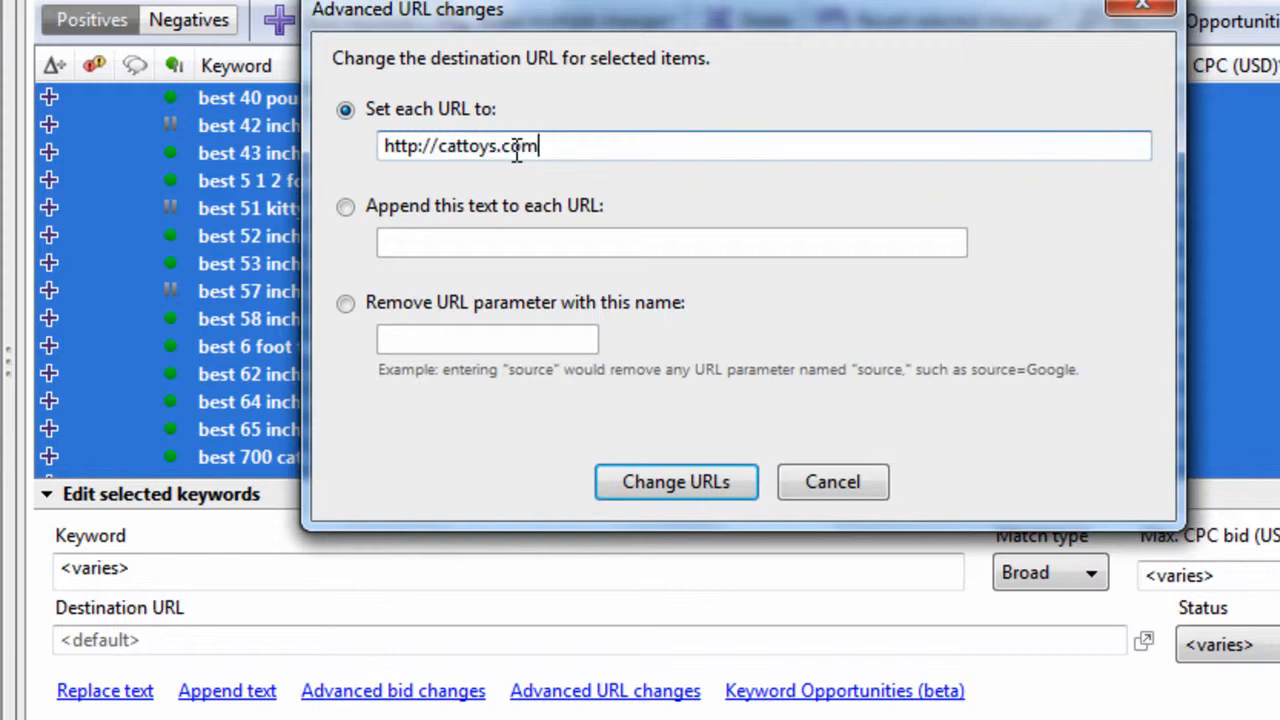
pyautogui.click(676, 482)
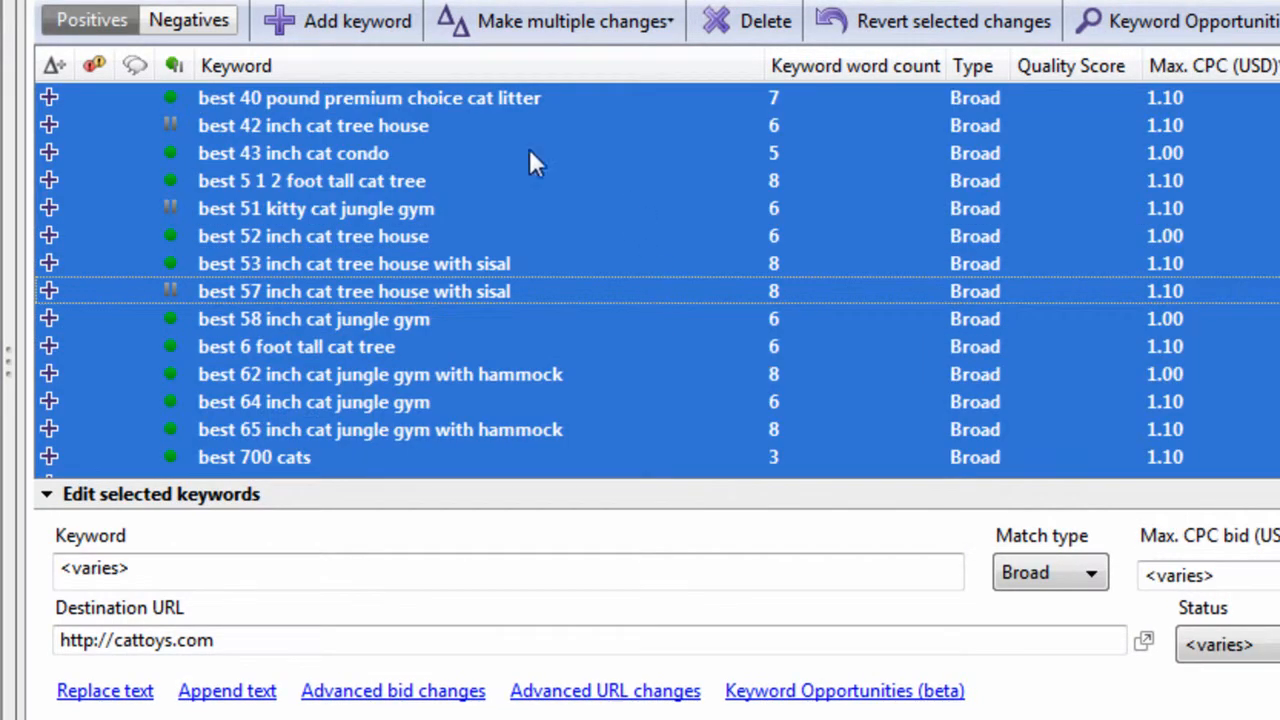
pyautogui.moveTo(566, 259)
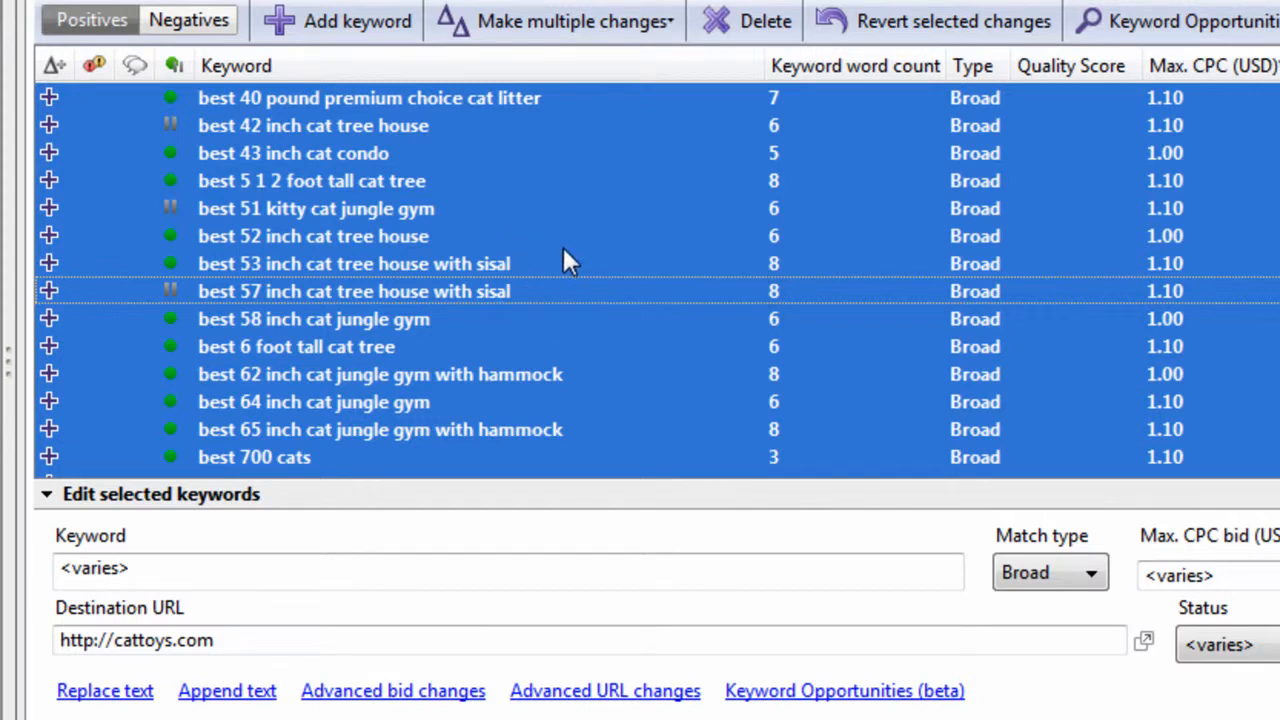
pyautogui.click(230, 640)
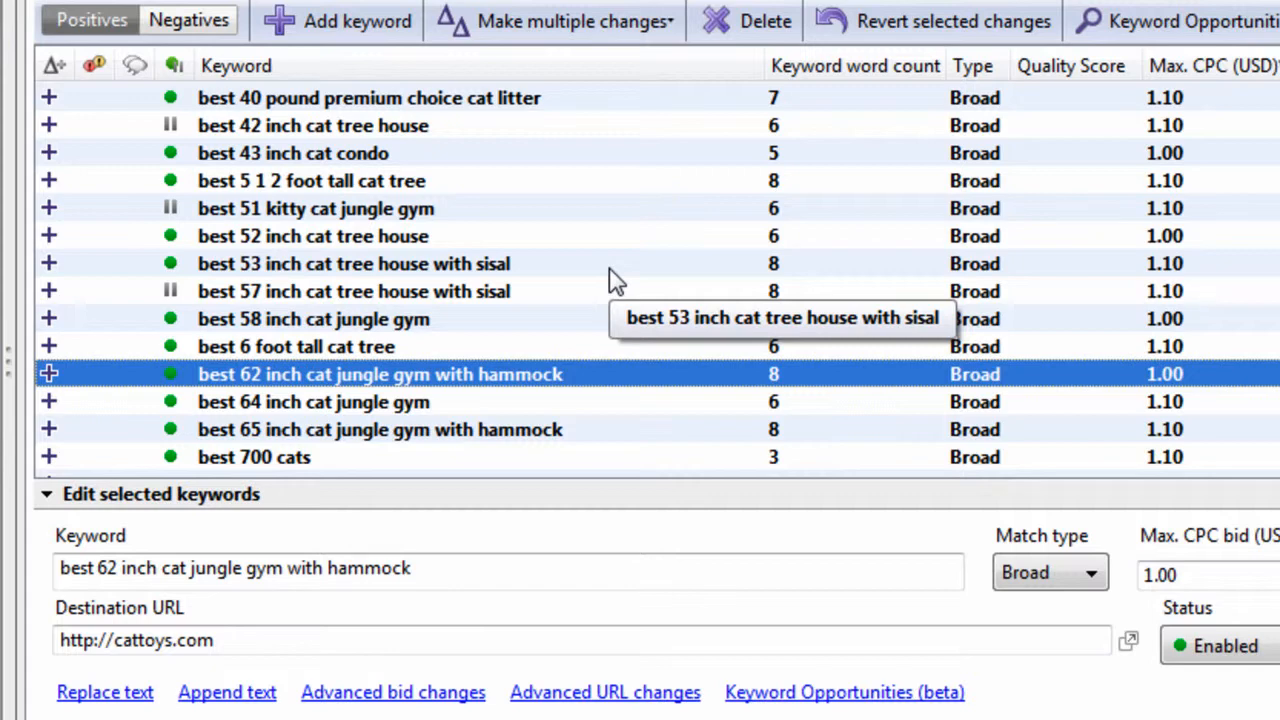
pyautogui.click(353, 263)
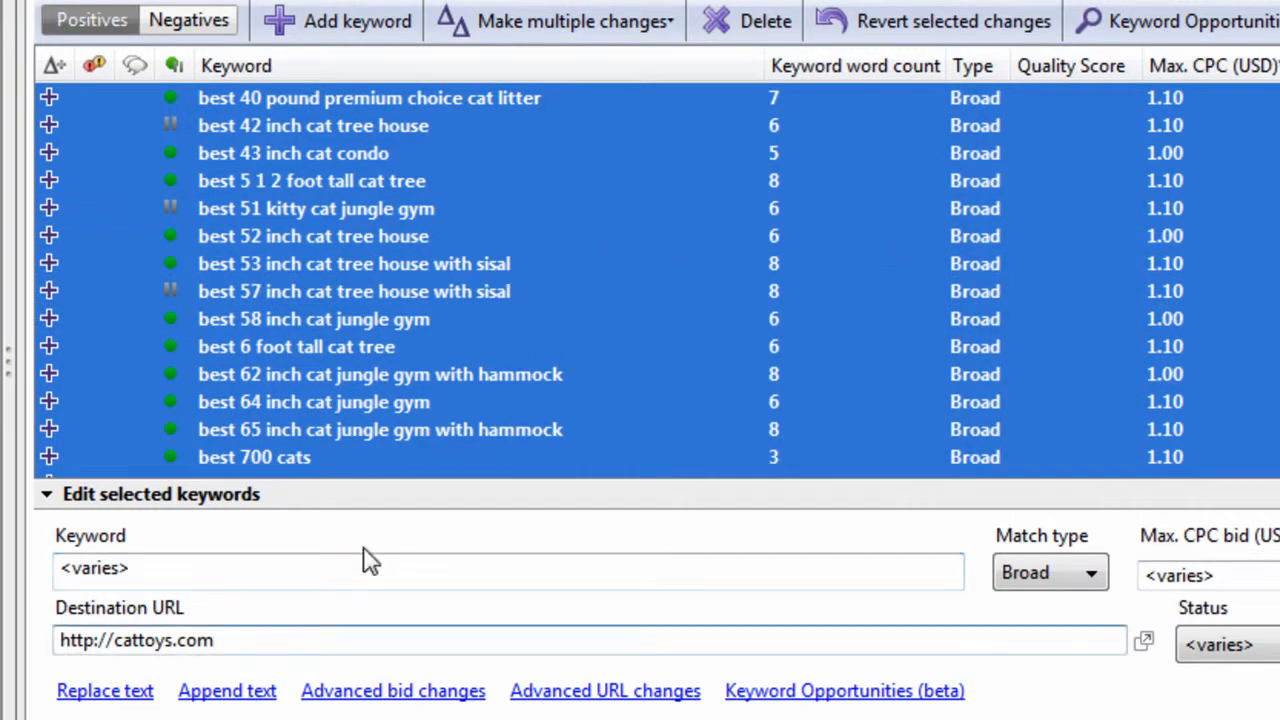
pyautogui.write('?kw')
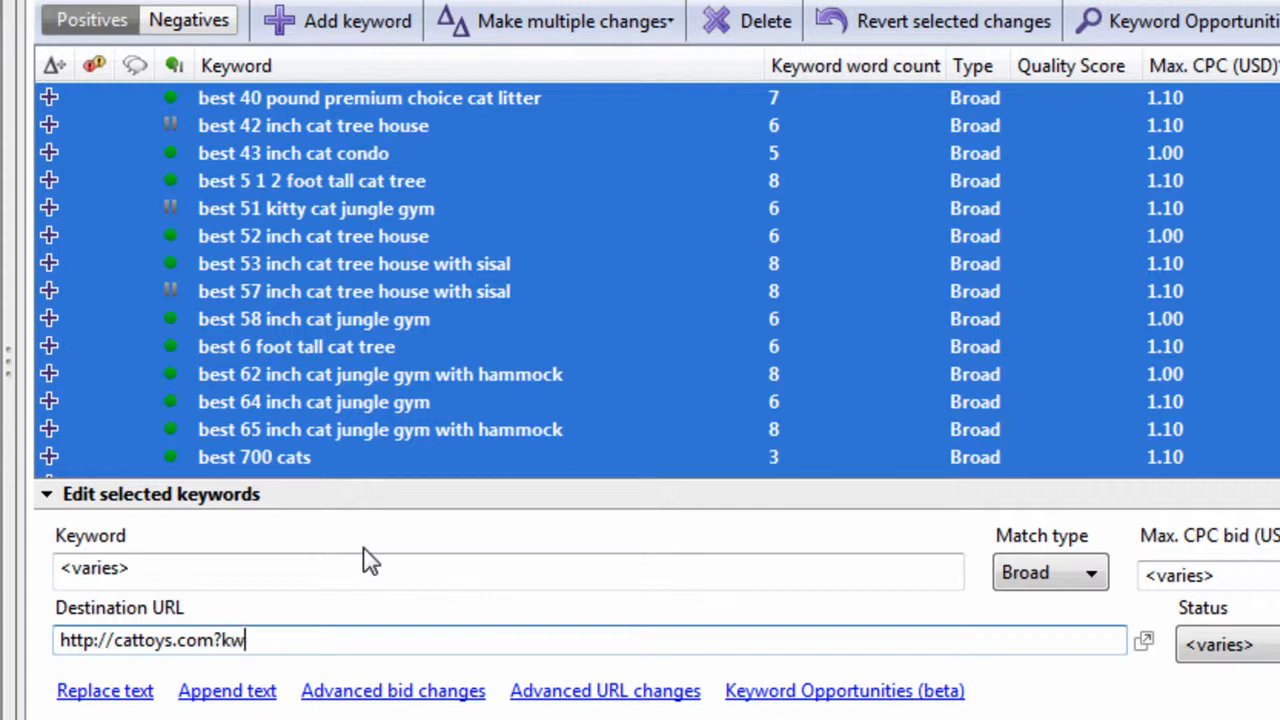
pyautogui.write('=')
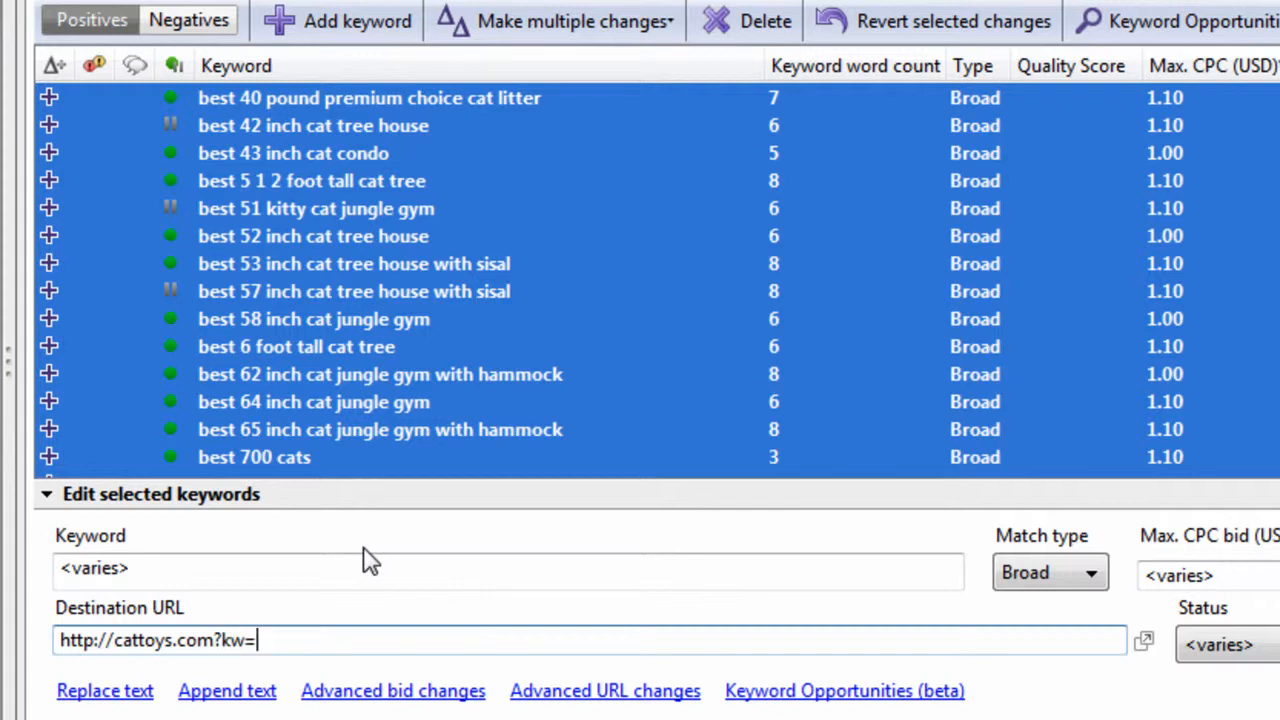
pyautogui.write('keywor')
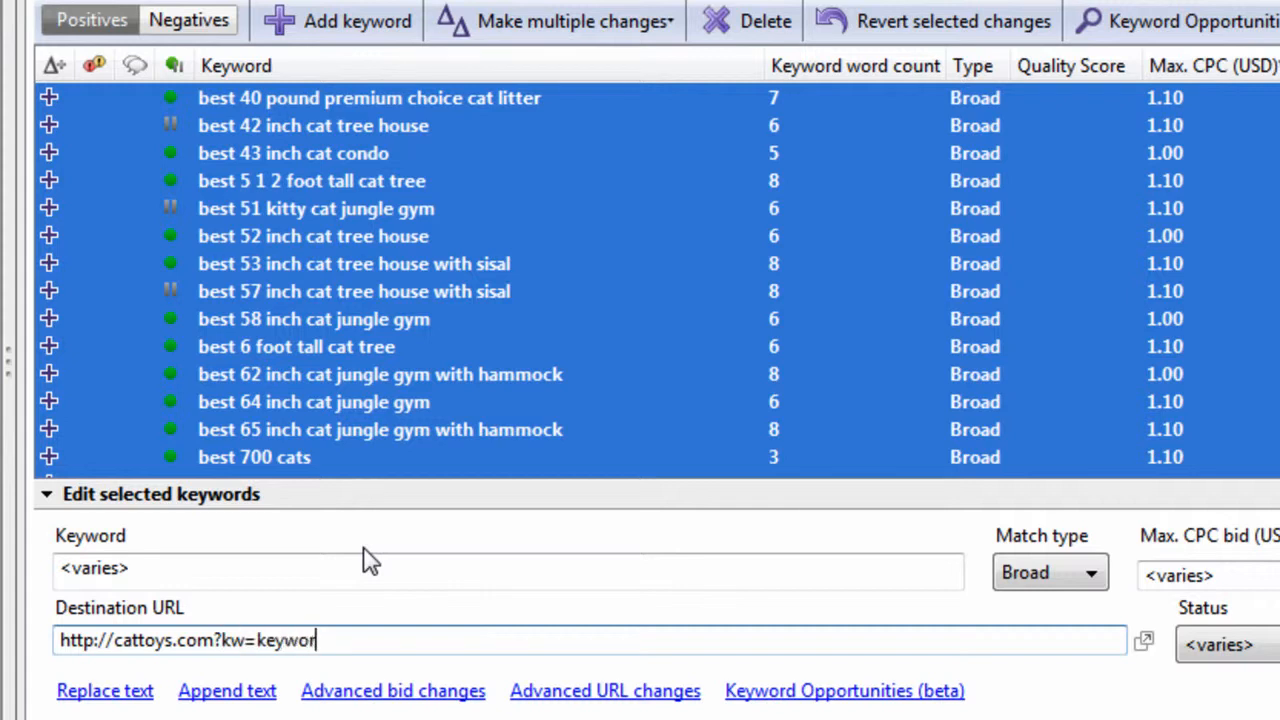
pyautogui.write('d')
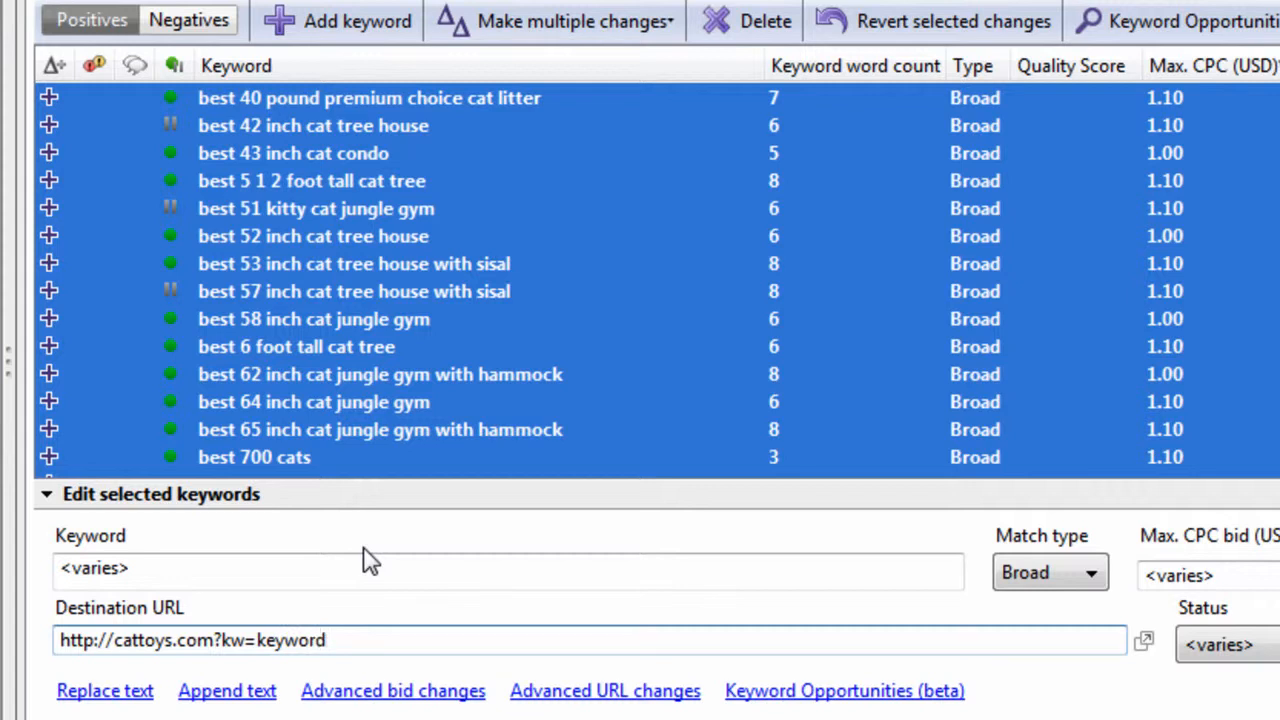
pyautogui.write('123')
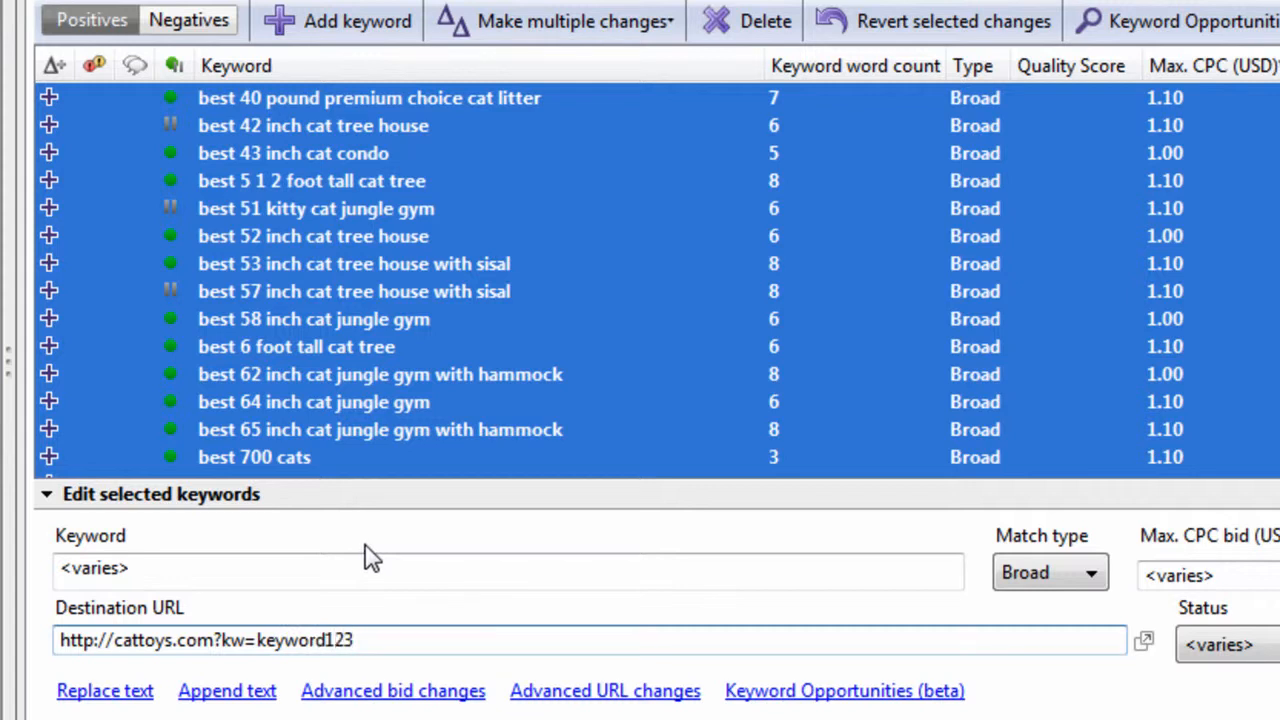
pyautogui.moveTo(330, 470)
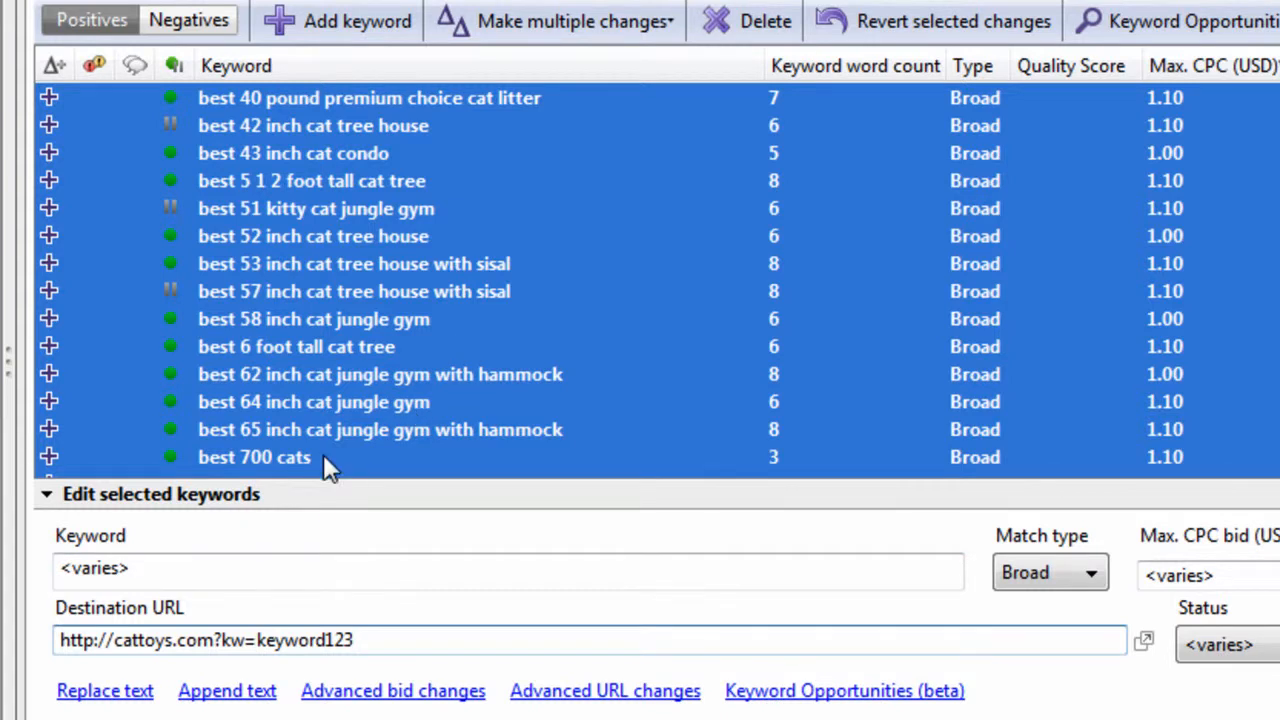
pyautogui.doubleClick(305, 640)
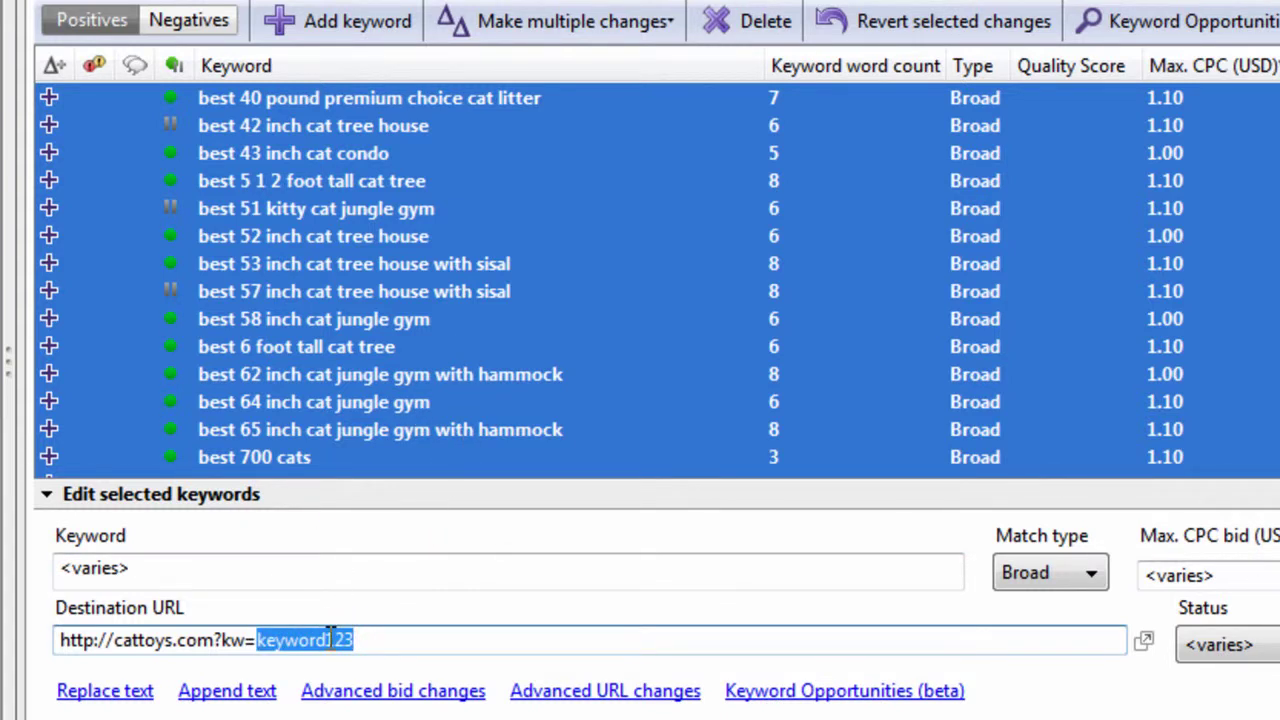
pyautogui.click(380, 374)
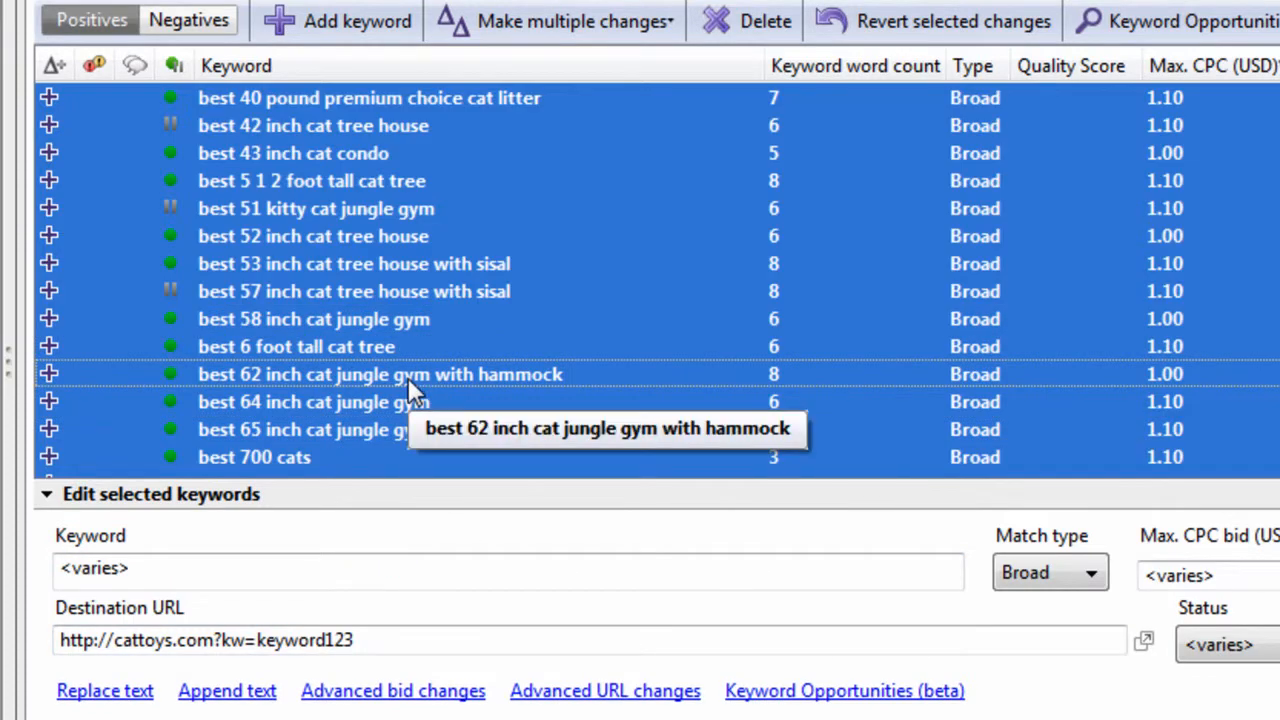
# Set up a Destination URL replace of keyword123 with [keyword], finding 52 matches.
pyautogui.click(104, 690)
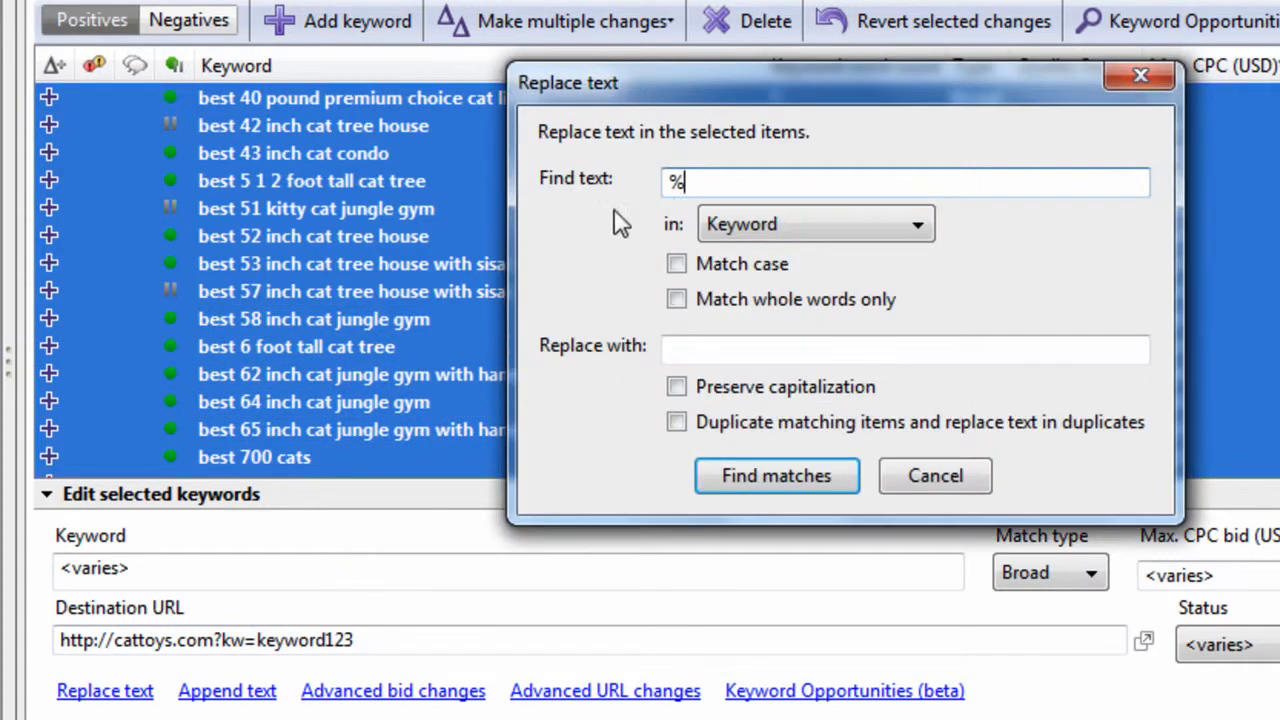
pyautogui.click(816, 223)
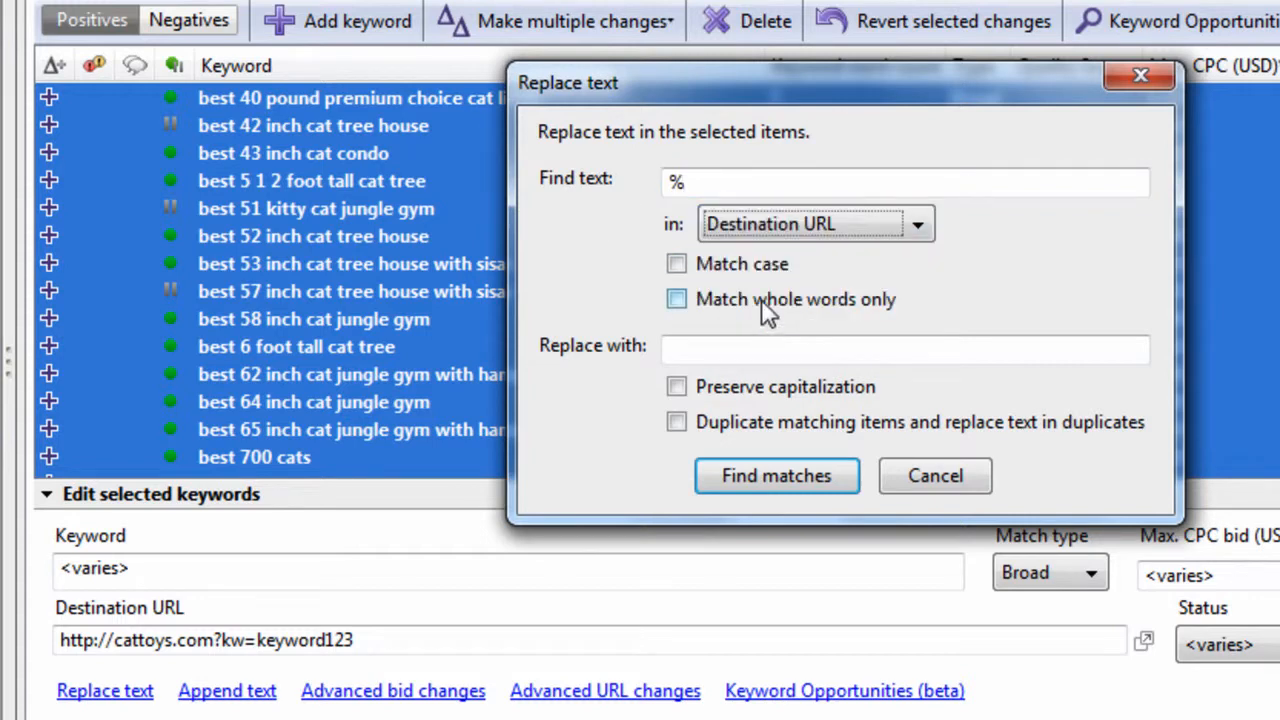
pyautogui.write('keyword123')
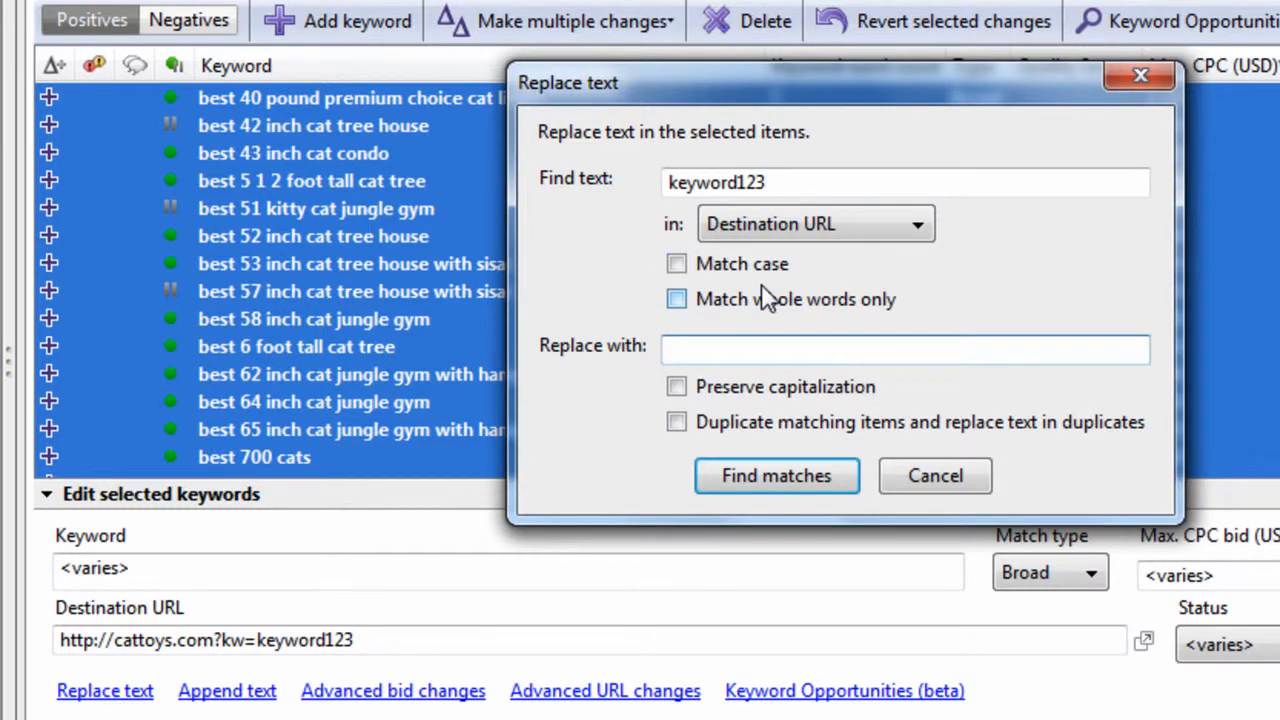
pyautogui.click(905, 348)
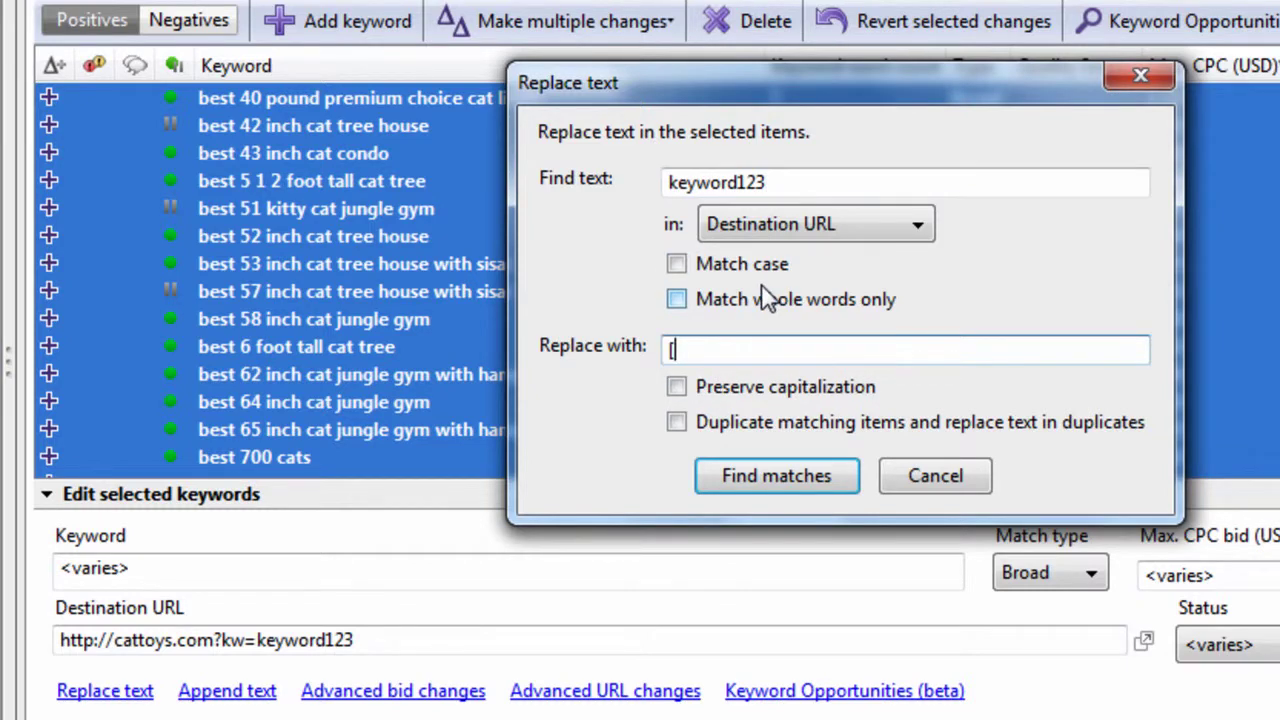
pyautogui.write('[keyword')
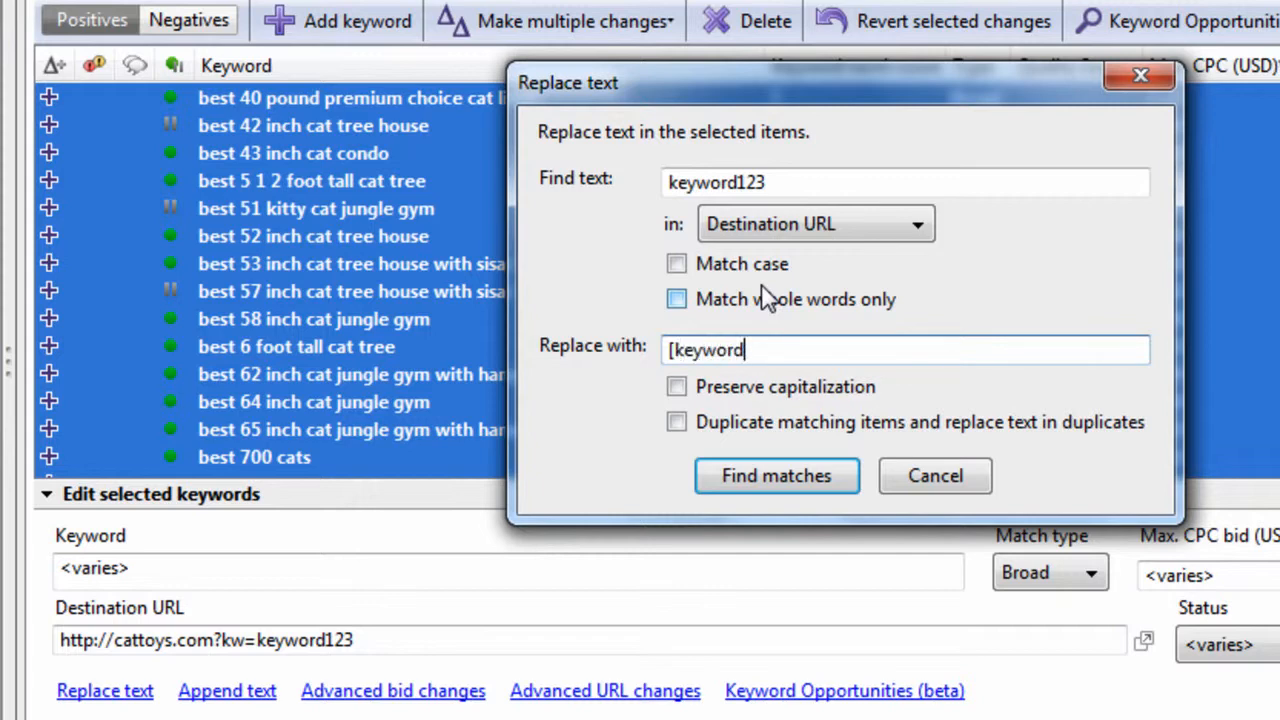
pyautogui.write(']')
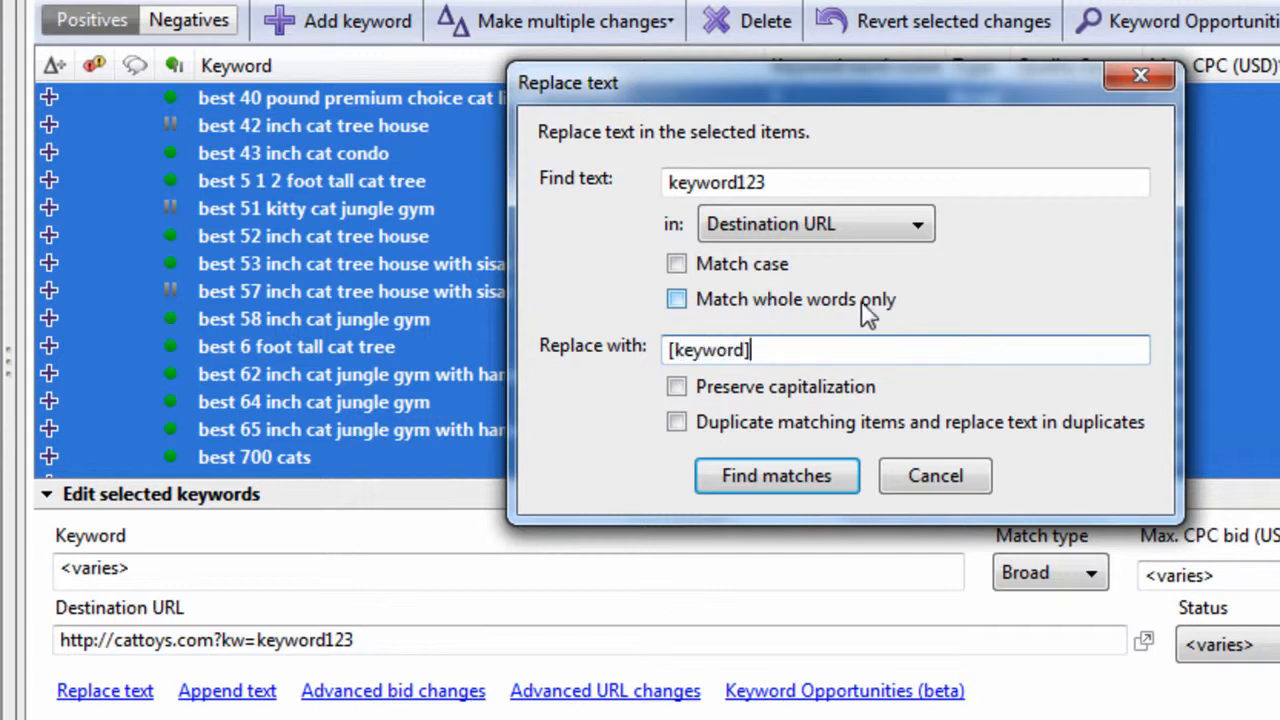
pyautogui.click(777, 476)
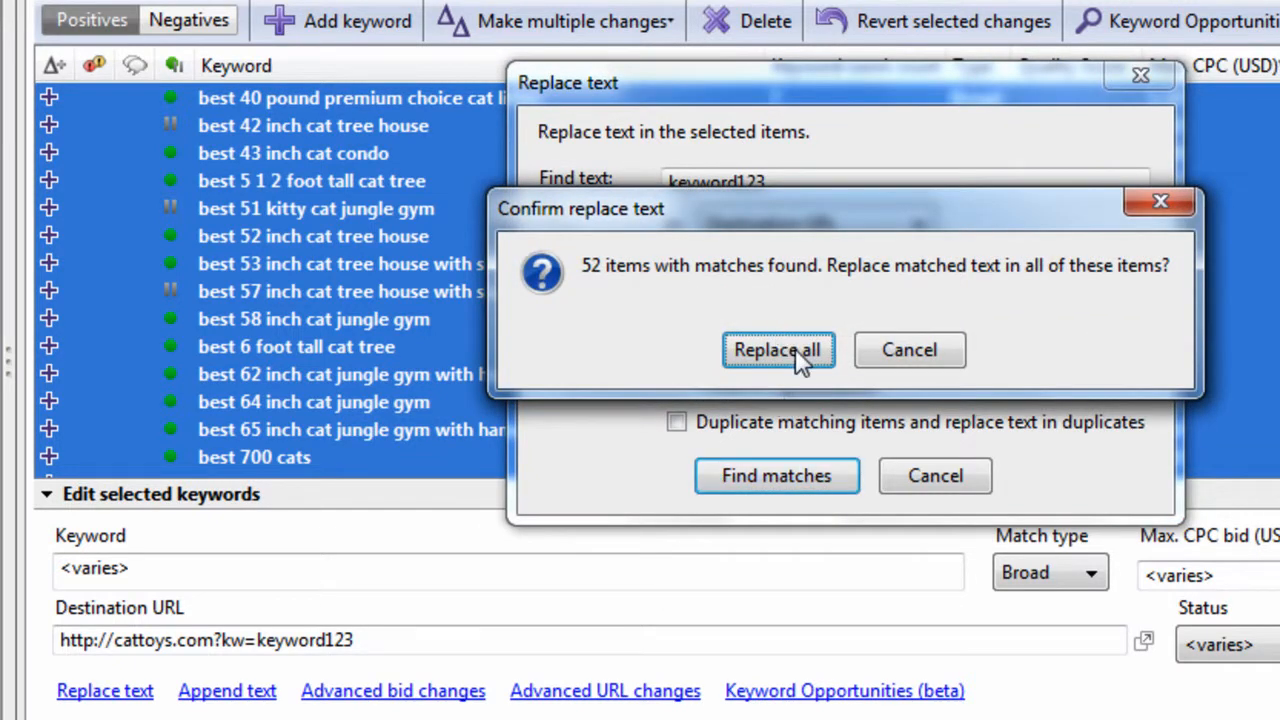
pyautogui.moveTo(768, 362)
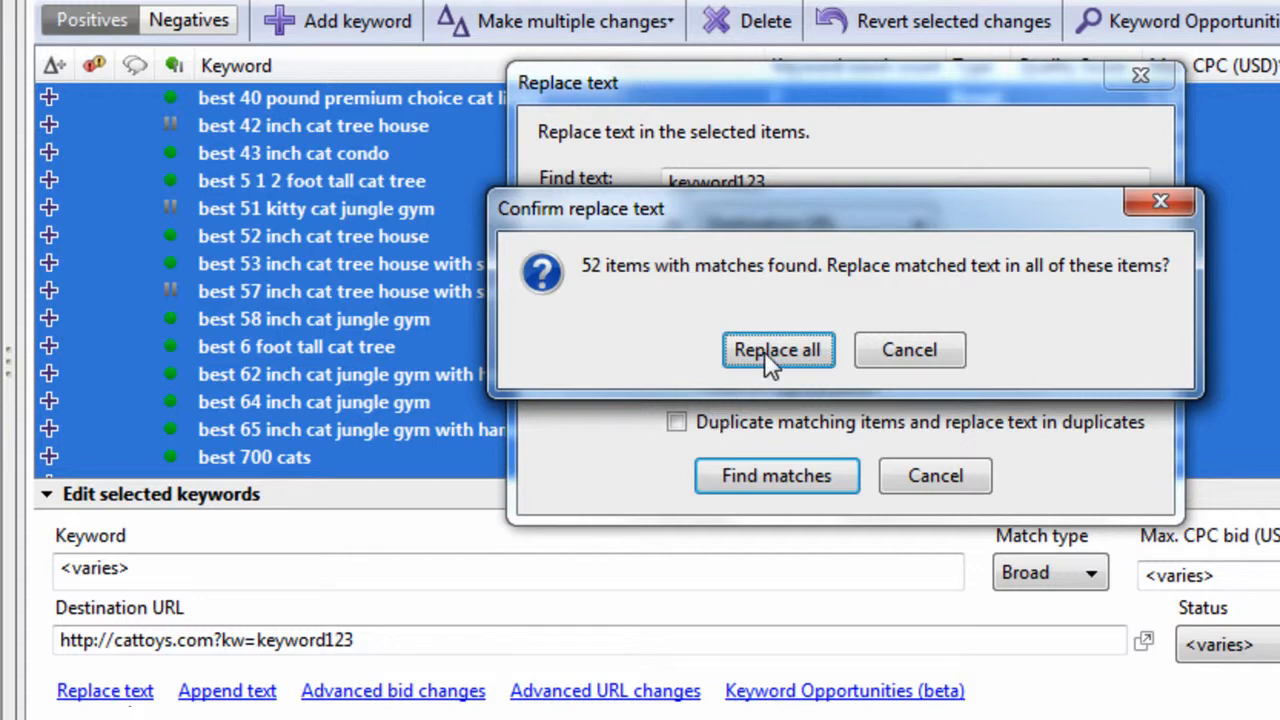
# Replace keyword123 with [keyword] in all 52 URLs and inspect a new URL.
pyautogui.click(778, 349)
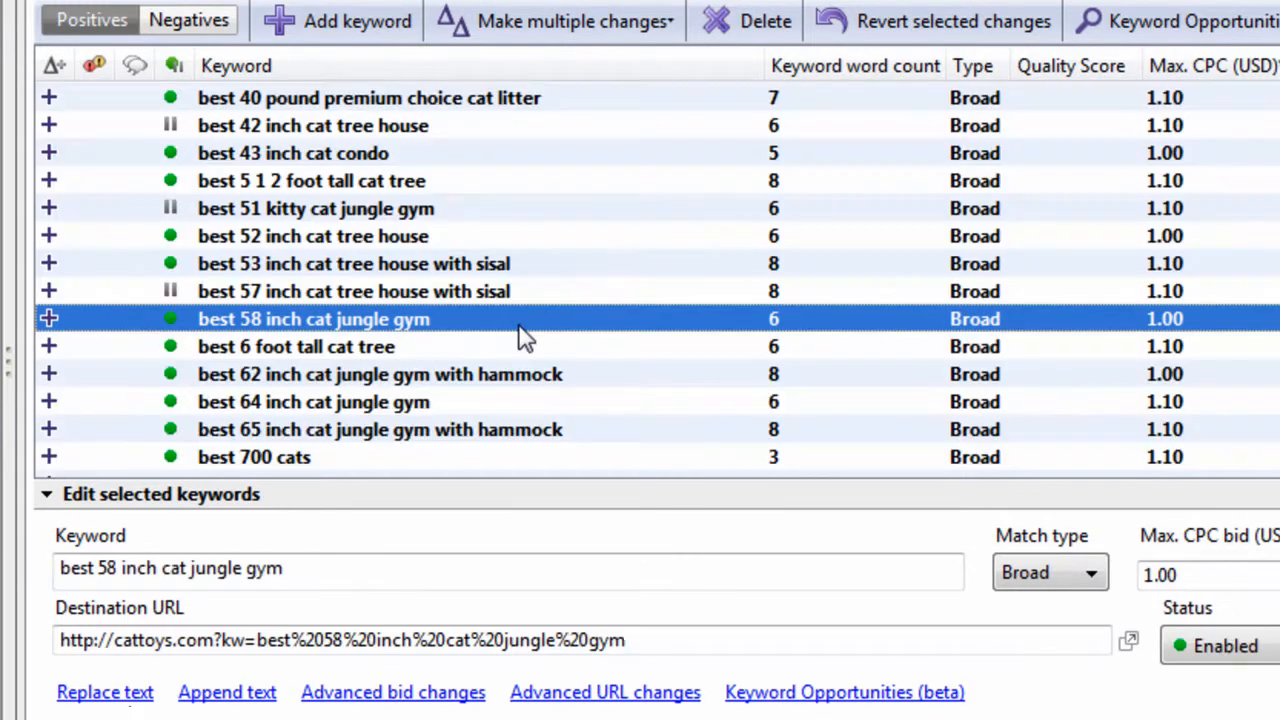
pyautogui.click(255, 641)
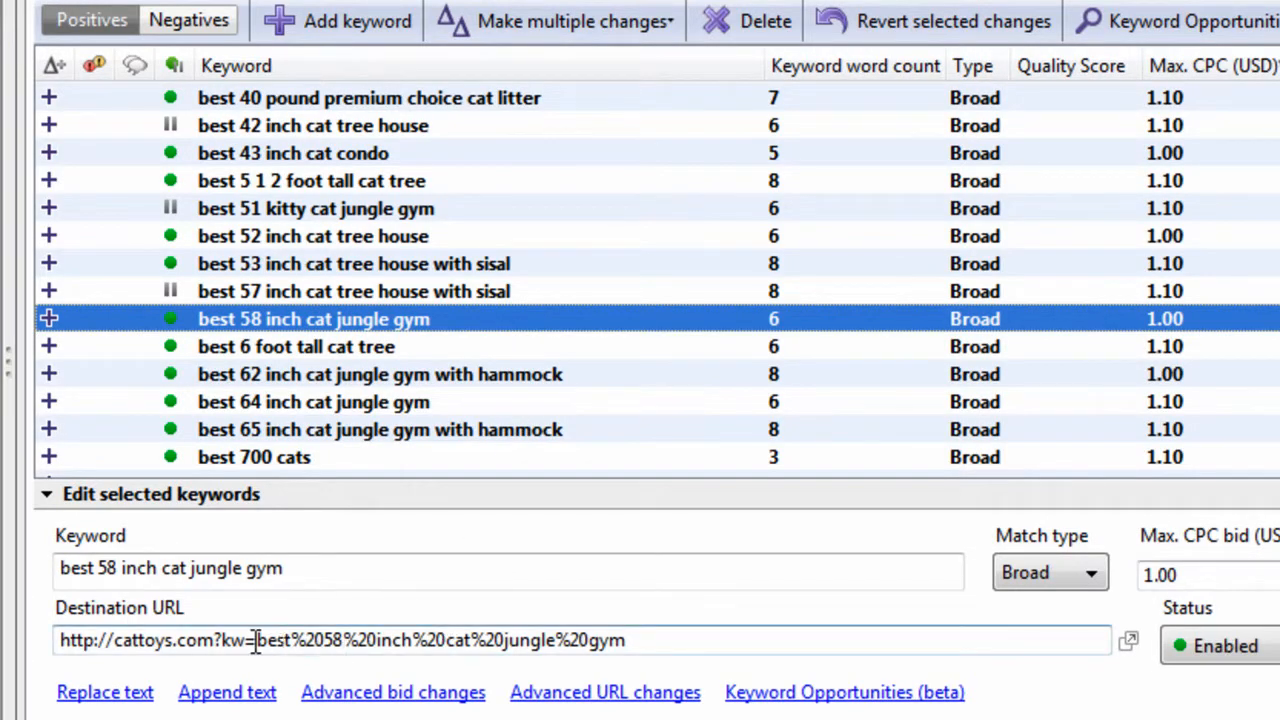
pyautogui.moveTo(257, 640); pyautogui.dragTo(575, 640)
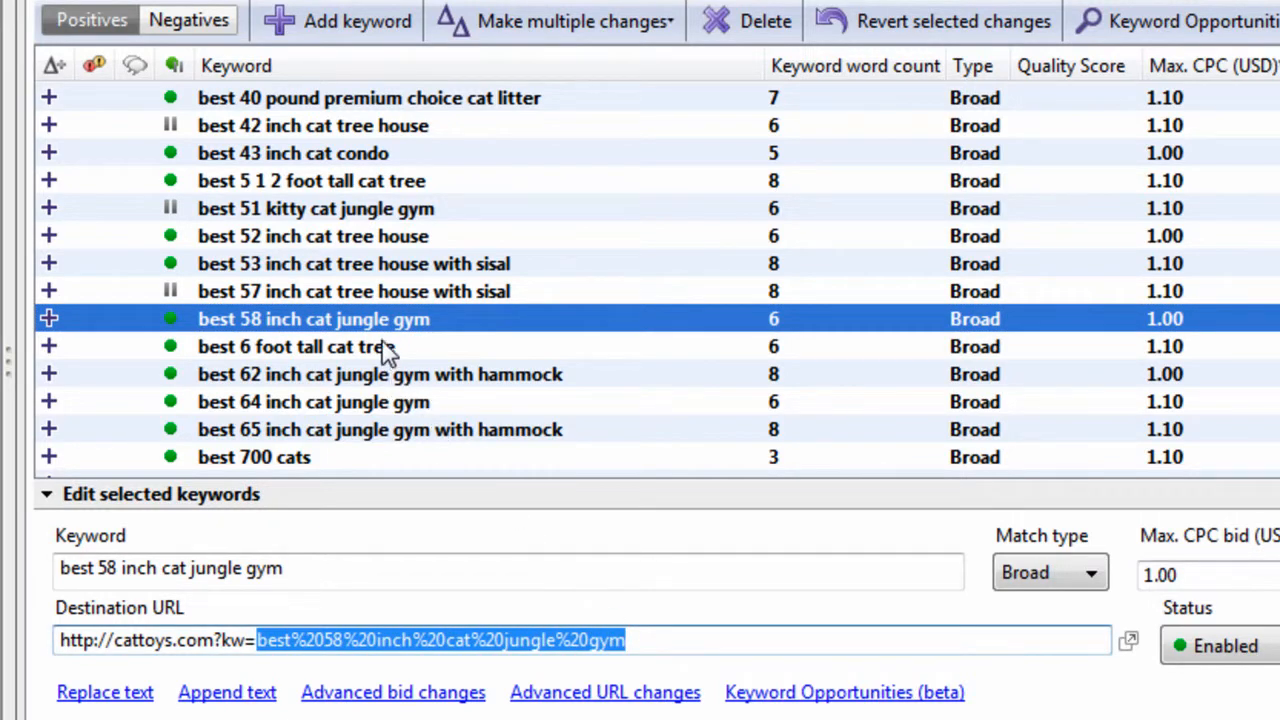
# Check other keywords' encoded destination URLs, such as best adopt a pet litter box.
pyautogui.click(254, 291)
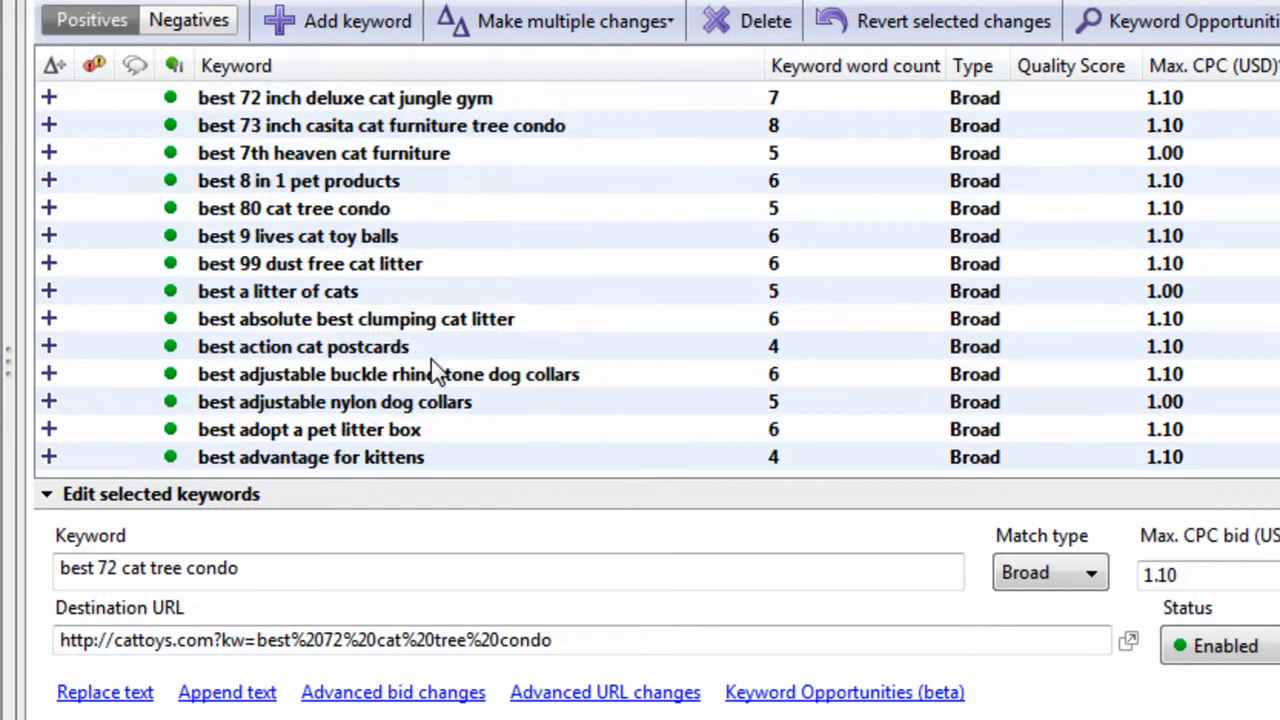
pyautogui.click(309, 429)
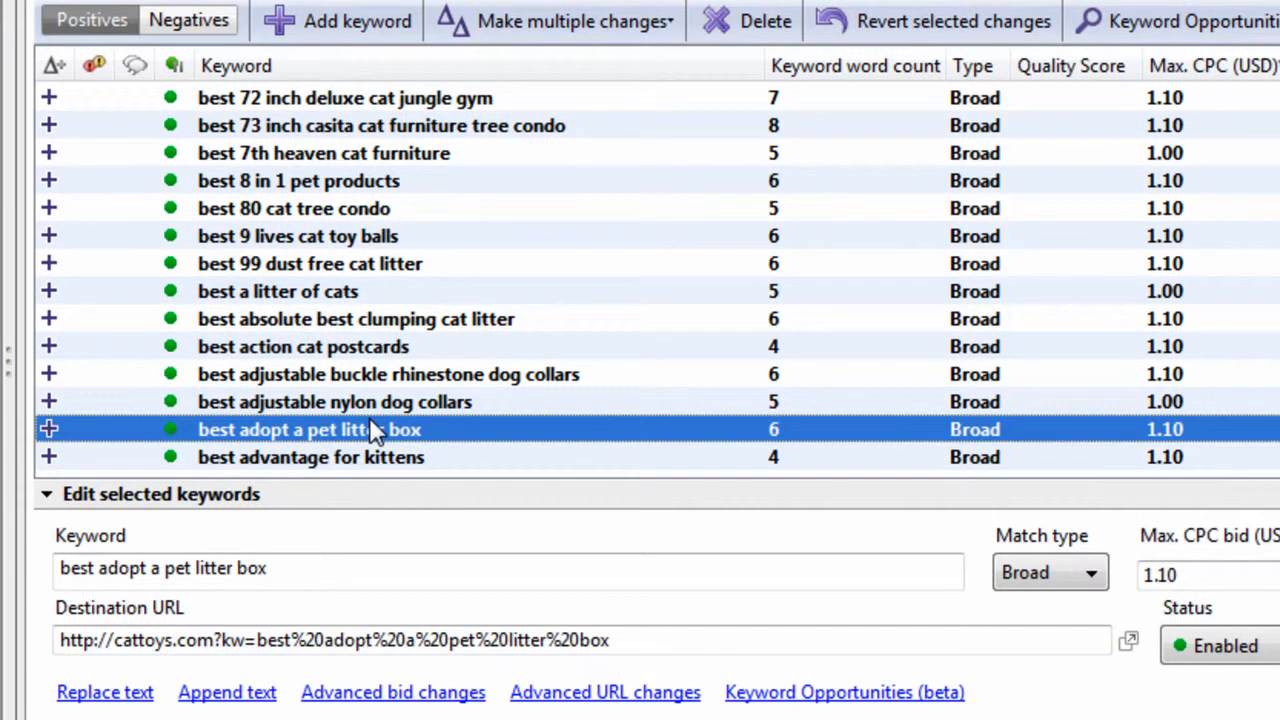
pyautogui.moveTo(310, 442)
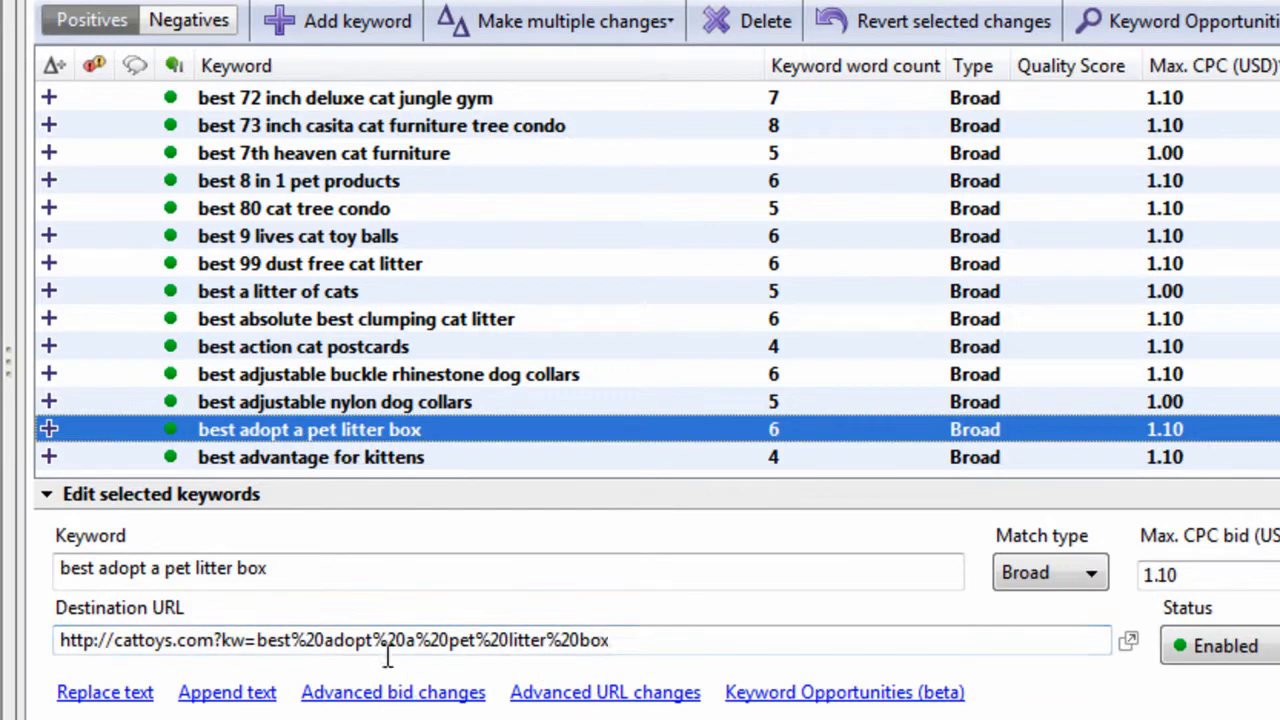
pyautogui.doubleClick(340, 641)
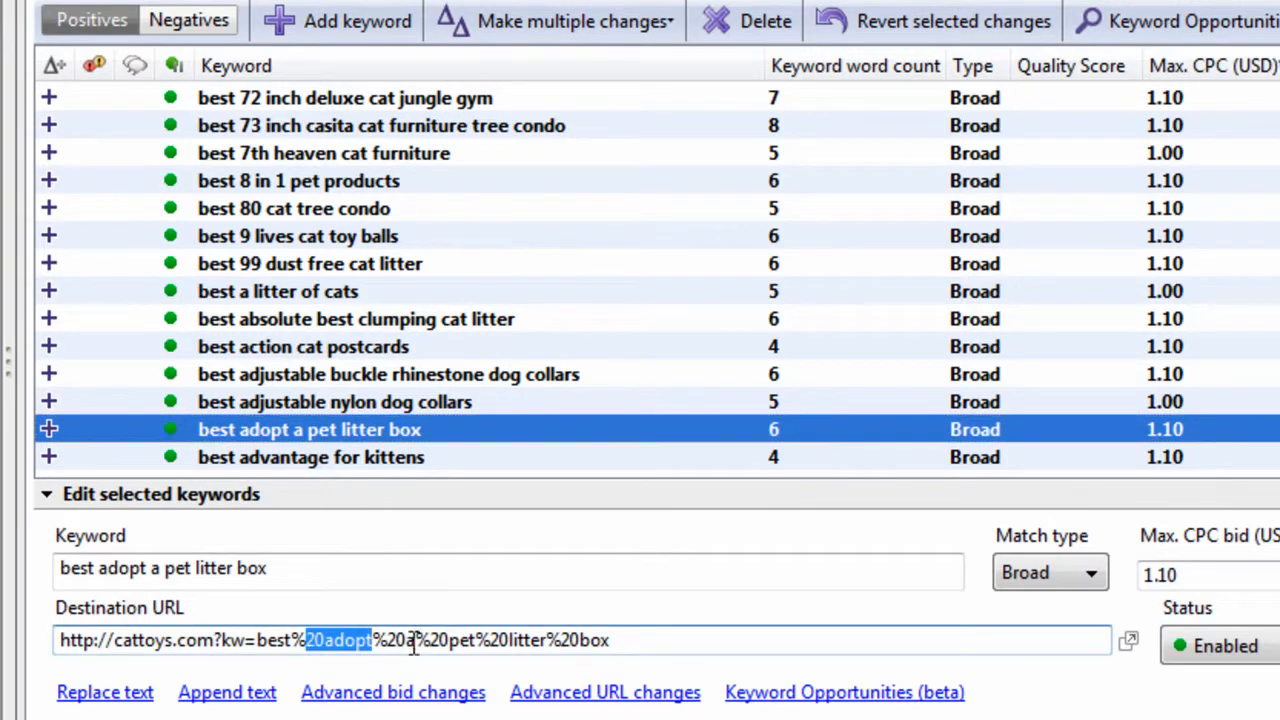
pyautogui.doubleClick(461, 641)
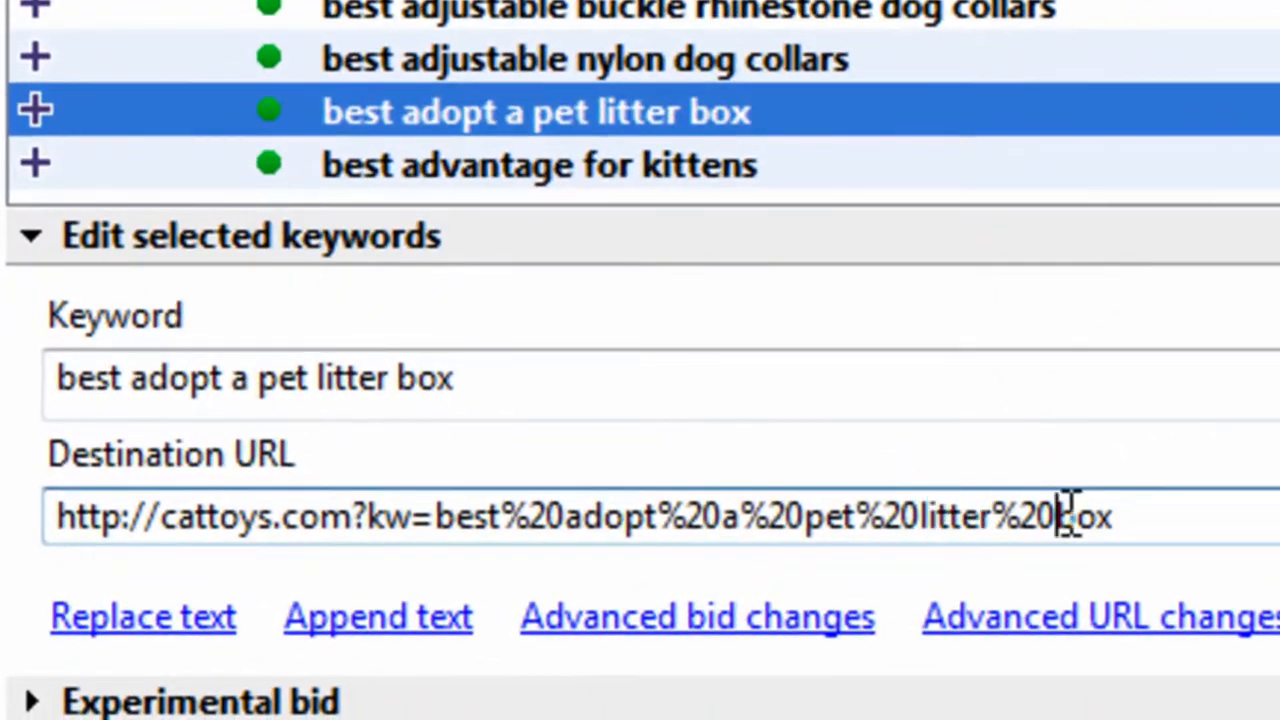
pyautogui.doubleClick(1030, 518)
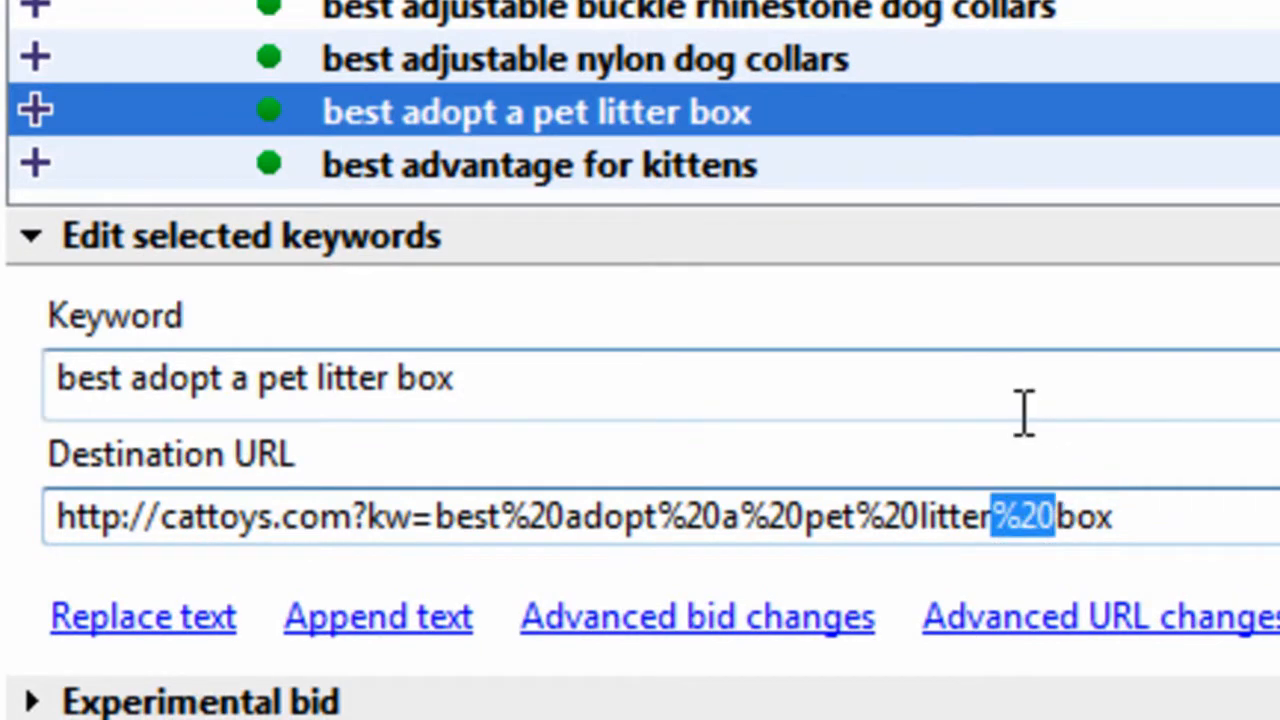
pyautogui.moveTo(1030, 120)
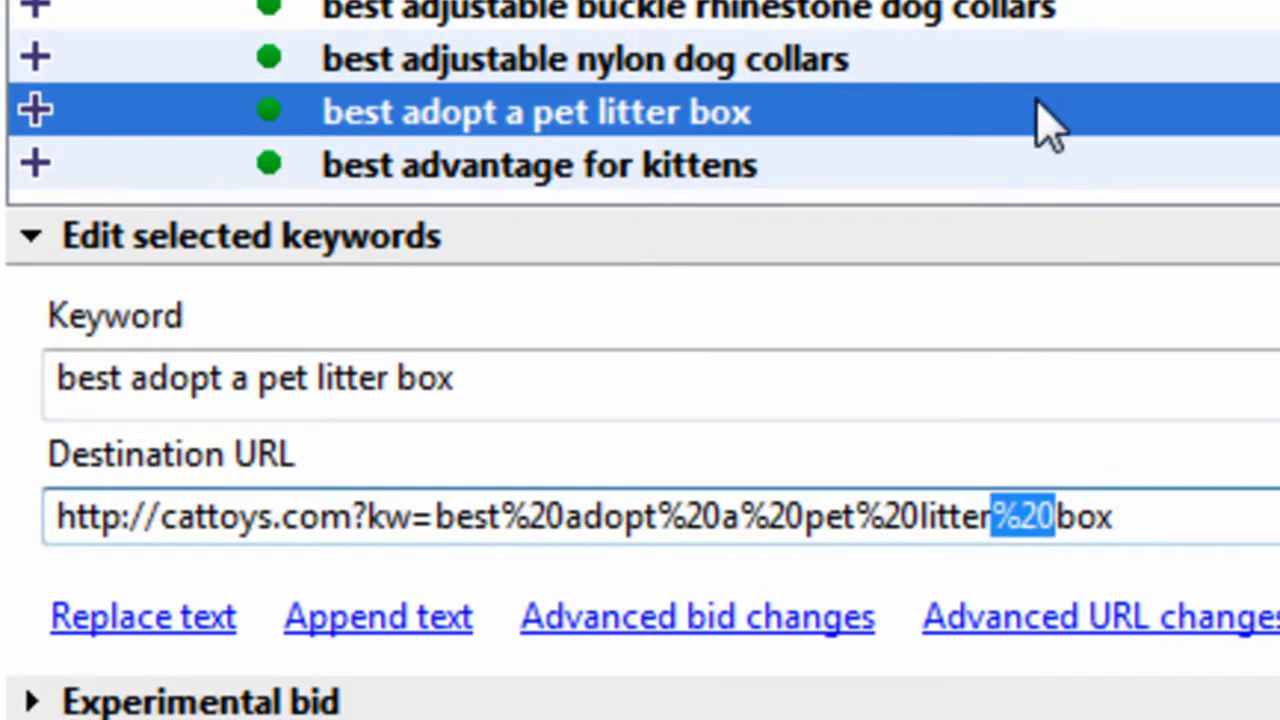
pyautogui.click(1140, 519)
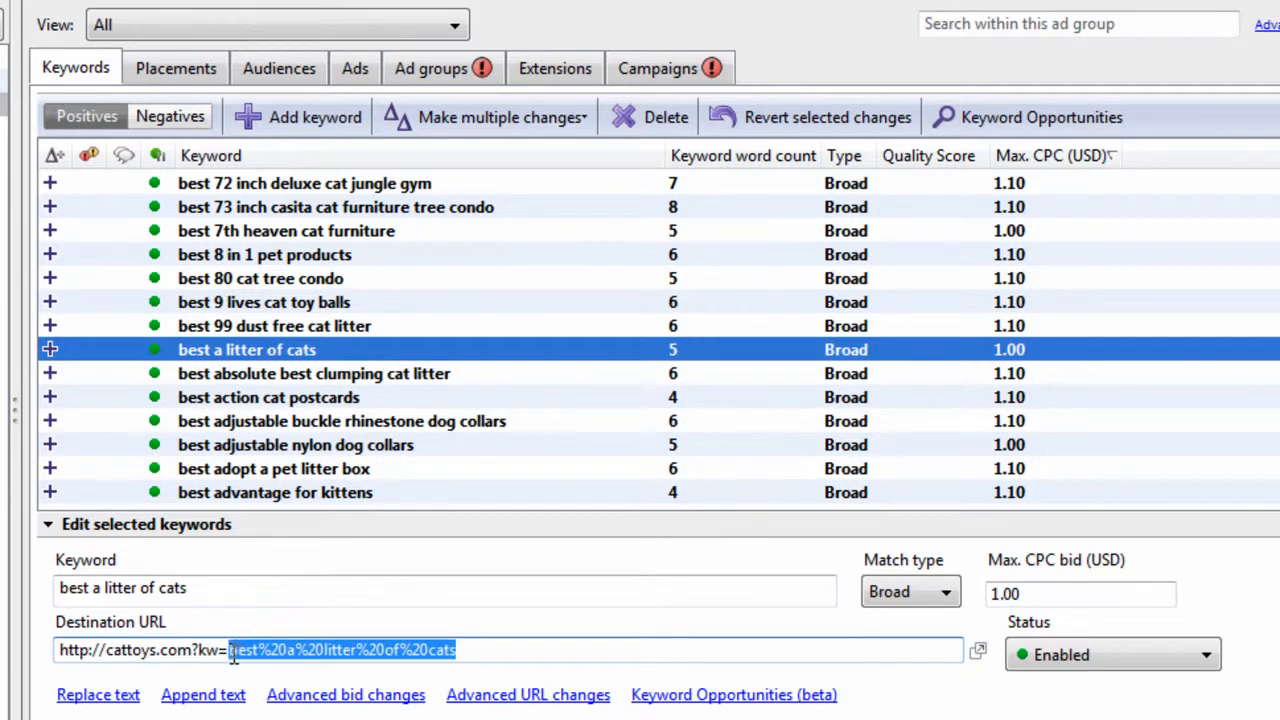
# Inspect URLs of best adjustable buckle rhinestone dog collars and best 9 lives cat toy balls.
pyautogui.click(342, 421)
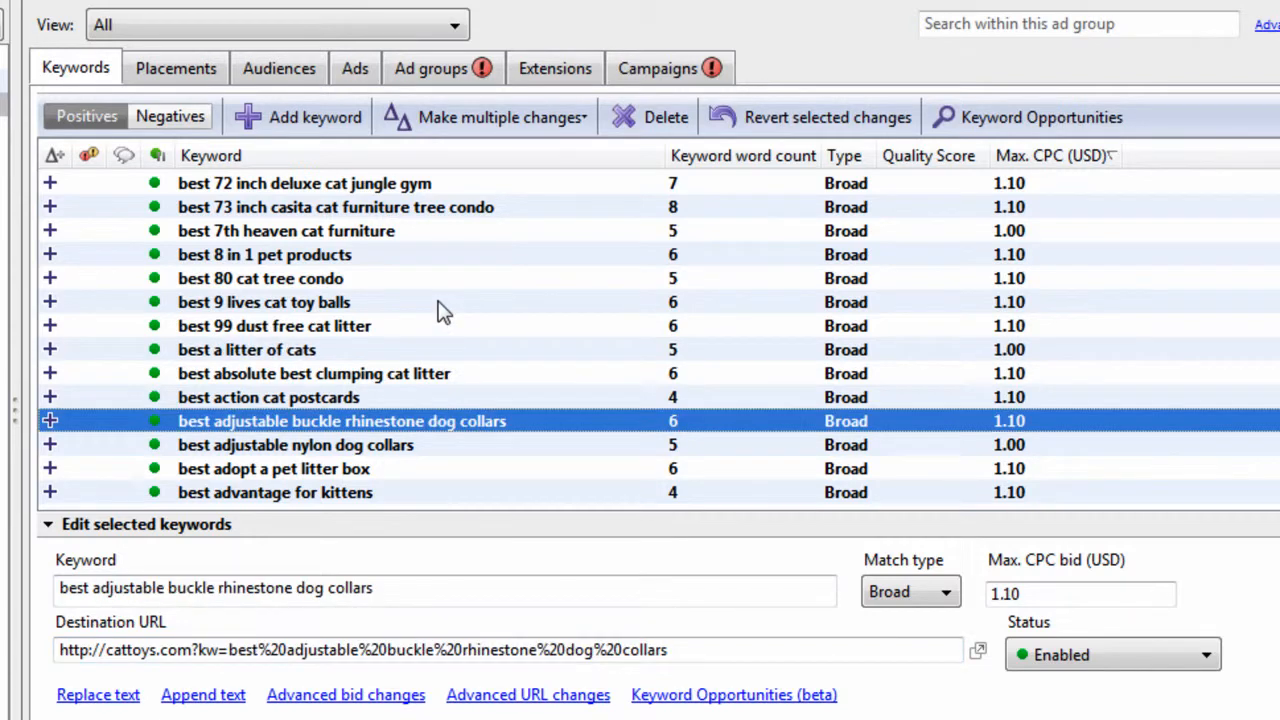
pyautogui.click(263, 302)
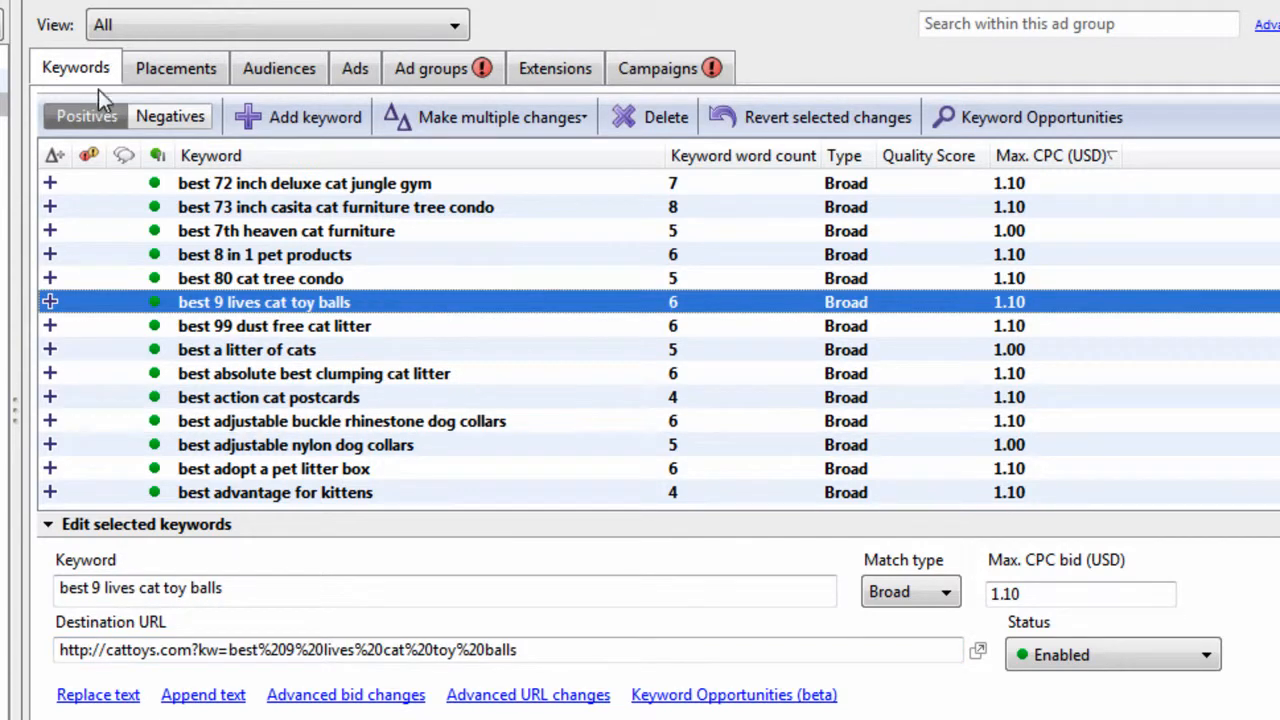
pyautogui.click(495, 117)
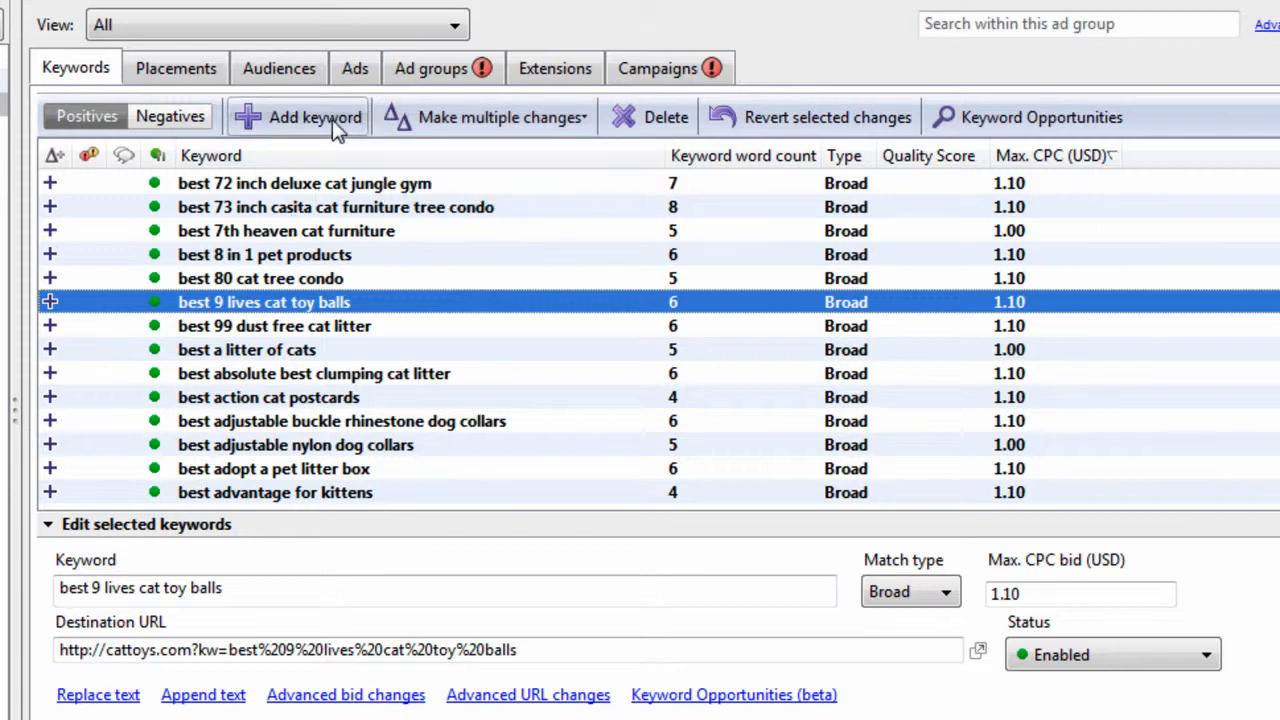
pyautogui.click(314, 117)
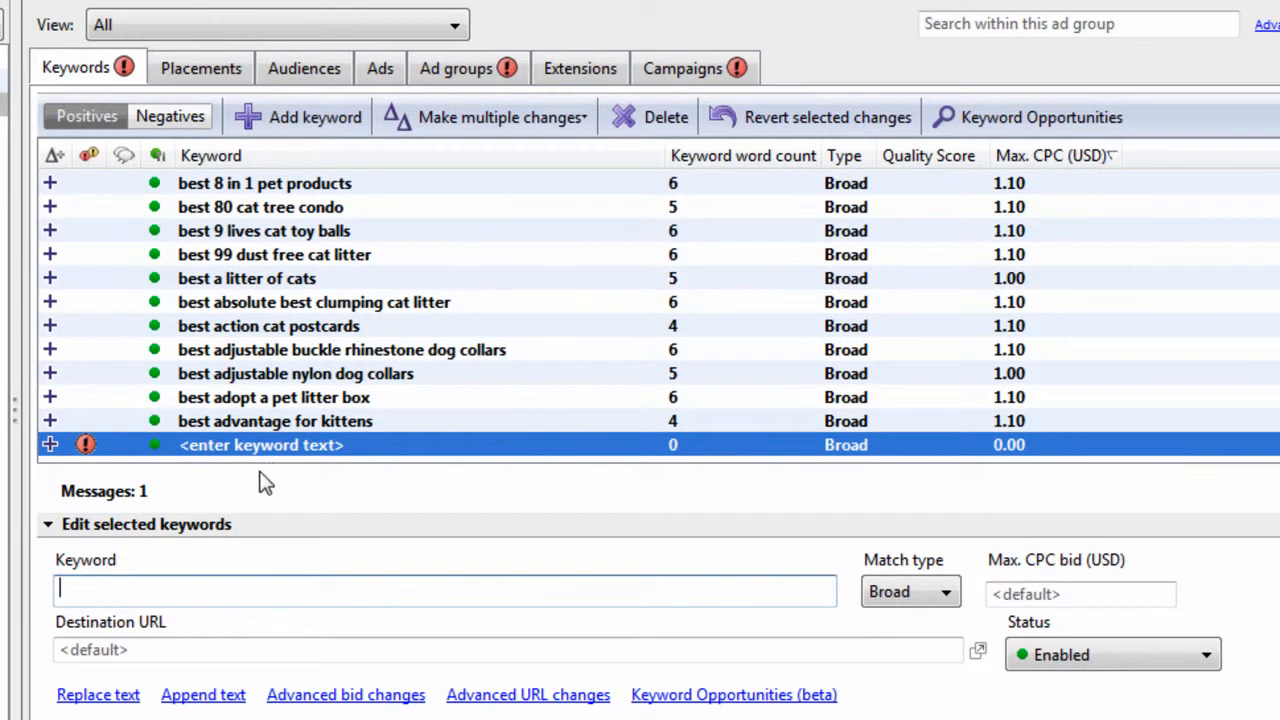
pyautogui.write('this is my keyword')
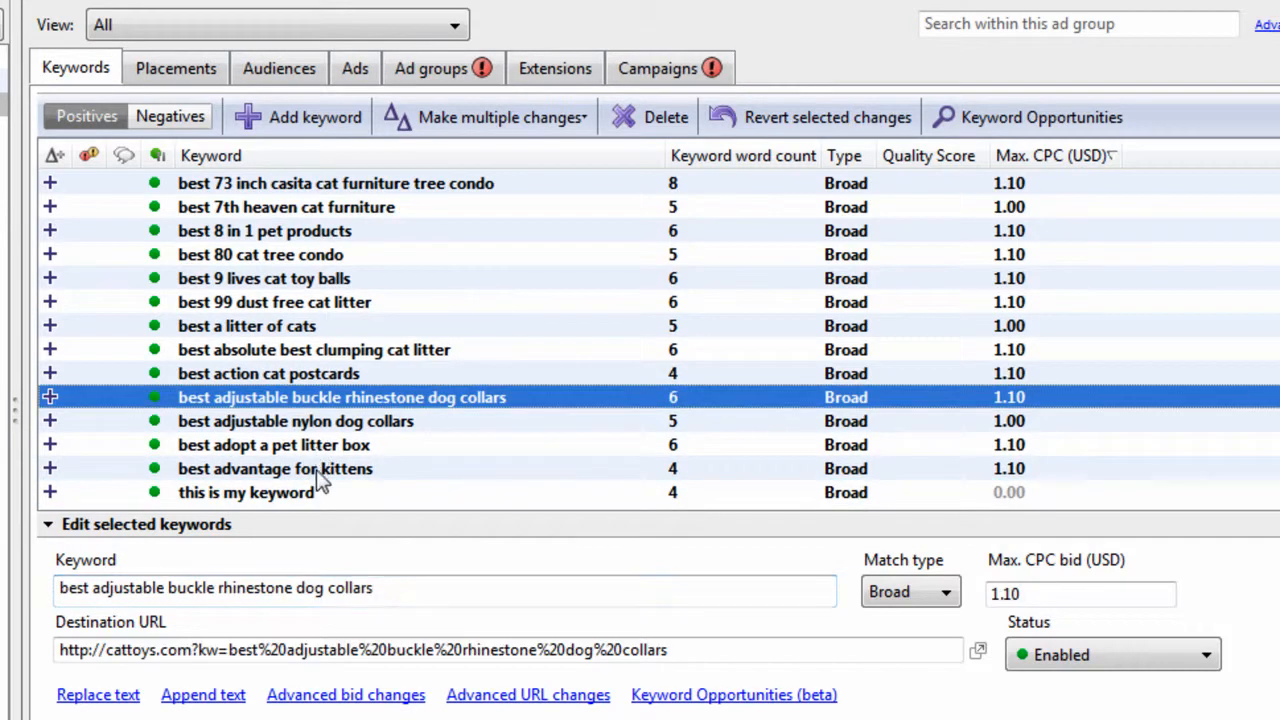
pyautogui.click(246, 492)
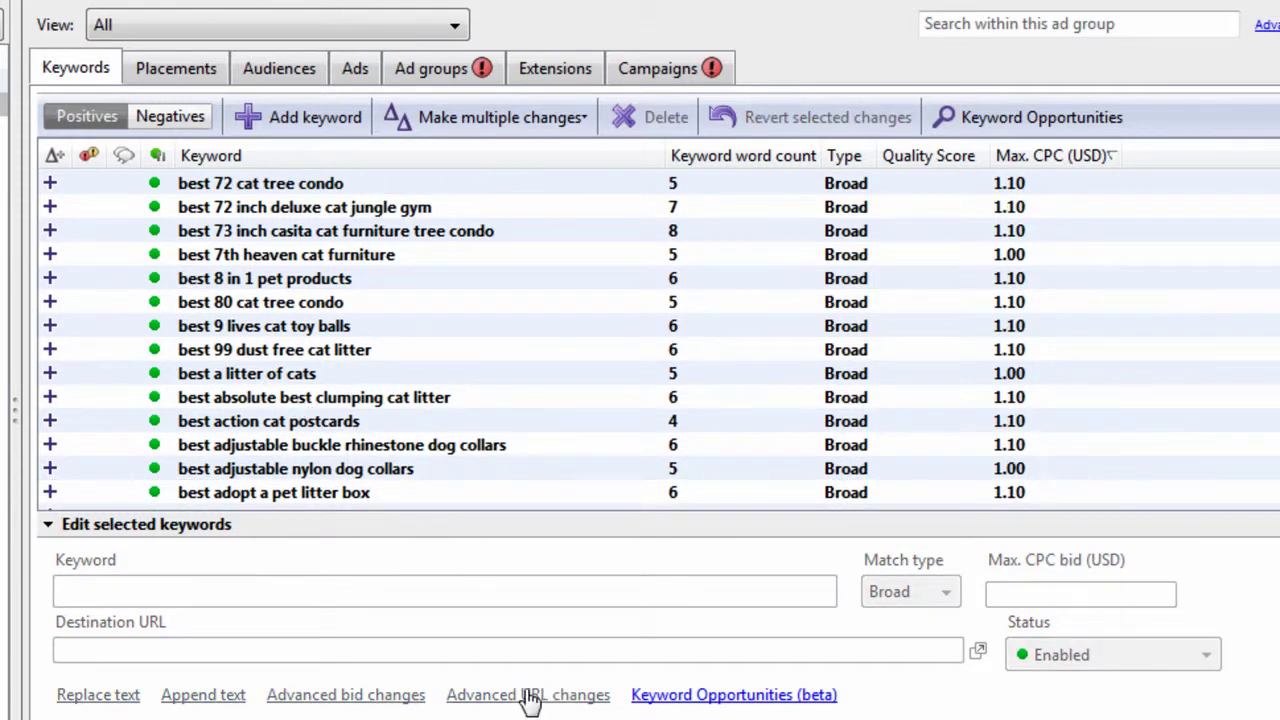
pyautogui.moveTo(320, 705)
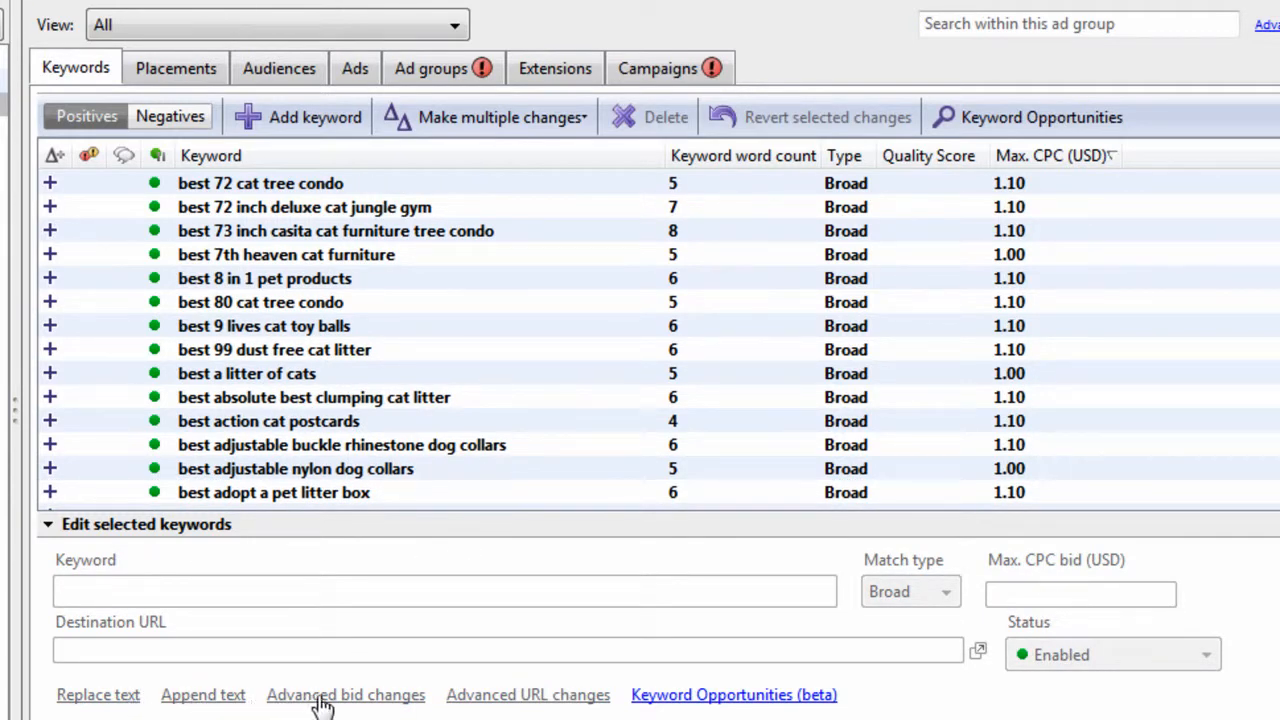
pyautogui.moveTo(350, 705)
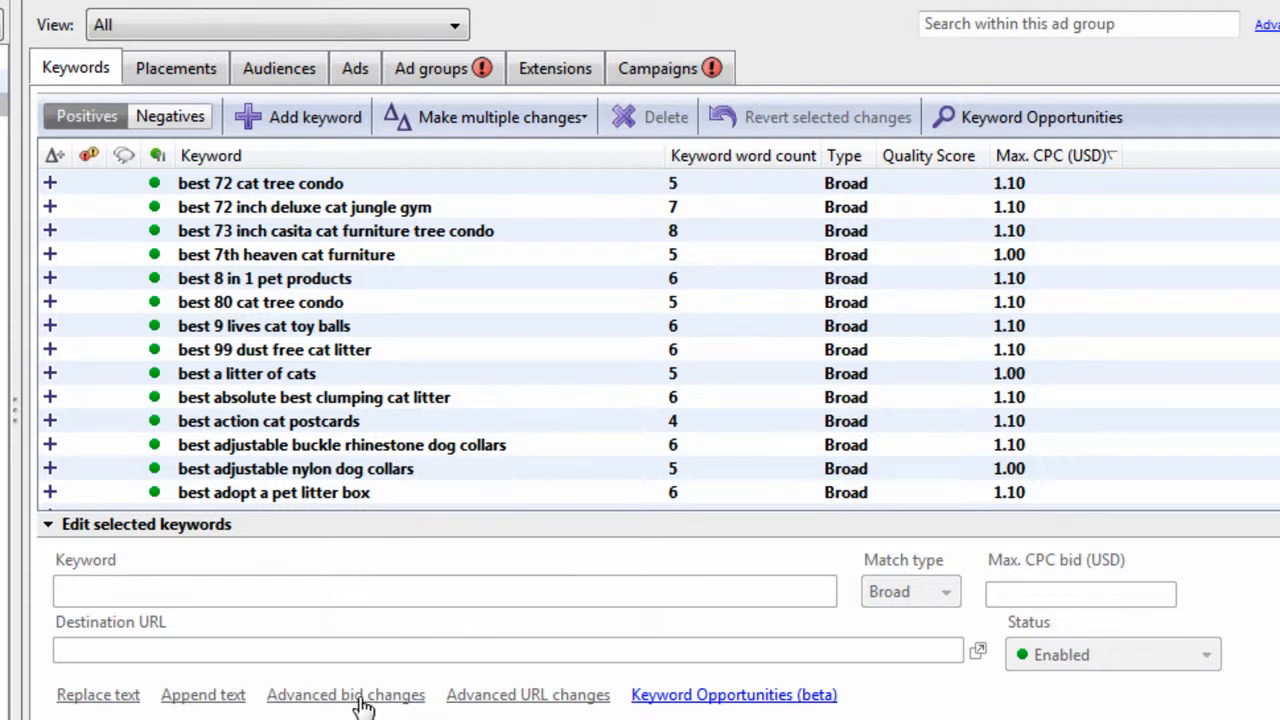
# Check the kw part in URLs of best 8 in 1 pet products, action cat postcards, a litter of cats.
pyautogui.click(263, 325)
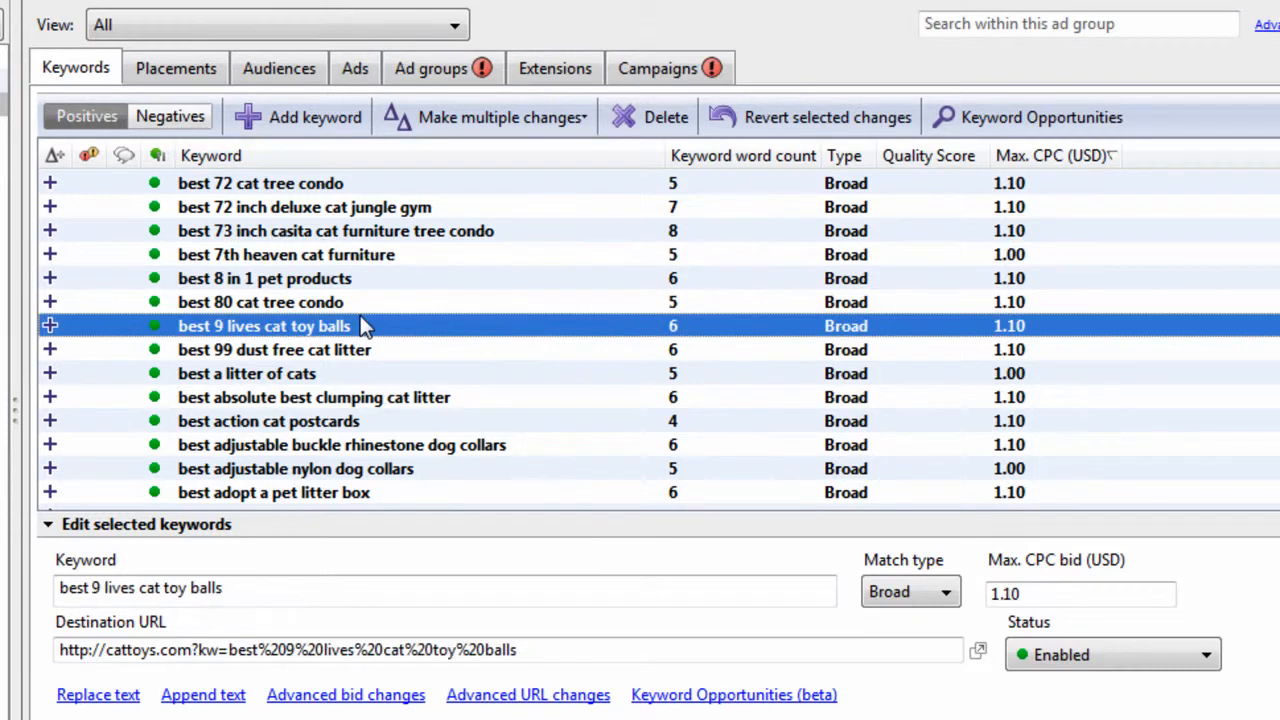
pyautogui.click(264, 278)
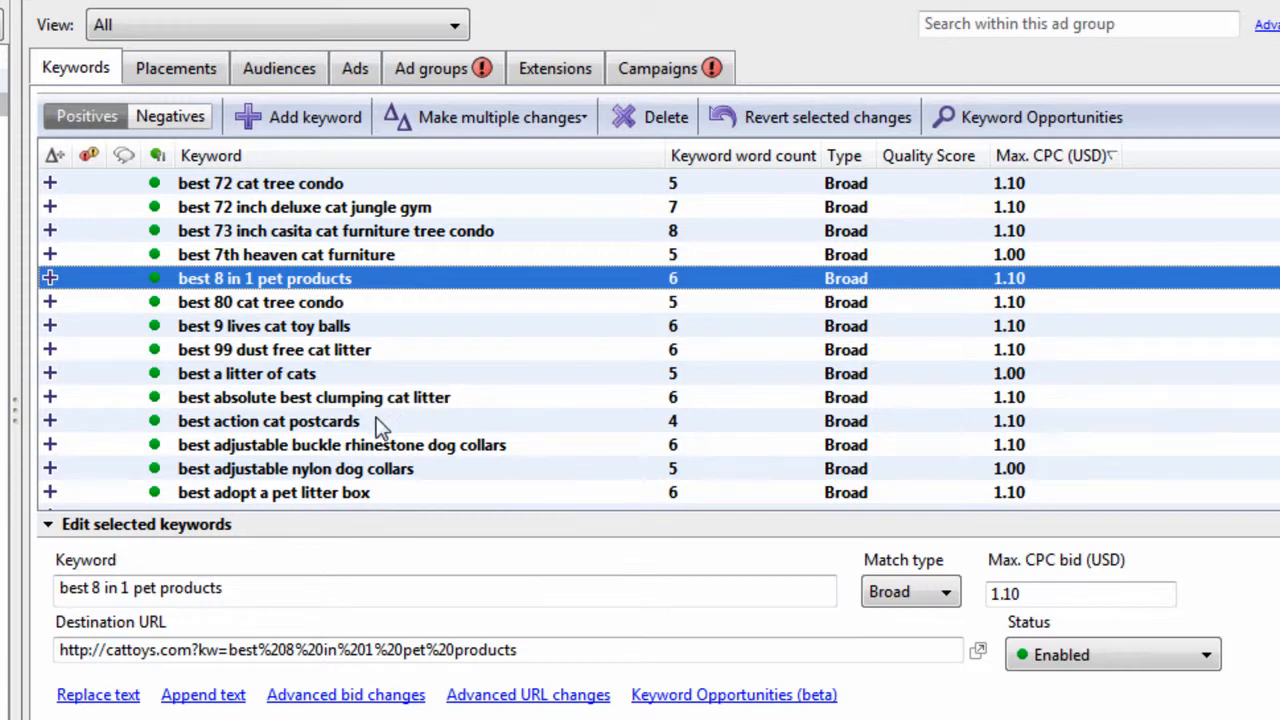
pyautogui.click(268, 421)
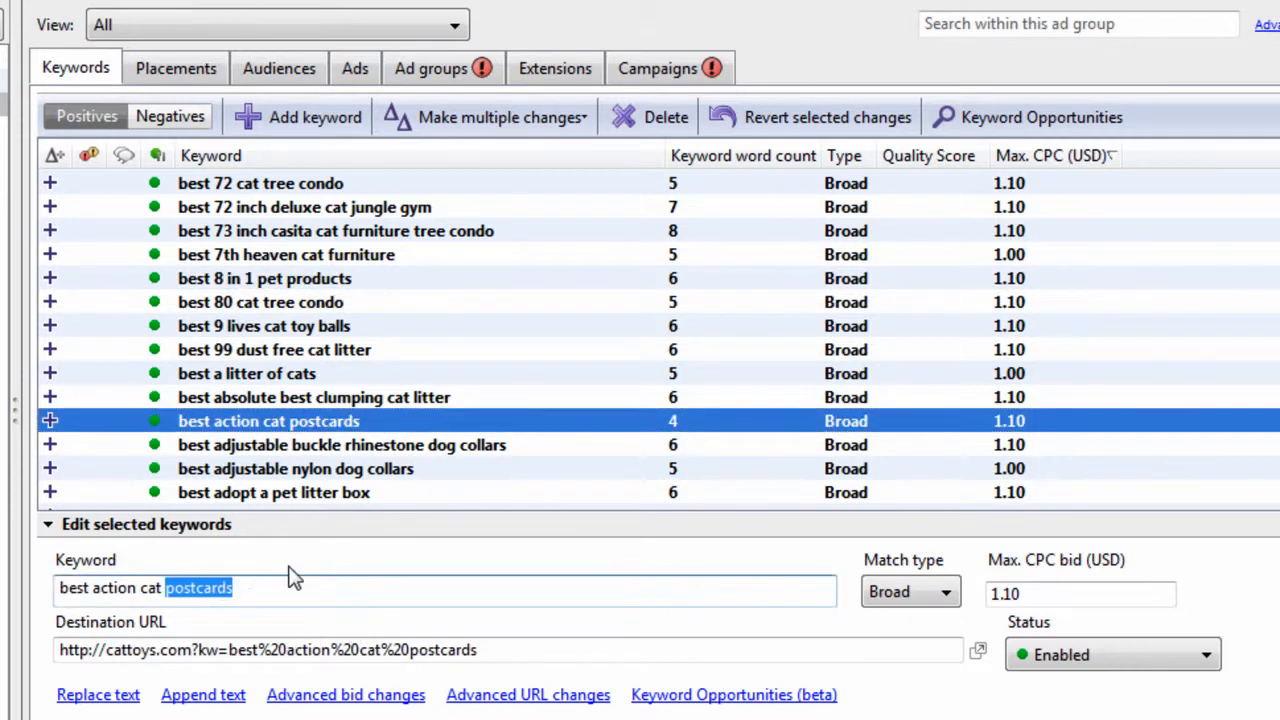
pyautogui.moveTo(353, 515)
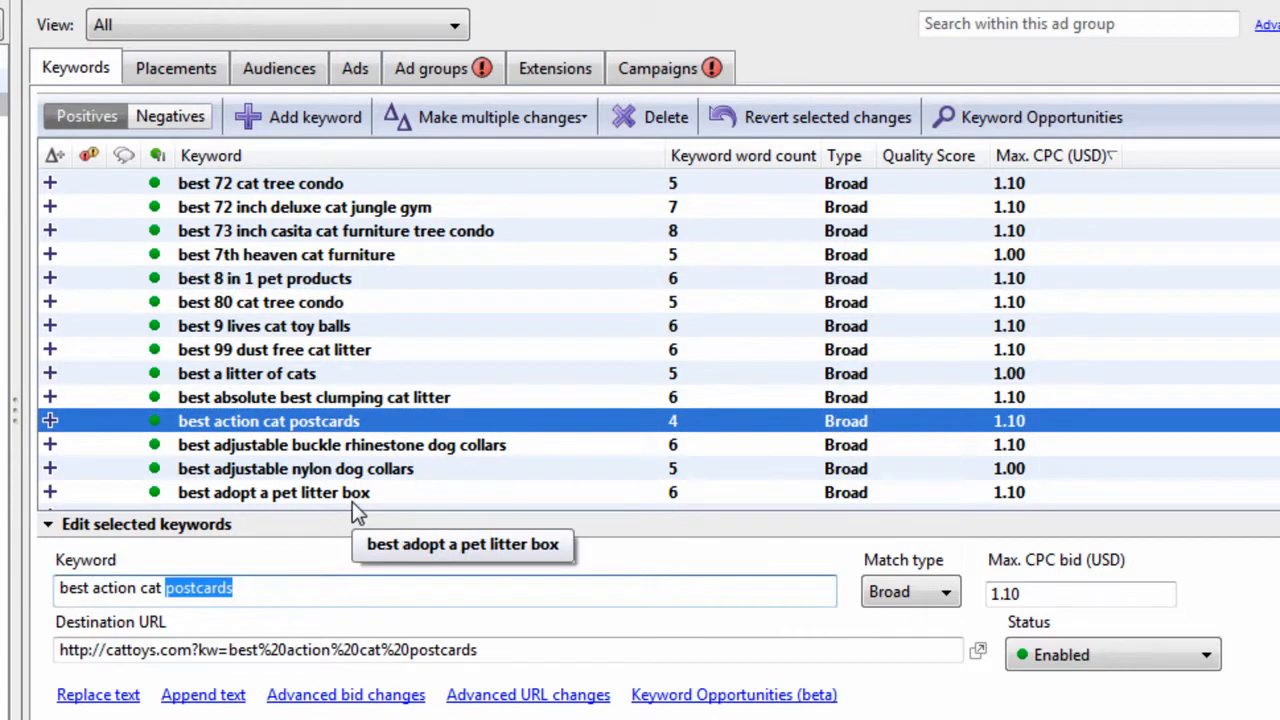
pyautogui.click(246, 373)
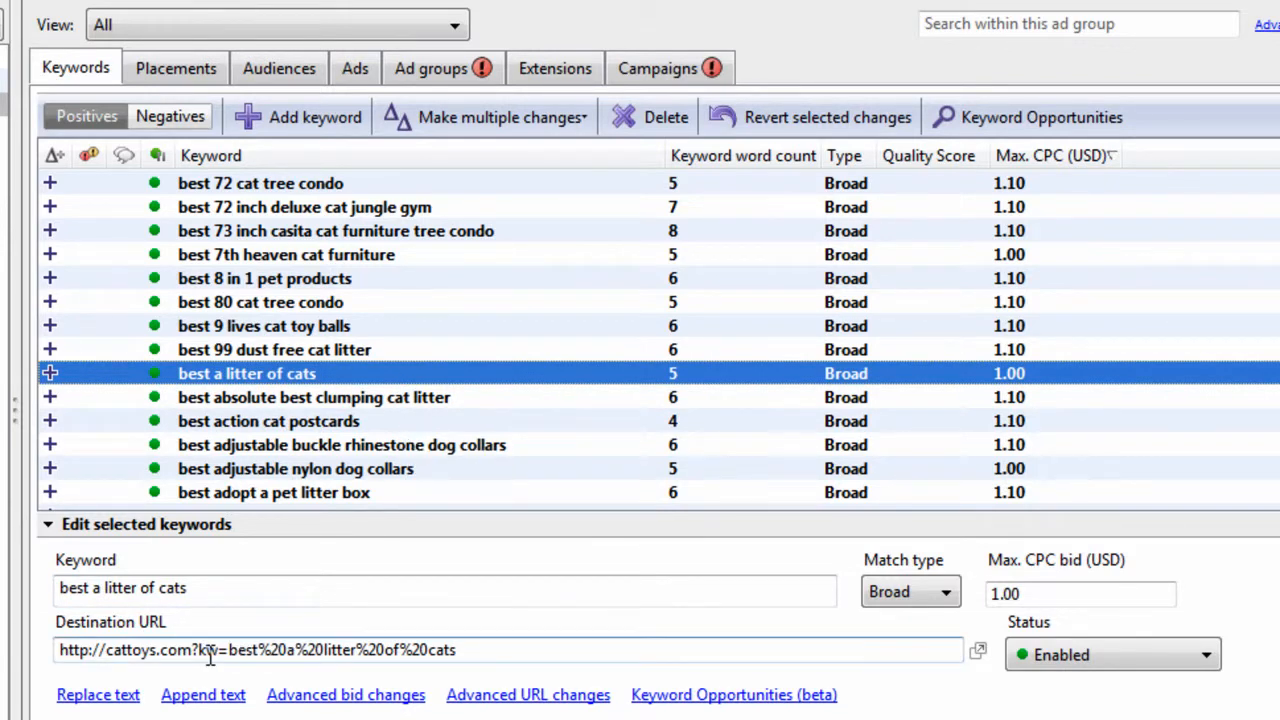
pyautogui.doubleClick(211, 650)
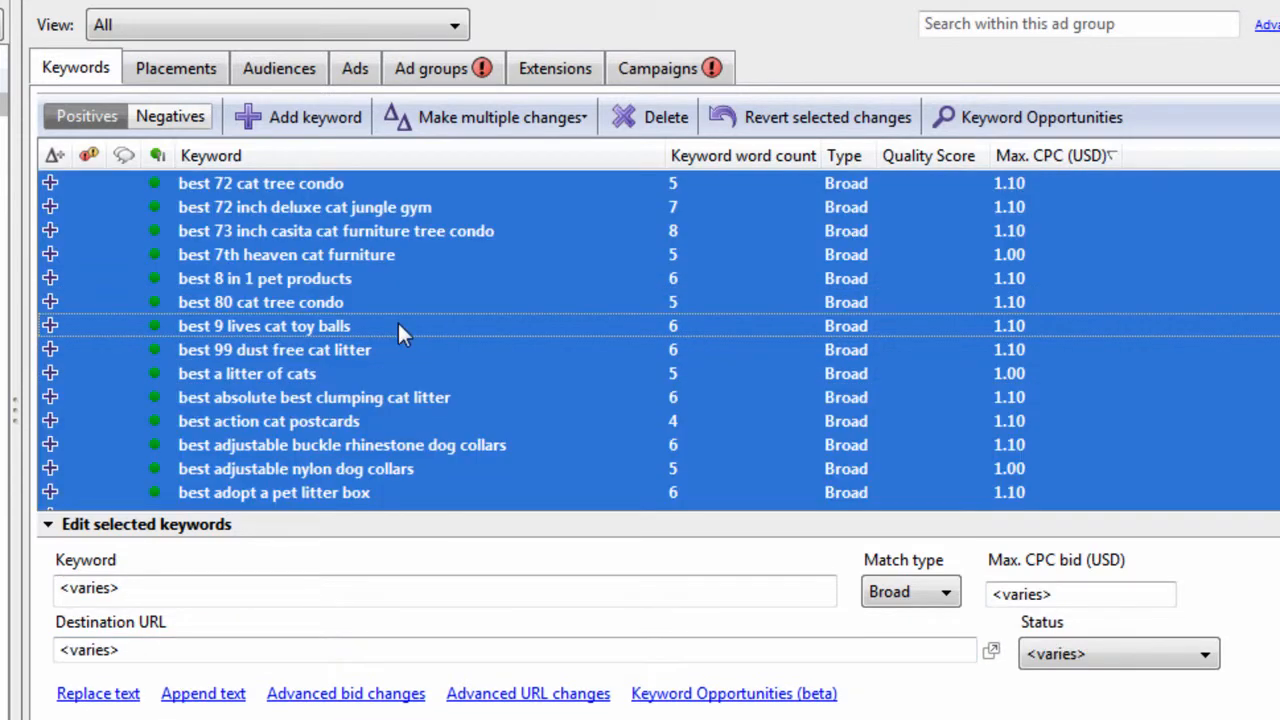
# Remove the kw URL parameter from all selected destination URLs and verify one reads cattoys.com.
pyautogui.click(528, 694)
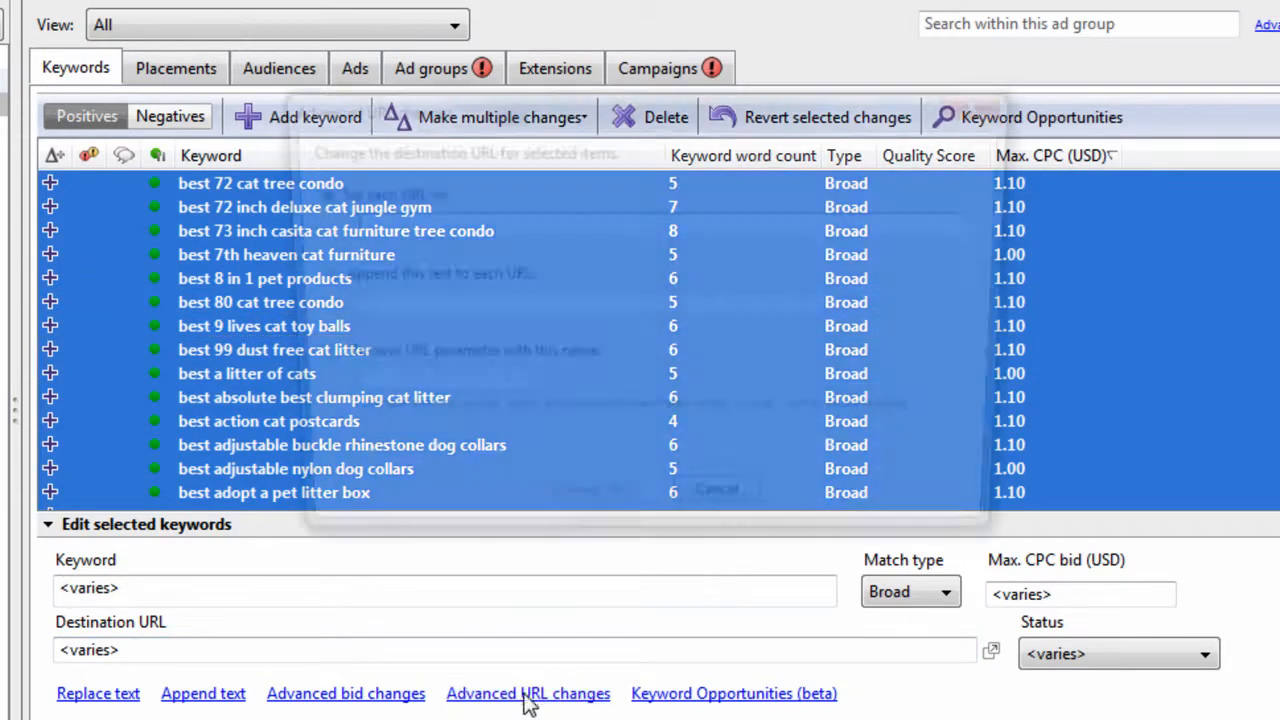
pyautogui.click(528, 693)
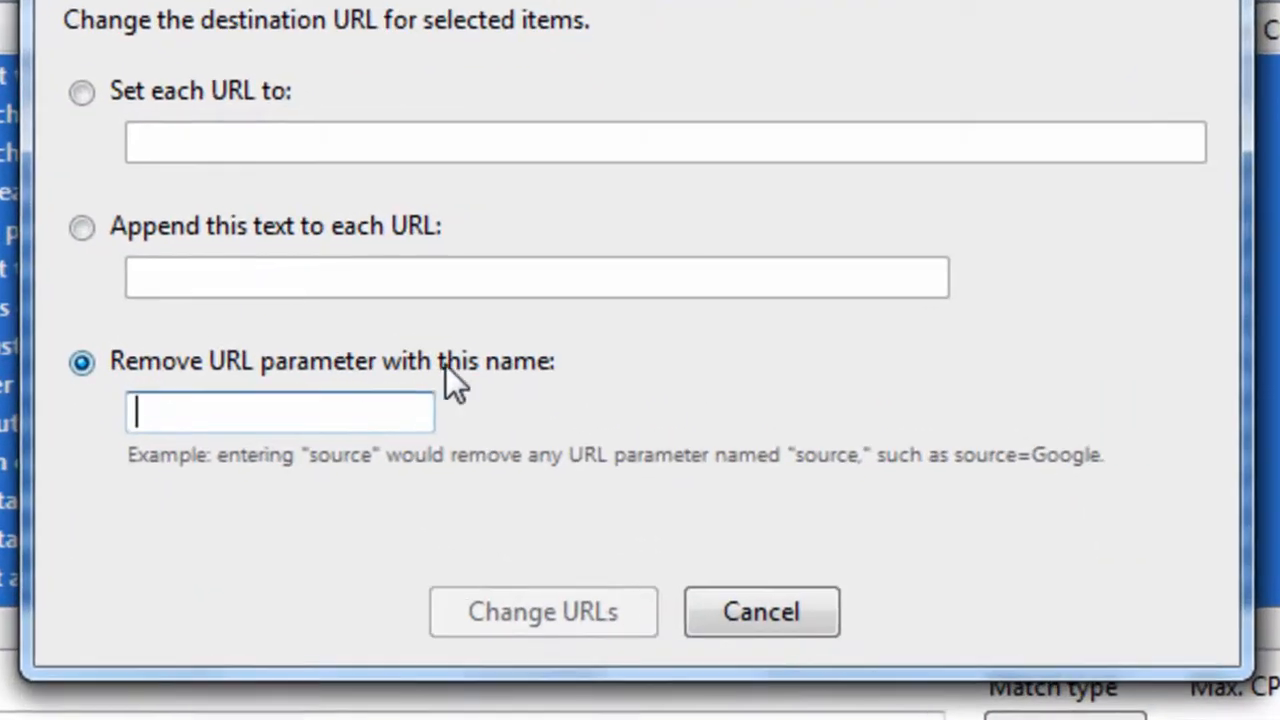
pyautogui.write('kw')
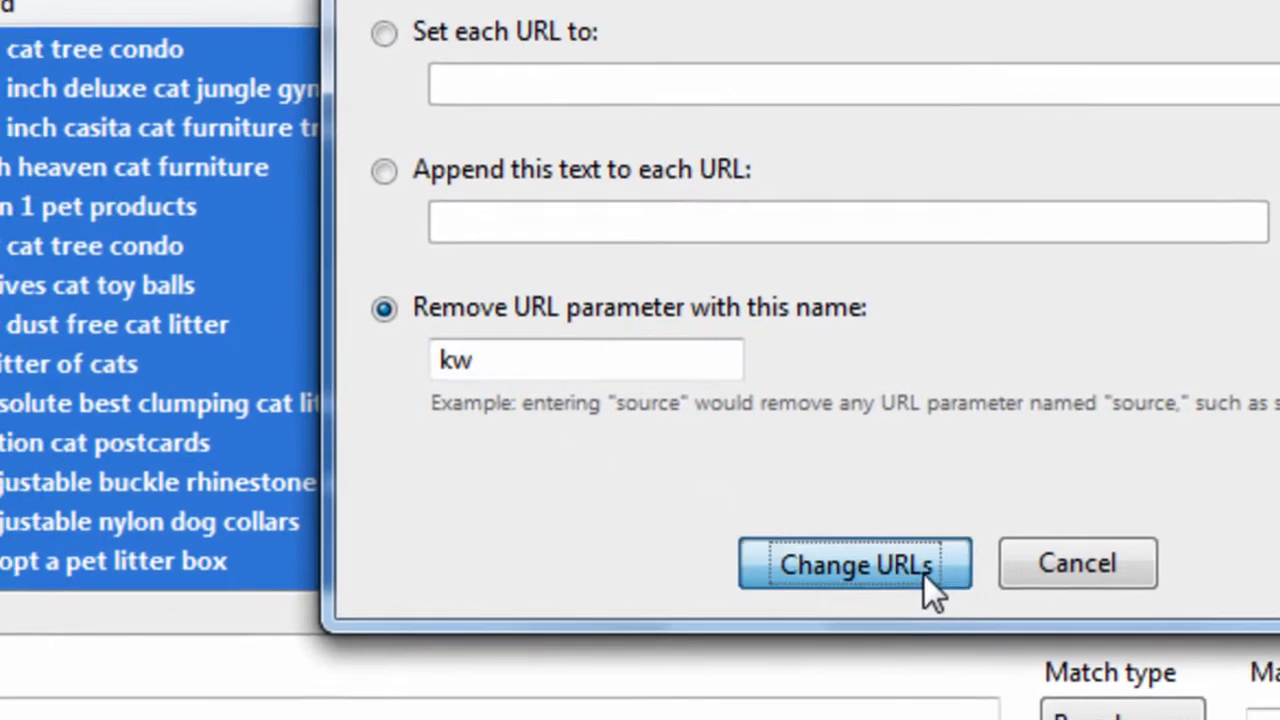
pyautogui.click(864, 563)
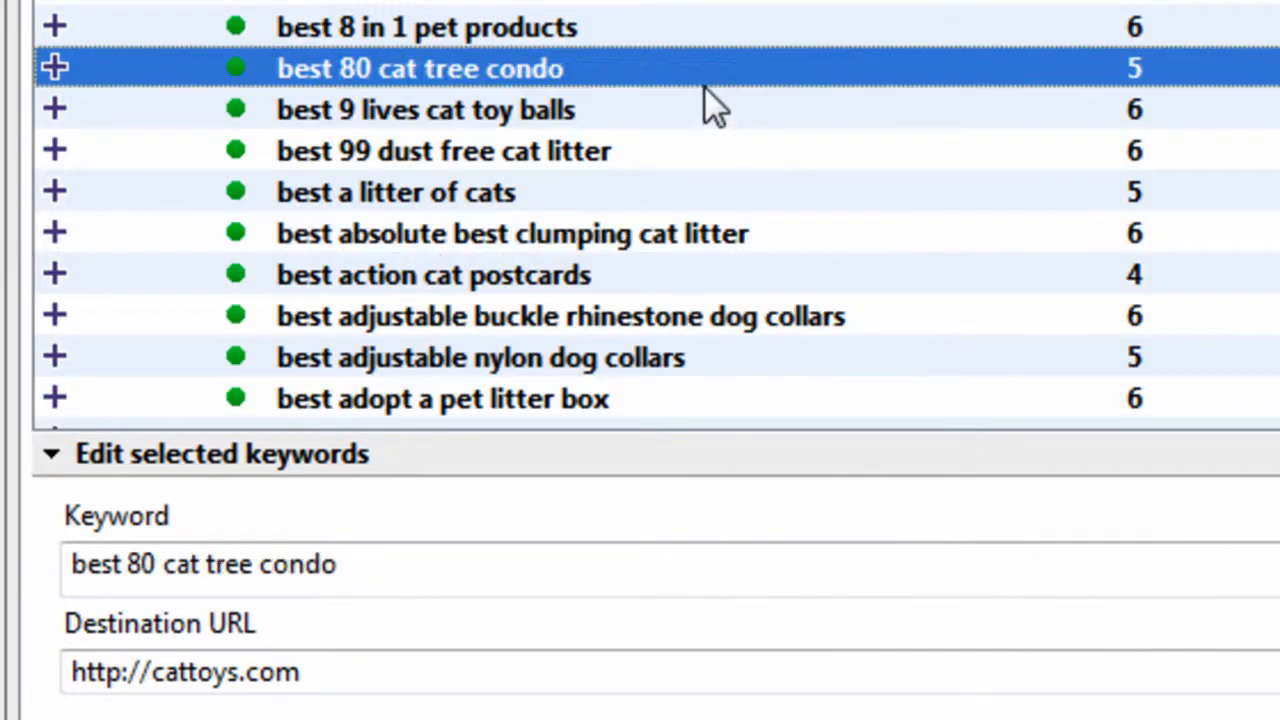
pyautogui.click(443, 151)
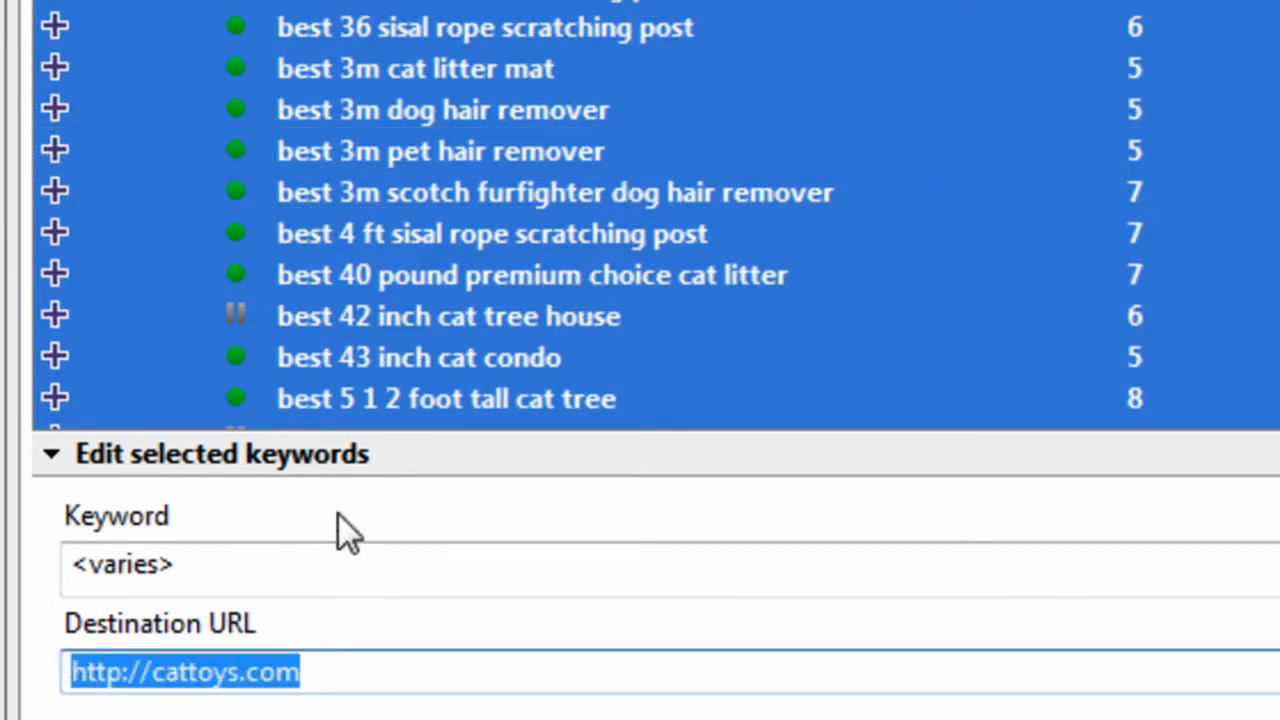
# Append kw=lkjsdfkl after the existing destination URL on every keyword and inspect the result.
pyautogui.click(441, 110)
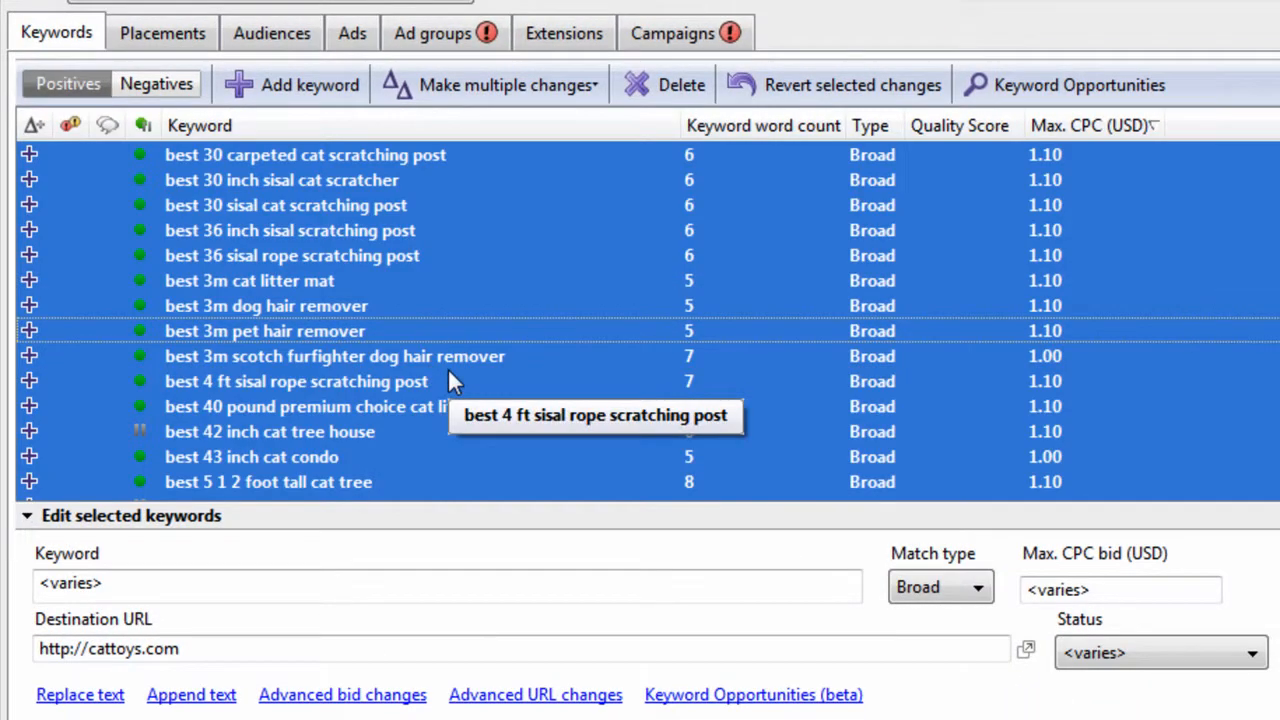
pyautogui.click(190, 695)
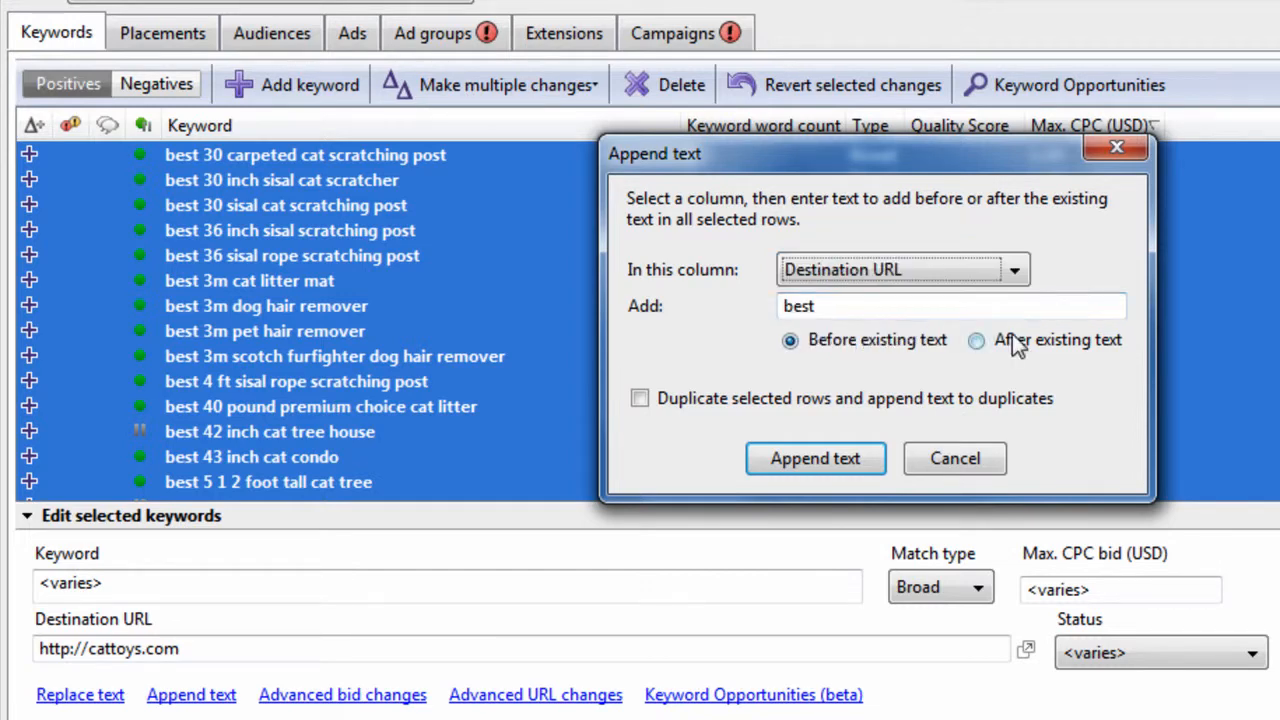
pyautogui.click(974, 340)
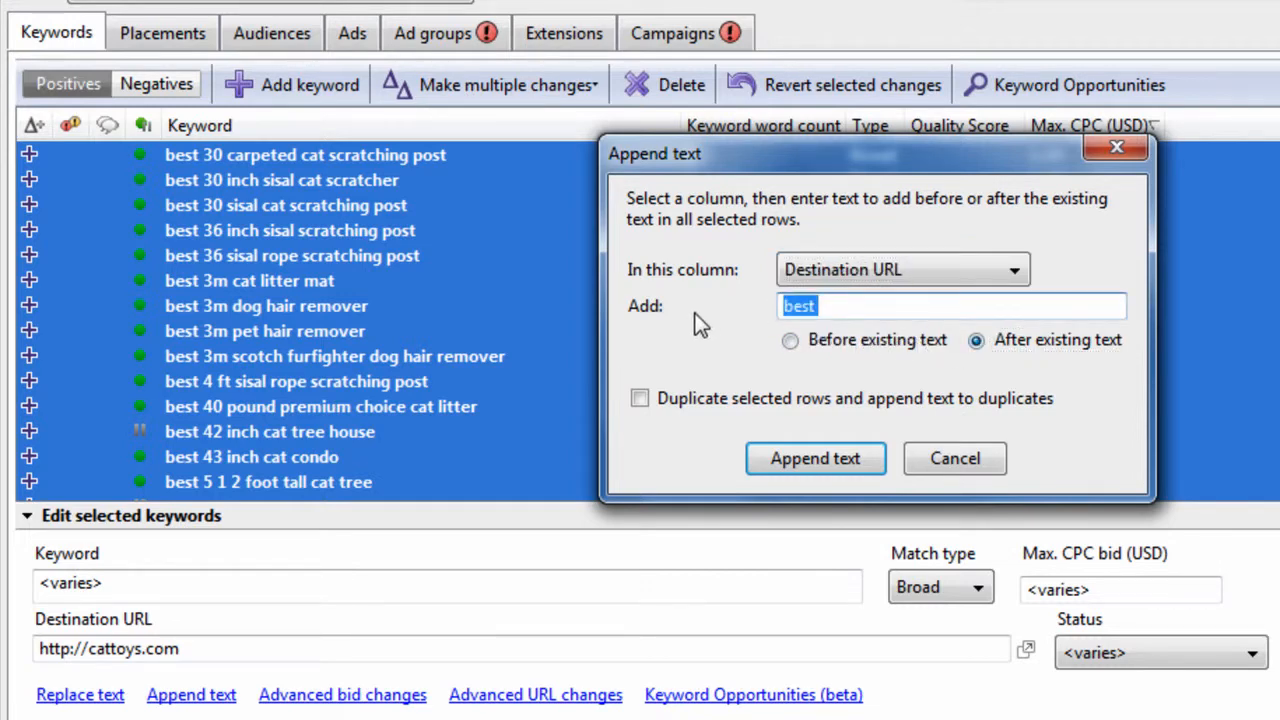
pyautogui.write('kw=l')
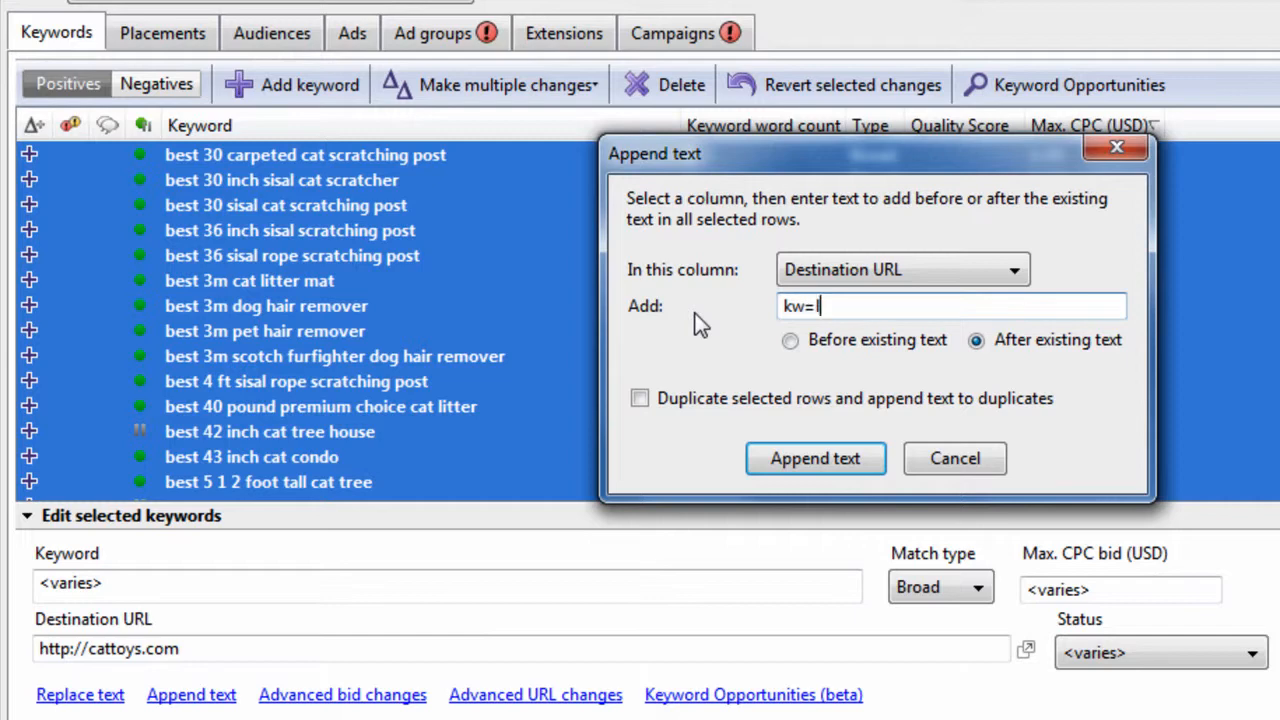
pyautogui.click(815, 458)
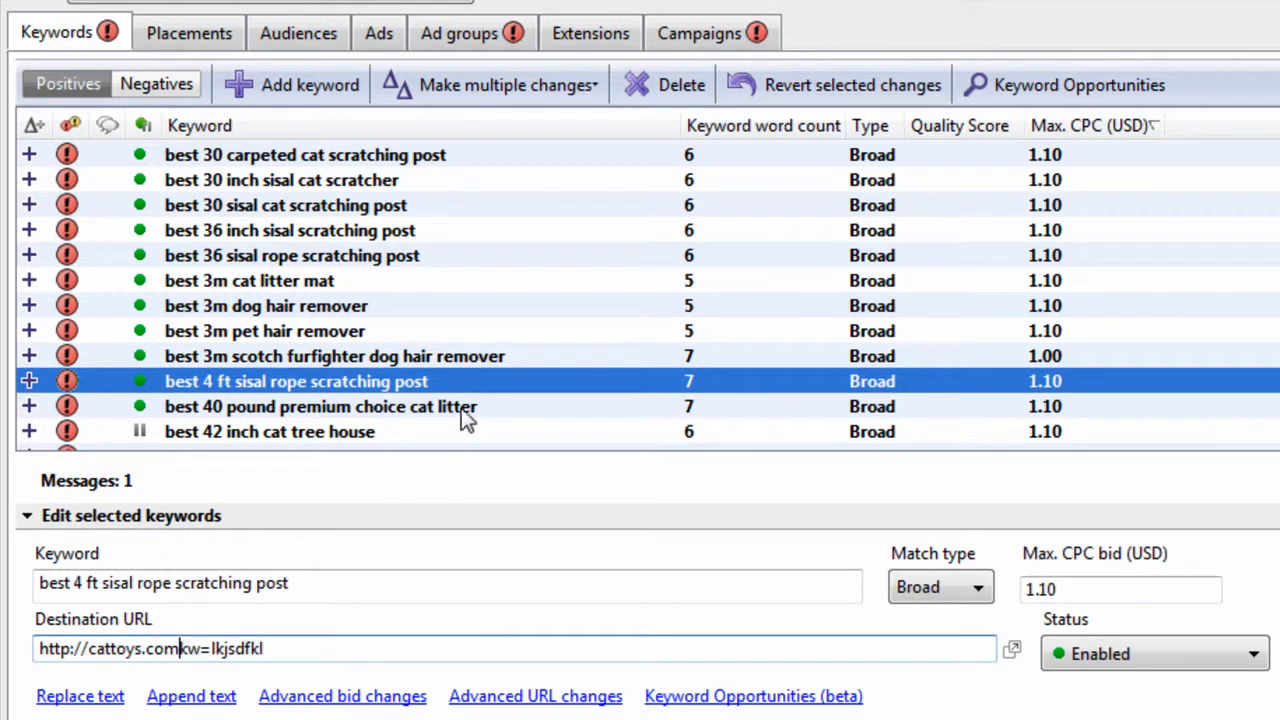
pyautogui.doubleClick(237, 649)
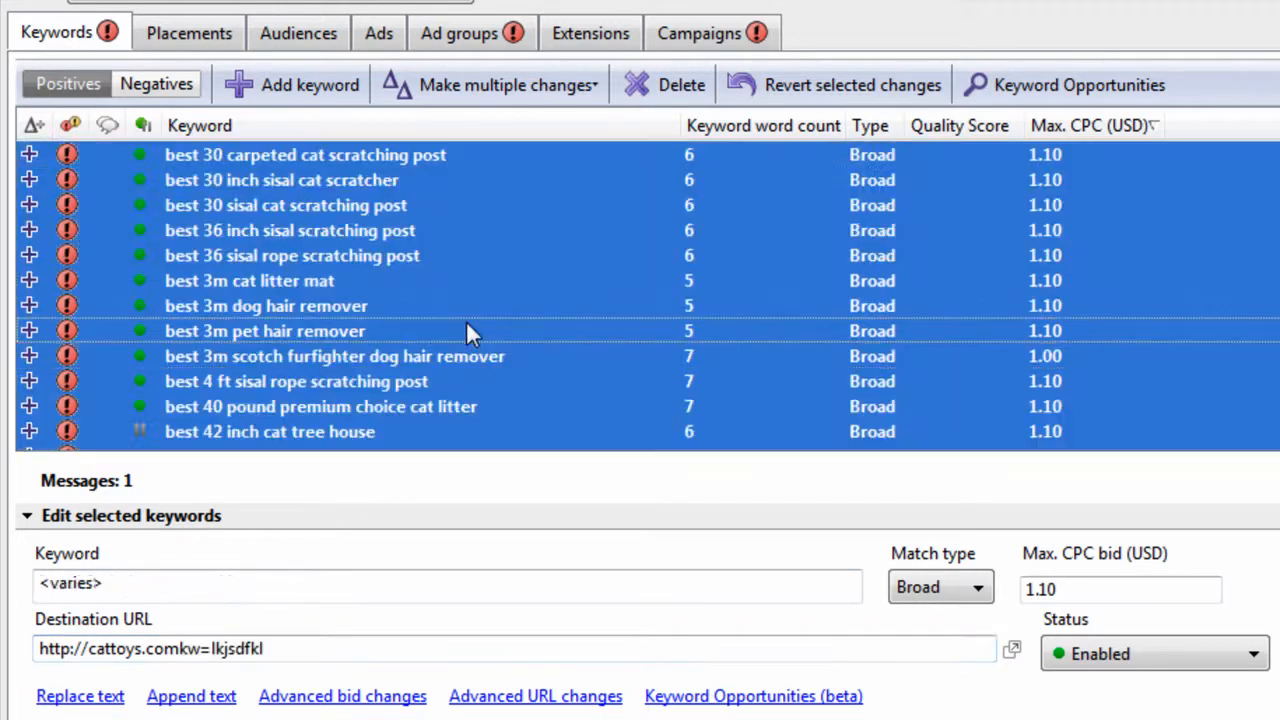
pyautogui.click(80, 696)
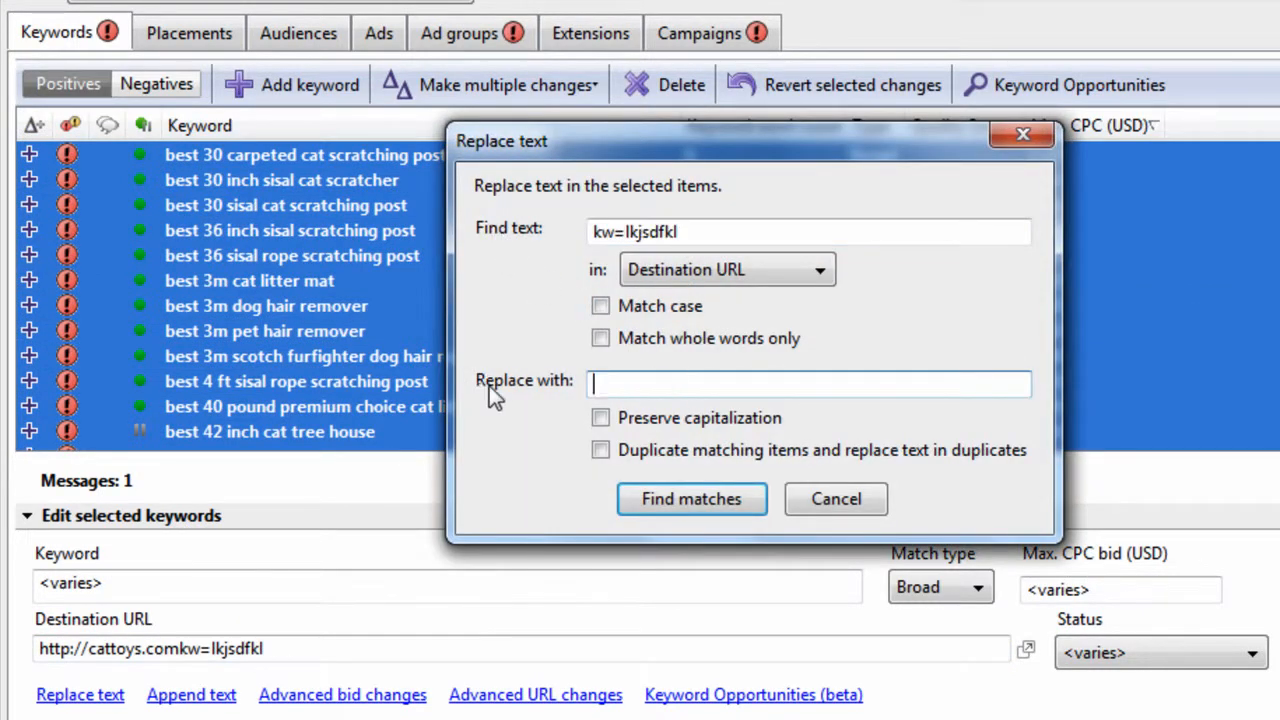
# Replace kw=lkjsdfkl with nothing in all 52 destination URLs.
pyautogui.click(692, 499)
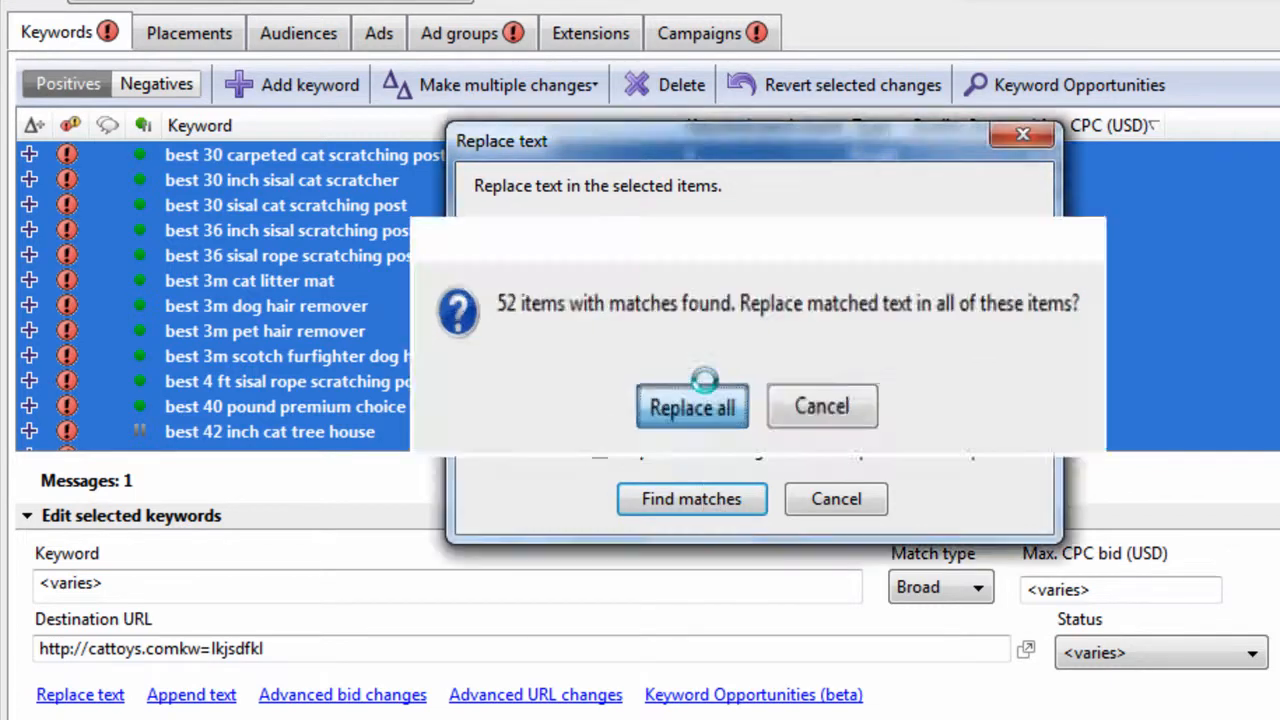
pyautogui.click(692, 406)
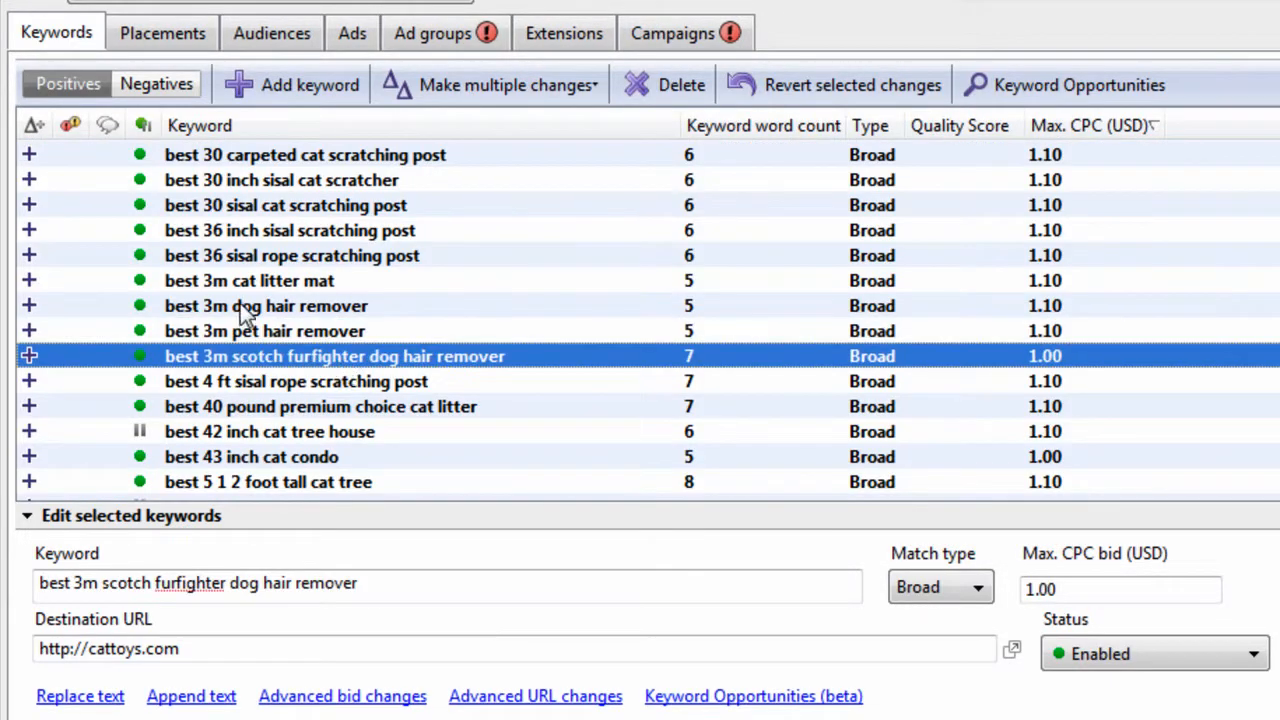
pyautogui.moveTo(388, 420)
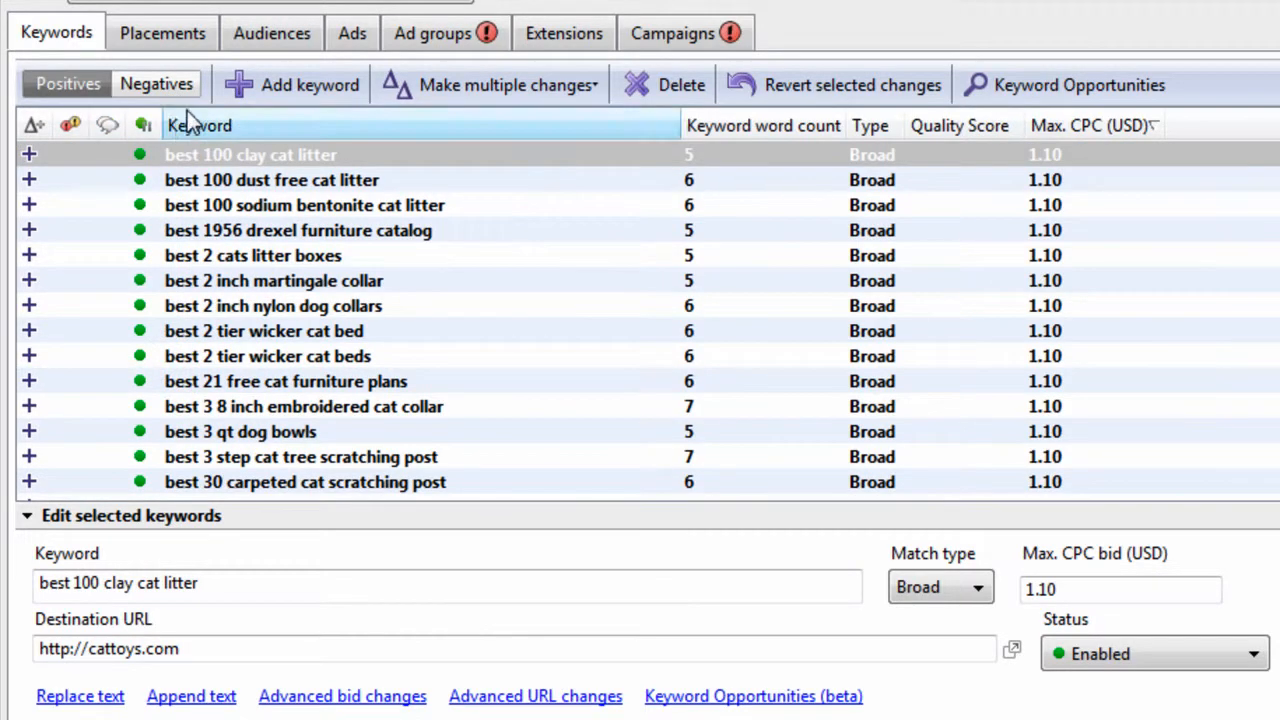
# Switch to the Negatives view and add a blank campaign negative keyword.
pyautogui.click(156, 84)
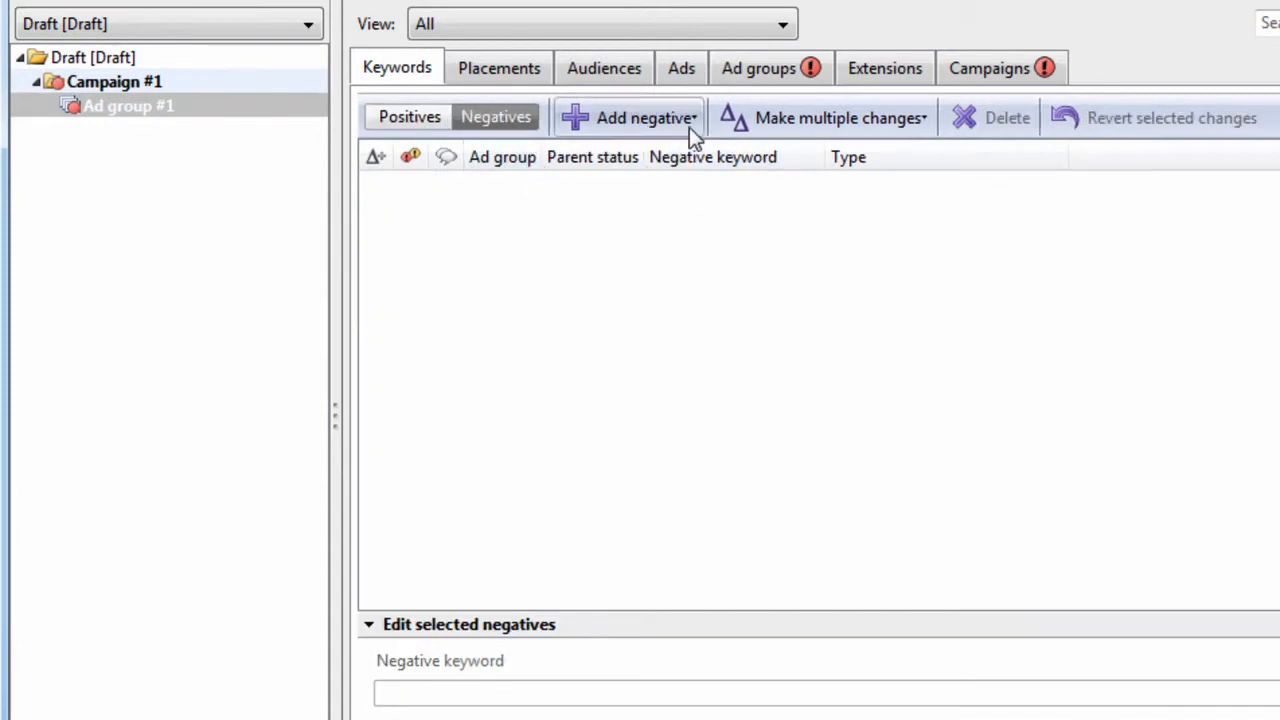
pyautogui.click(630, 117)
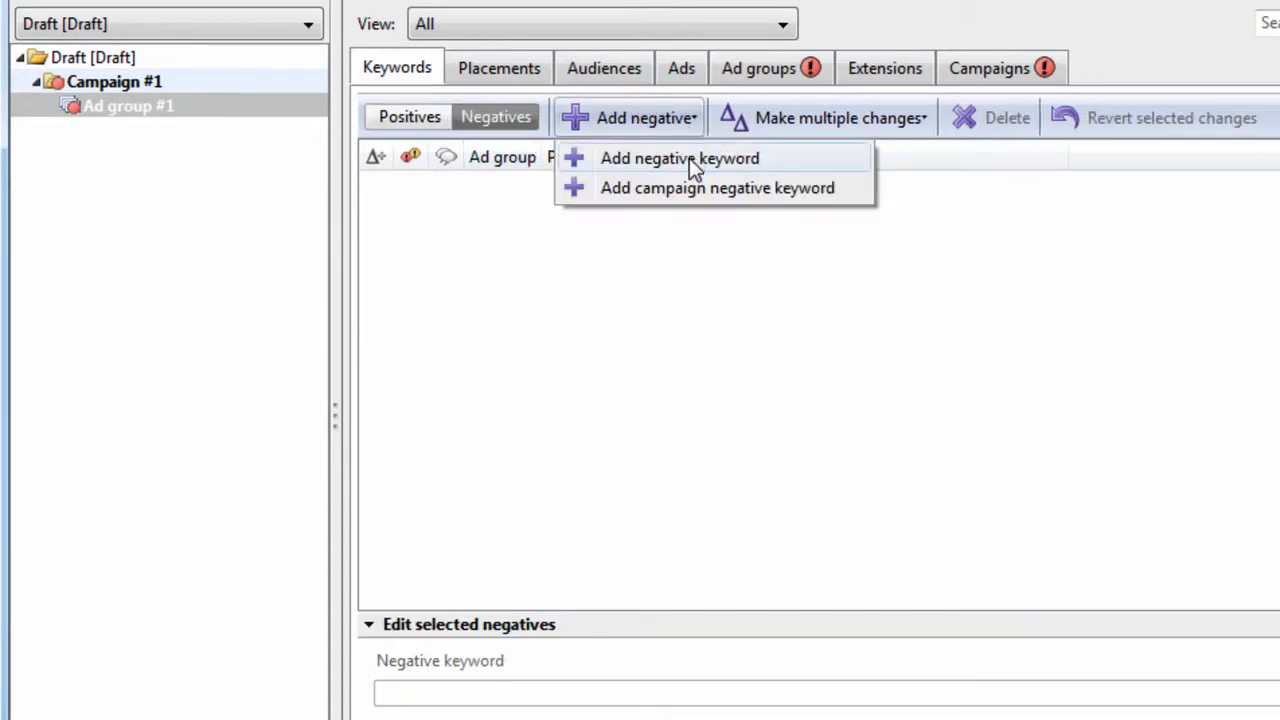
pyautogui.moveTo(693, 163)
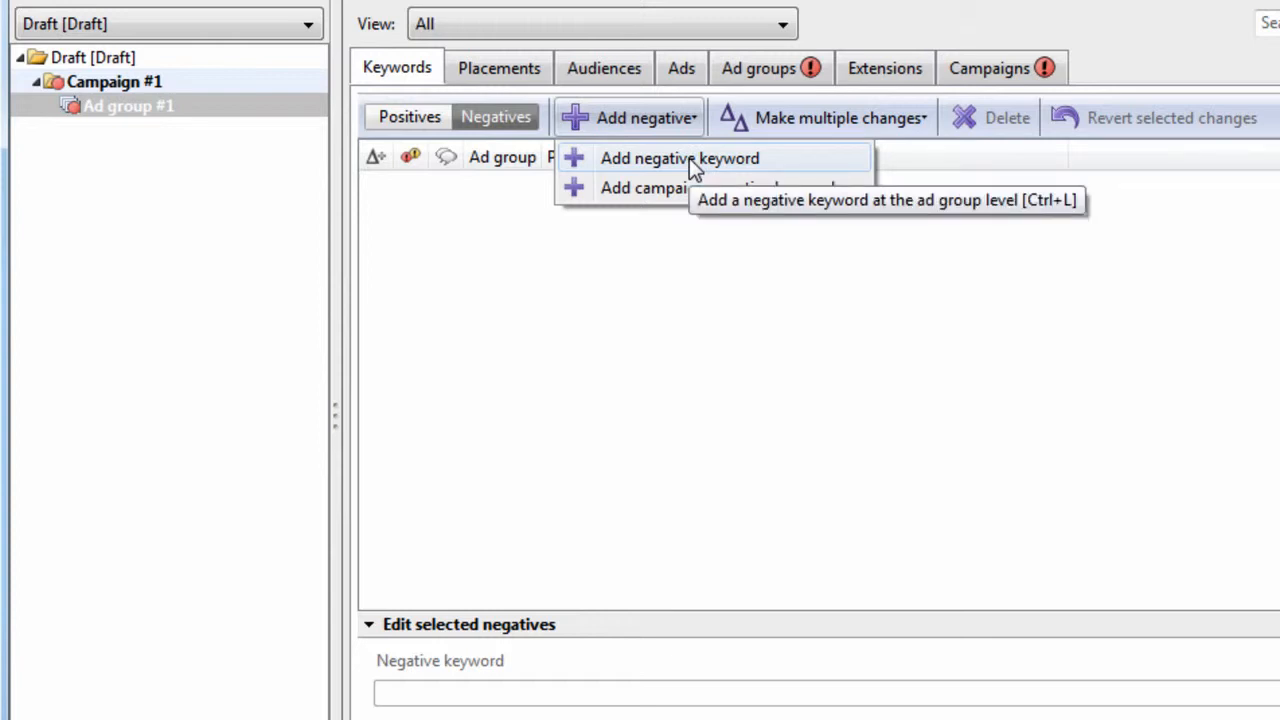
pyautogui.moveTo(706, 187)
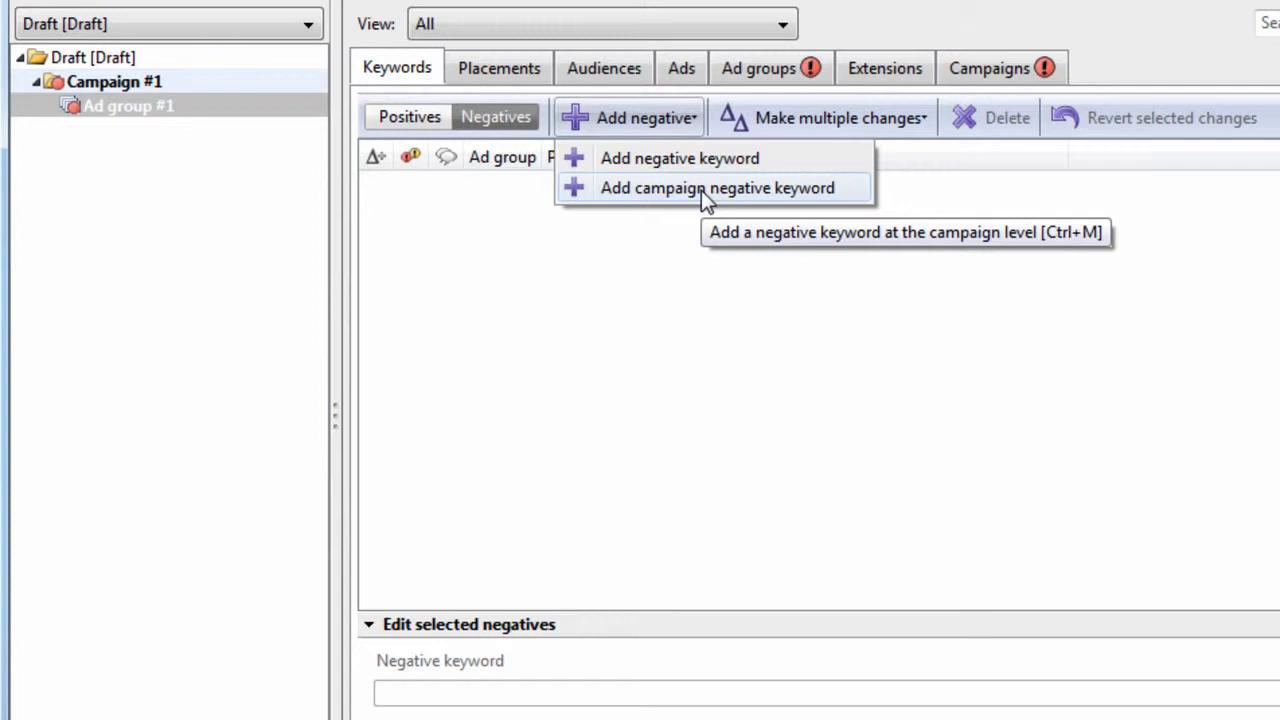
pyautogui.moveTo(709, 165)
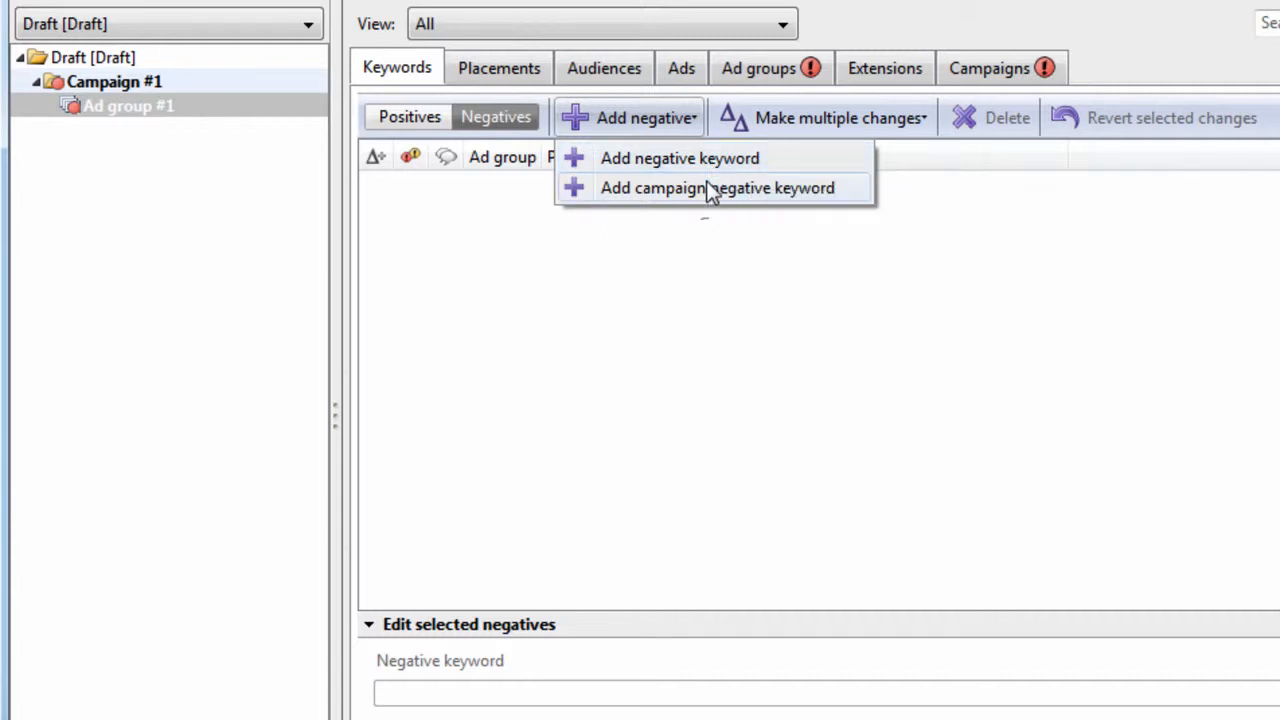
pyautogui.moveTo(710, 200)
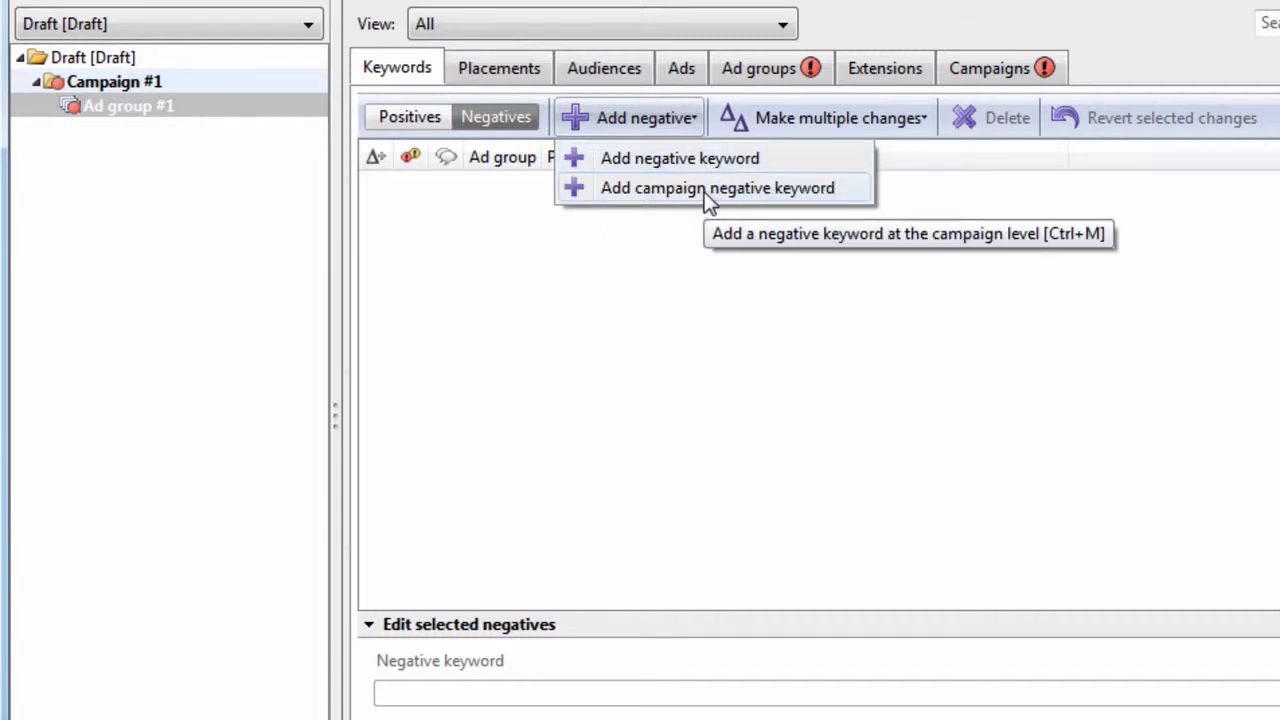
pyautogui.click(720, 187)
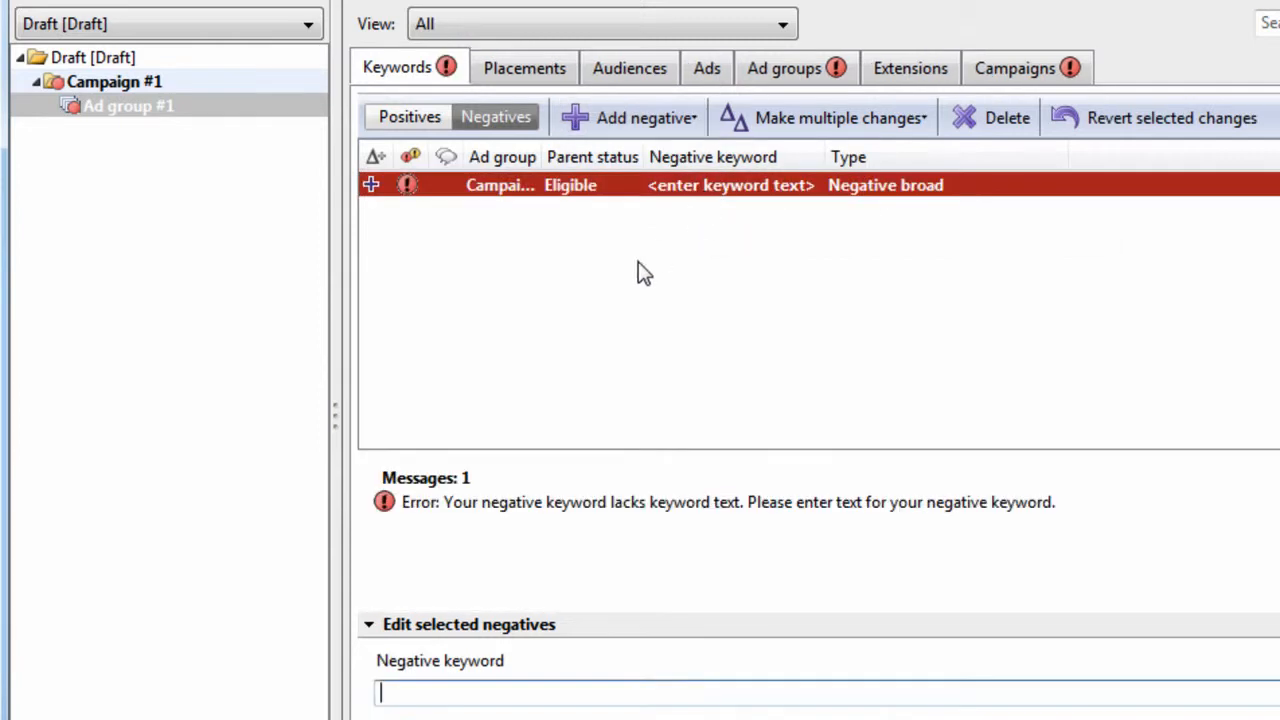
# Enter postcards and postcard as campaign negatives, both set to Negative phrase match.
pyautogui.write('postcards')
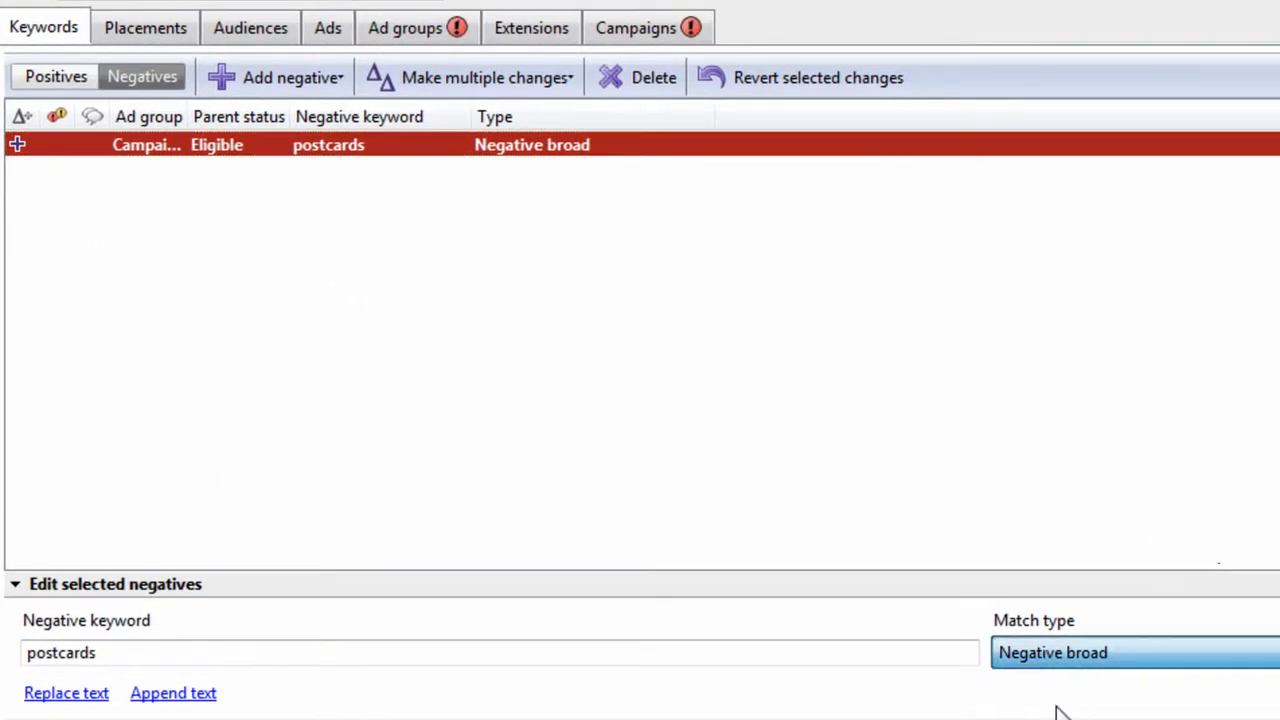
pyautogui.click(290, 77)
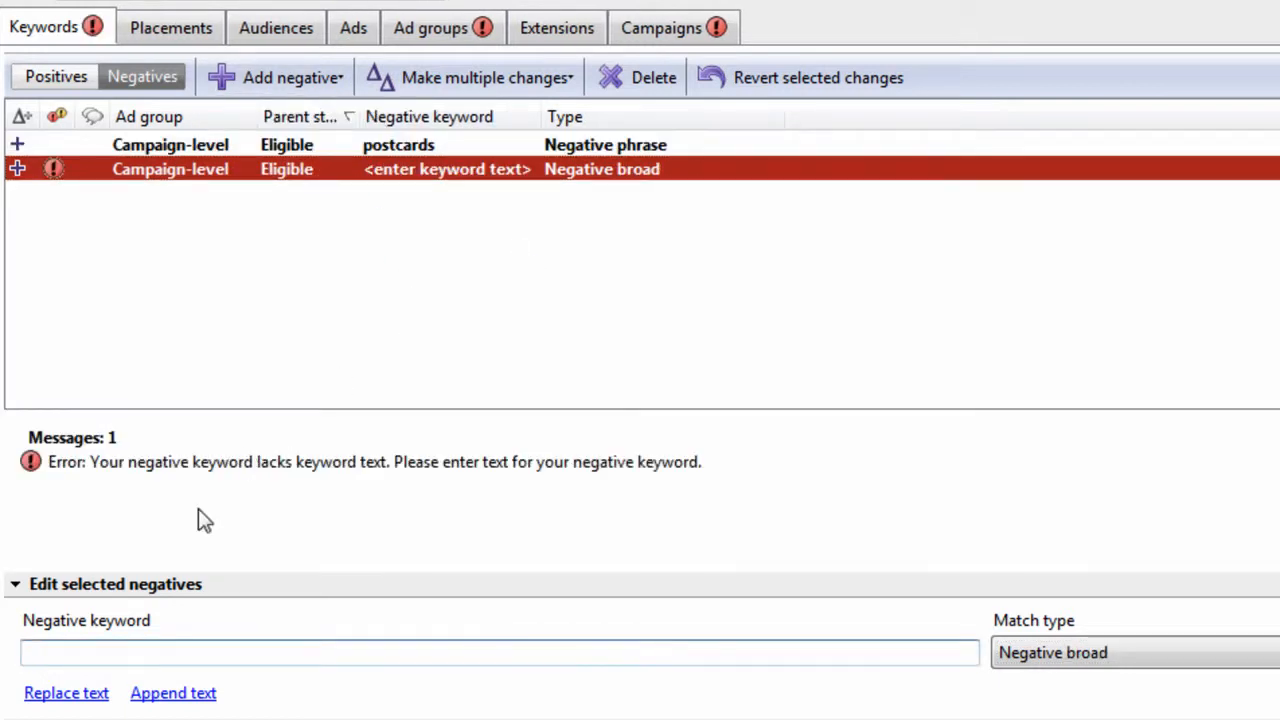
pyautogui.write('p')
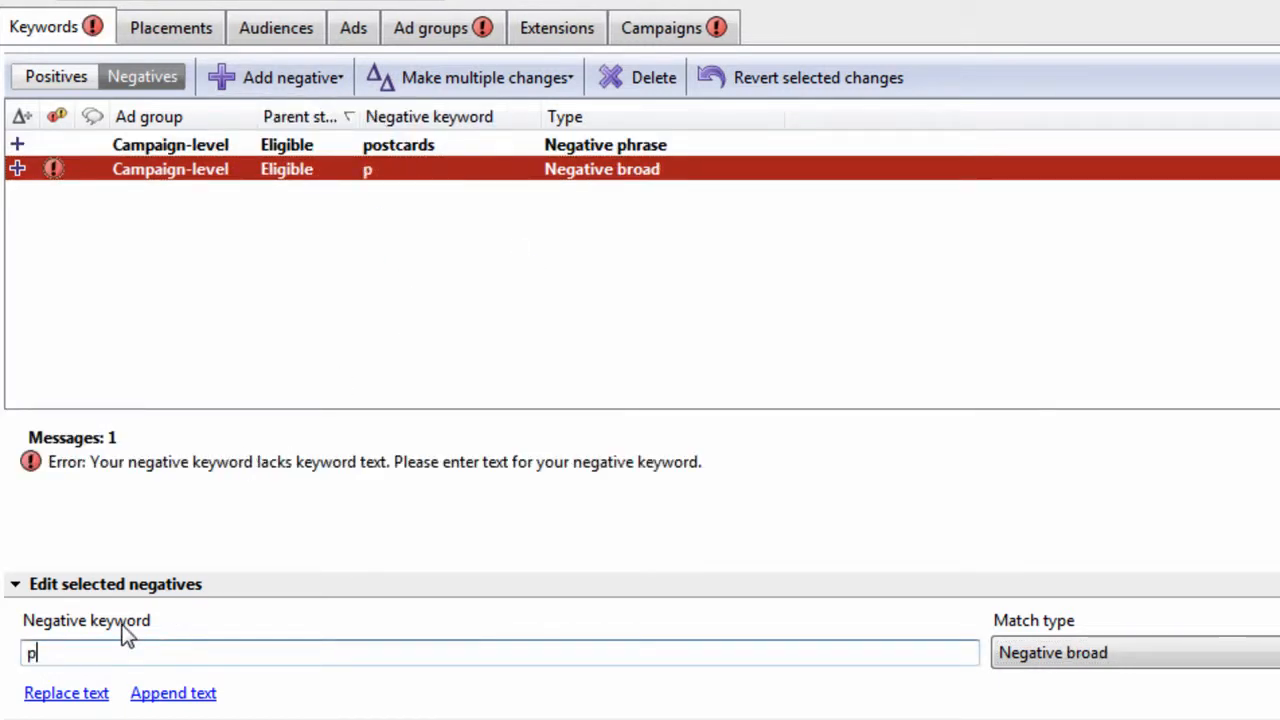
pyautogui.write('ostcards')
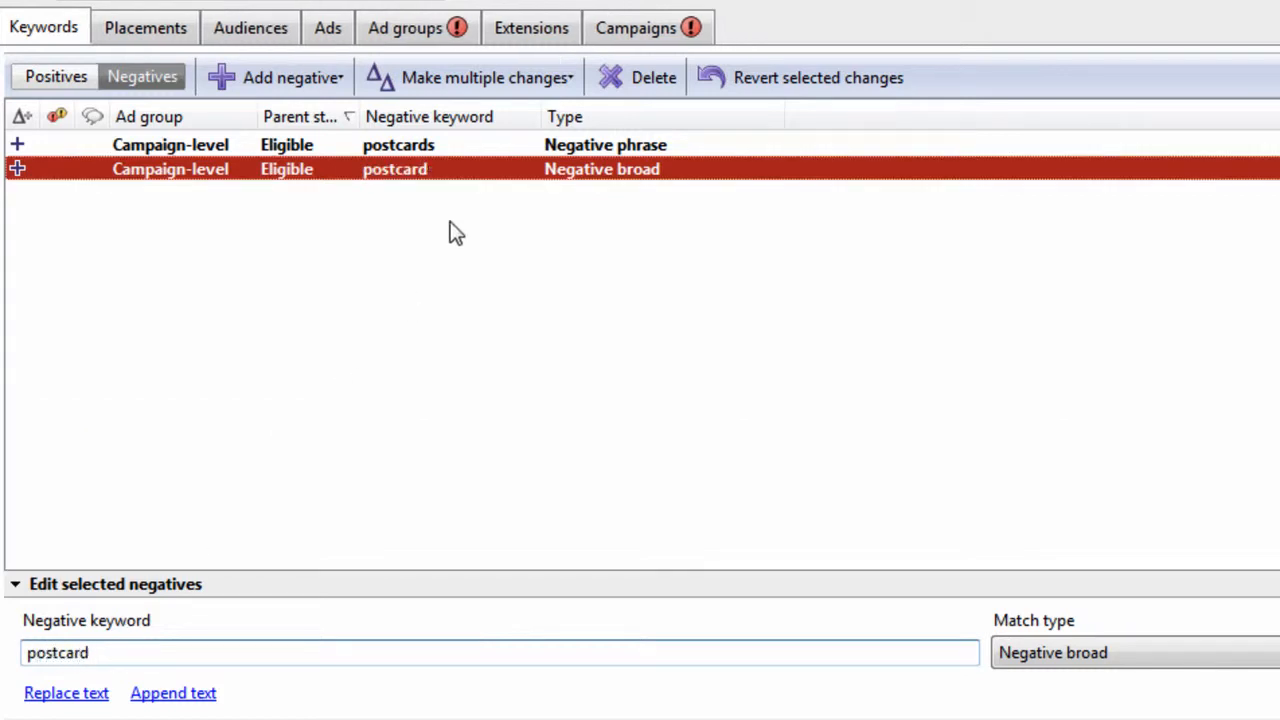
pyautogui.click(398, 144)
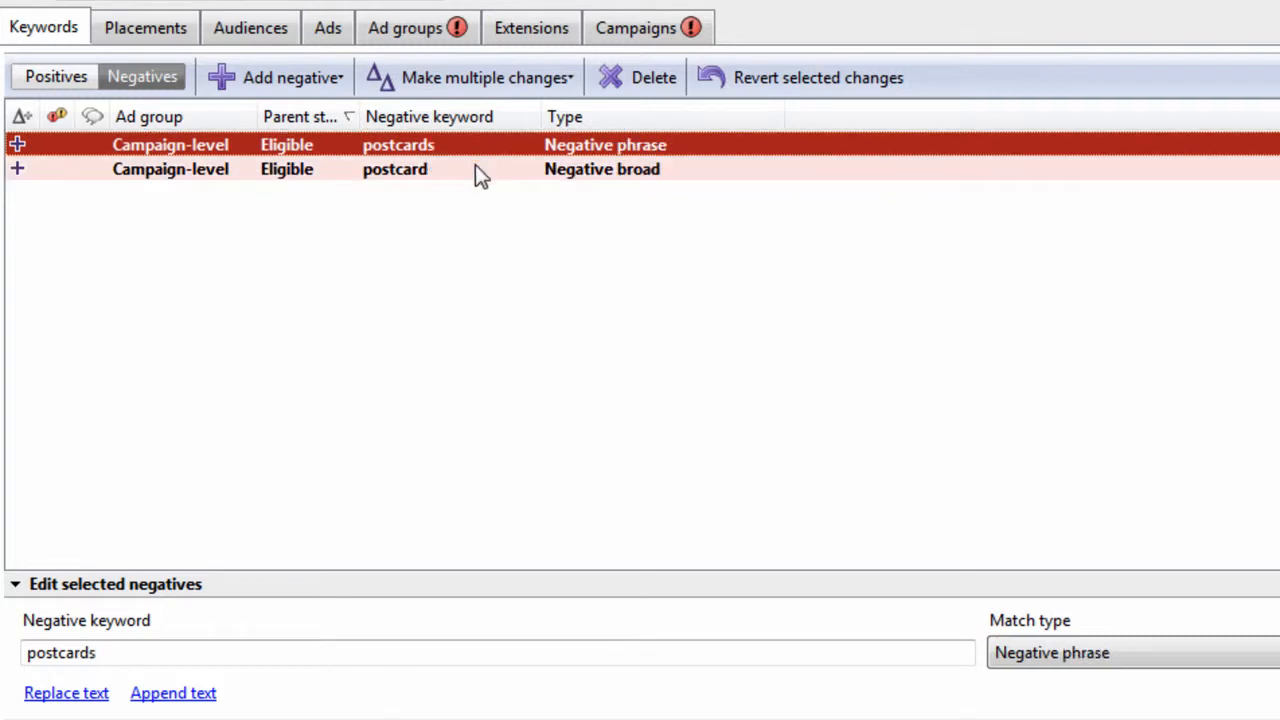
pyautogui.click(395, 169)
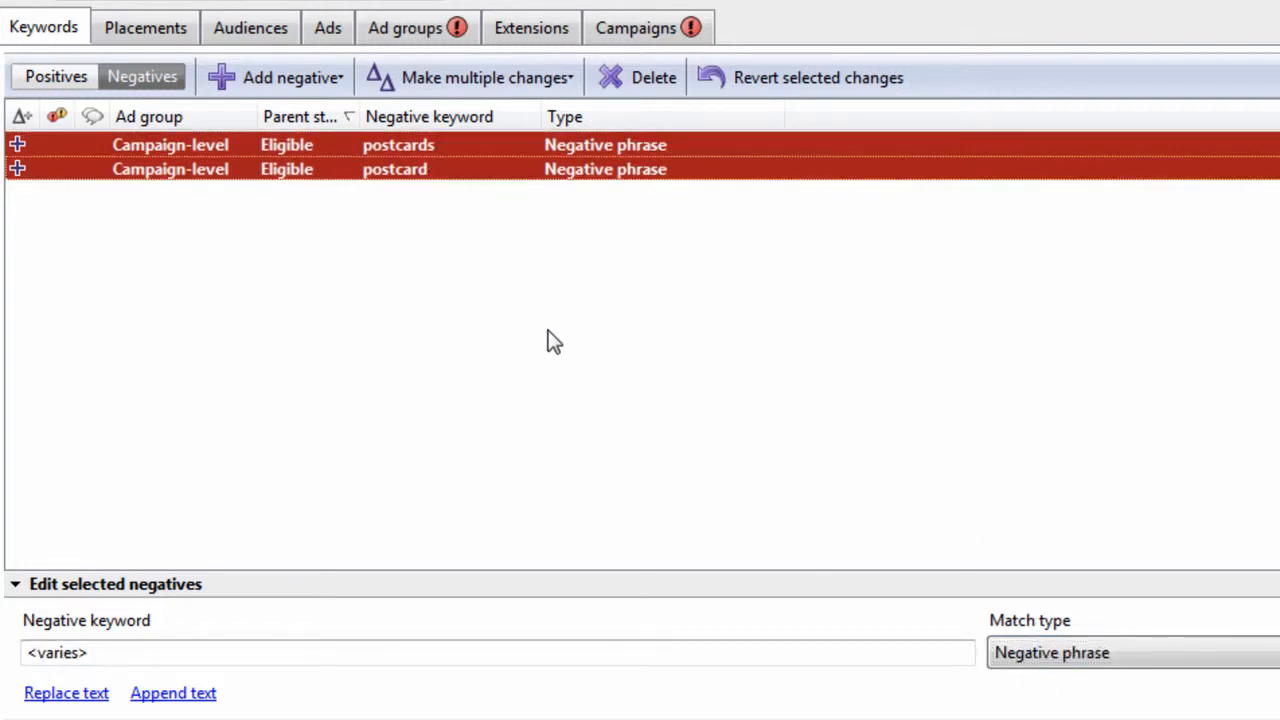
pyautogui.click(394, 169)
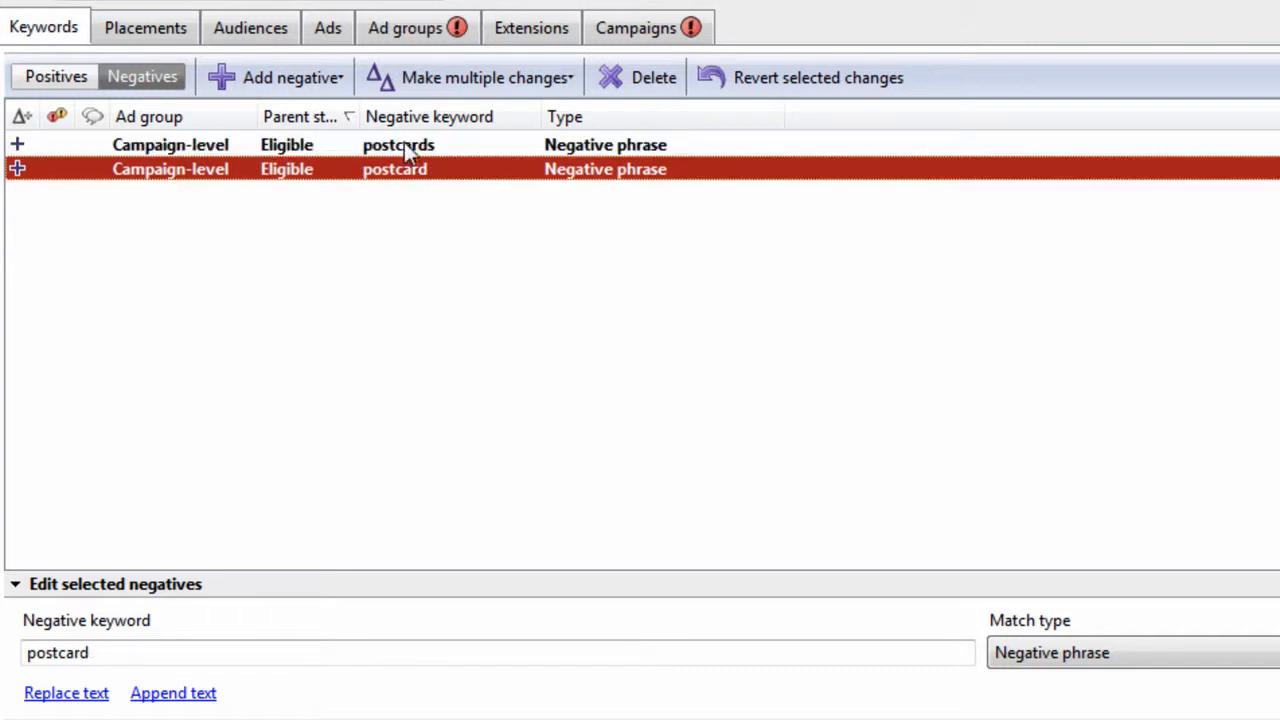
pyautogui.click(478, 77)
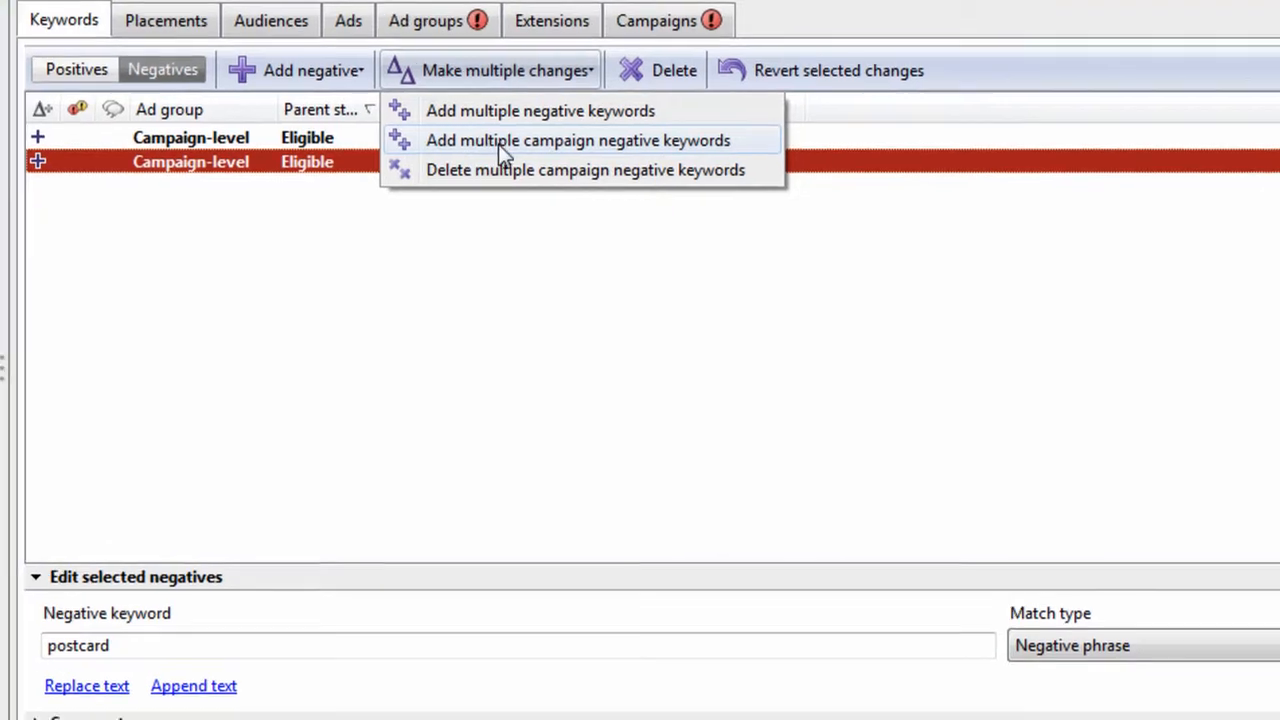
# Batch-add litter, hats and hat as campaign negative keywords and finish the import.
pyautogui.click(577, 140)
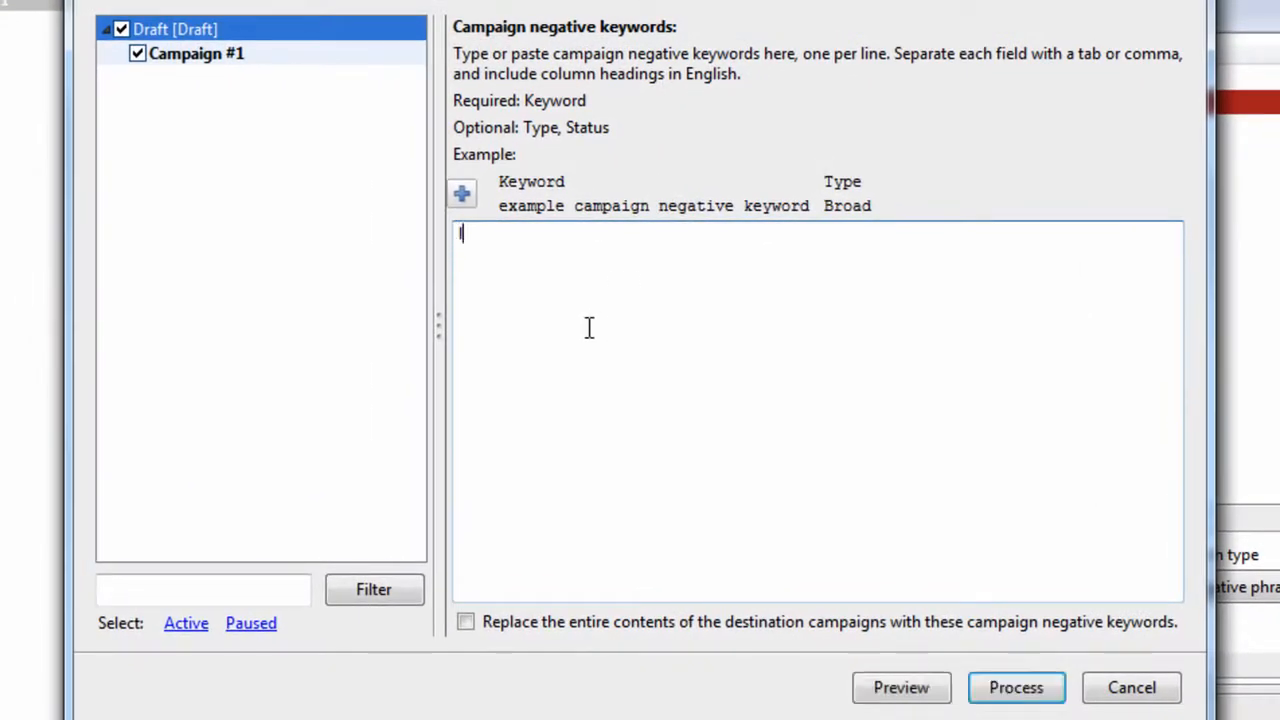
pyautogui.write('litter')
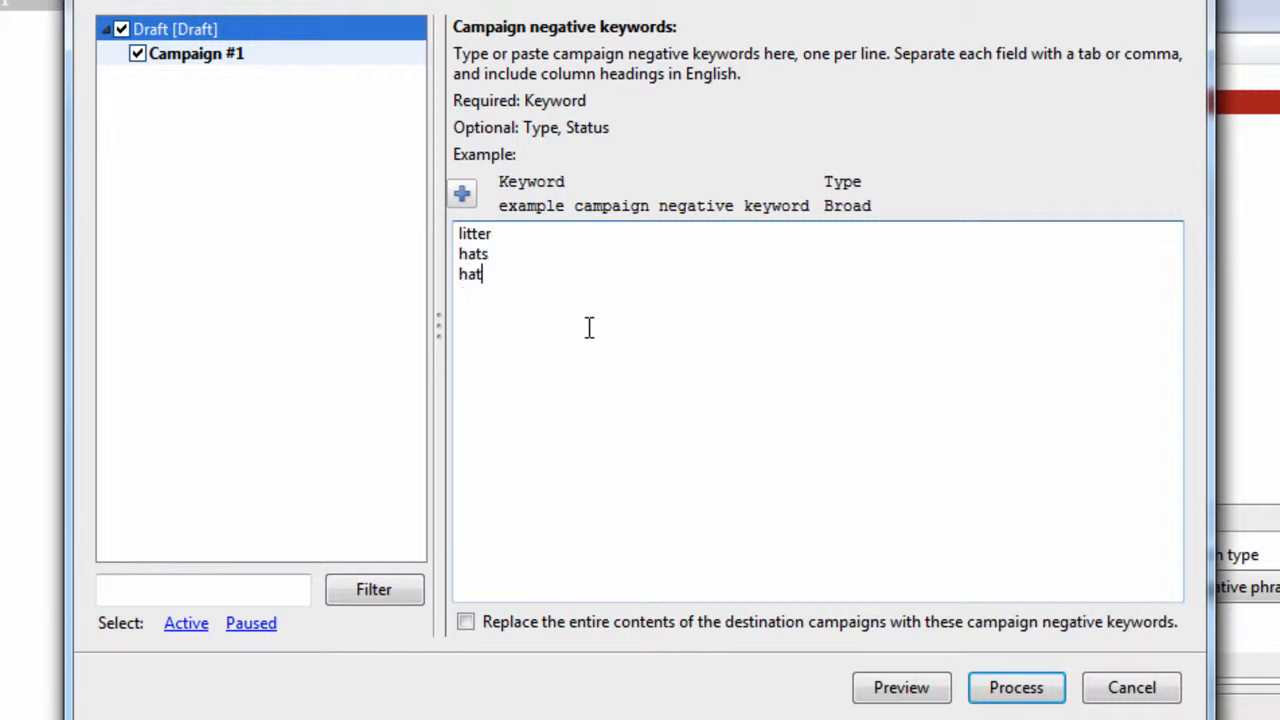
pyautogui.moveTo(647, 501)
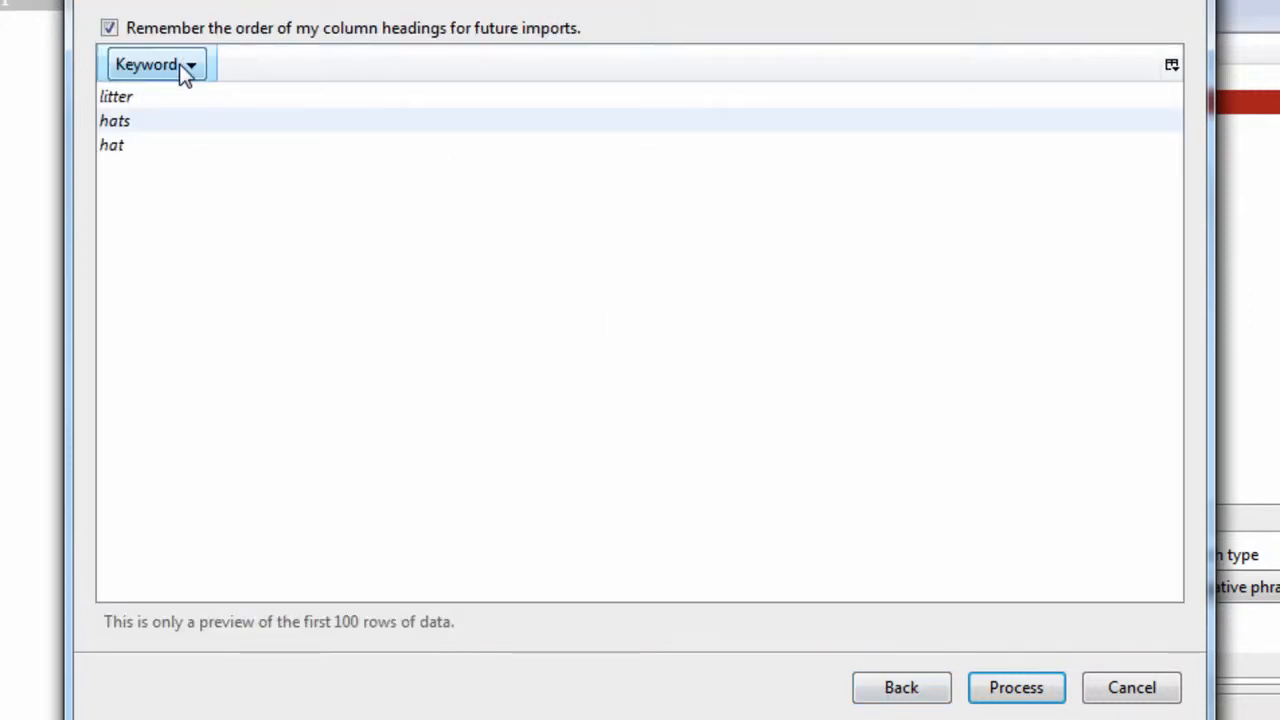
pyautogui.click(1017, 687)
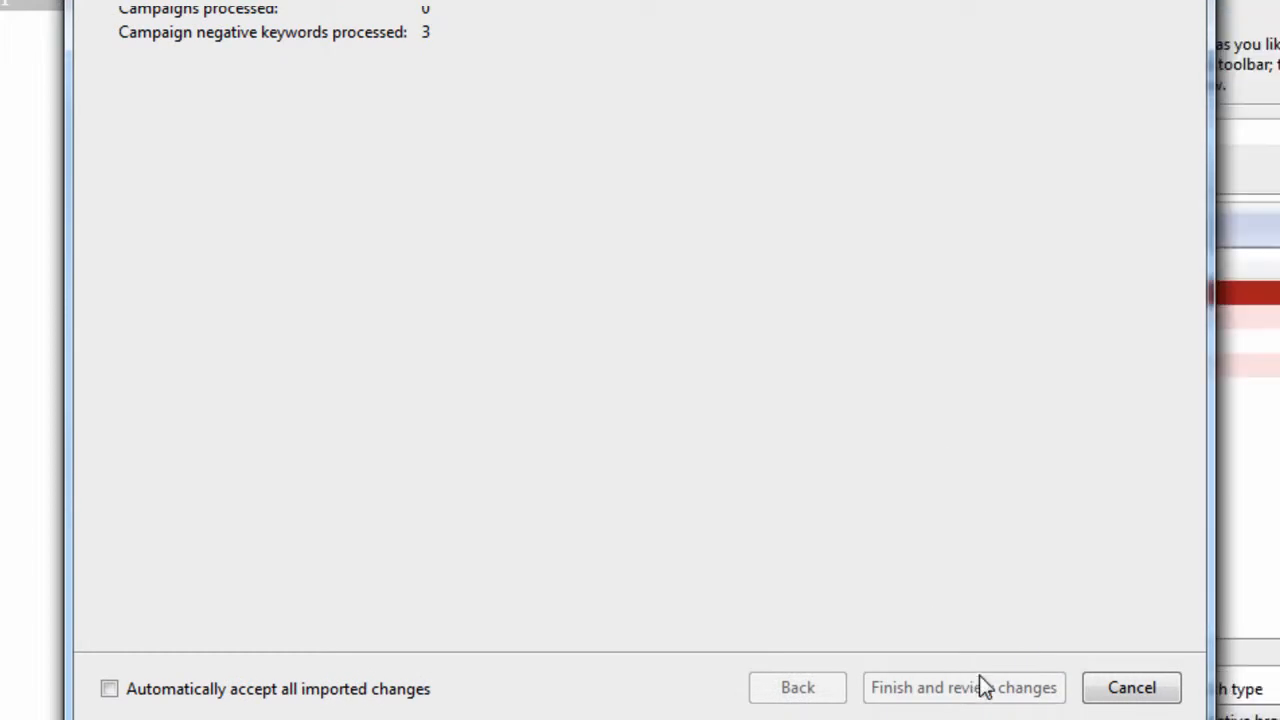
pyautogui.click(966, 688)
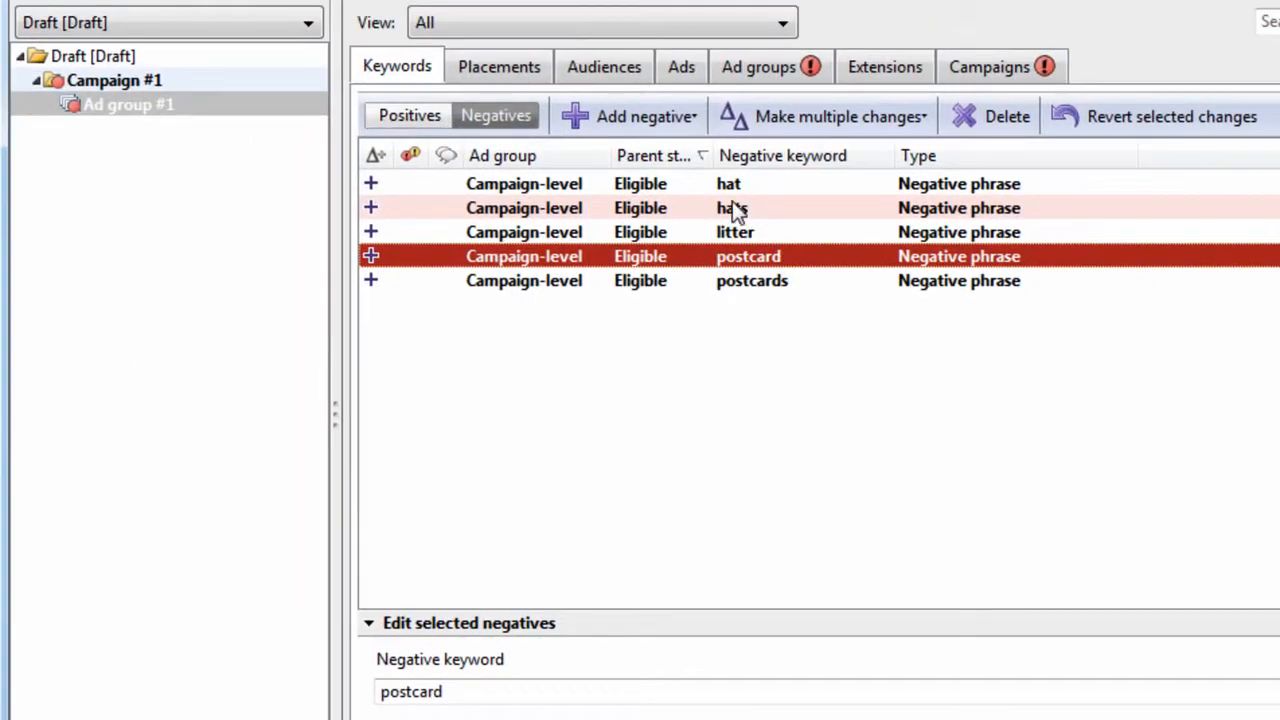
# Review the hat, hats, postcards and litter negatives, then return to Positives.
pyautogui.click(728, 183)
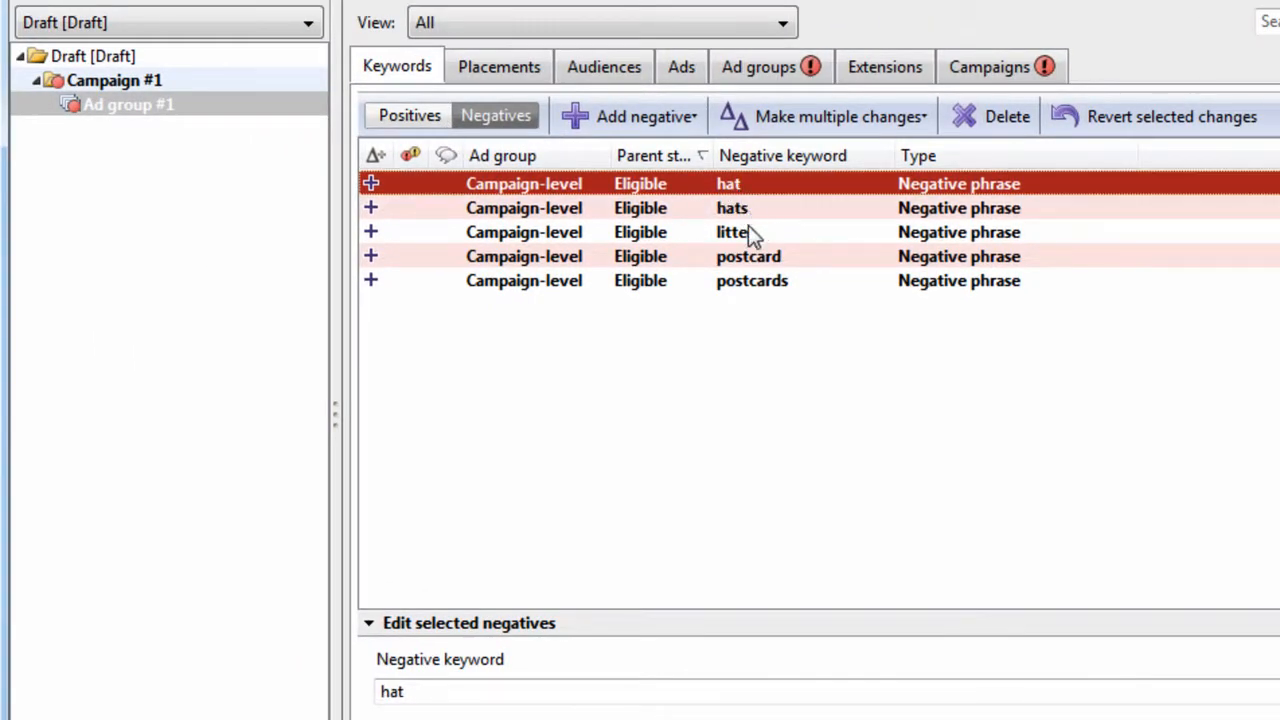
pyautogui.moveTo(756, 214)
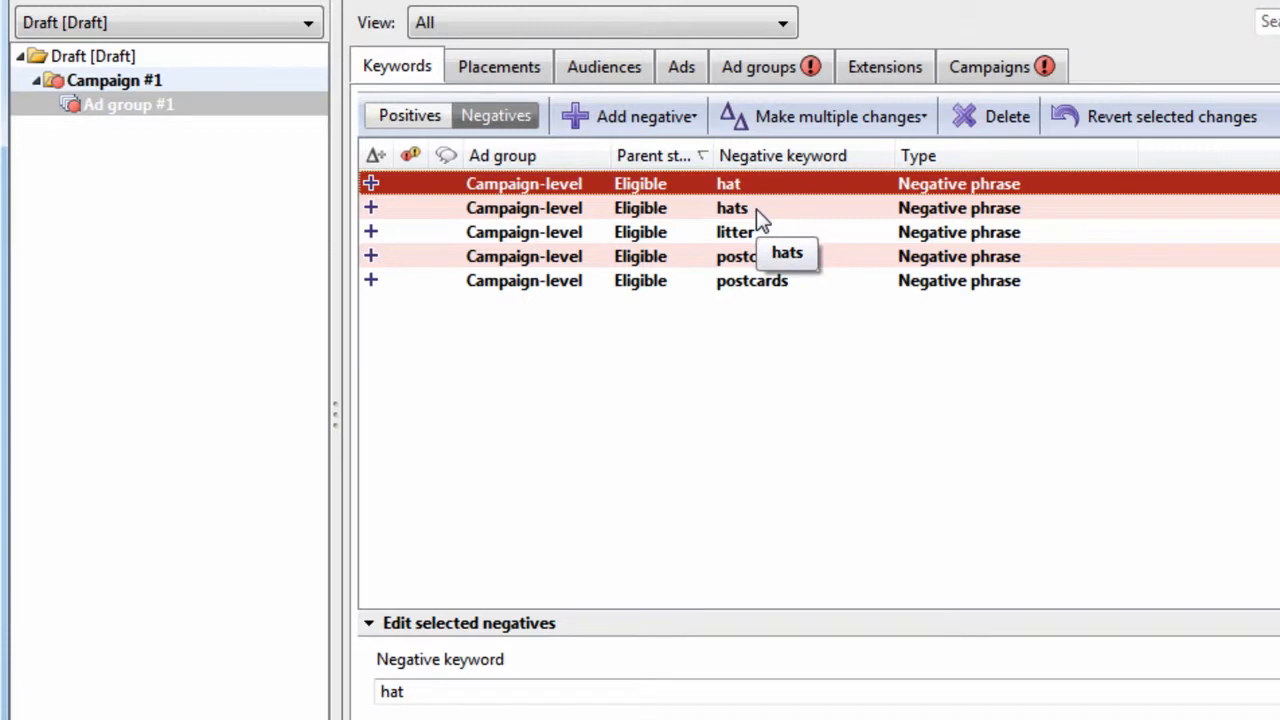
pyautogui.click(730, 207)
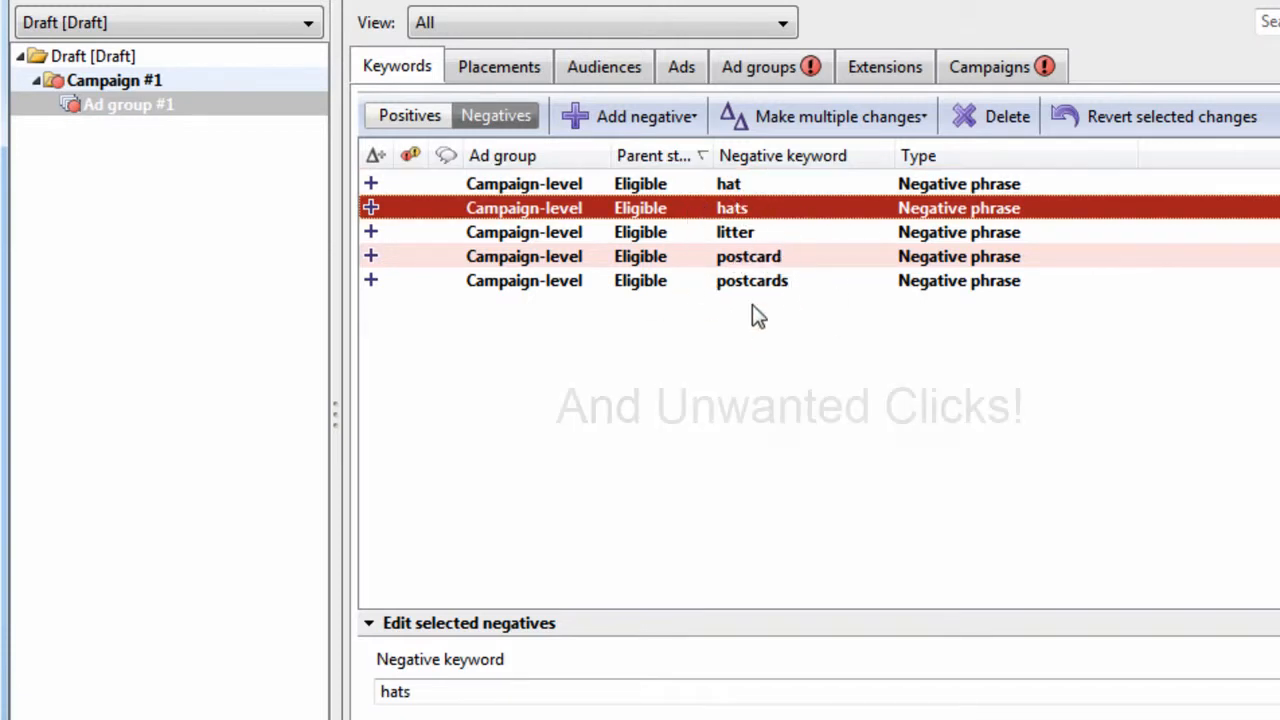
pyautogui.click(751, 280)
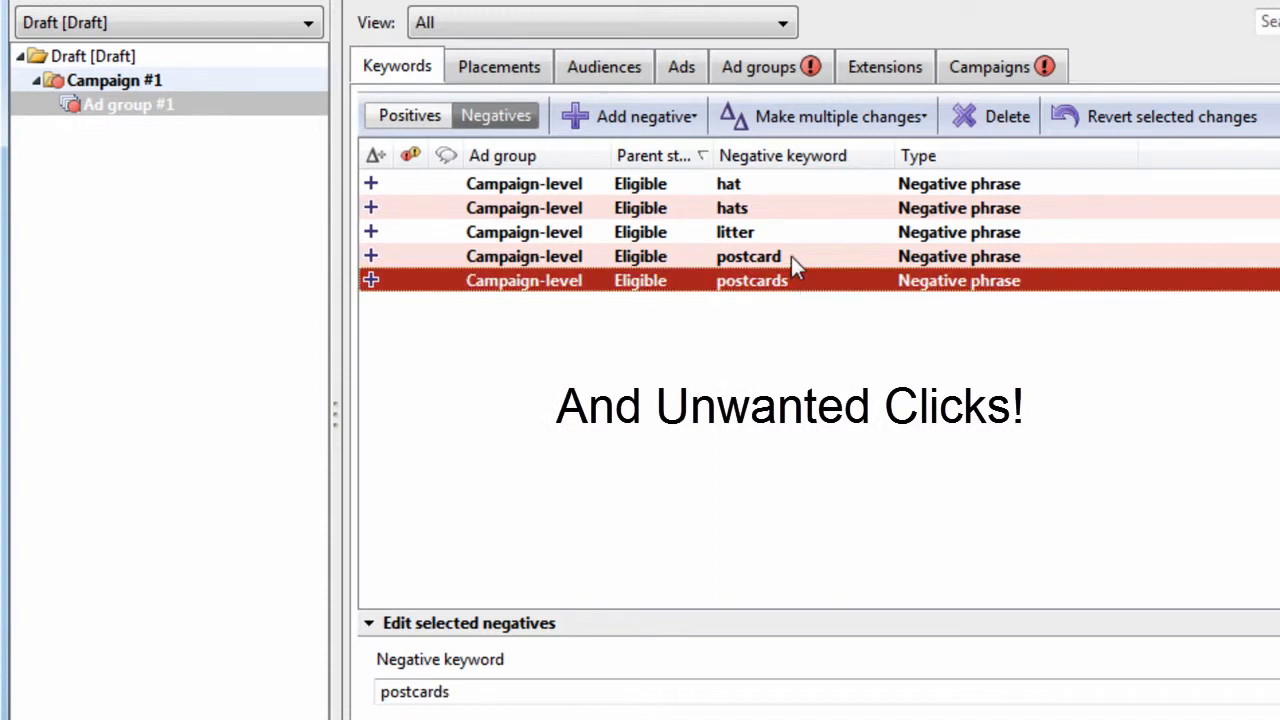
pyautogui.click(733, 231)
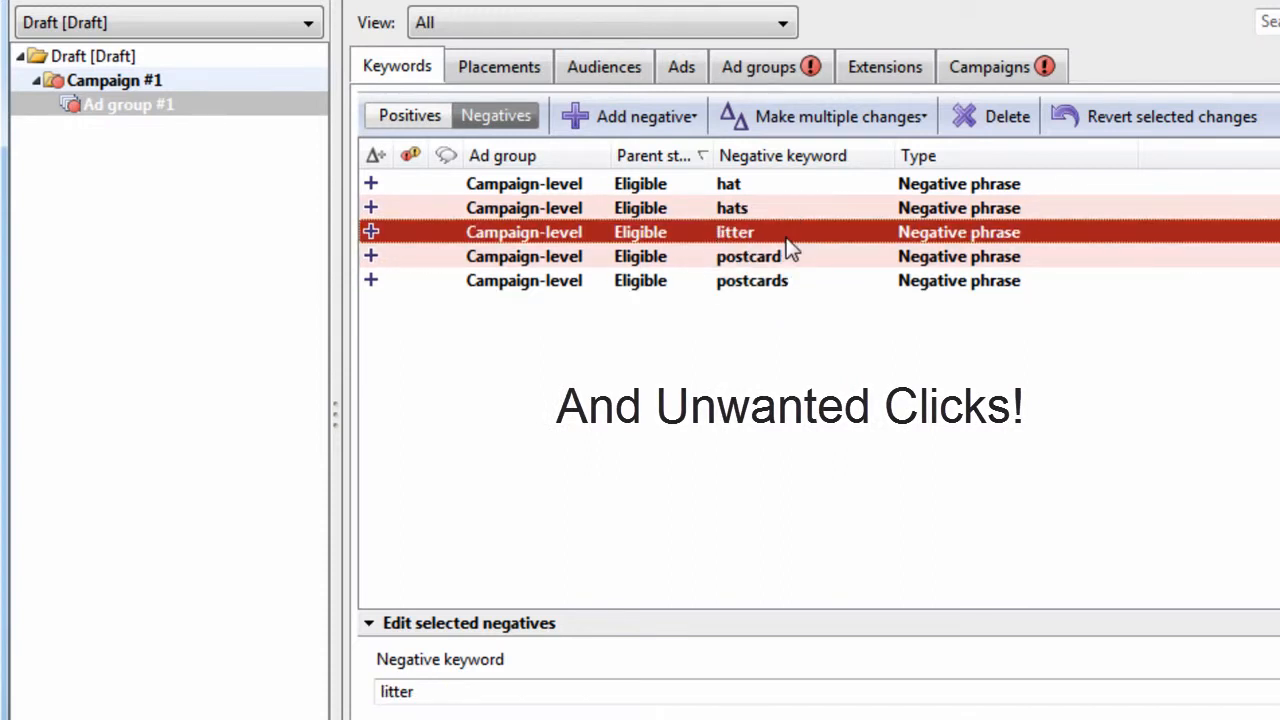
pyautogui.click(408, 115)
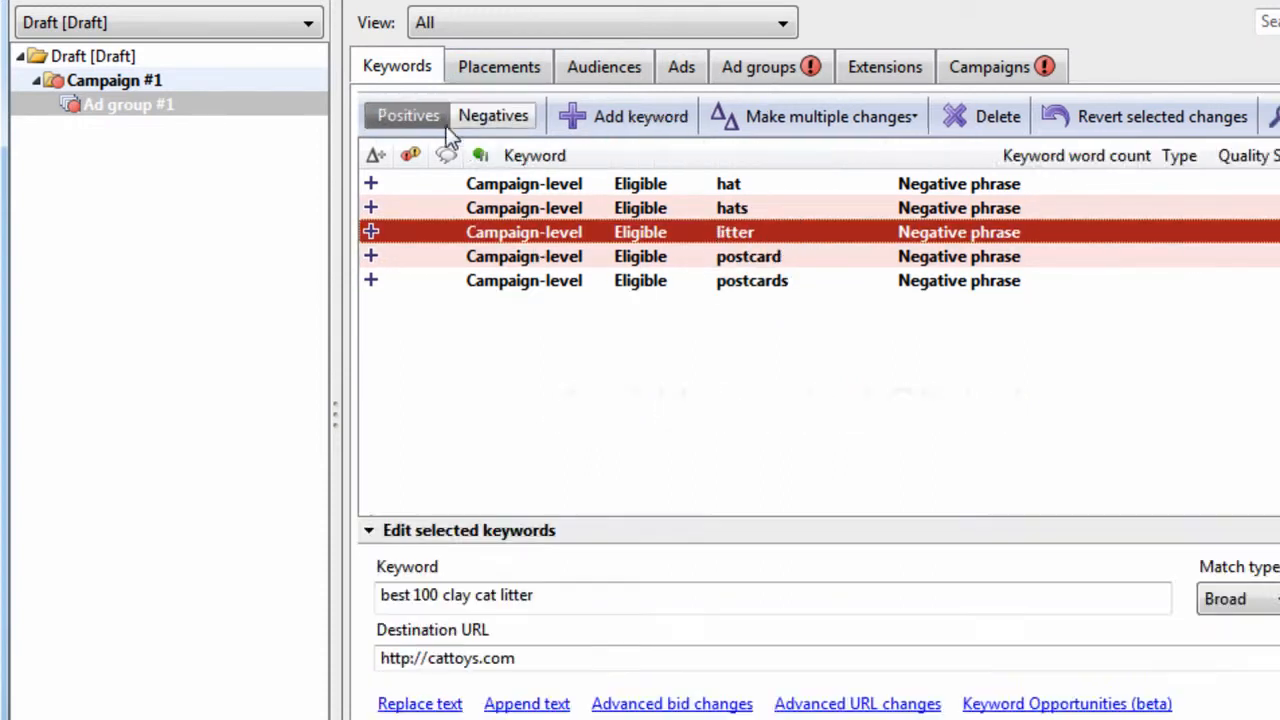
pyautogui.click(407, 115)
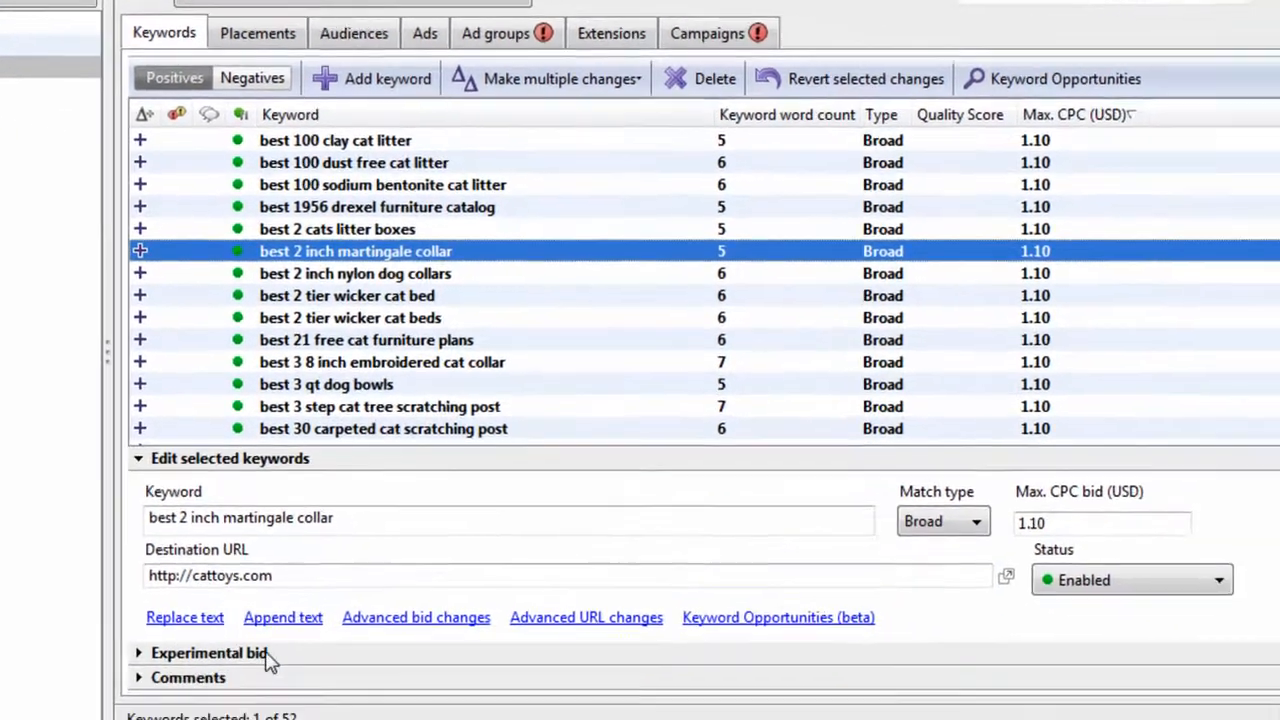
pyautogui.click(207, 653)
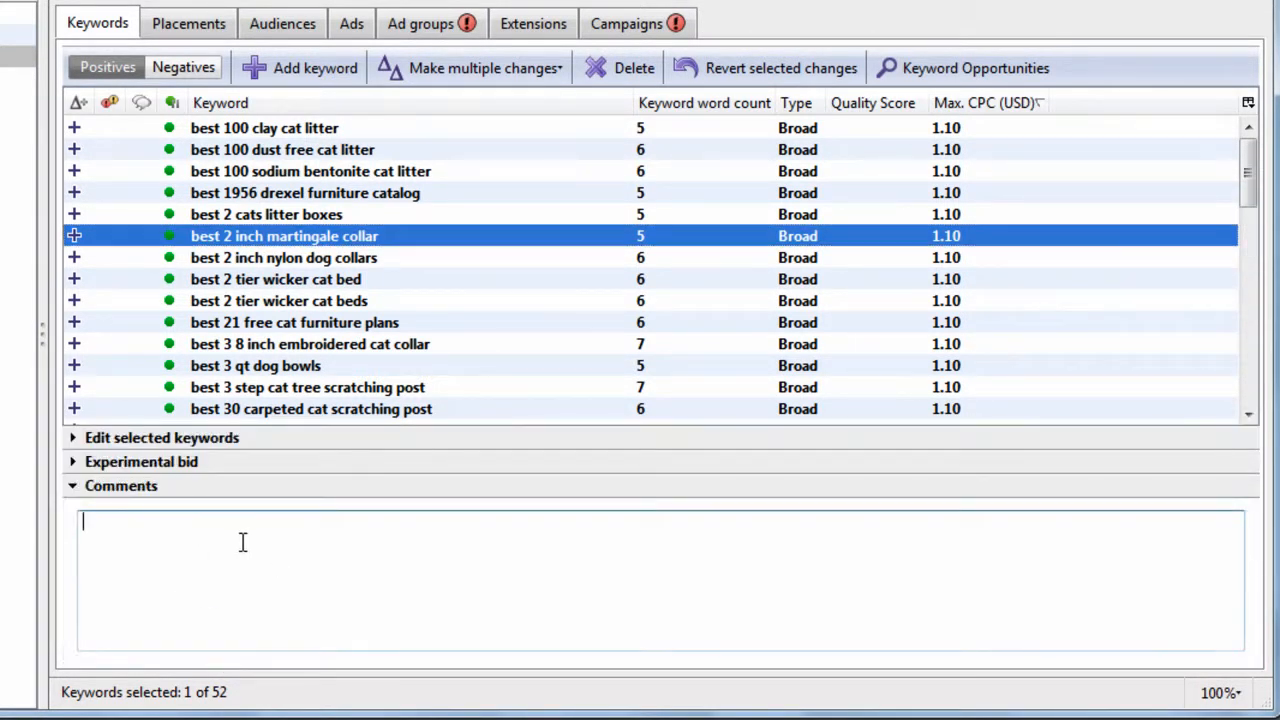
pyautogui.click(150, 438)
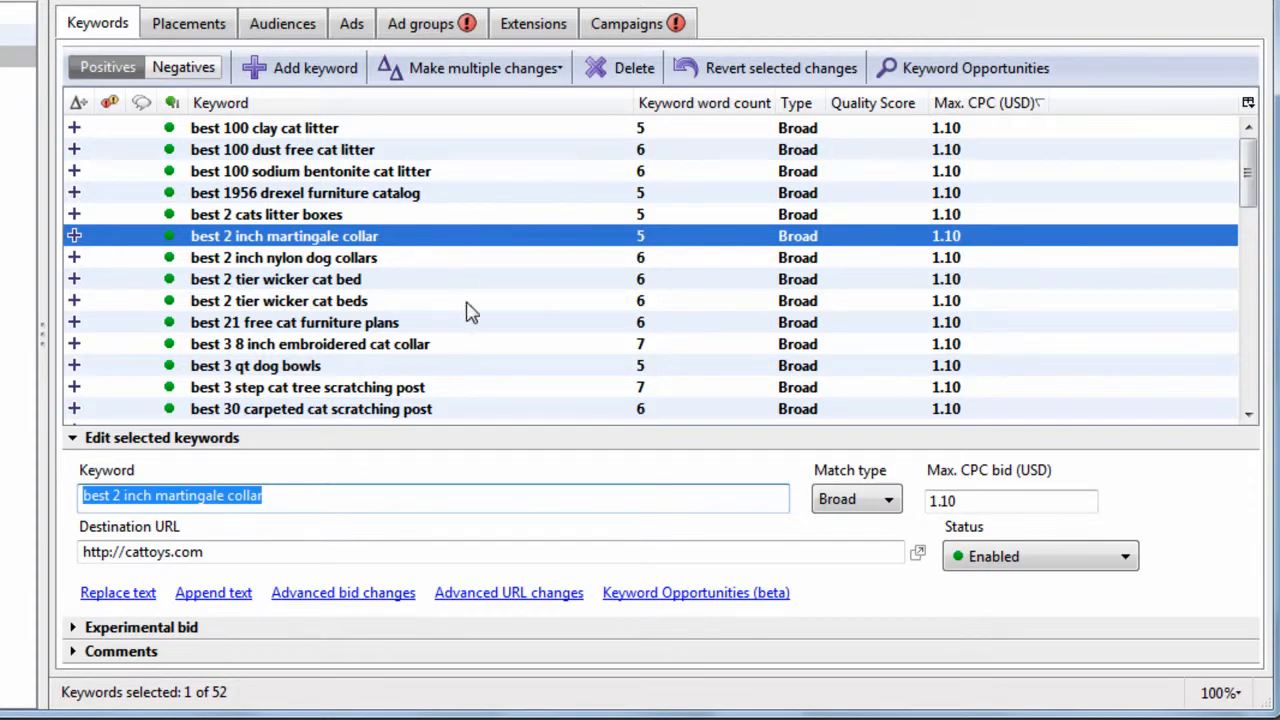
pyautogui.click(284, 257)
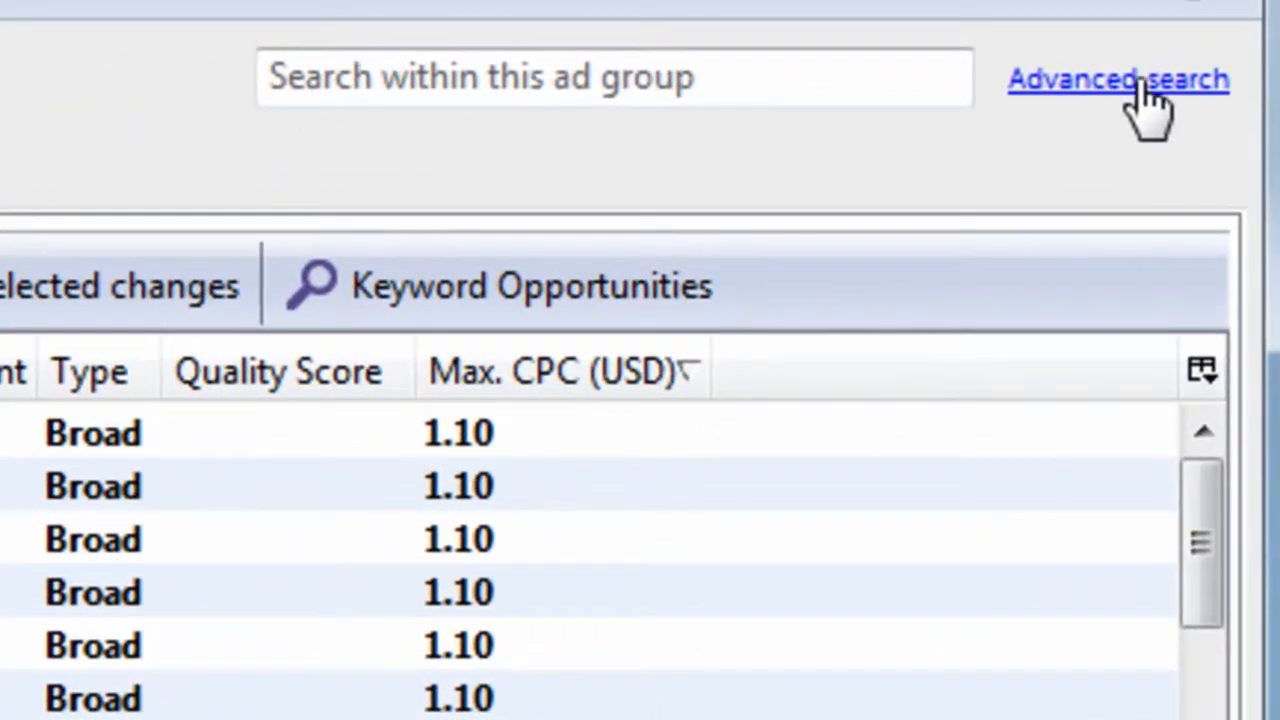
pyautogui.moveTo(140, 510)
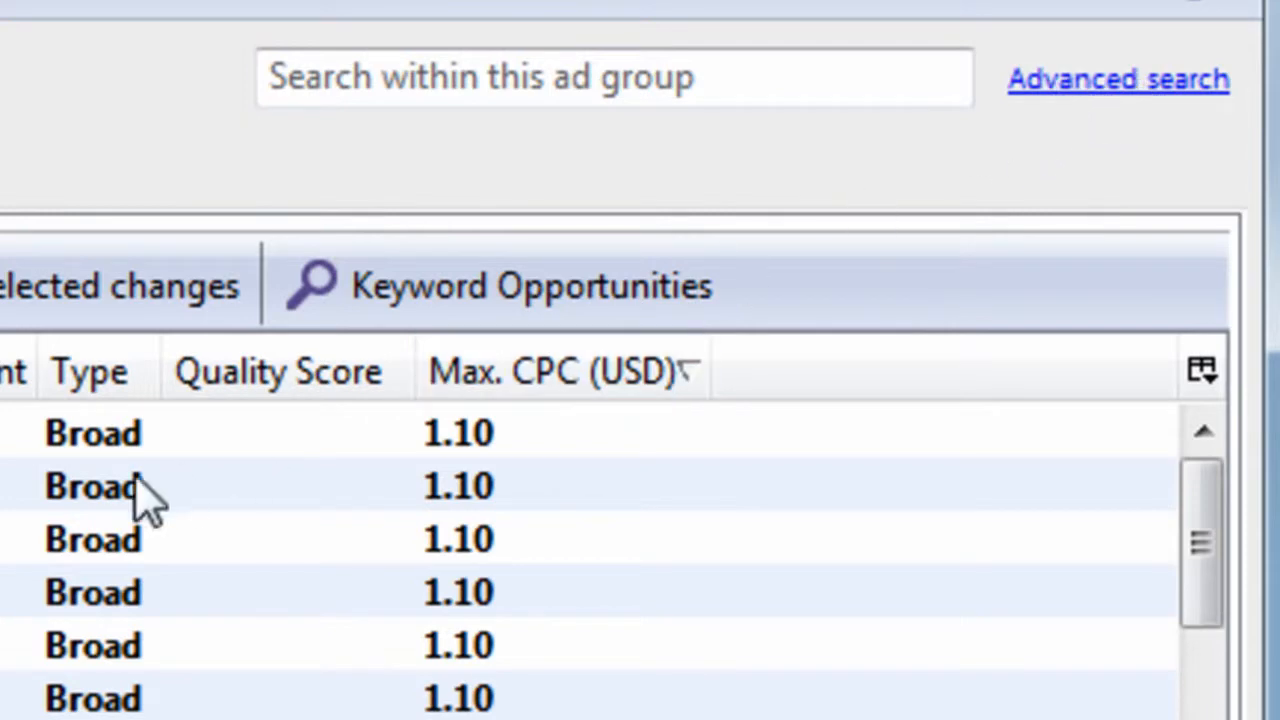